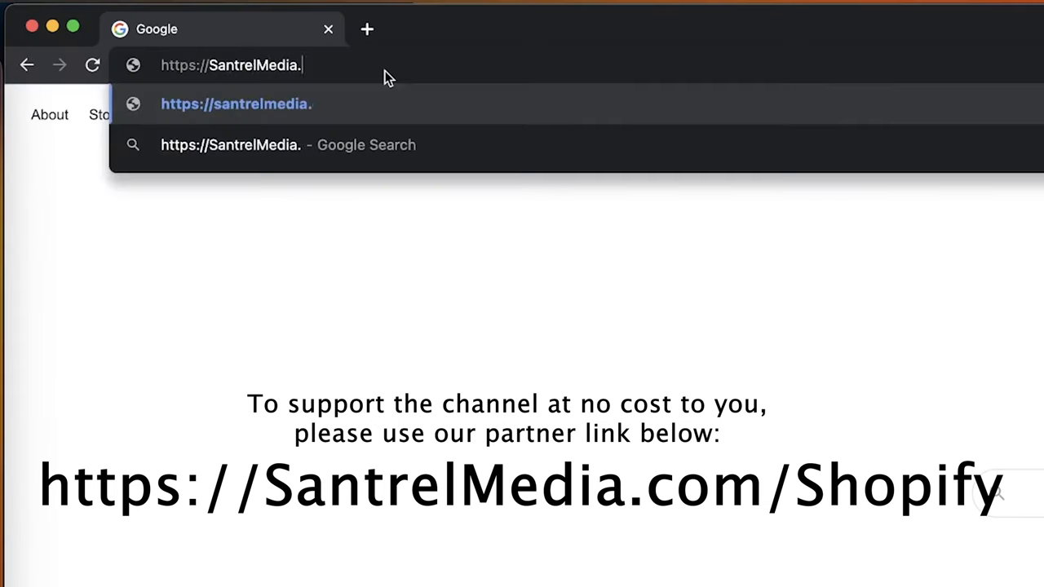
Step: Load the Shopify free trial sign-up page from the partner URL
type("com/Sho")
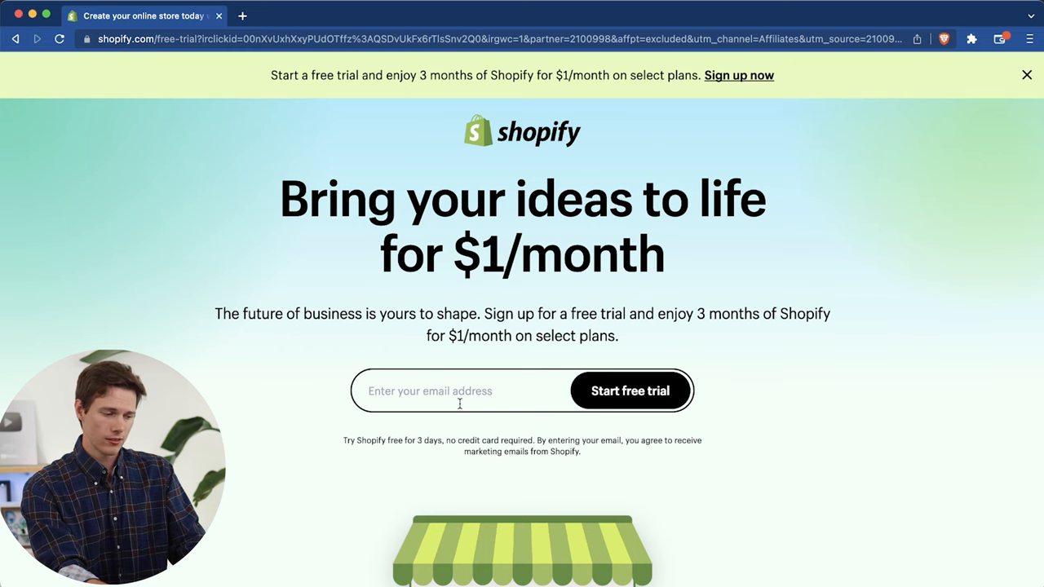
mouse_move(630, 390)
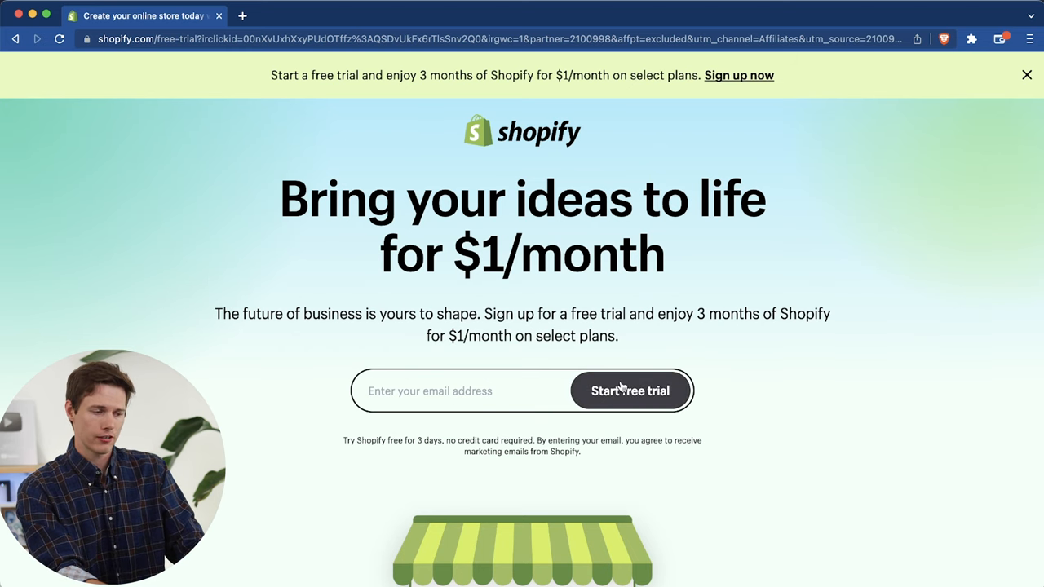
Step: Sign up by email, skipping onboarding questions and confirming a United States location
left_click(629, 391)
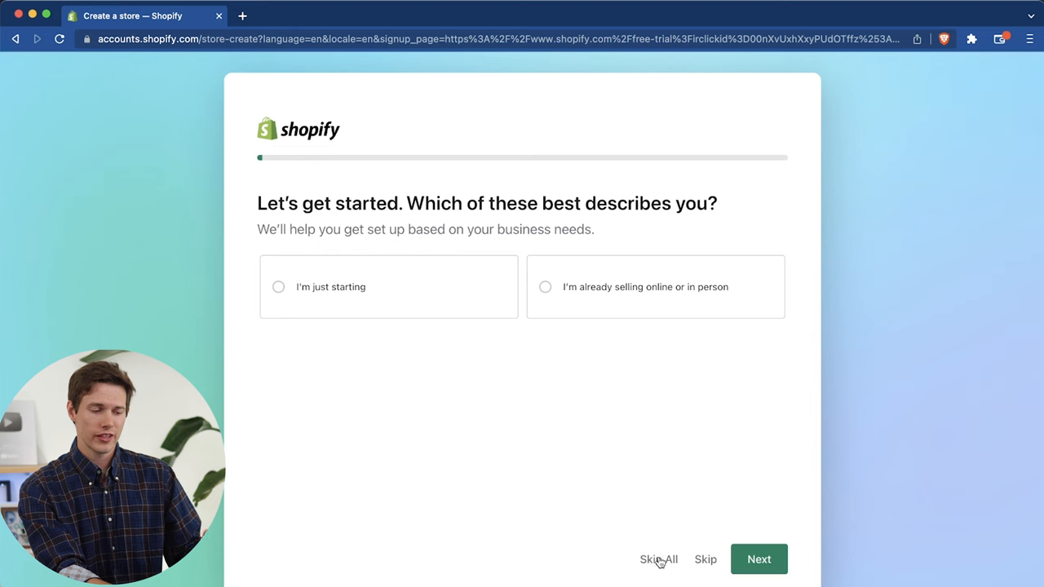
left_click(658, 560)
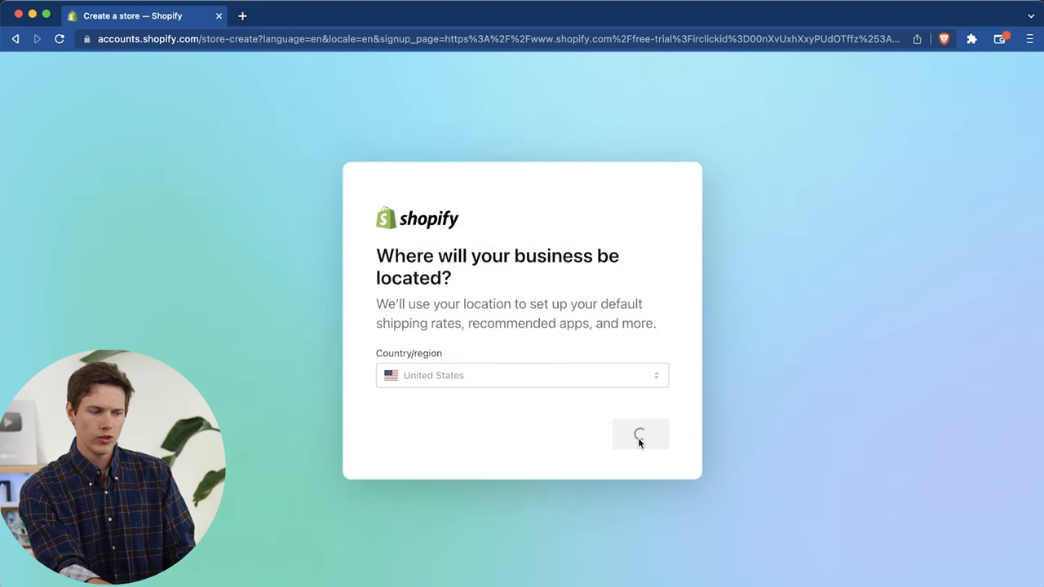
left_click(640, 433)
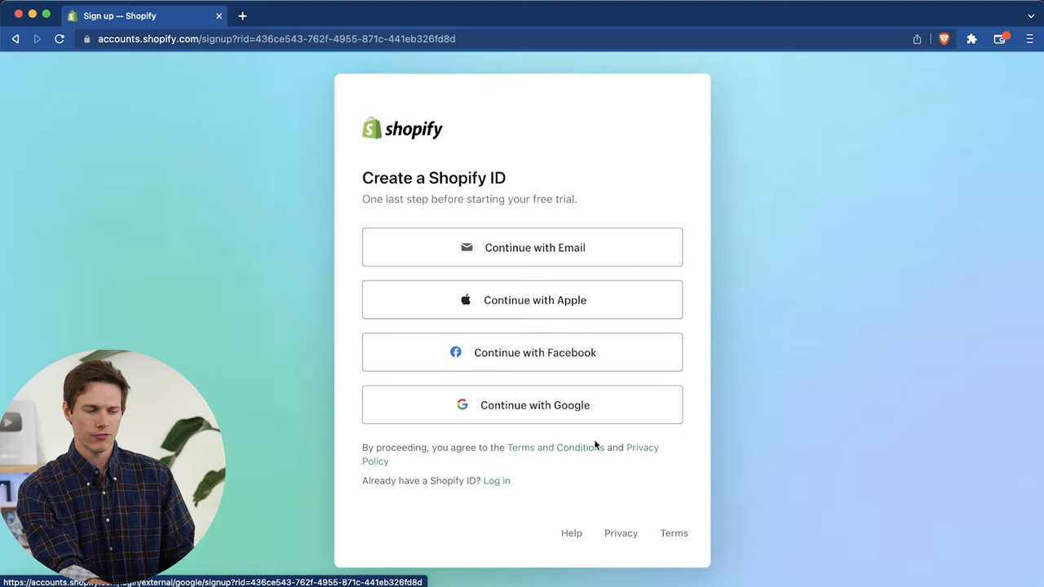
left_click(522, 247)
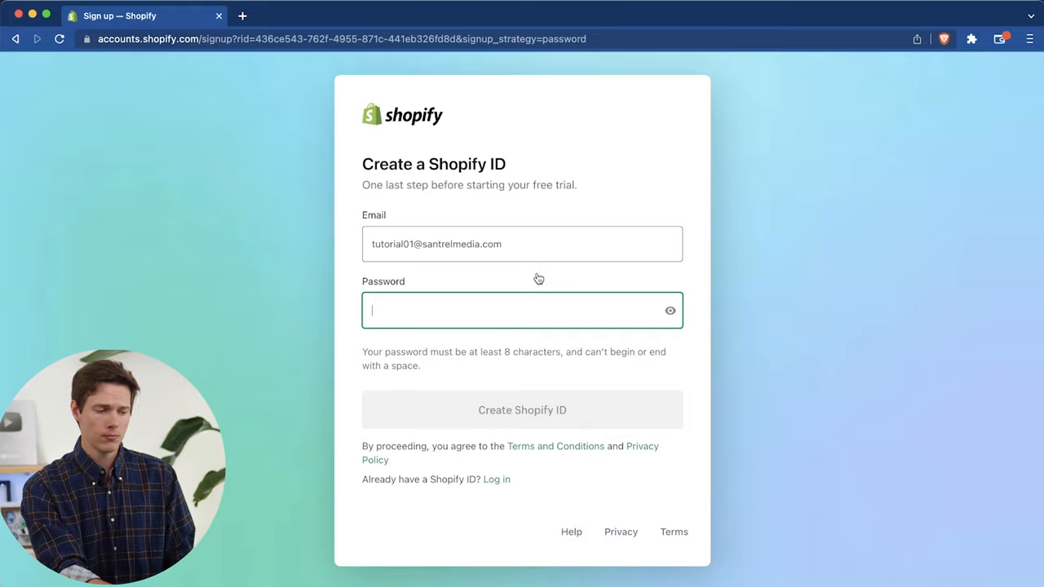
left_click(521, 410)
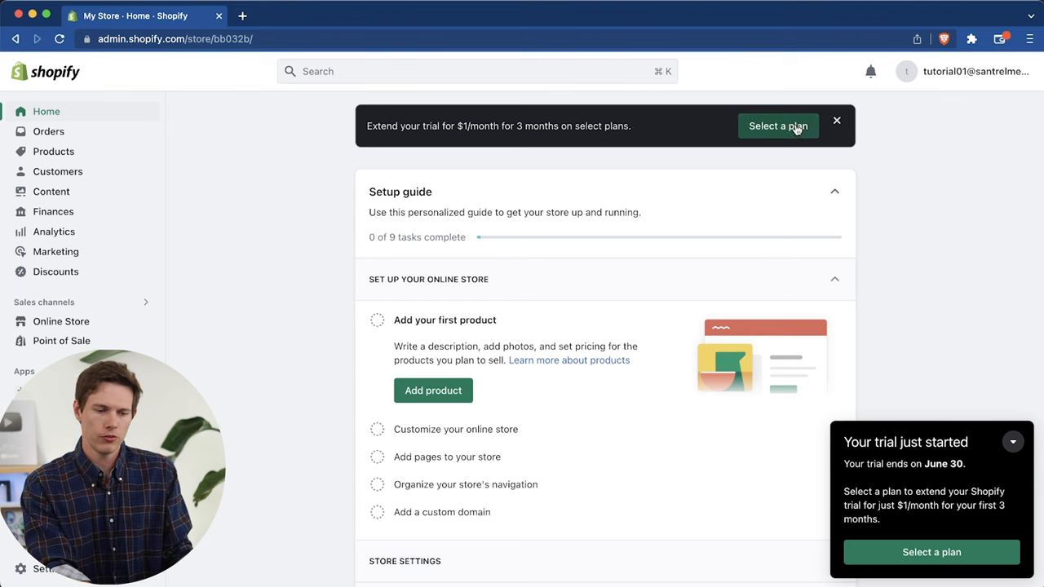
Step: Pick the Basic plan and confirm a yearly billing cycle
left_click(778, 125)
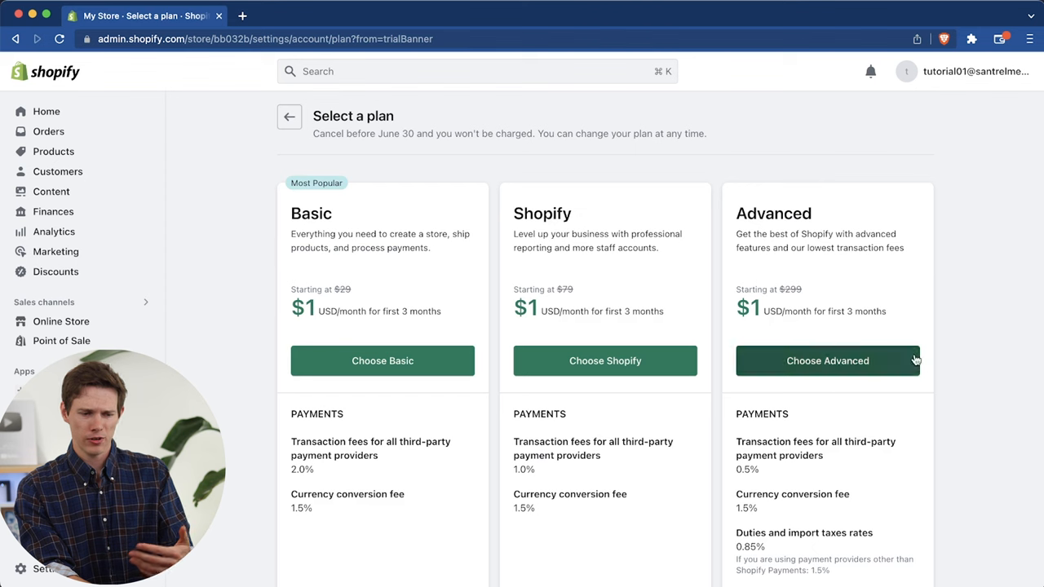
mouse_move(555, 278)
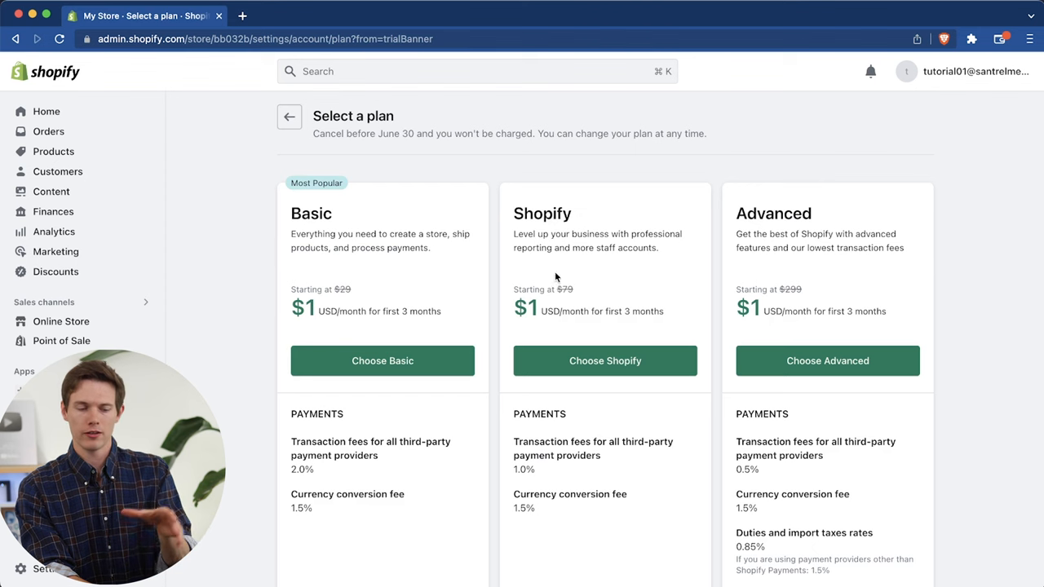
mouse_move(827, 360)
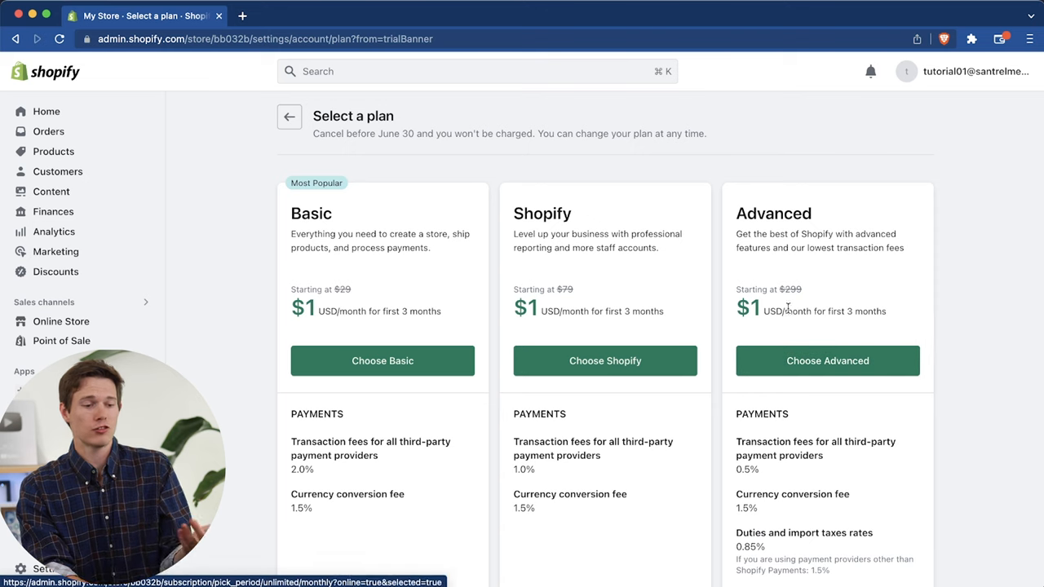
mouse_move(379, 260)
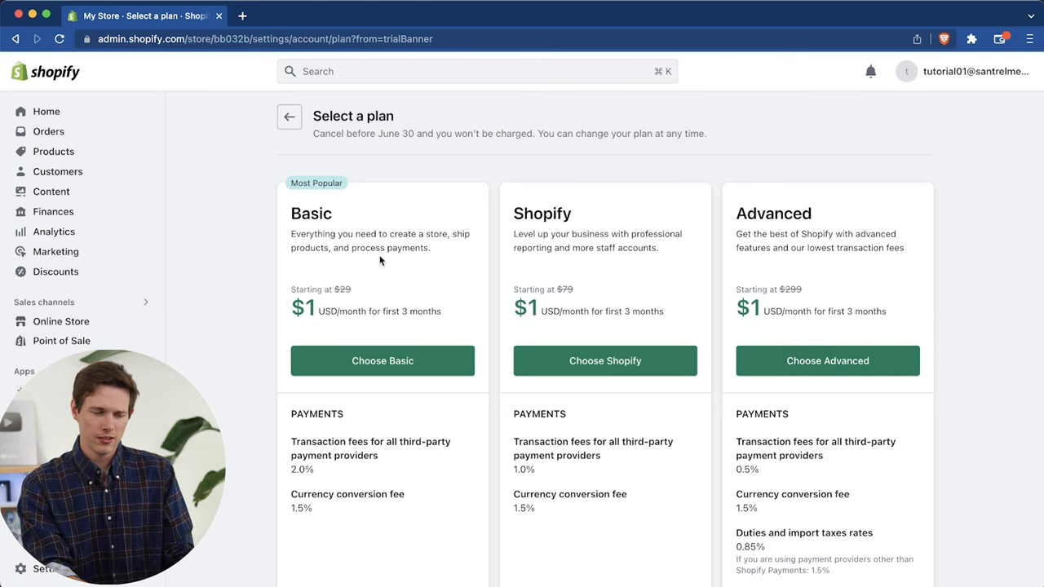
left_click(382, 361)
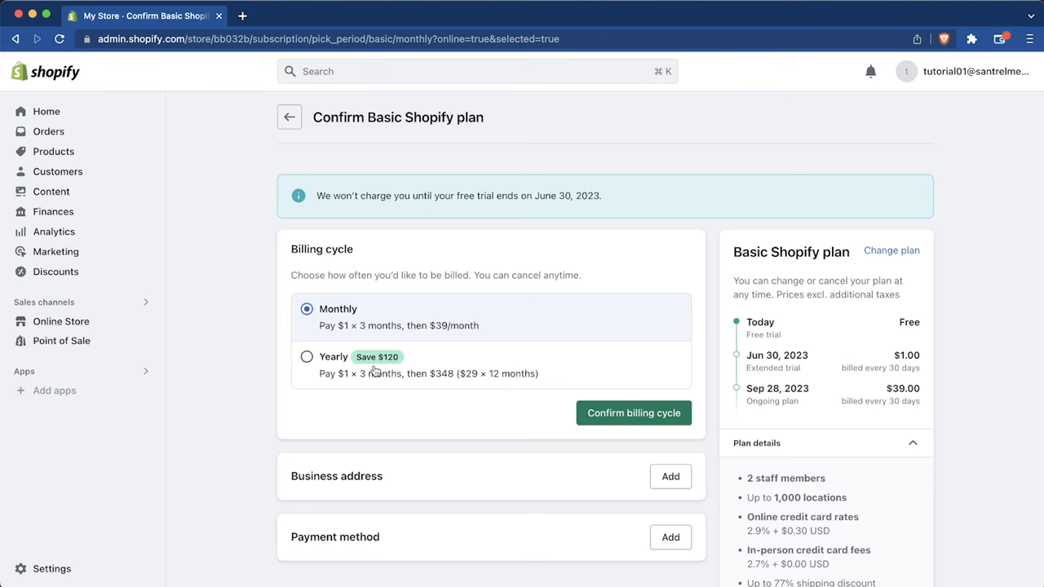
left_click(307, 356)
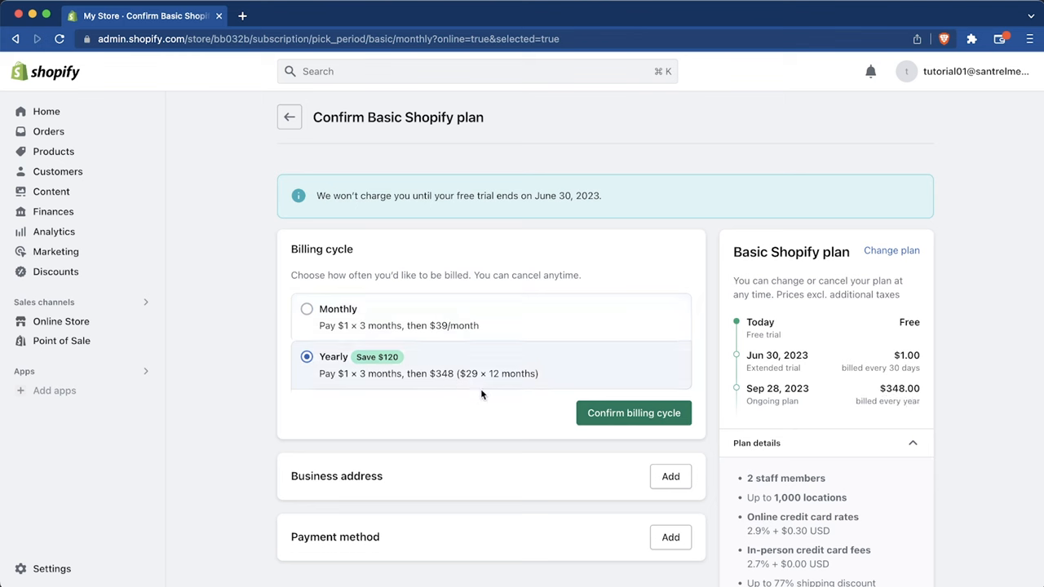
mouse_move(364, 359)
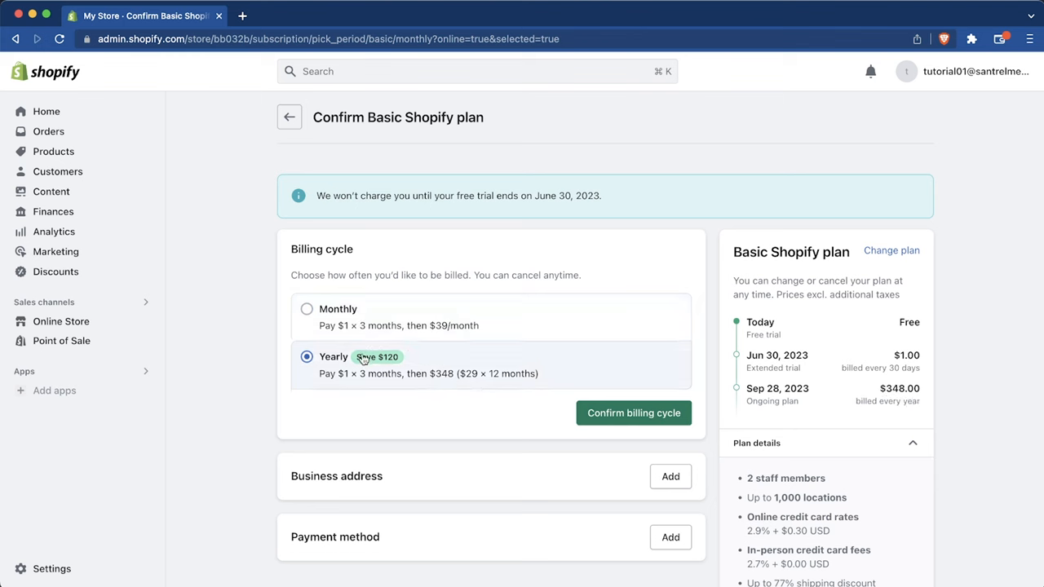
mouse_move(400, 372)
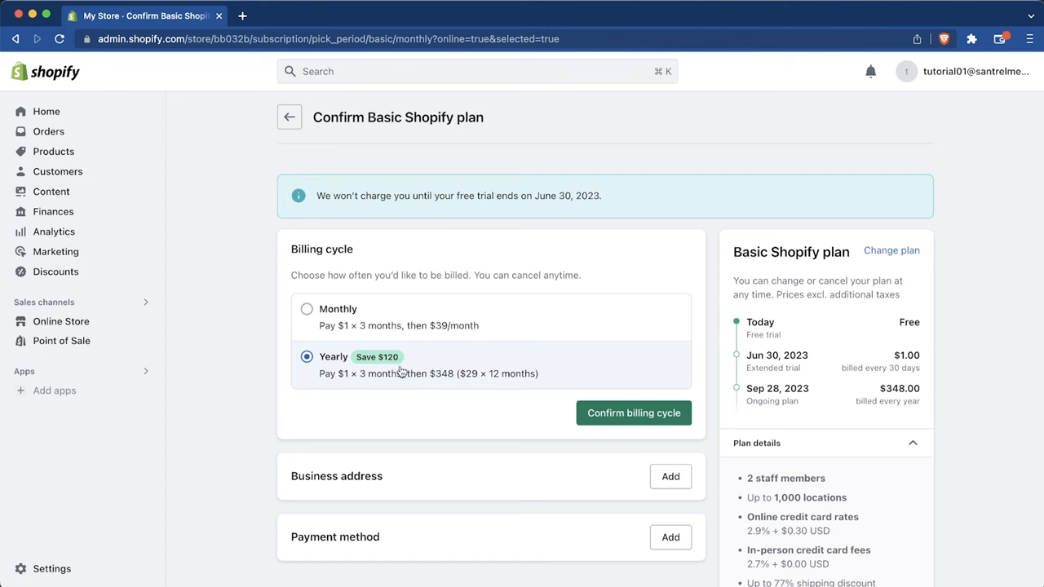
mouse_move(377, 384)
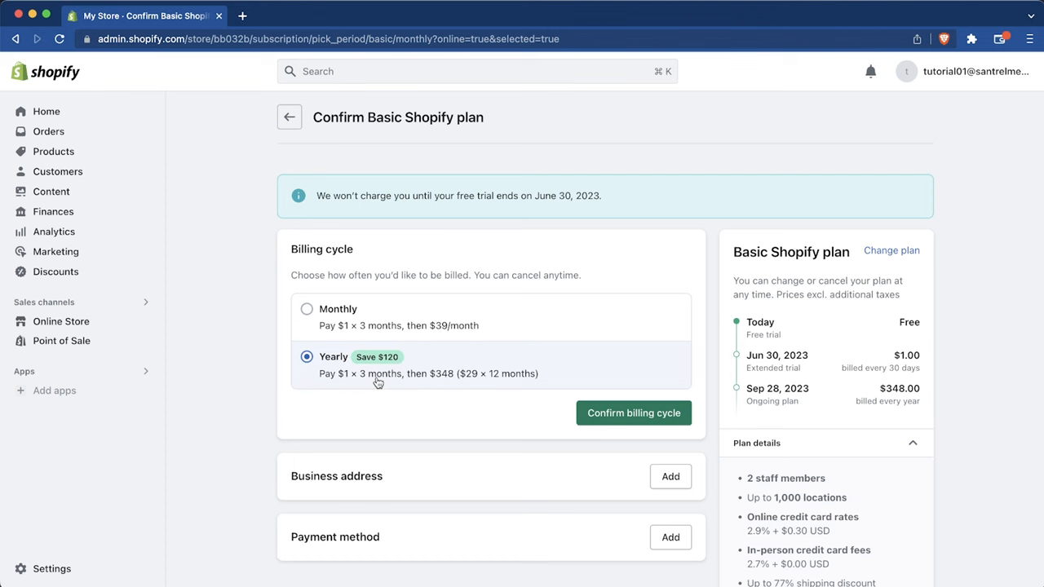
left_click(633, 412)
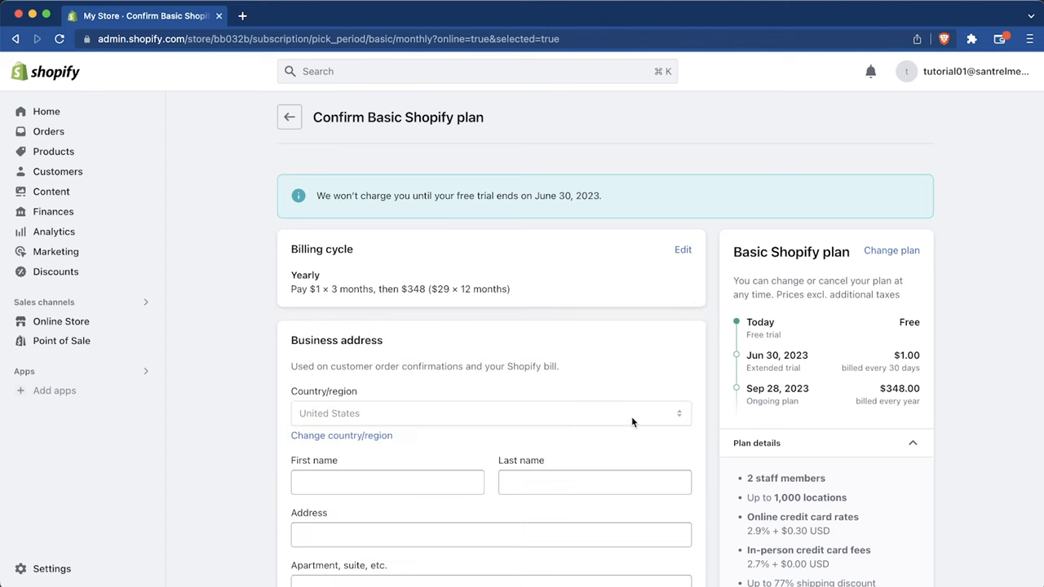
Step: Subscribe to Basic, decline the POS Pro add-on, and go to Products
scroll("down", 3)
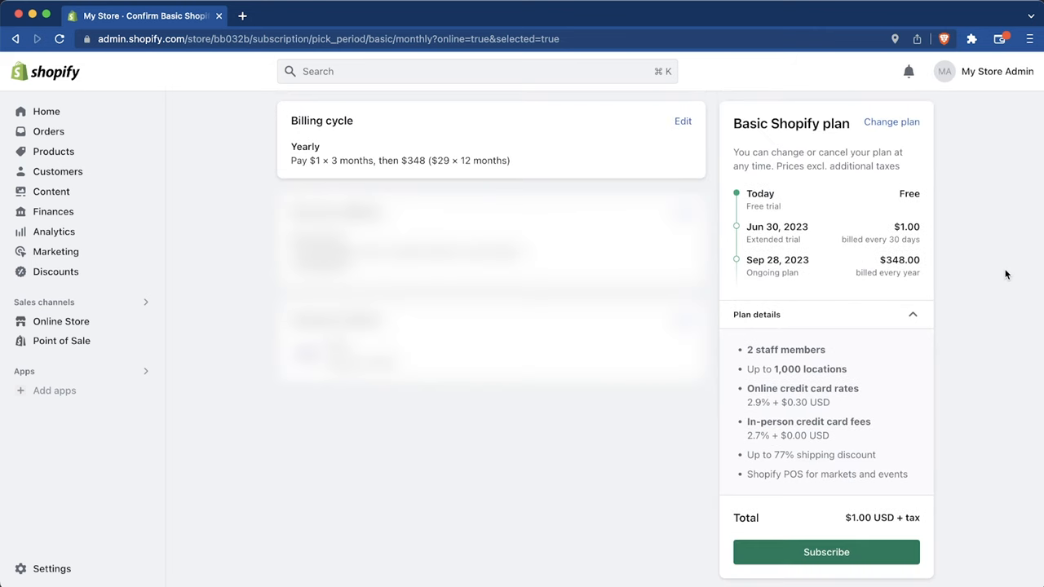
mouse_move(862, 534)
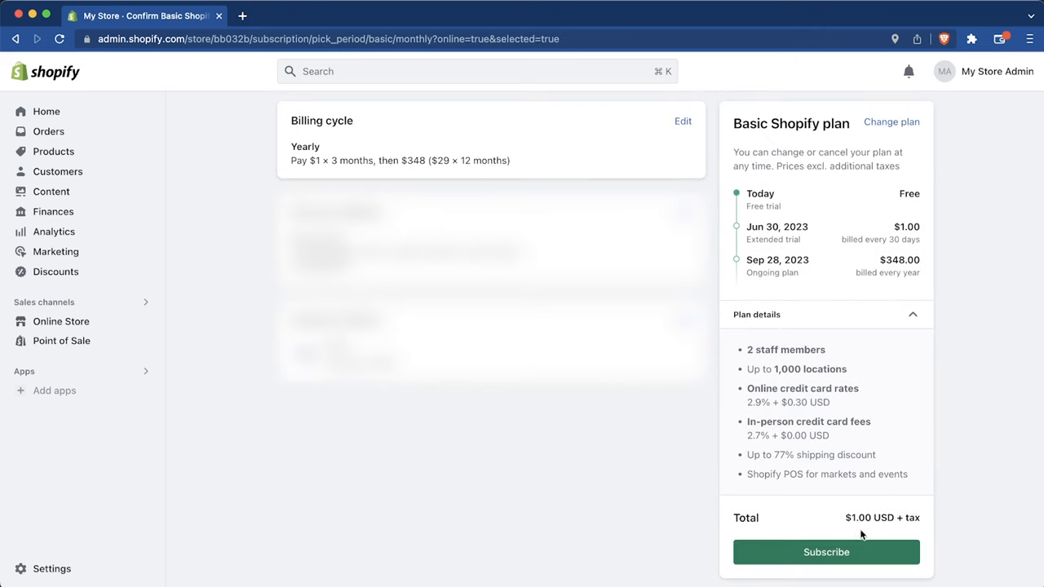
left_click(825, 553)
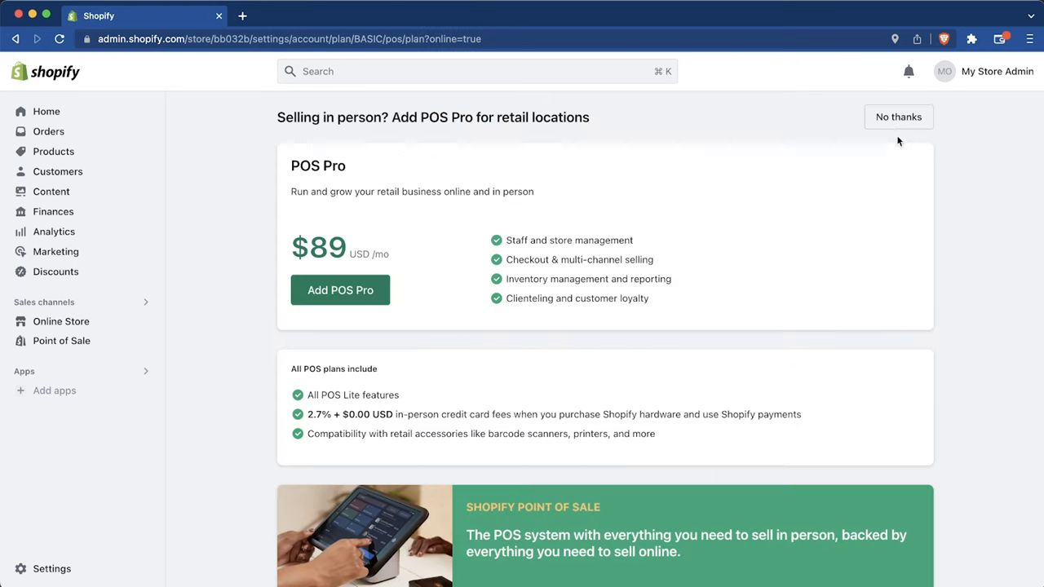
left_click(898, 116)
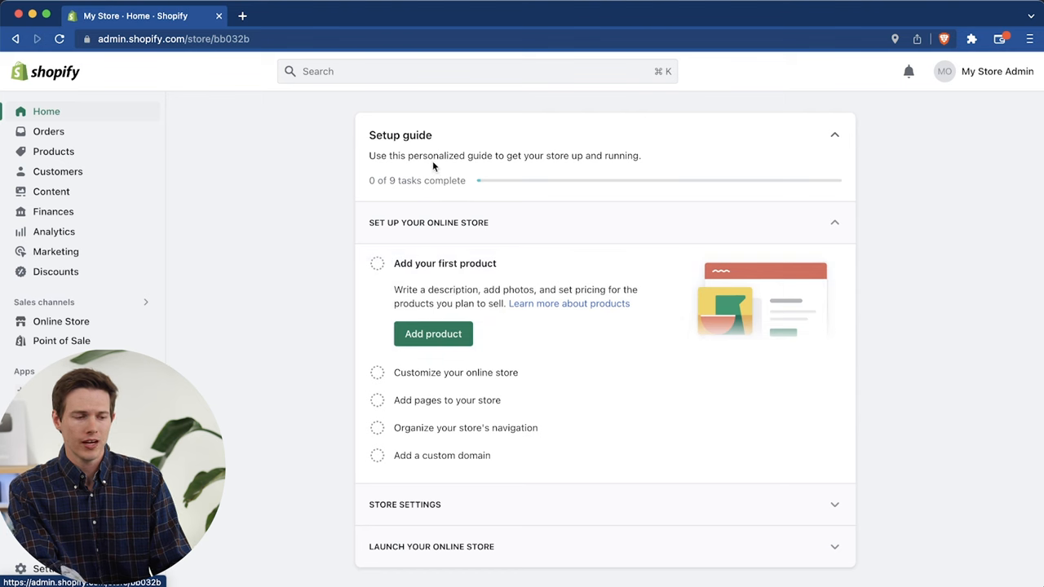
mouse_move(112, 218)
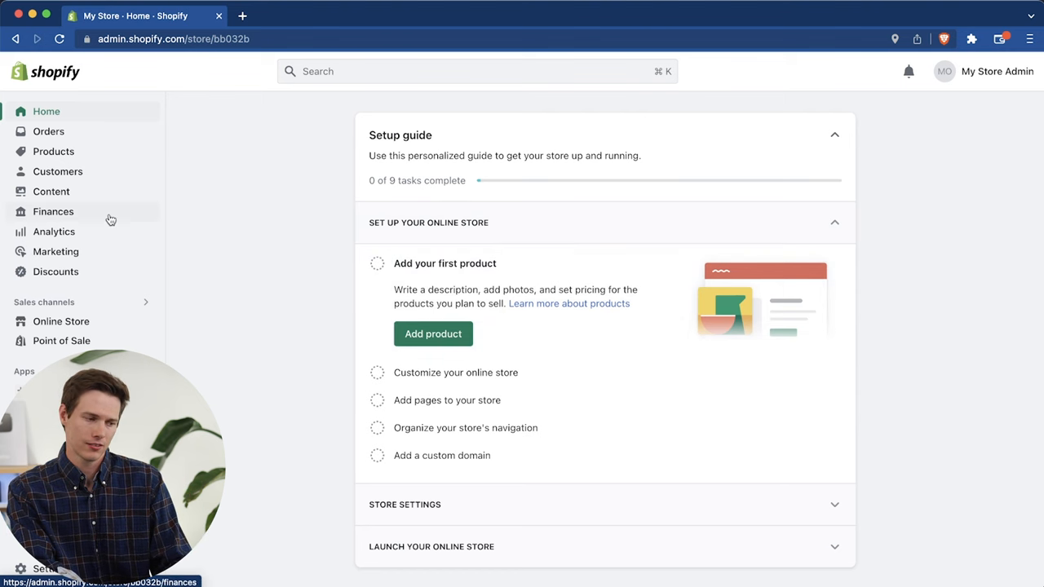
left_click(53, 151)
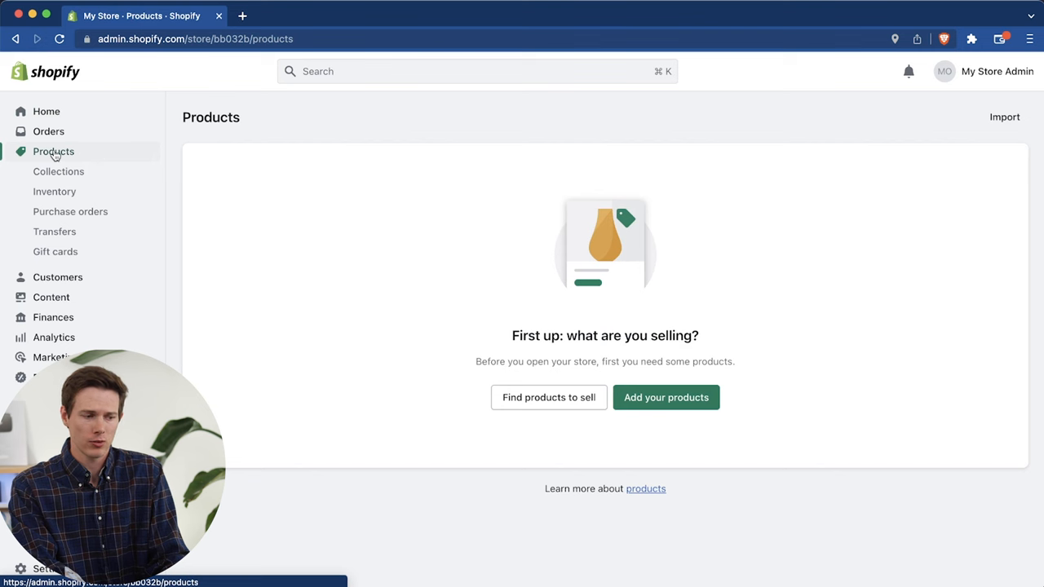
Step: Add a product titled 'The Aurora Hub' and upload its product images
left_click(666, 397)
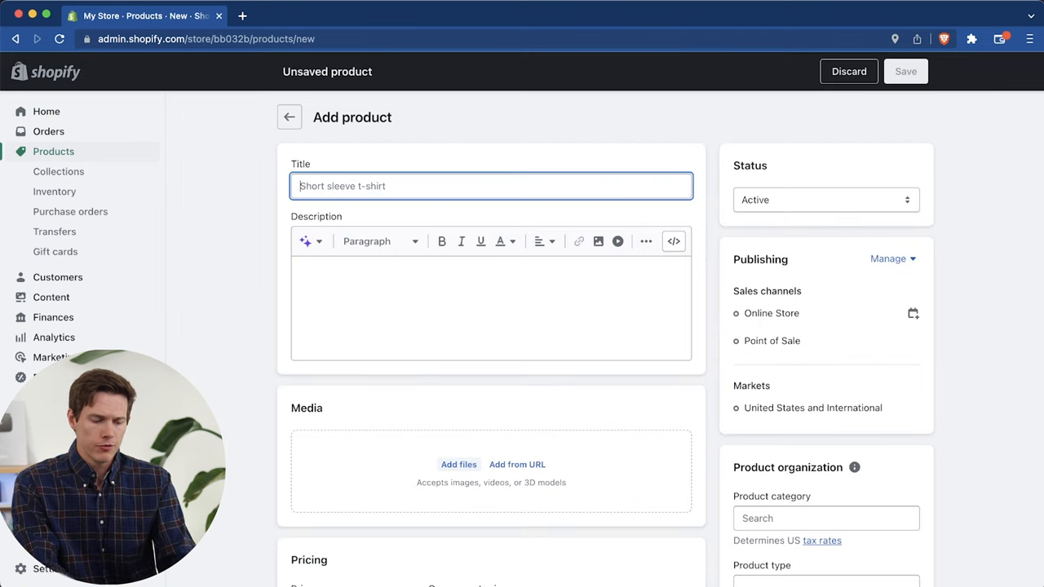
type("The Aurora Hub")
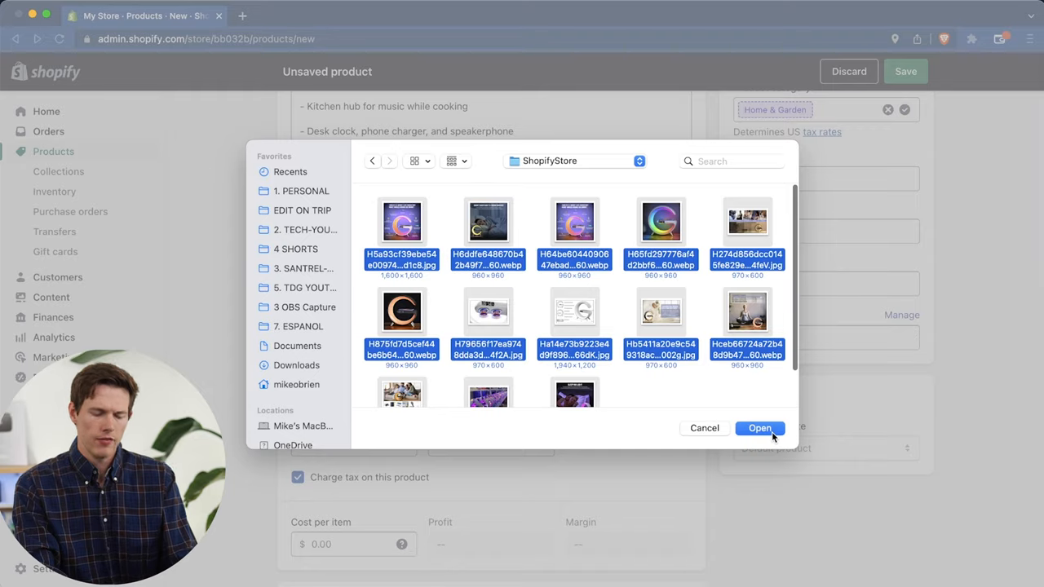
left_click(759, 428)
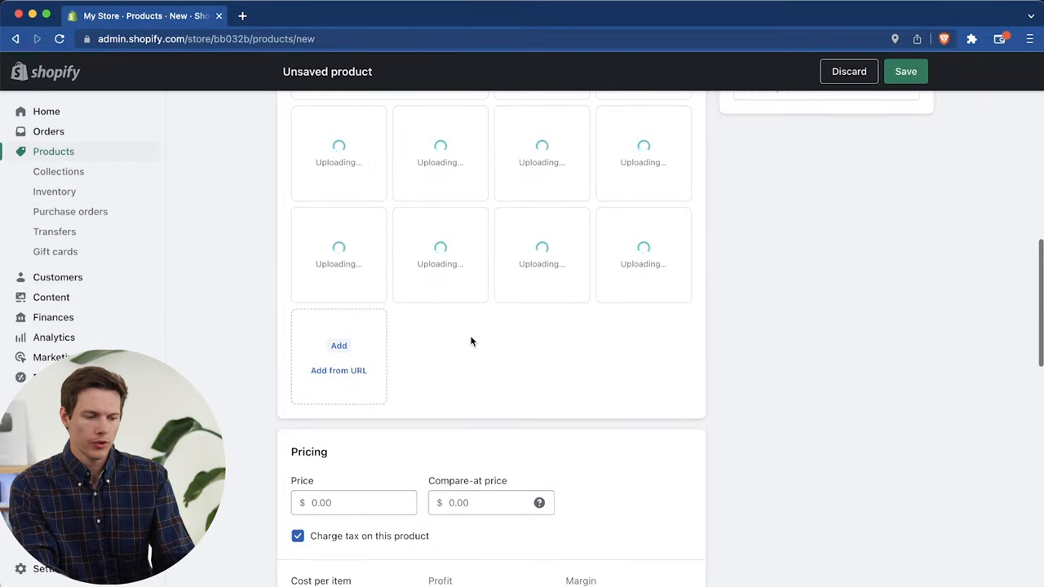
Step: Price the product at $49.99, compare-at $59.99, with $21.50 cost per item
left_click(353, 263)
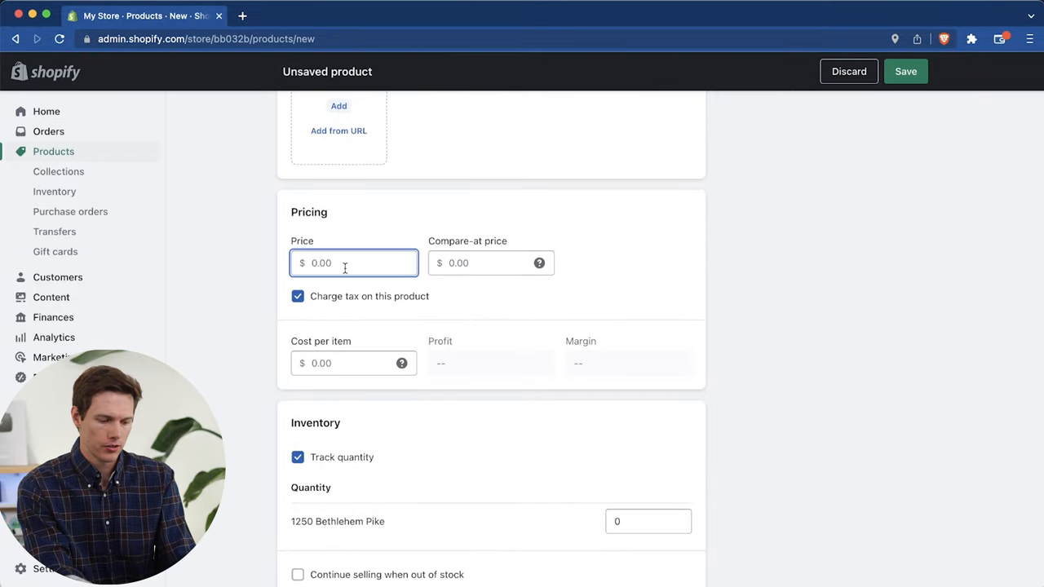
type("49.99")
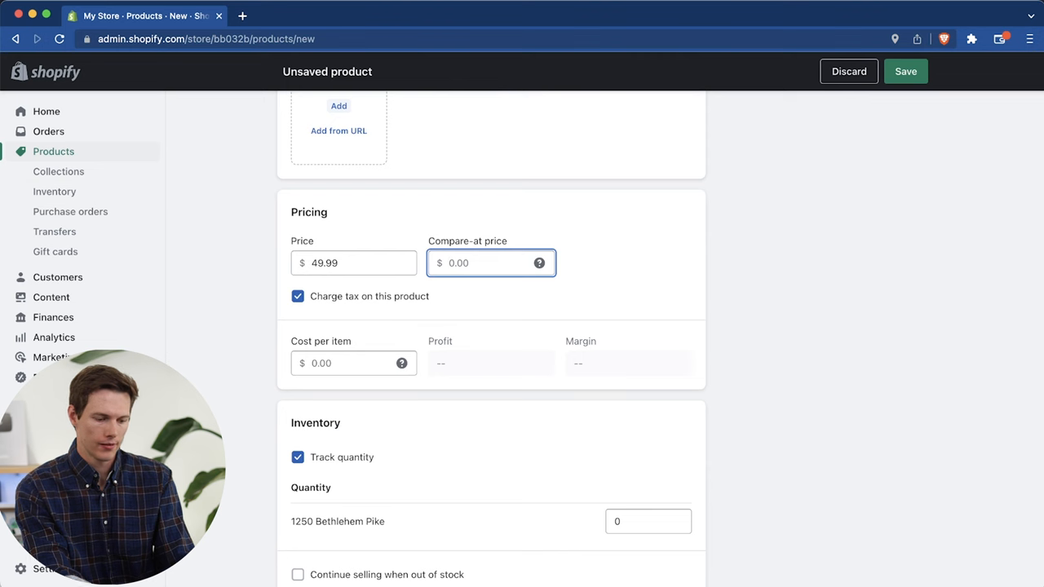
type("59.99")
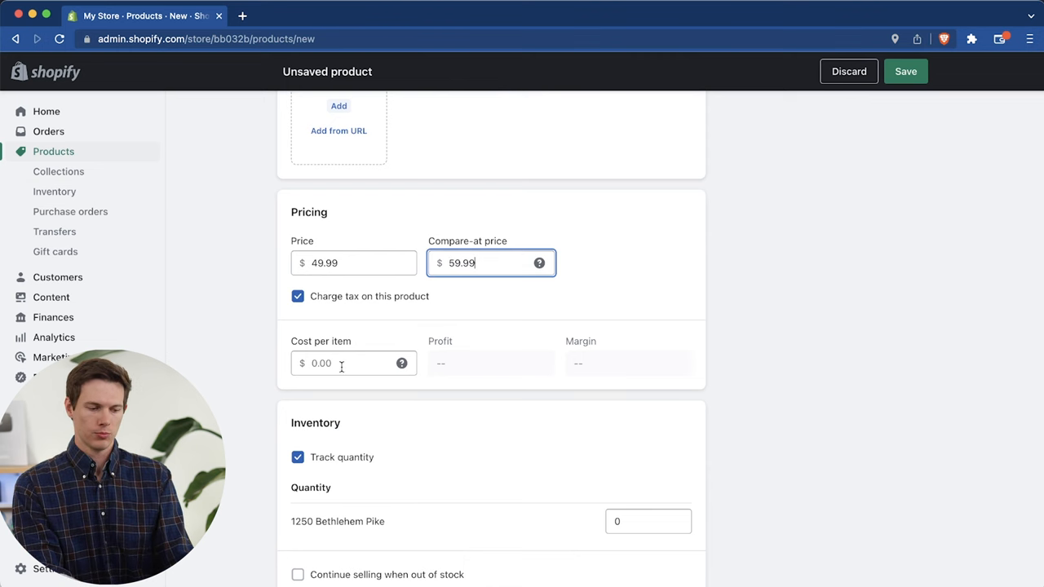
scroll("down", 3)
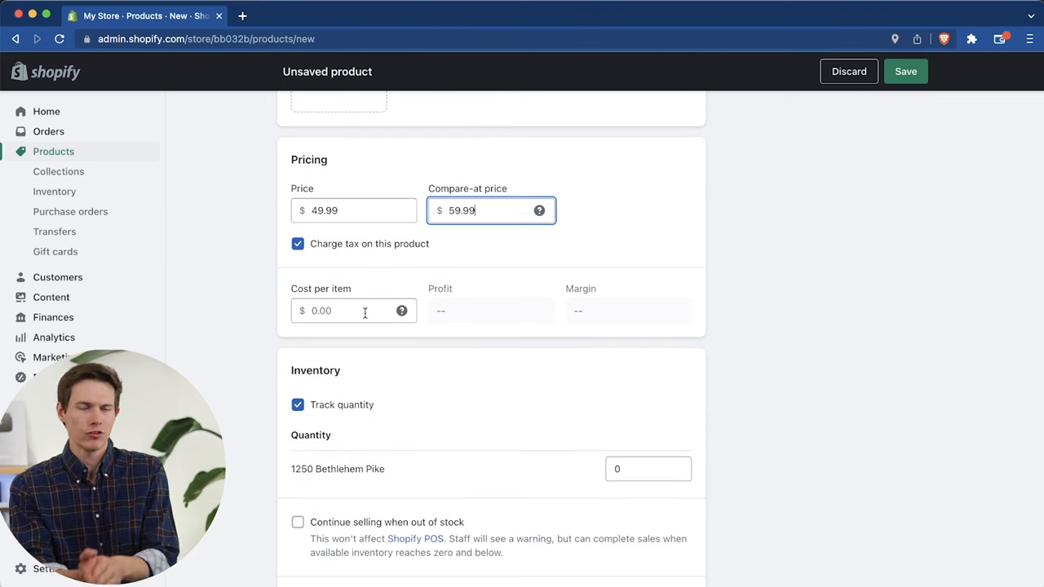
left_click(353, 310)
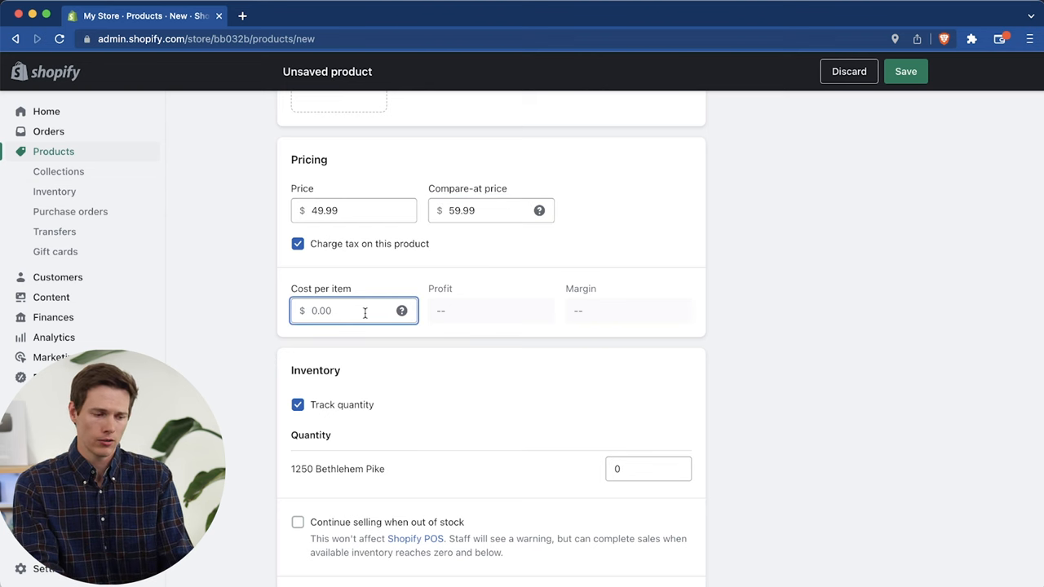
type("21.")
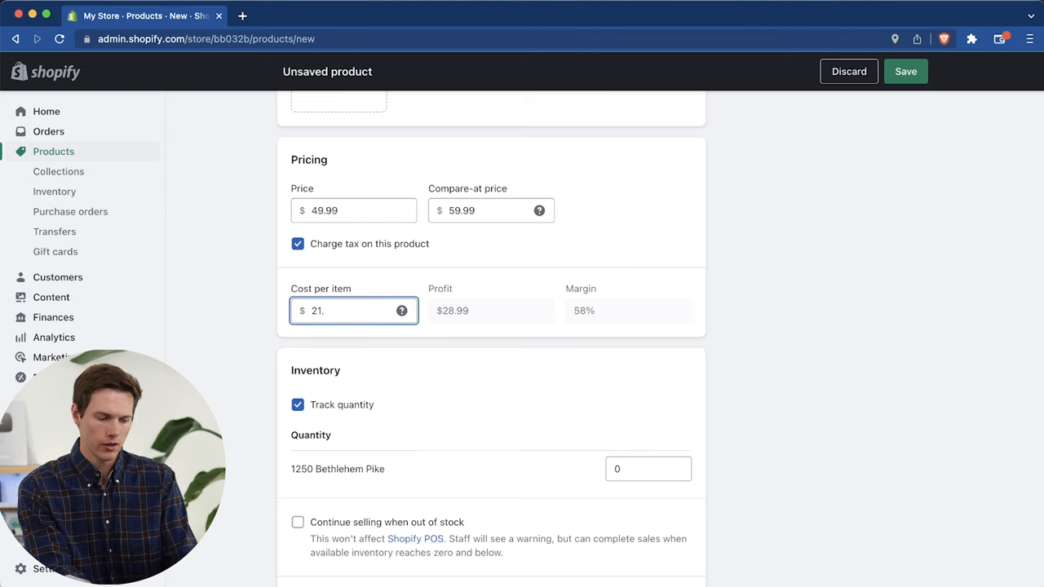
type("50")
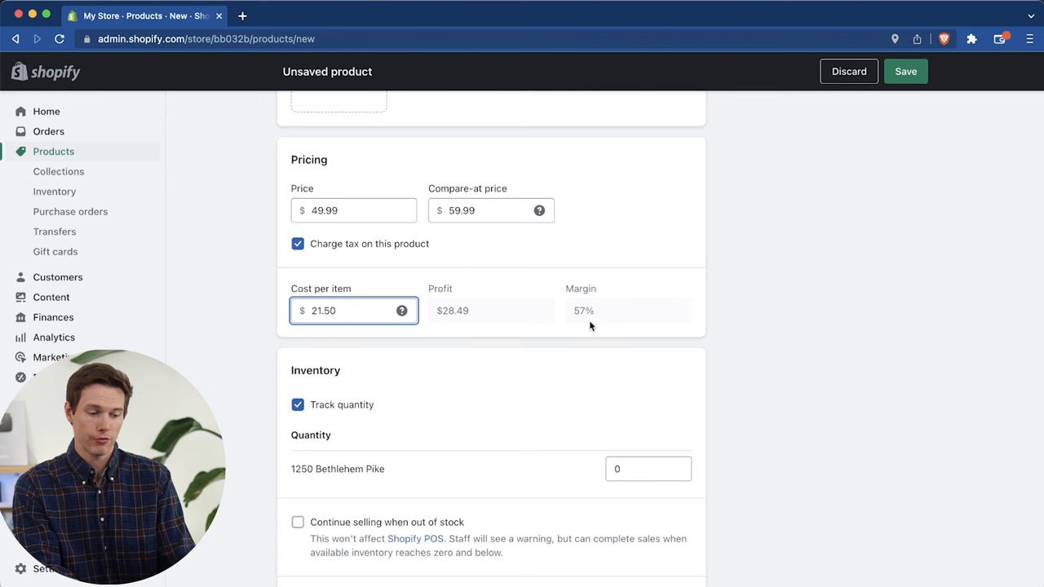
Step: Turn off quantity tracking, leaving no SKU/barcode and the product physical
scroll("down", 3)
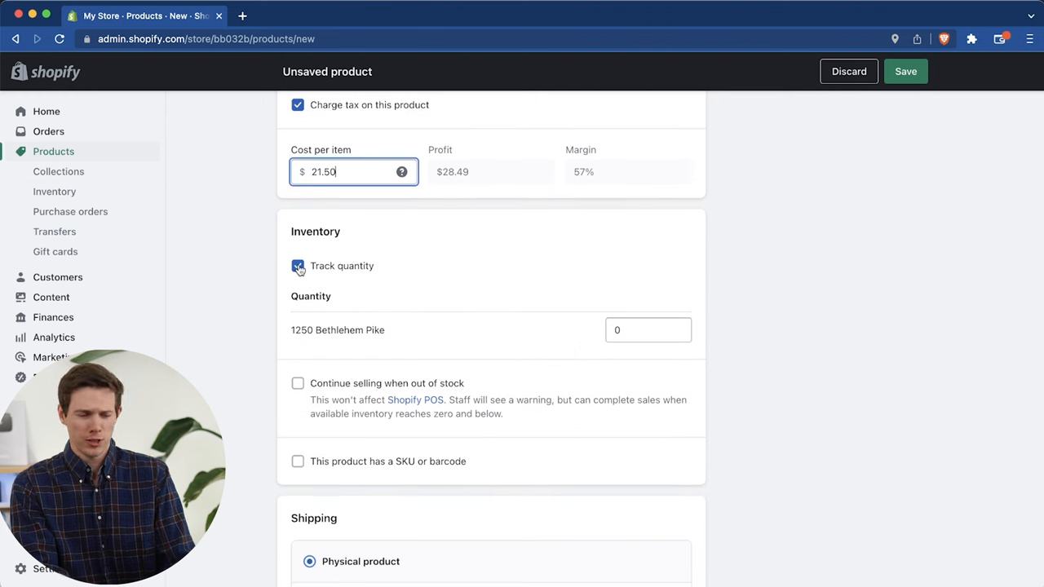
left_click(298, 266)
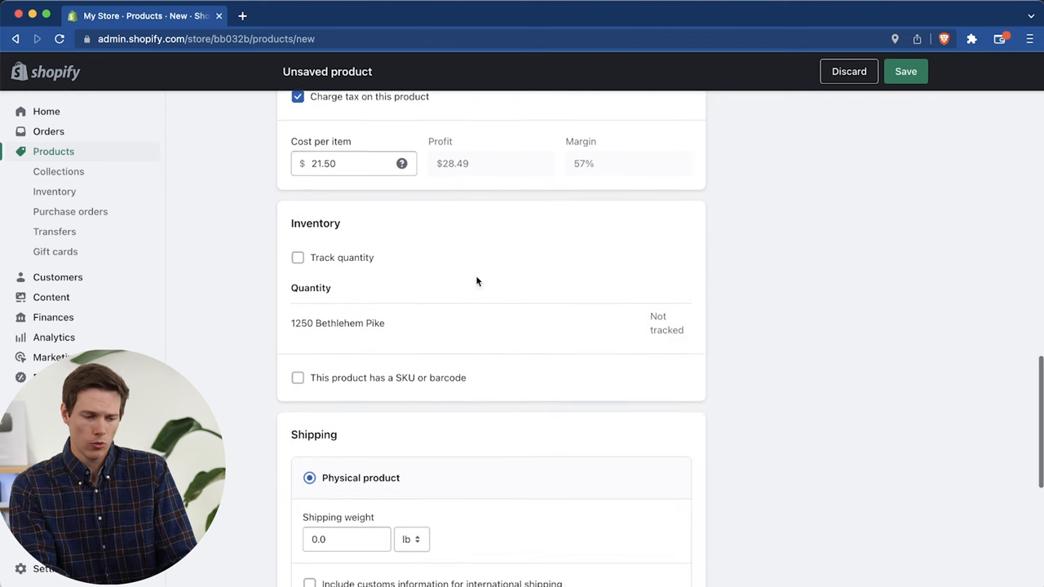
left_click(298, 378)
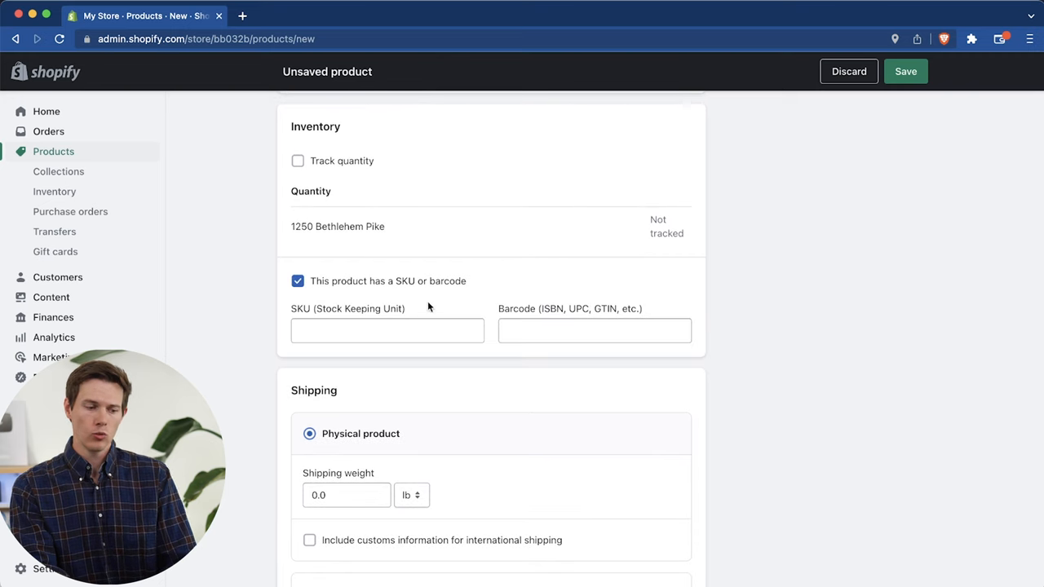
mouse_move(285, 289)
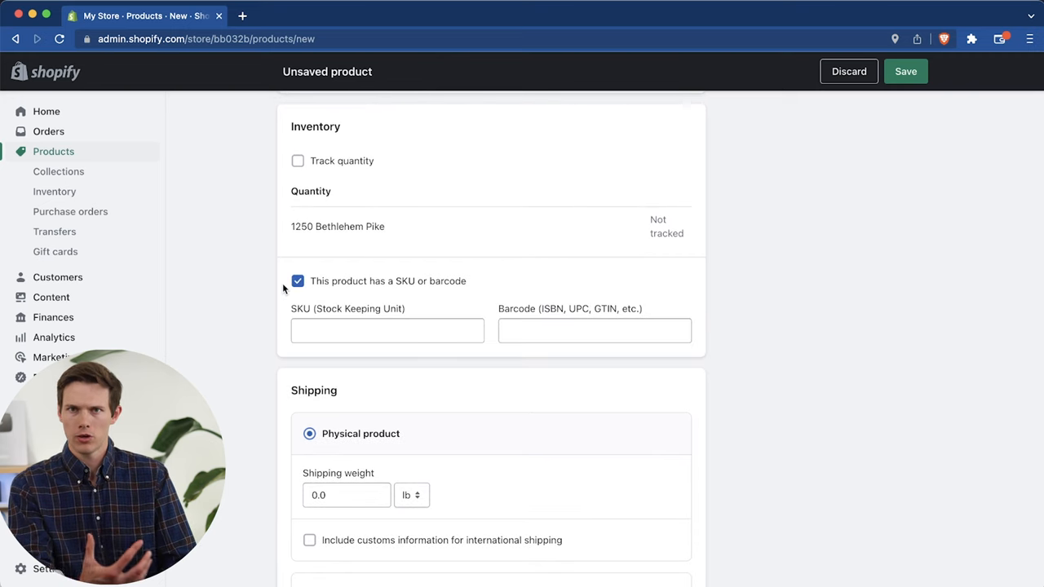
left_click(298, 281)
type("560")
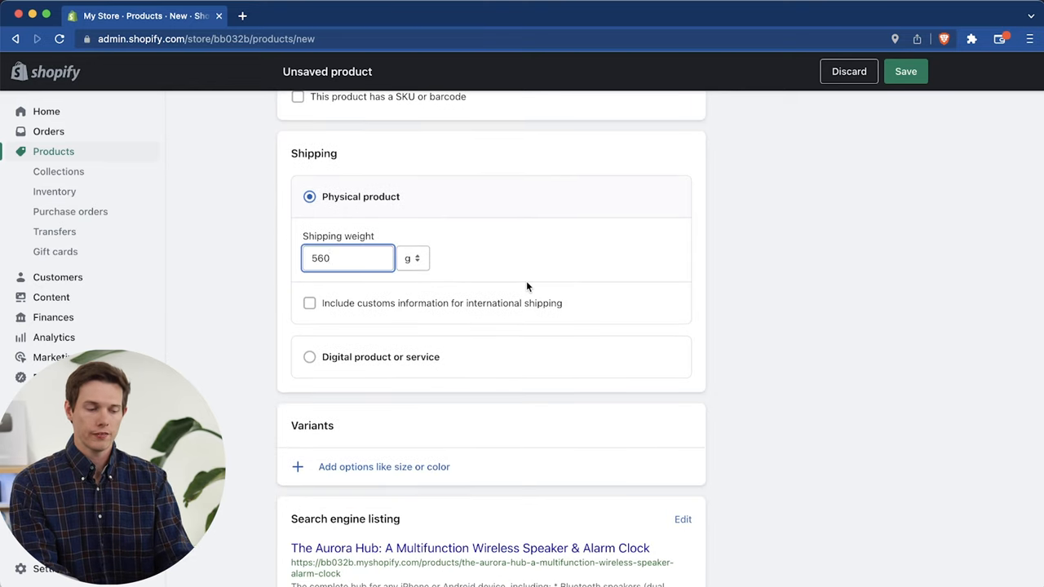
left_click(309, 356)
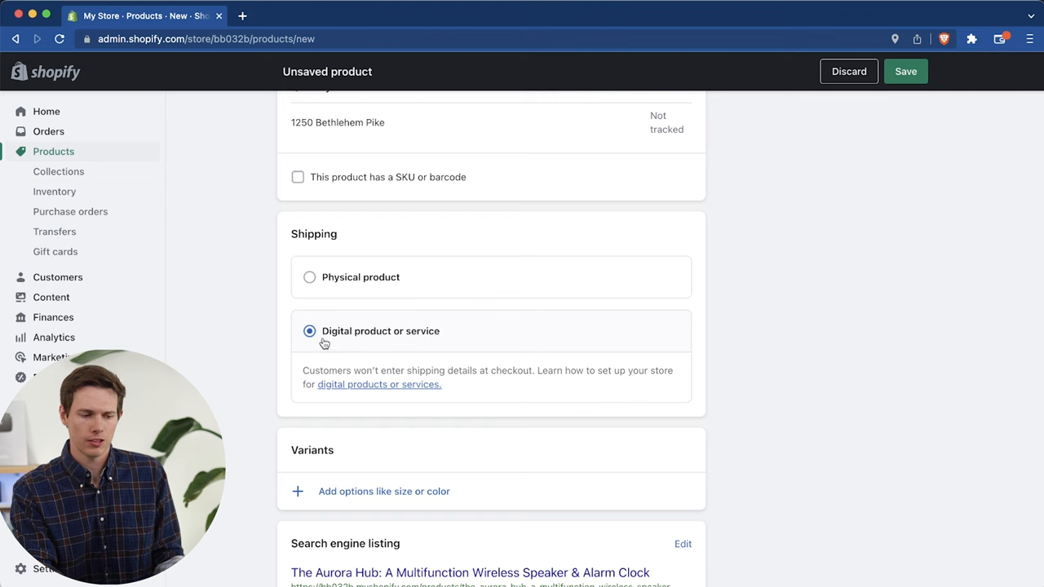
mouse_move(391, 277)
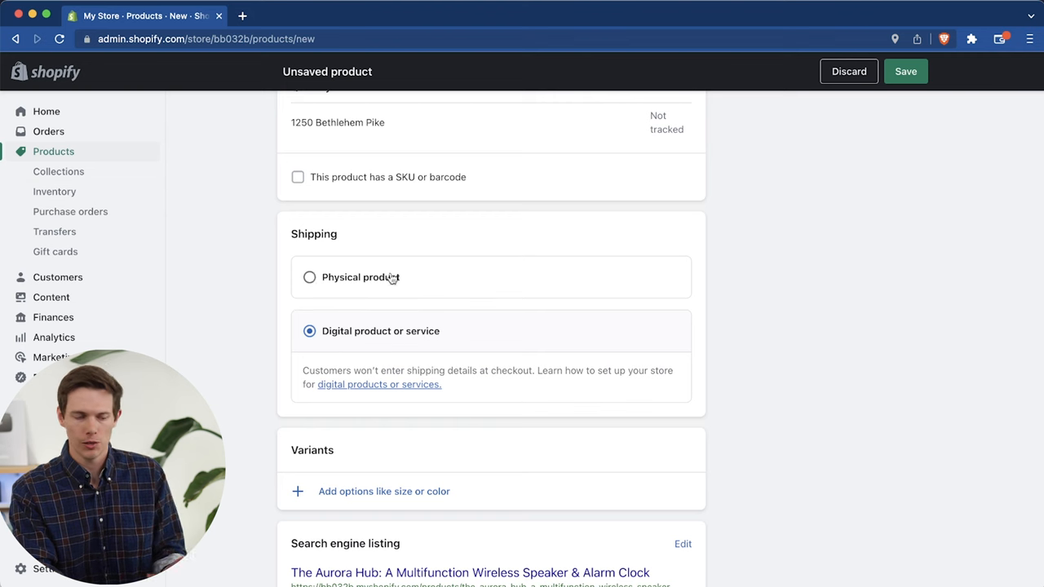
left_click(309, 277)
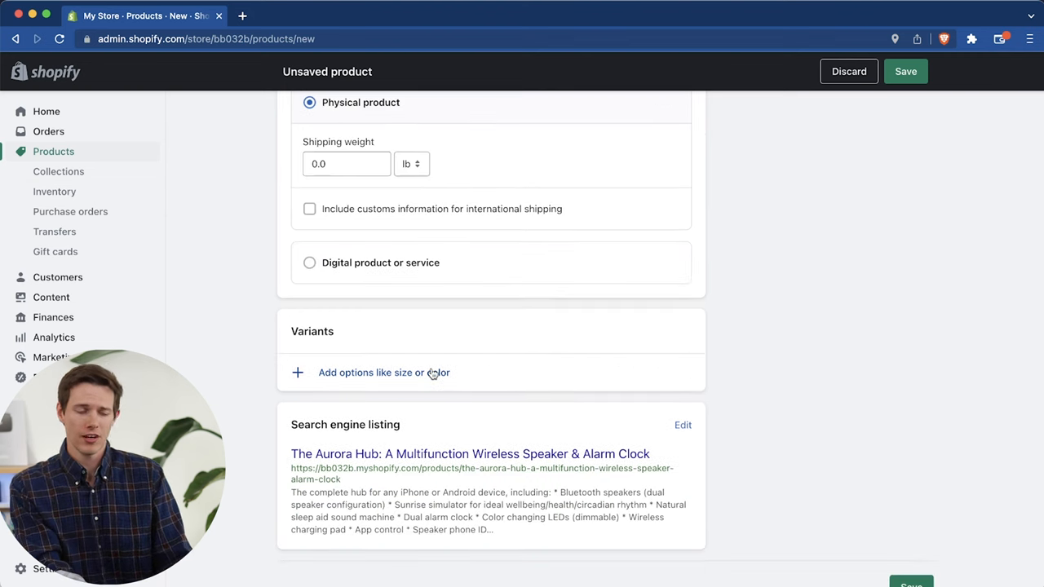
left_click(385, 372)
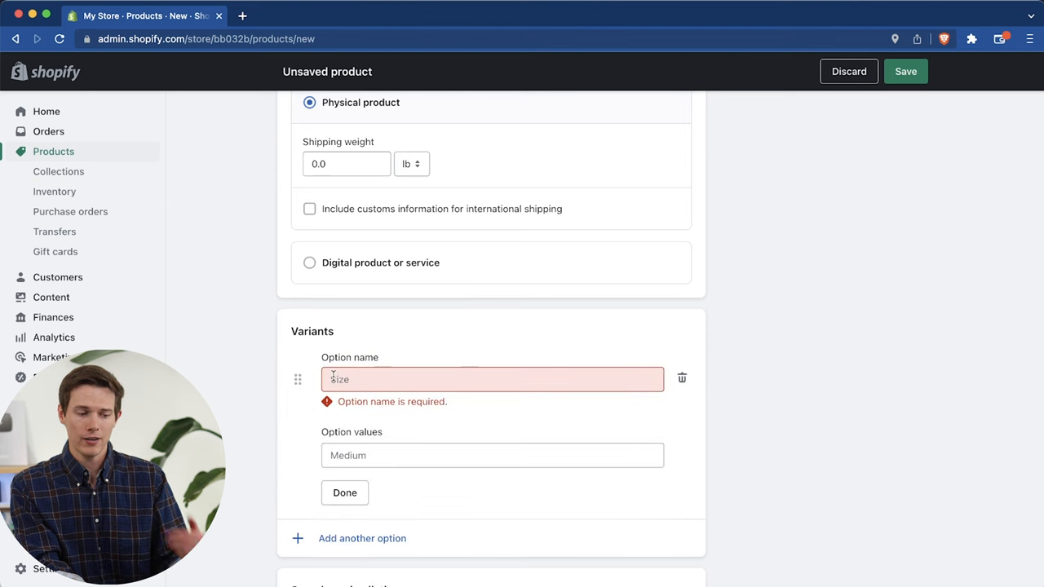
mouse_move(662, 415)
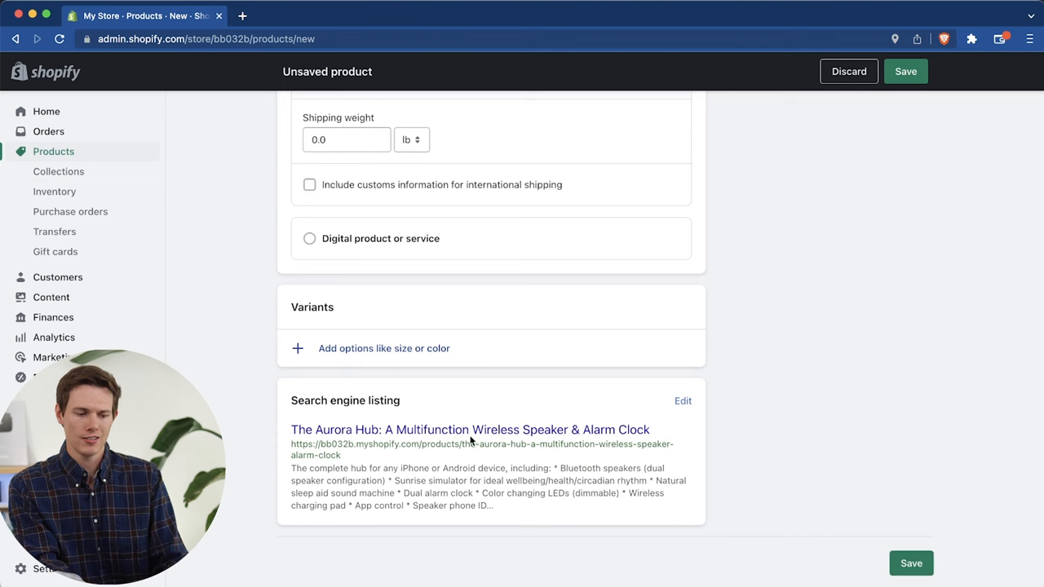
Step: Rewrite the search listing meta description and change the URL handle to aurora-hub
left_click(683, 400)
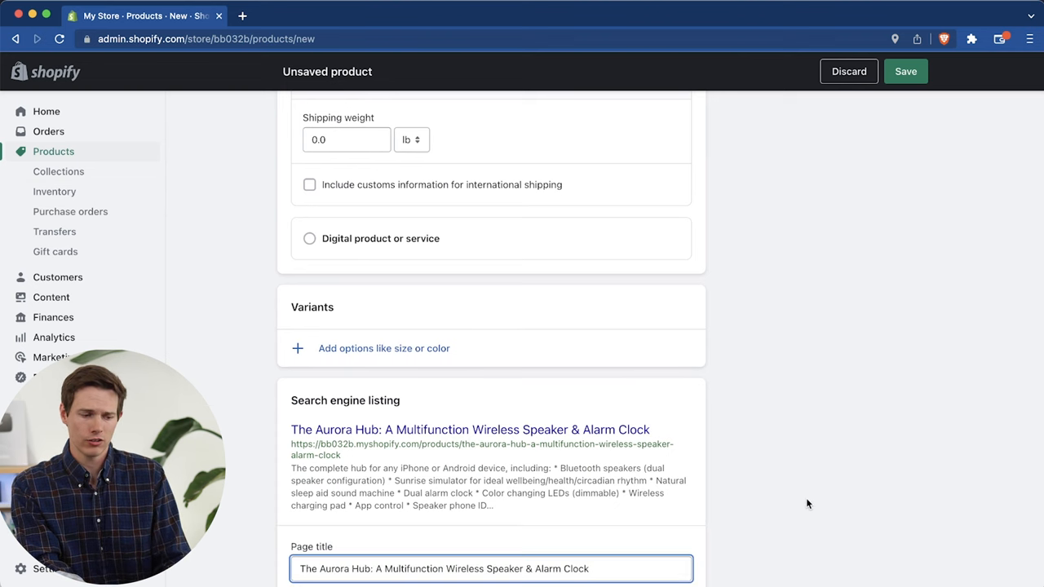
scroll("down", 3)
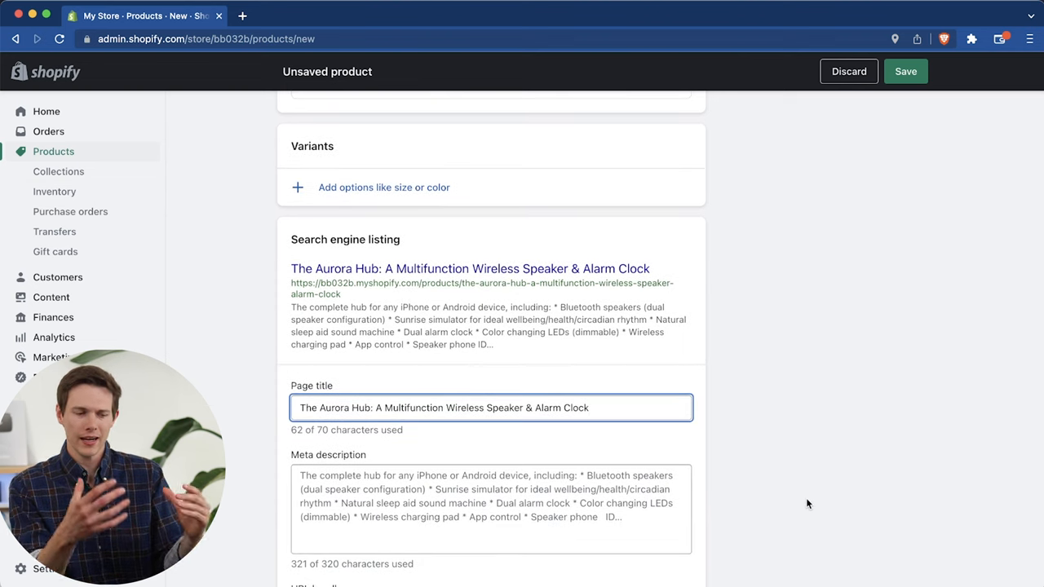
mouse_move(618, 318)
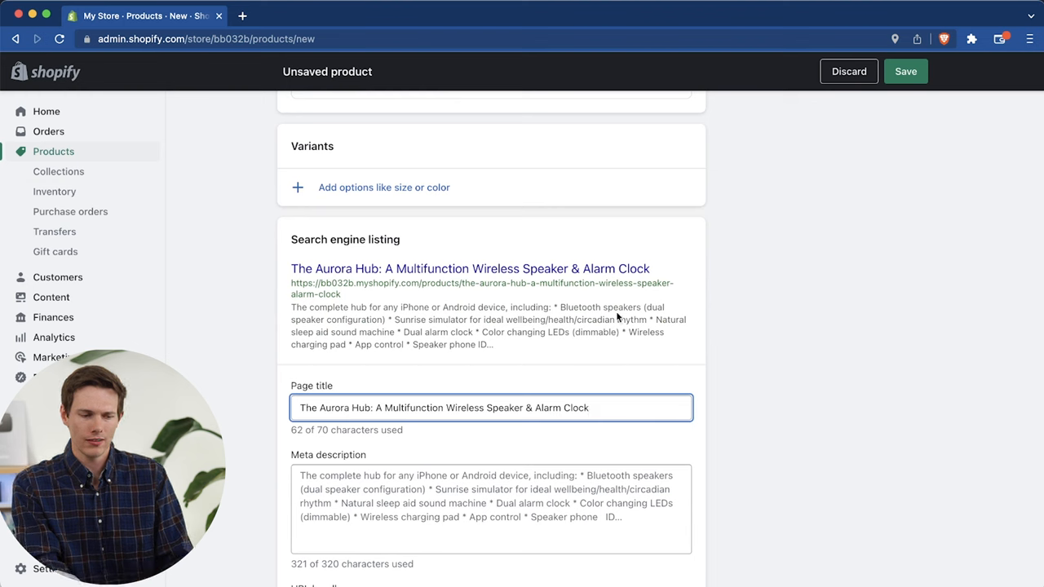
mouse_move(306, 295)
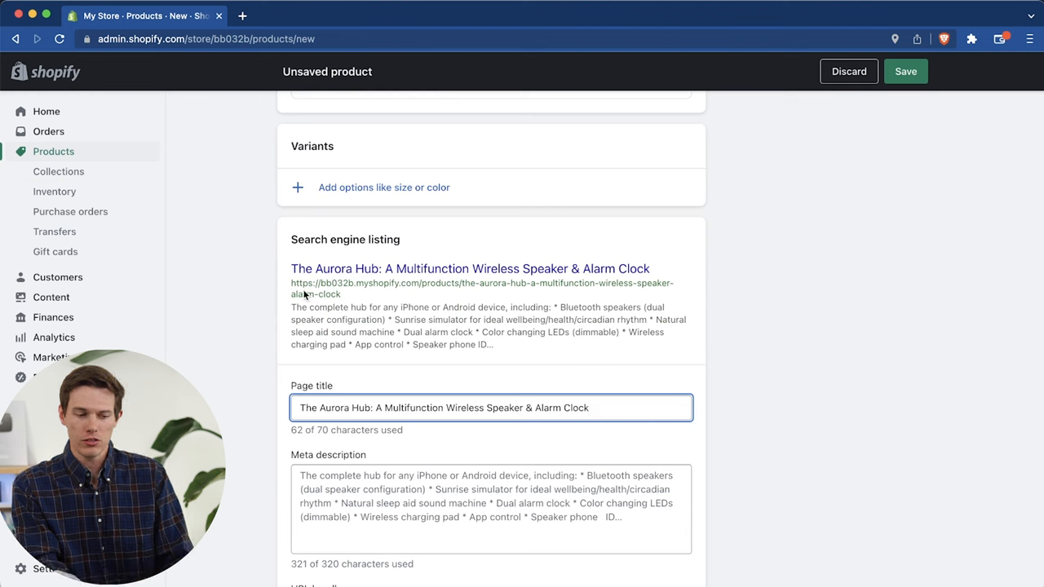
mouse_move(518, 293)
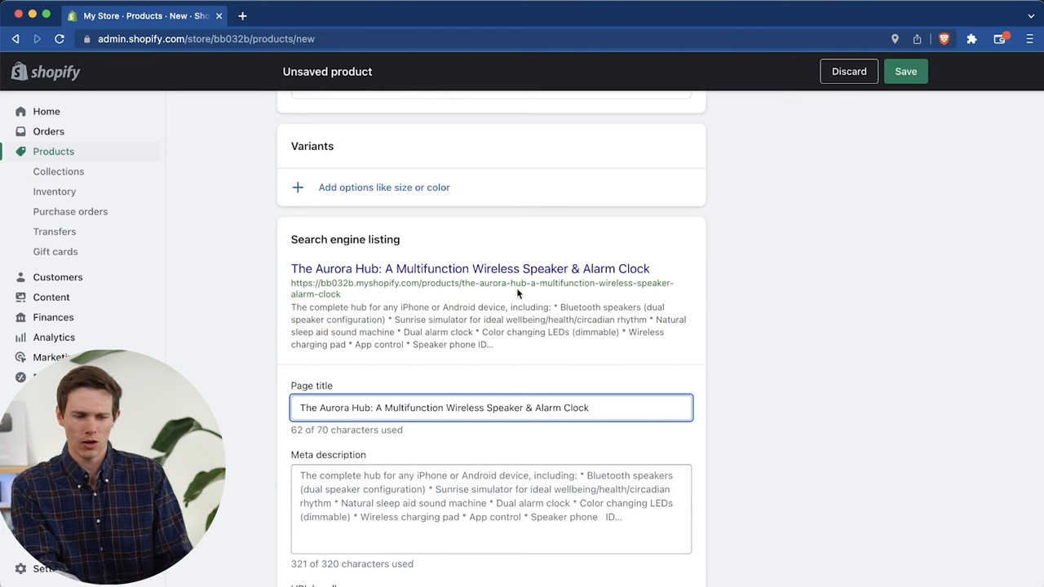
mouse_move(624, 292)
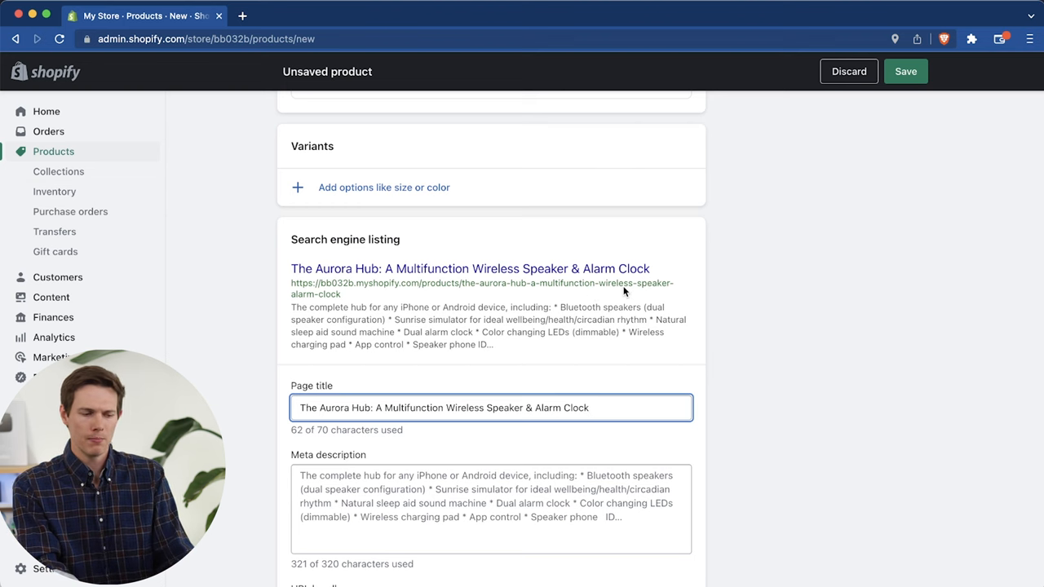
mouse_move(332, 273)
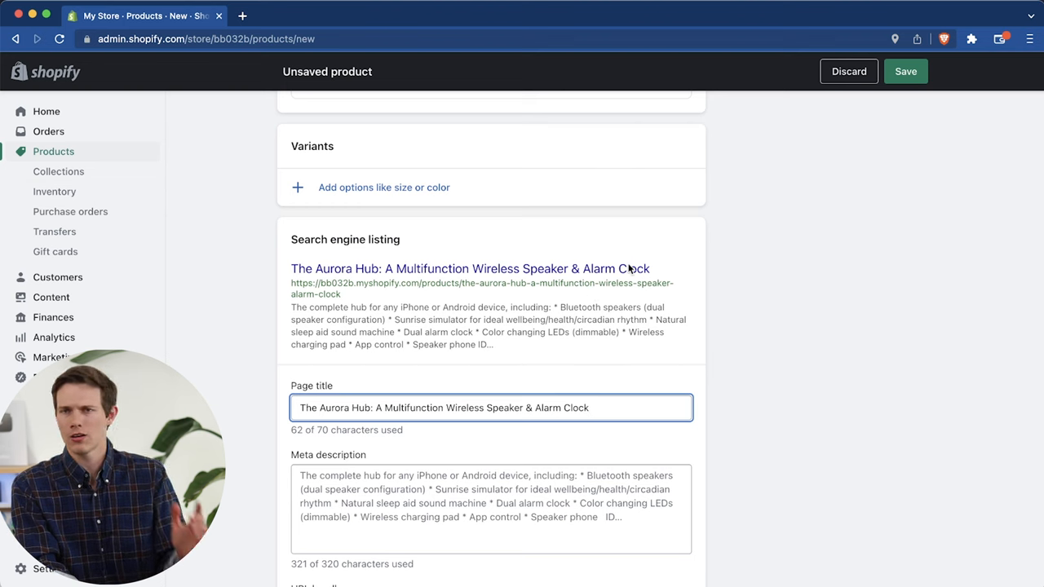
mouse_move(285, 299)
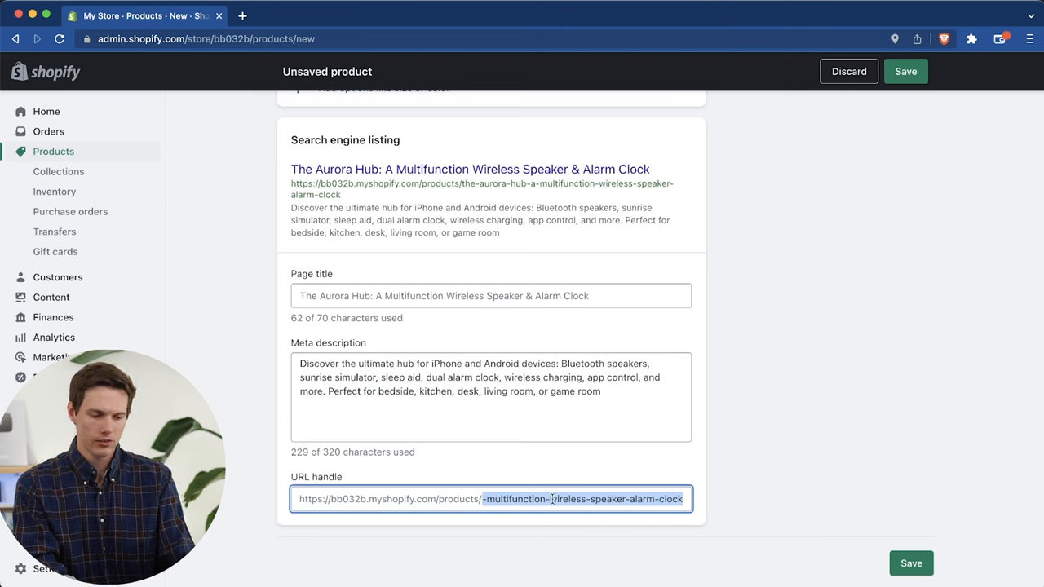
left_click(485, 498)
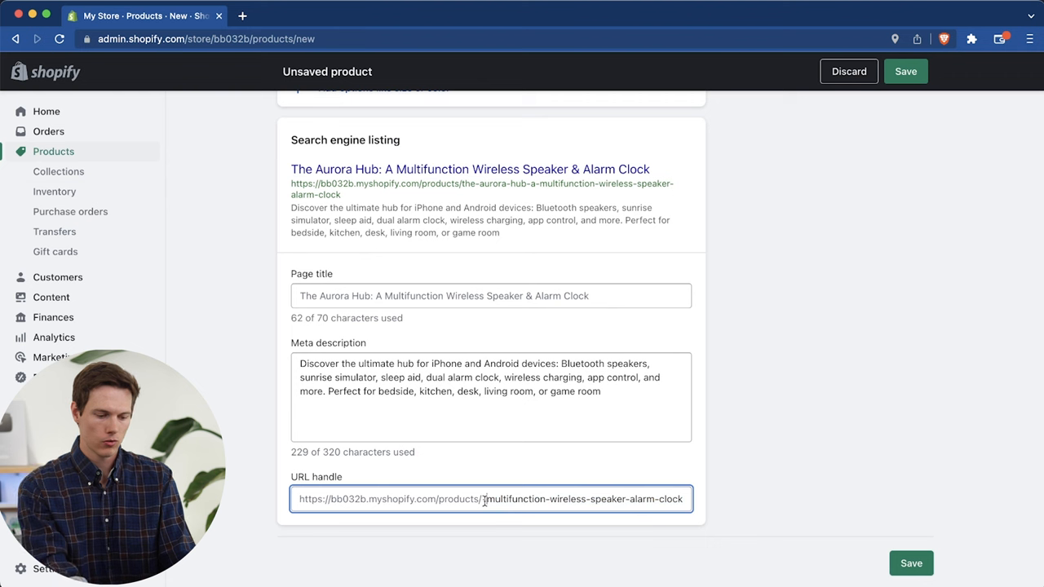
type("aurora-hub")
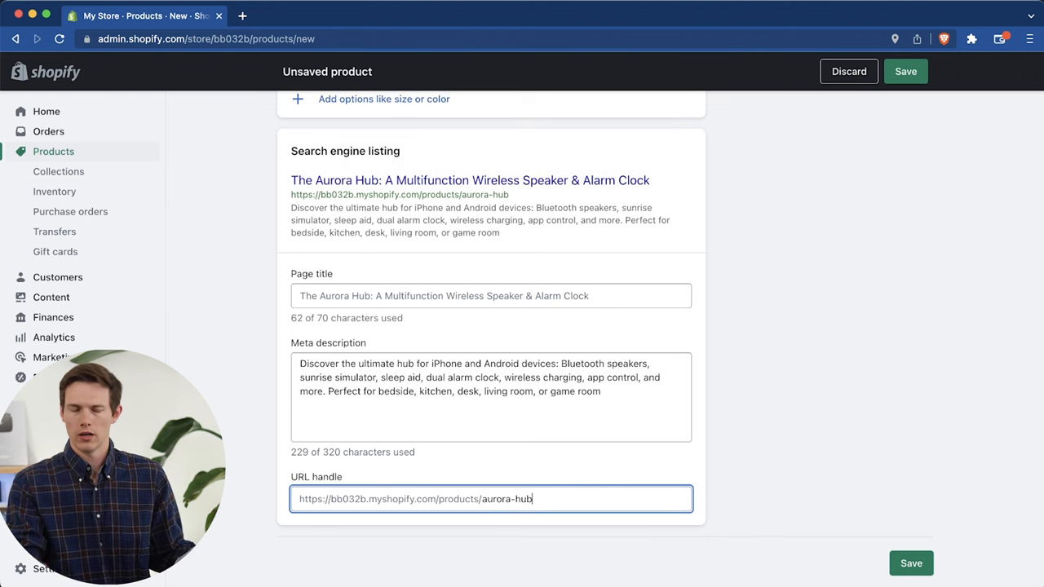
Step: Tick the duplicate smart life assistant infographic in the Media gallery
scroll("up", 3)
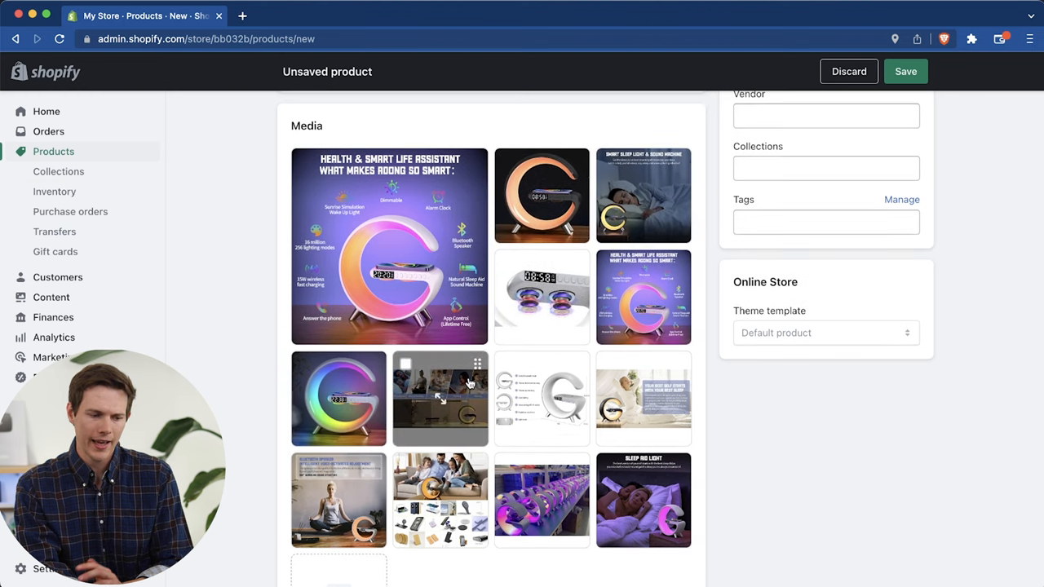
left_click(406, 364)
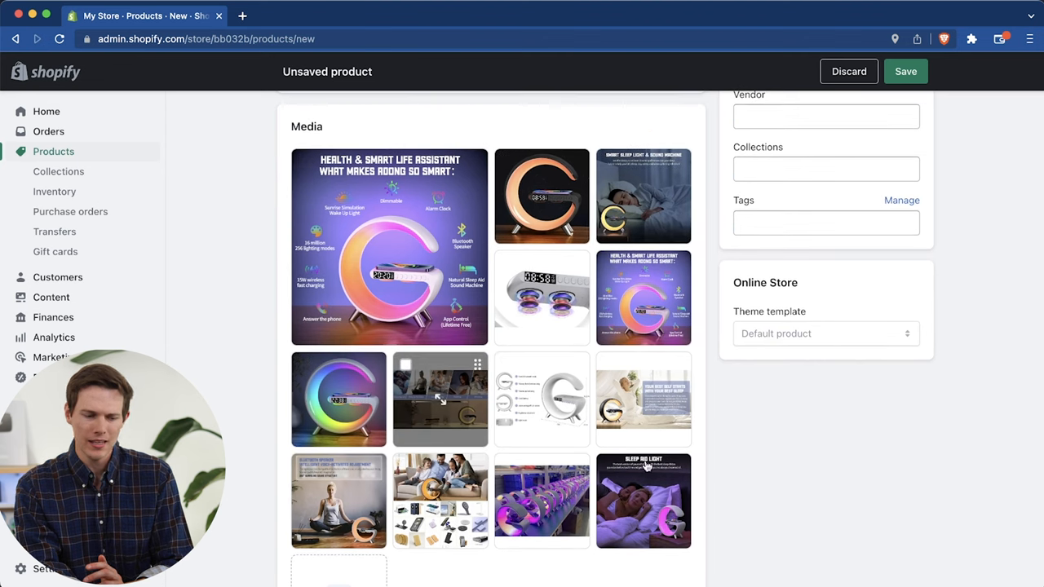
mouse_move(644, 501)
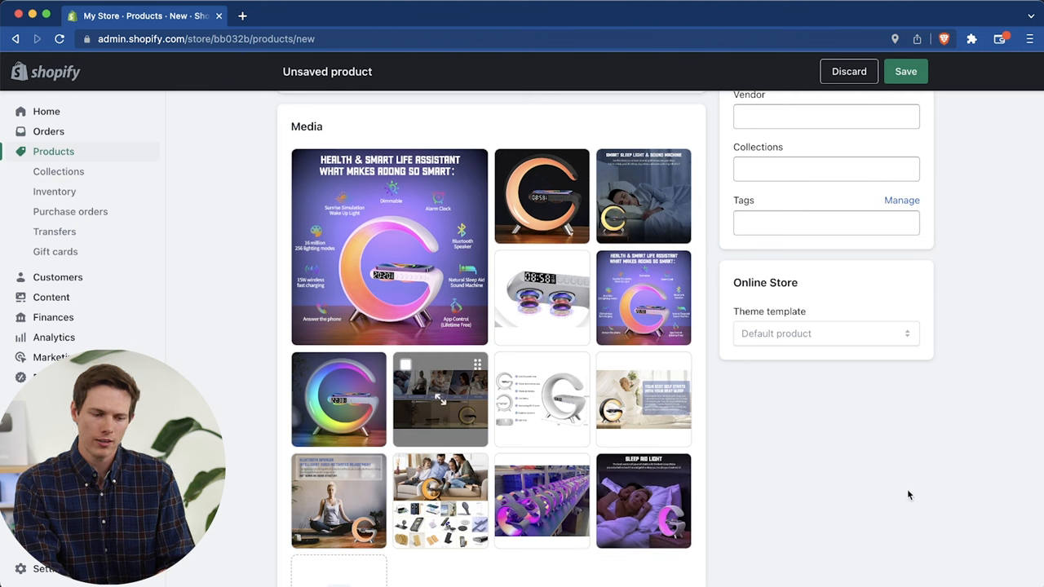
mouse_move(644, 297)
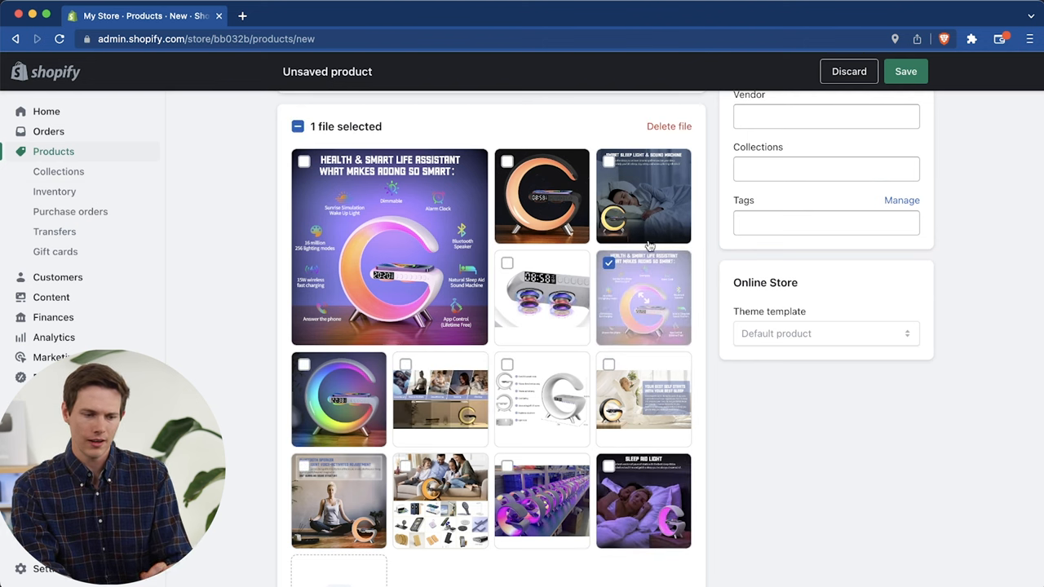
Step: Browse the Collections options in Product organization, then save The Aurora Hub
scroll("up", 3)
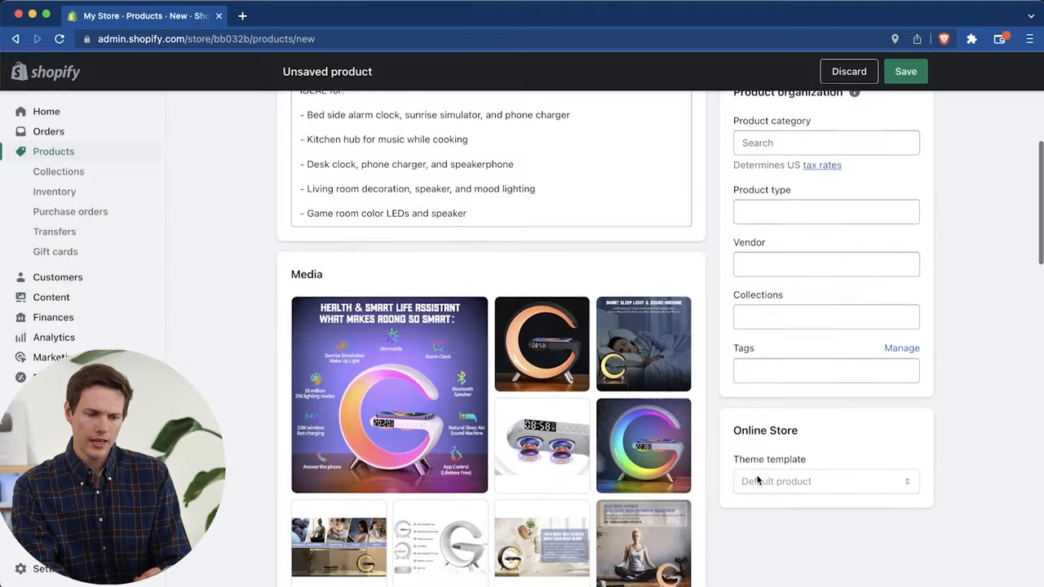
scroll("up", 3)
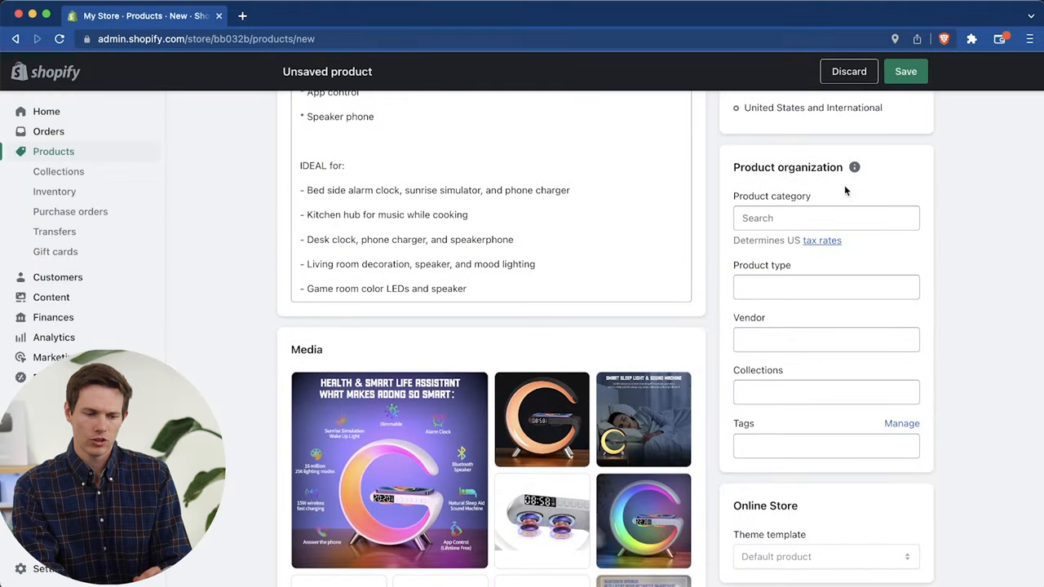
mouse_move(796, 380)
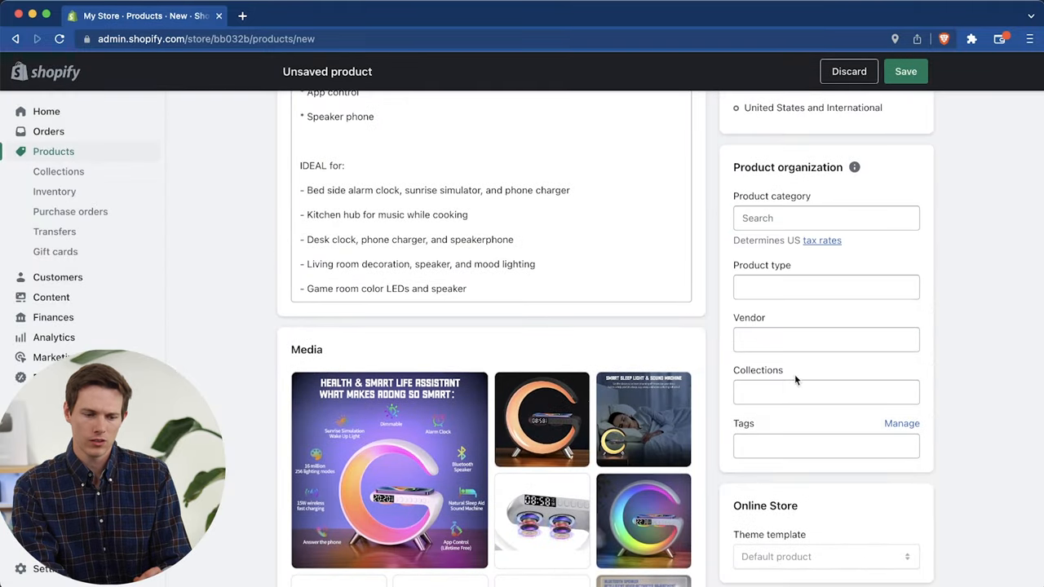
left_click(825, 392)
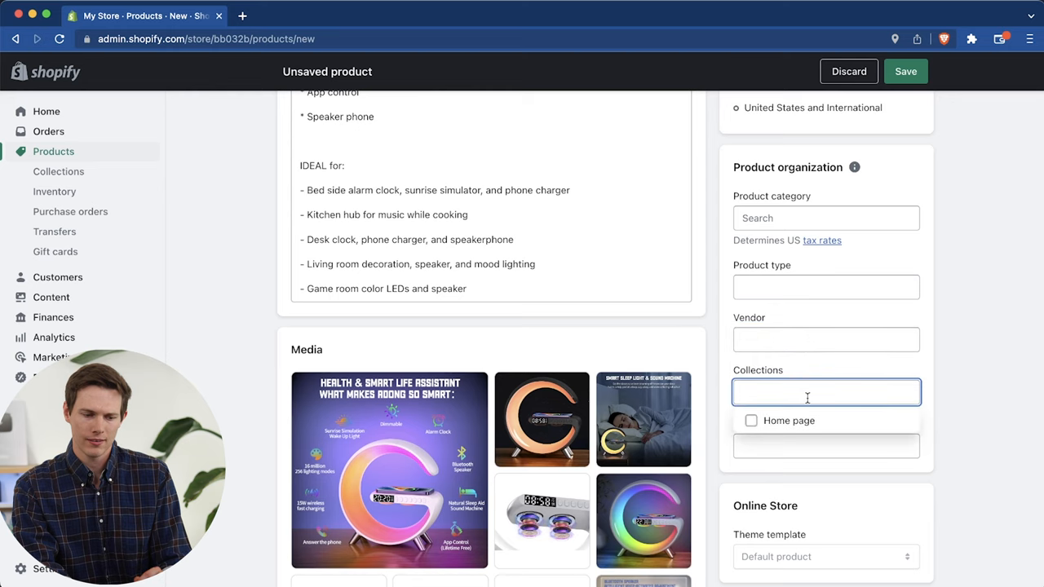
scroll("up", 3)
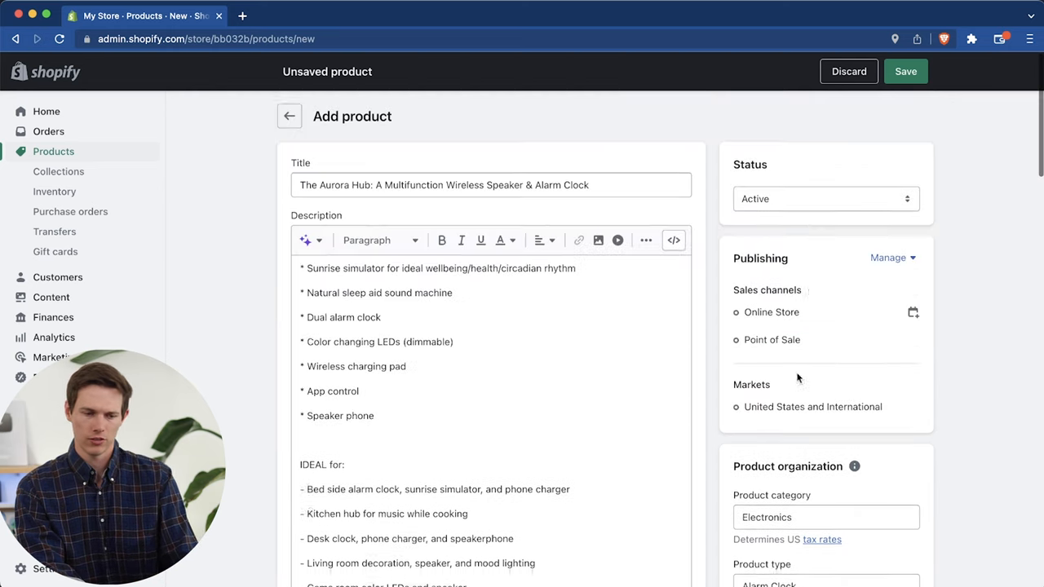
left_click(905, 71)
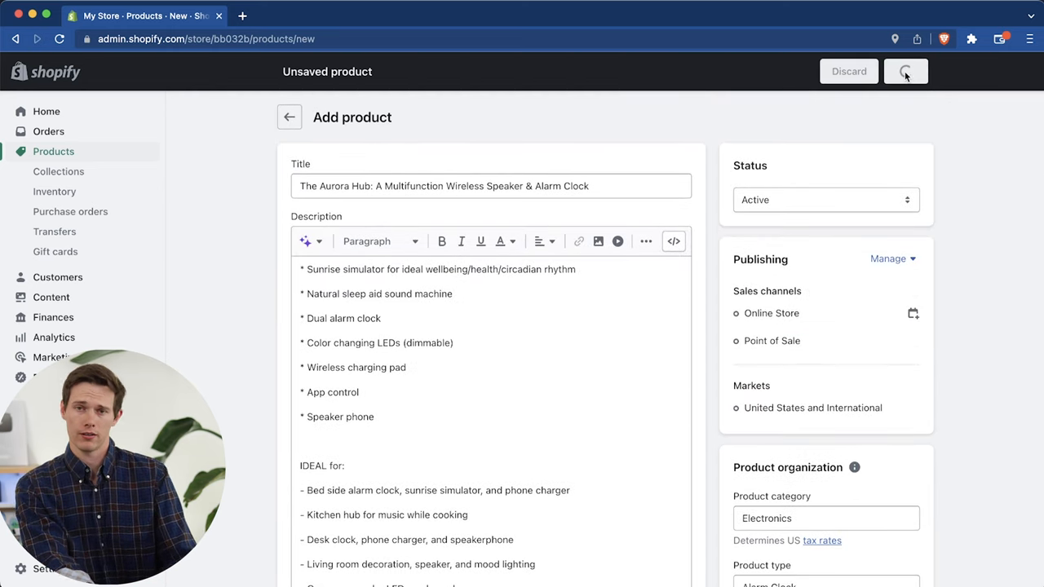
Step: Return to the Products list, where The Aurora Hub appears as an Active Electronics product
left_click(905, 71)
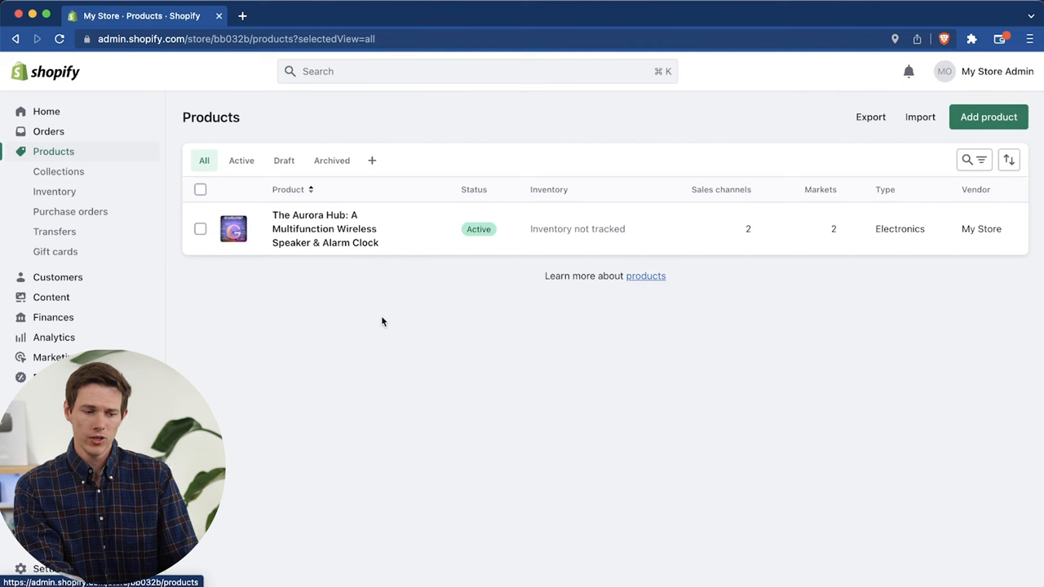
mouse_move(656, 209)
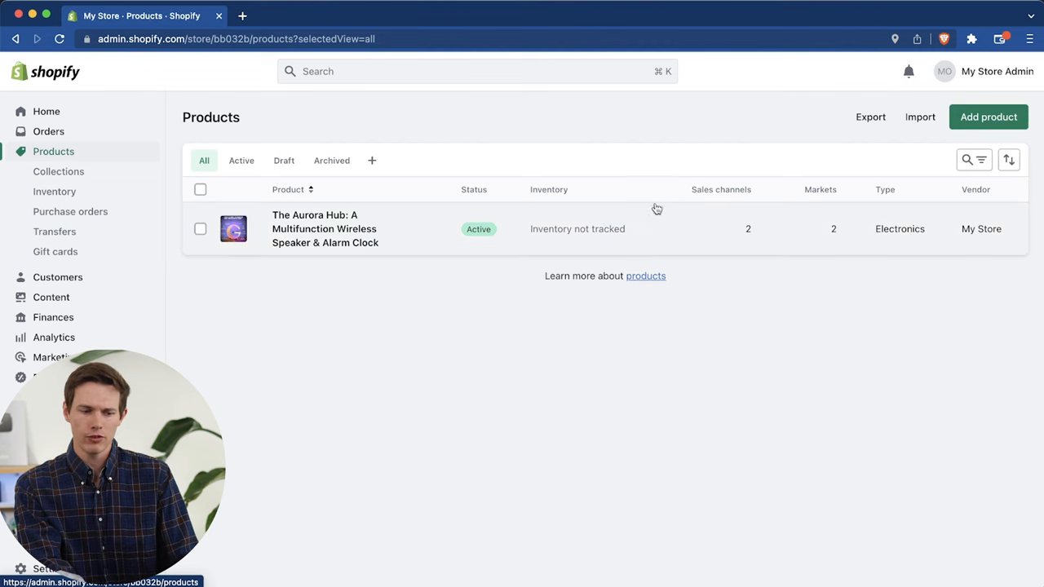
mouse_move(556, 229)
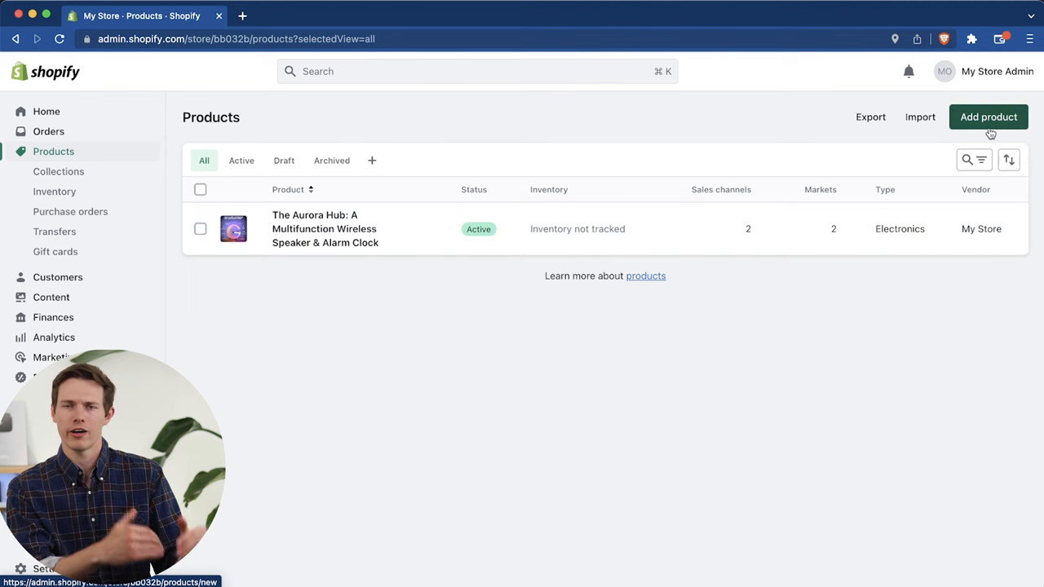
mouse_move(58, 171)
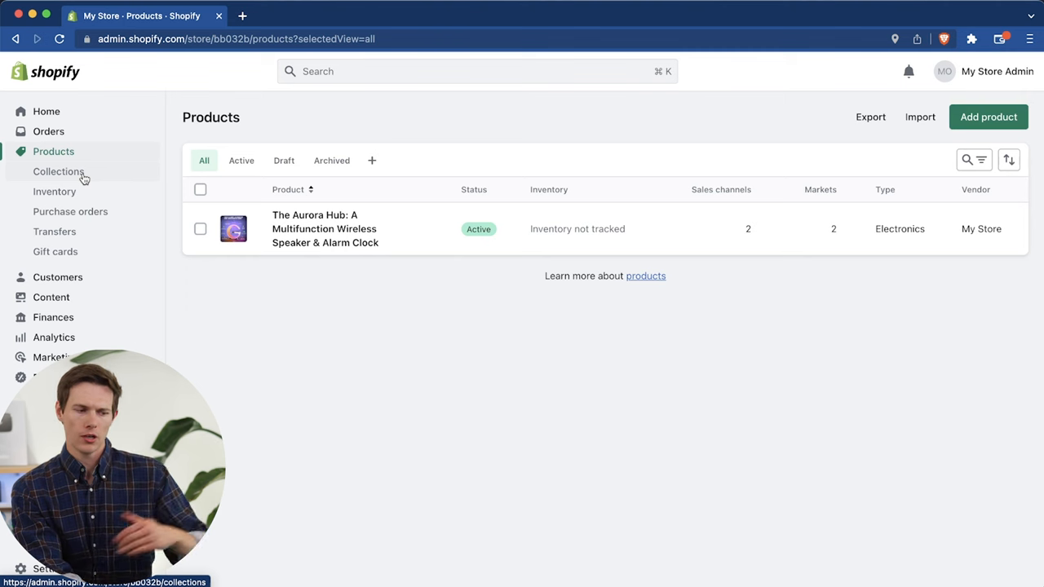
Step: Go to Collections and begin creating a new manual collection
left_click(58, 171)
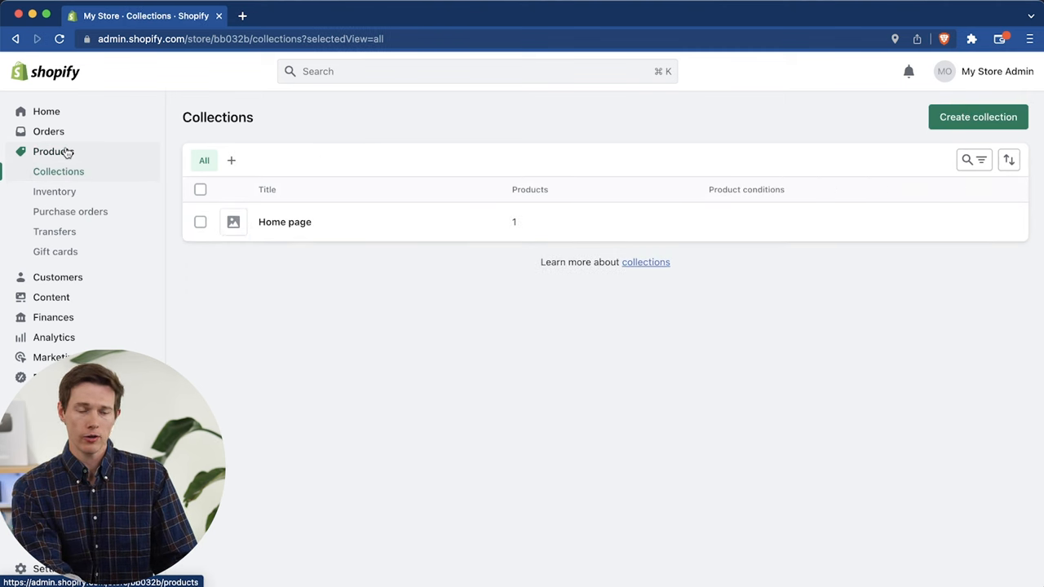
mouse_move(978, 116)
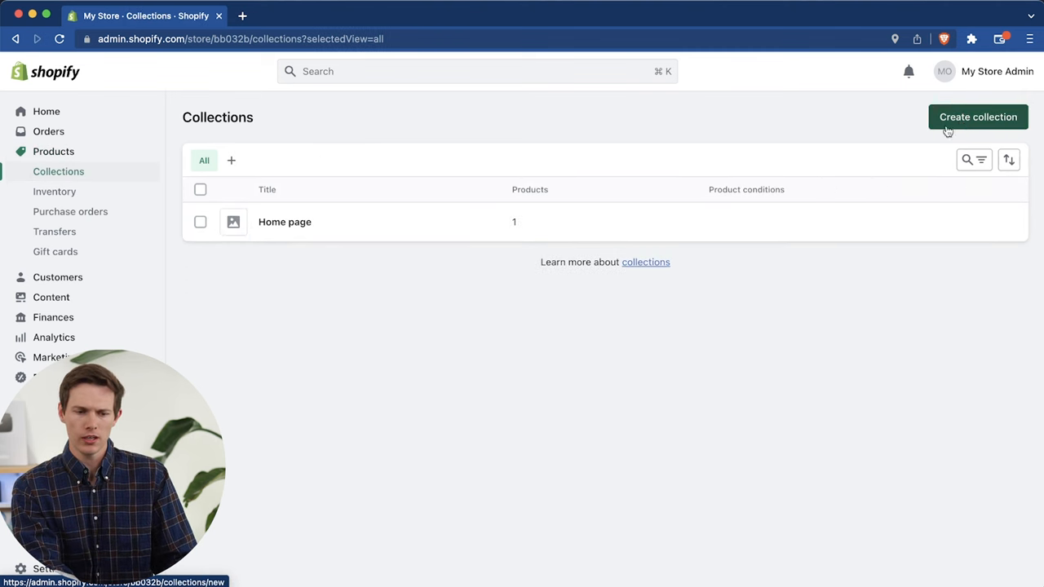
left_click(978, 117)
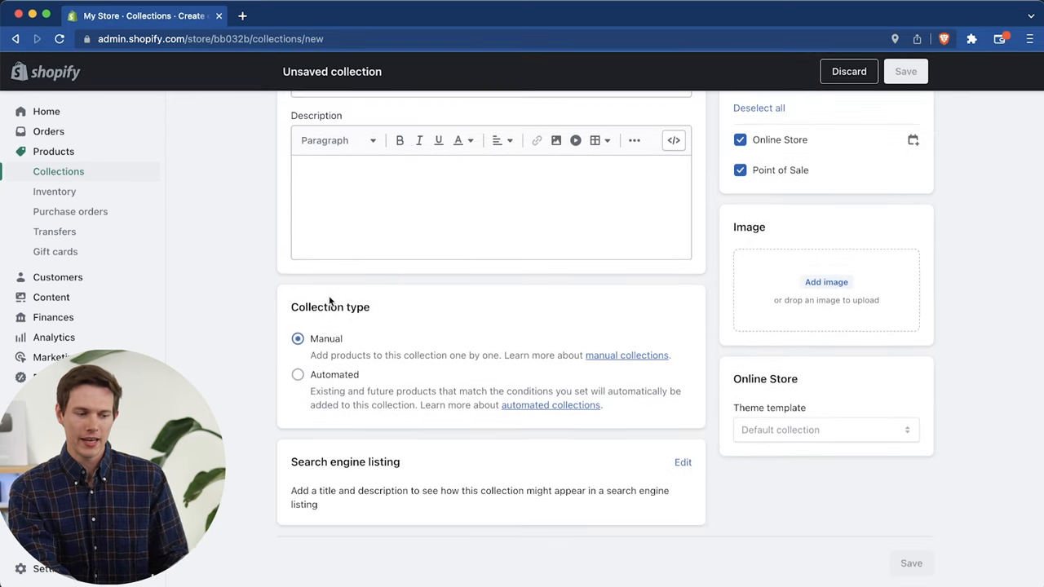
mouse_move(627, 356)
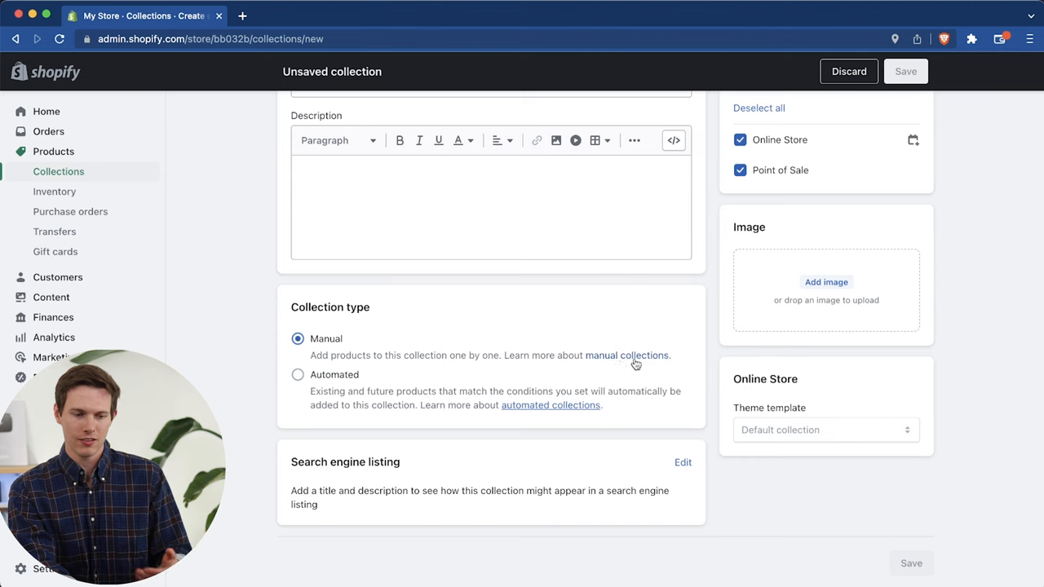
mouse_move(583, 502)
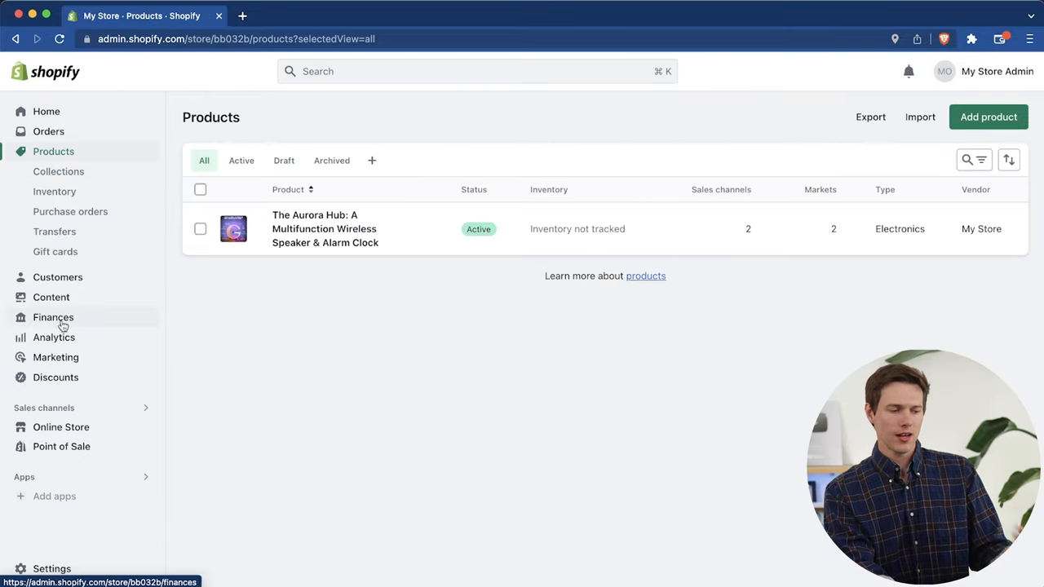
mouse_move(61, 426)
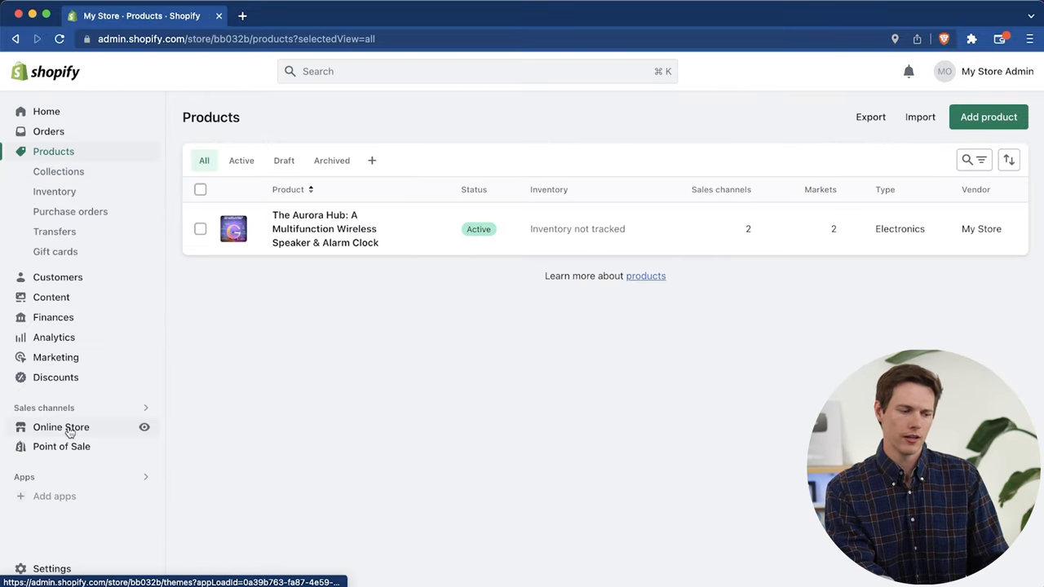
Step: Open the Online Store themes page and scroll down to the popular free themes
left_click(60, 426)
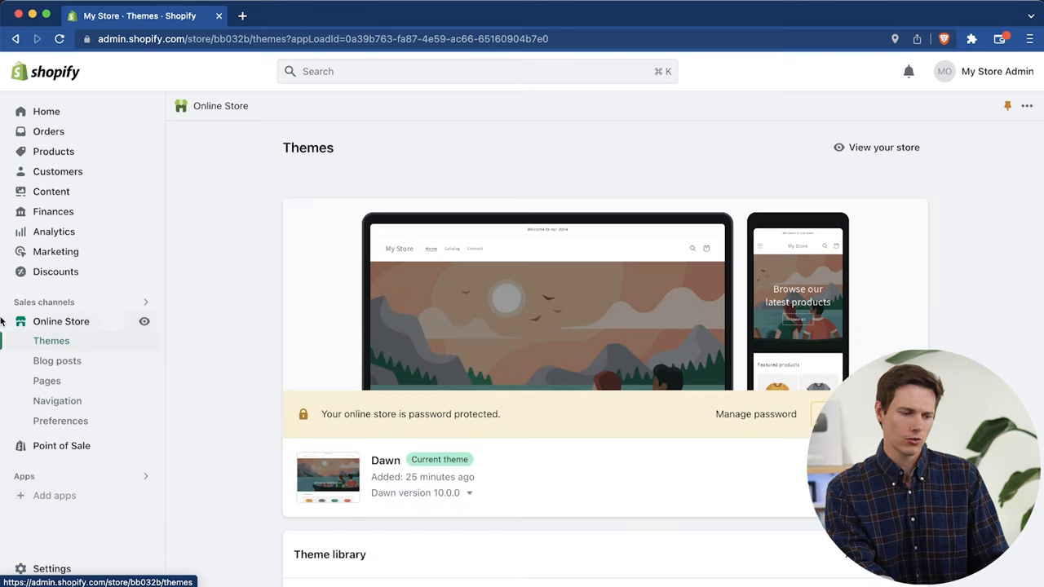
scroll("down", 3)
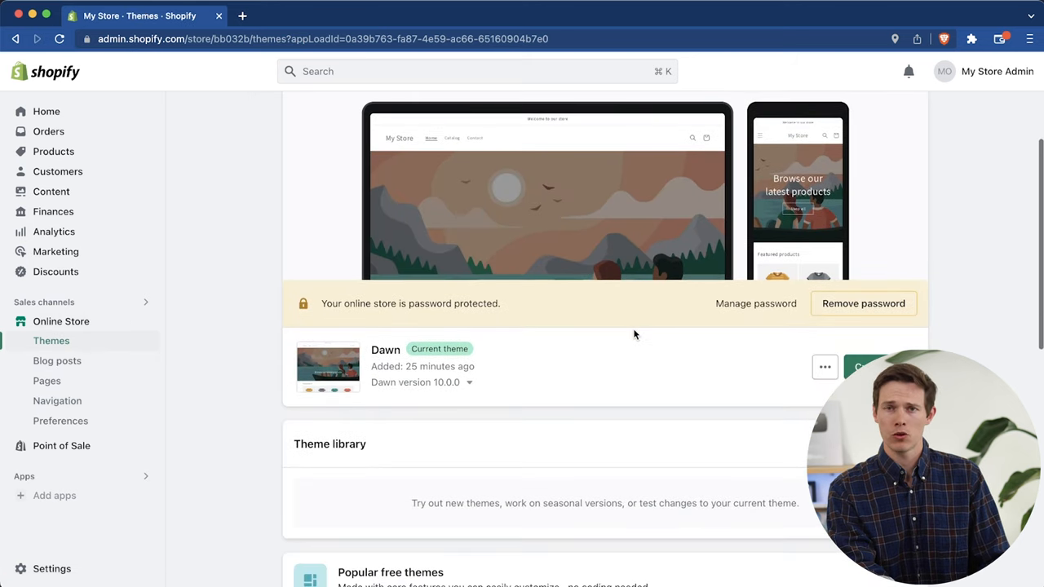
scroll("down", 3)
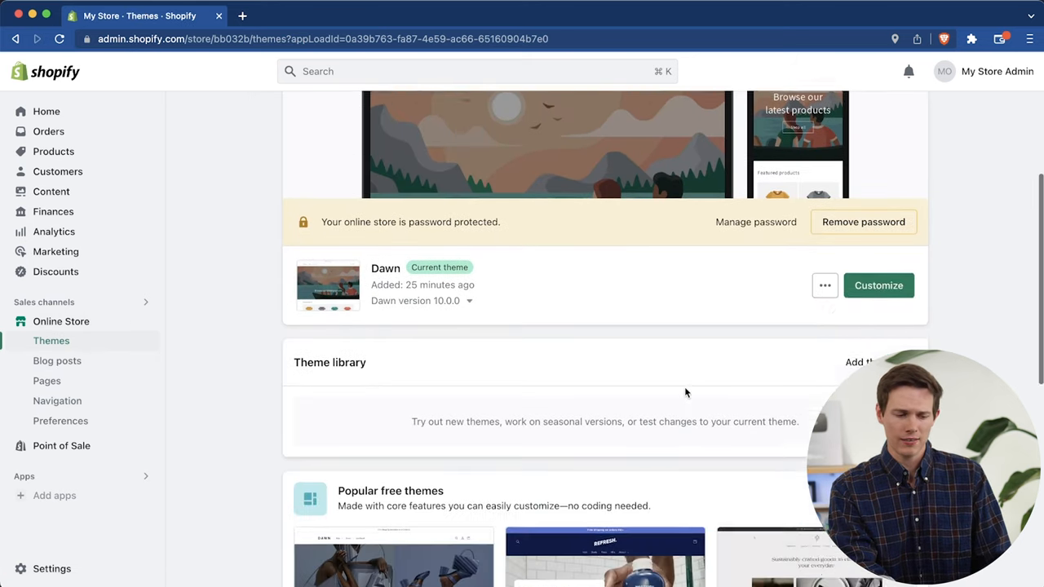
scroll("down", 3)
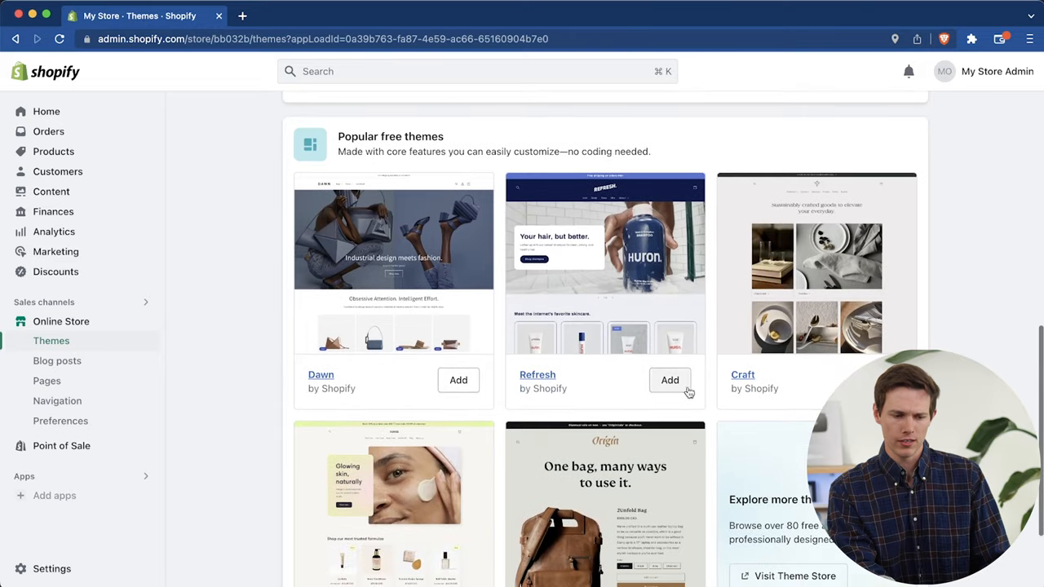
scroll("down", 3)
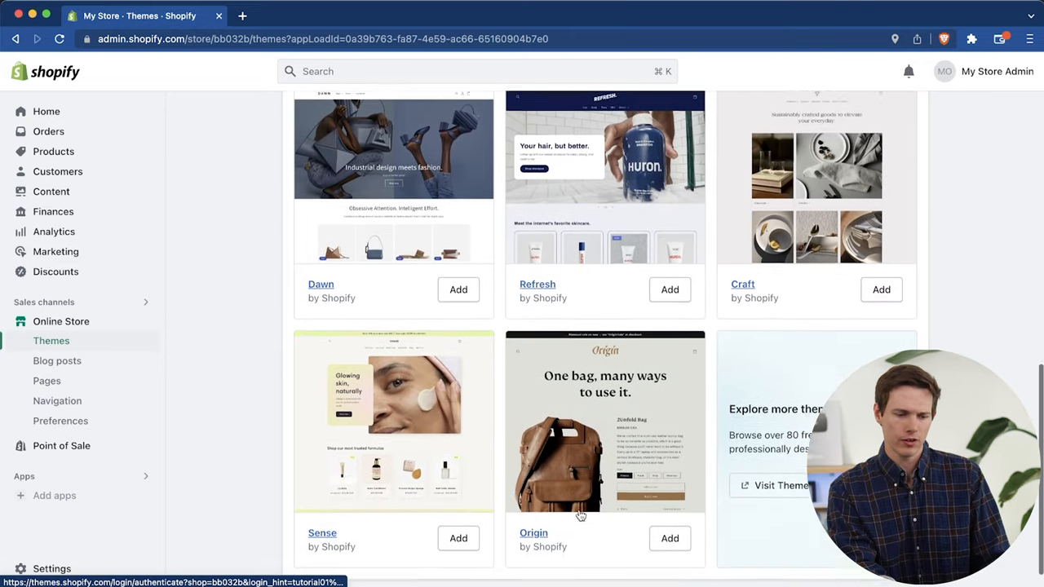
scroll("down", 3)
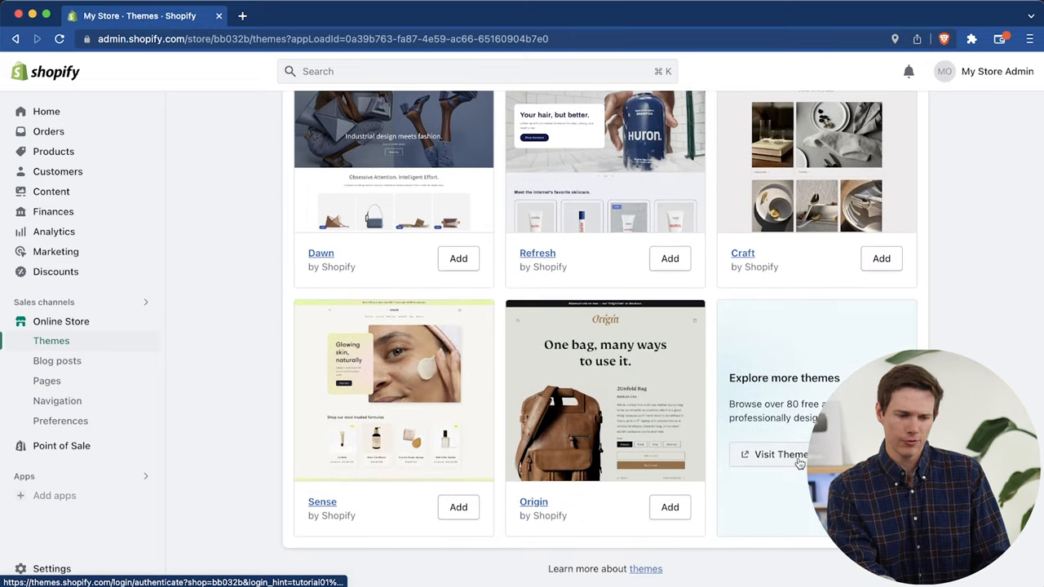
Step: Browse the Theme Store with only free themes shown
left_click(781, 454)
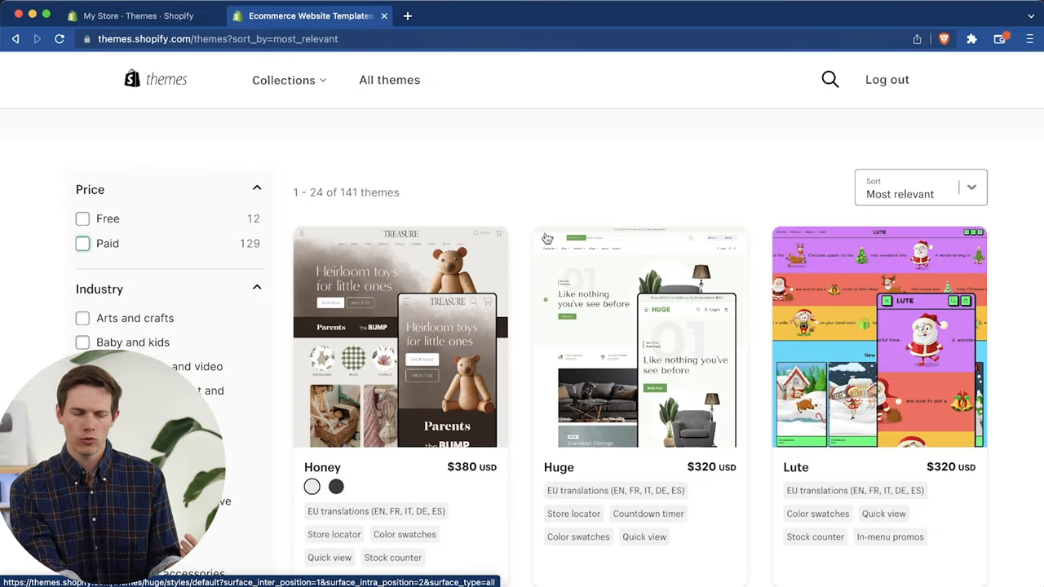
left_click(83, 231)
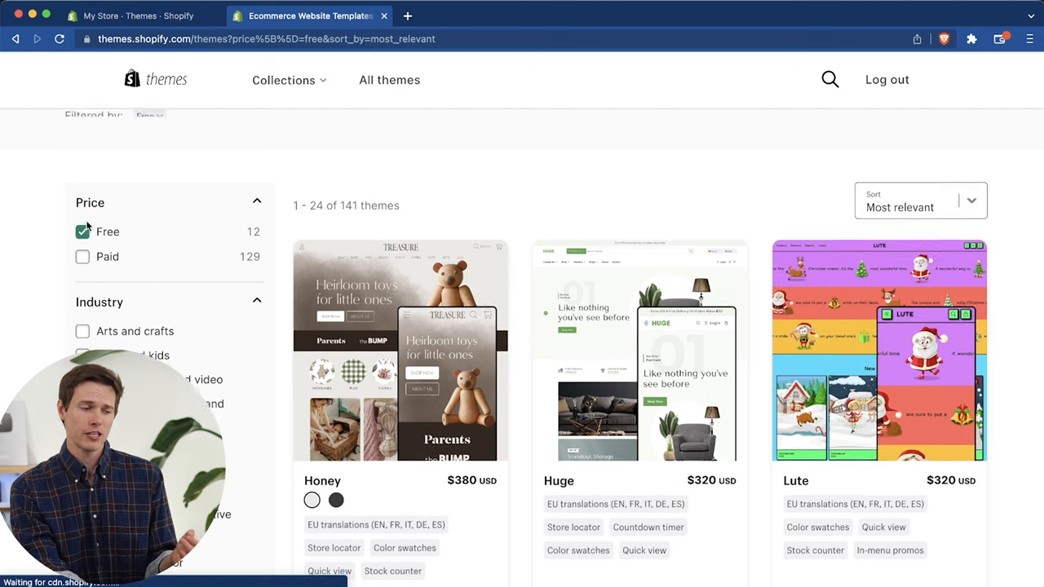
left_click(83, 253)
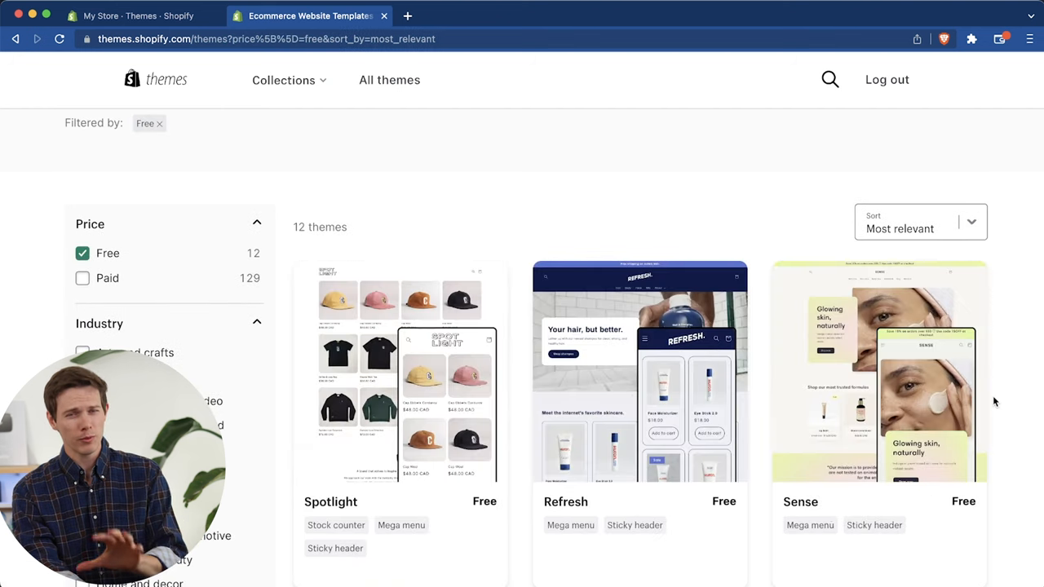
scroll("down", 3)
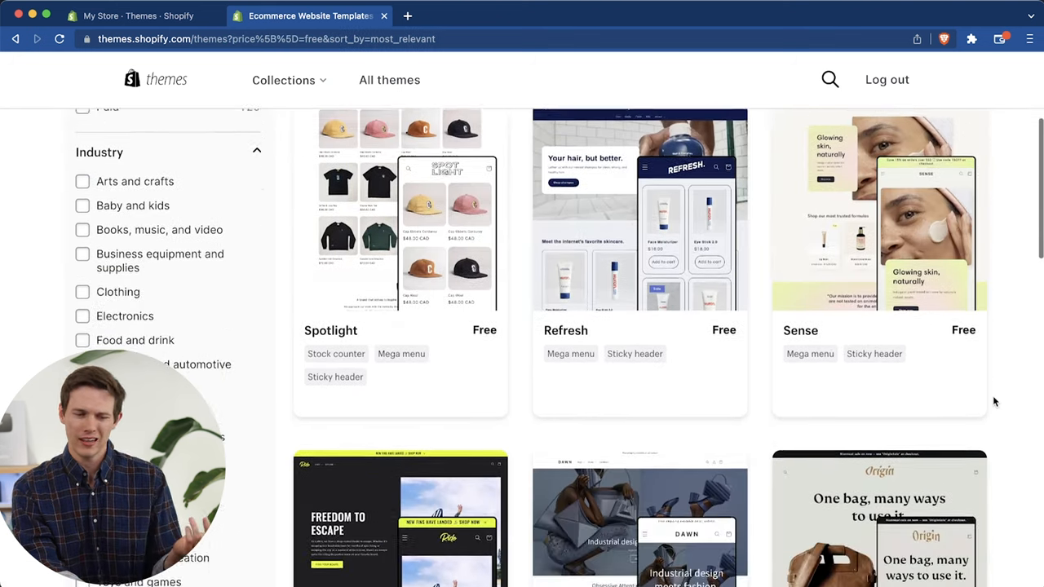
scroll("down", 3)
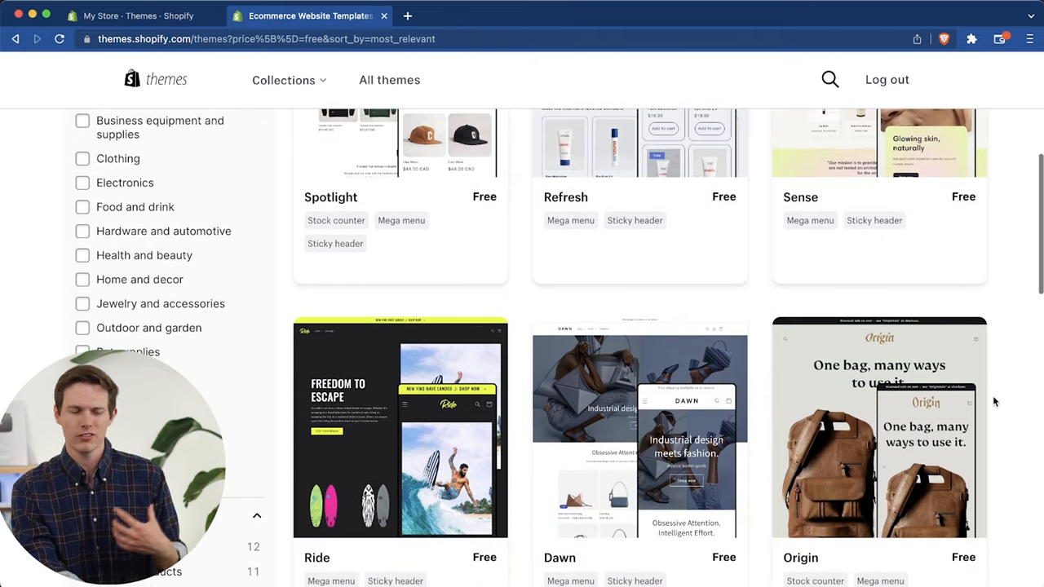
scroll("down", 3)
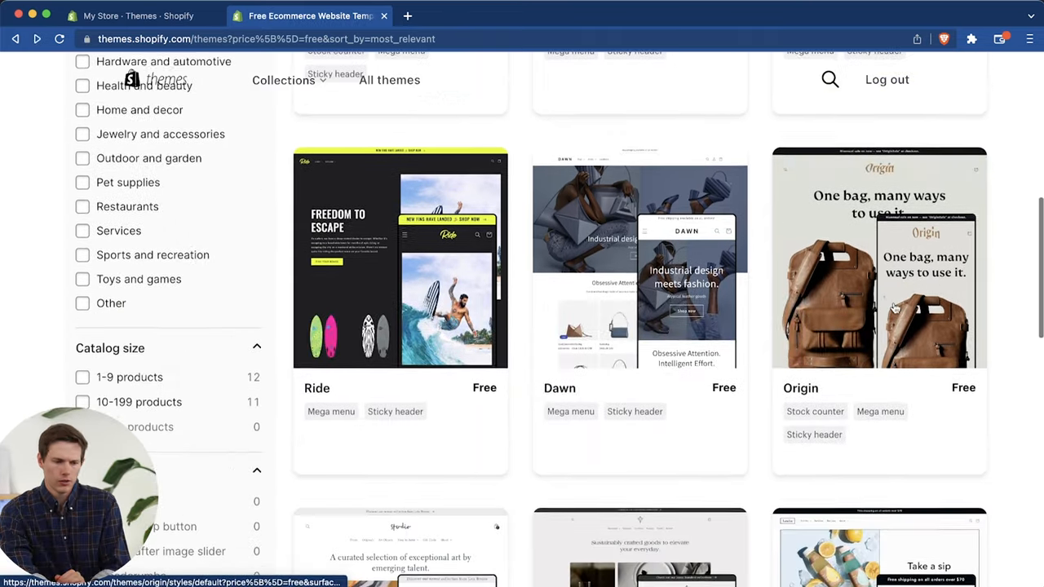
Step: Preview the Origin theme's leather bag demo storefront, scrolling through it
left_click(879, 259)
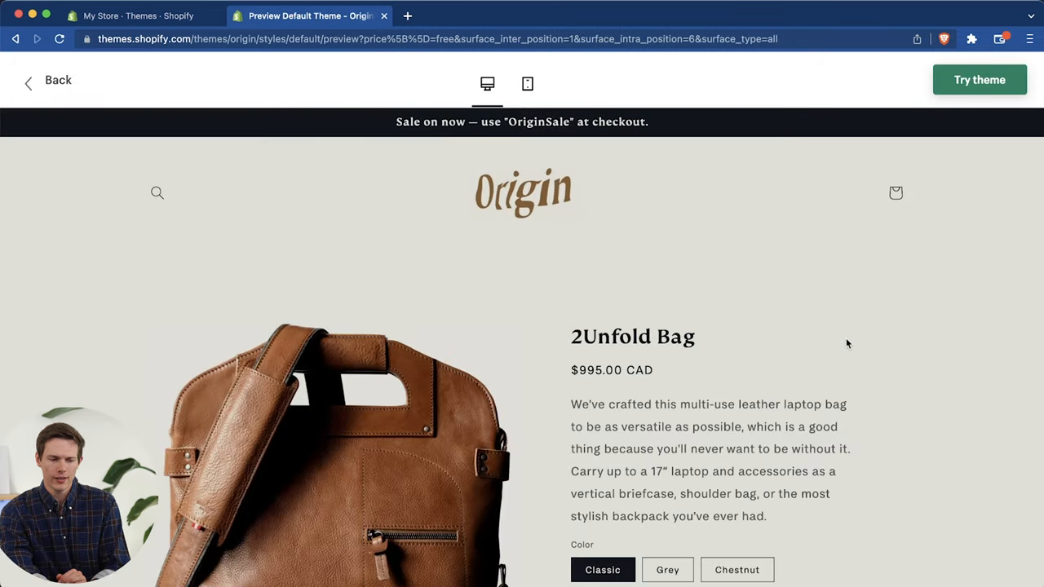
scroll("down", 3)
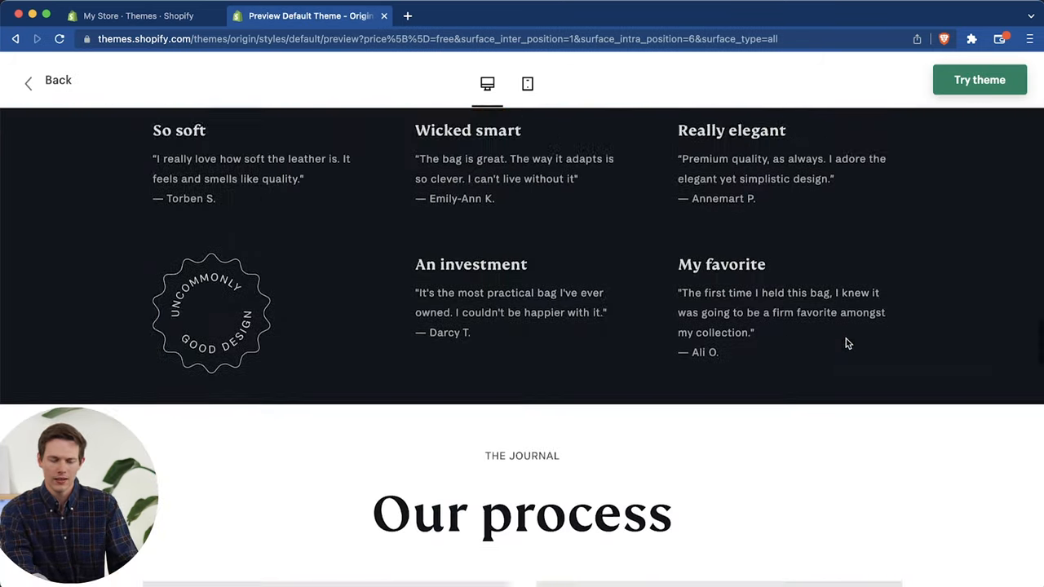
scroll("up", 3)
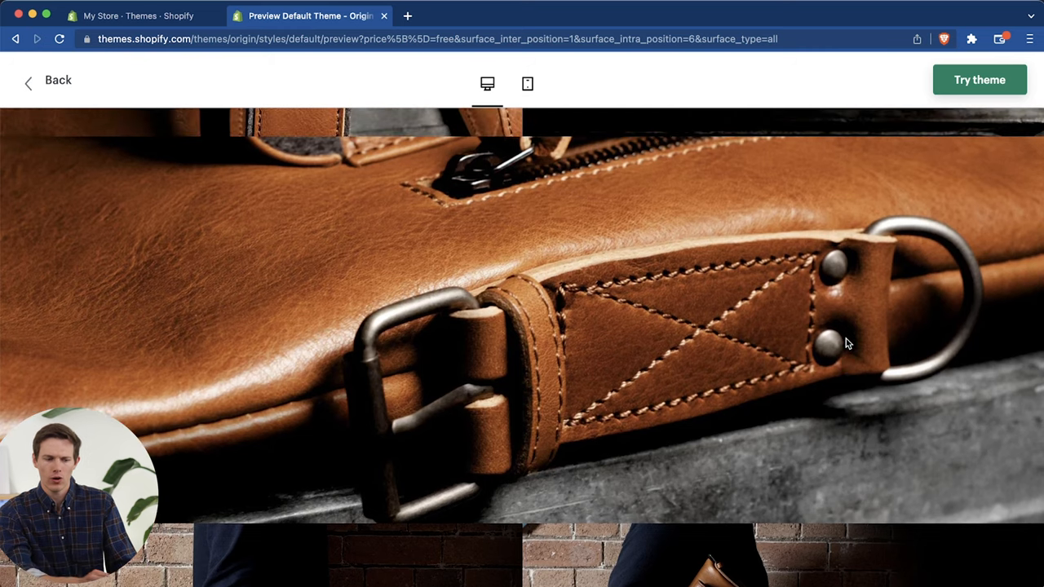
scroll("down", 3)
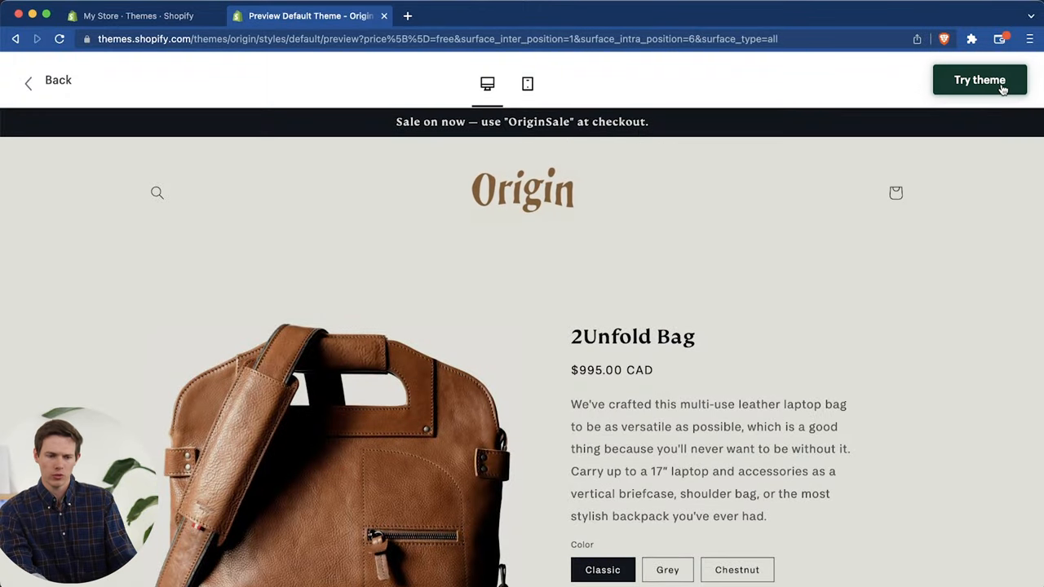
Step: Try the Origin theme, then publish it and confirm it replaces Dawn
left_click(978, 80)
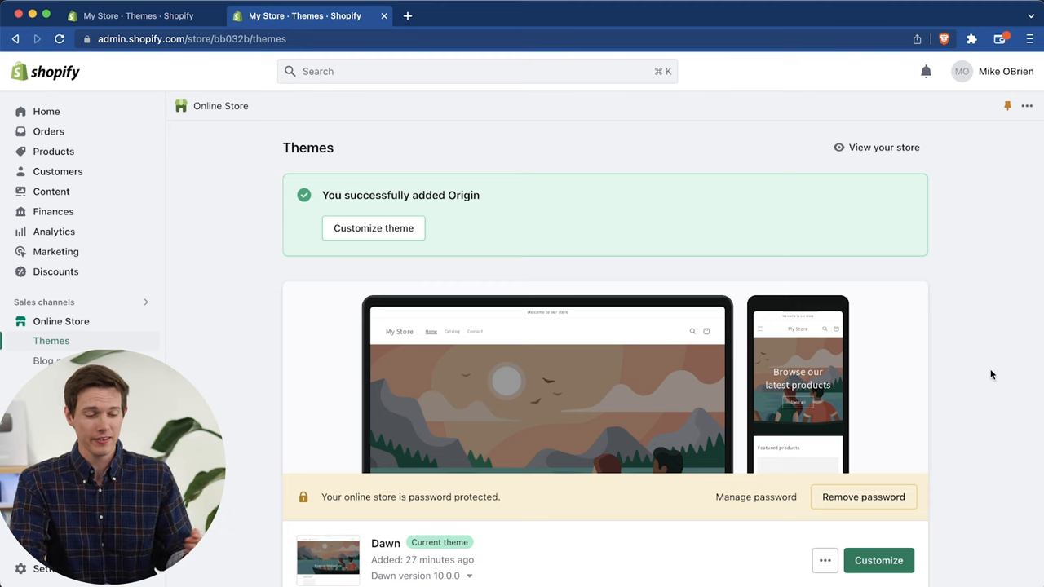
scroll("down", 3)
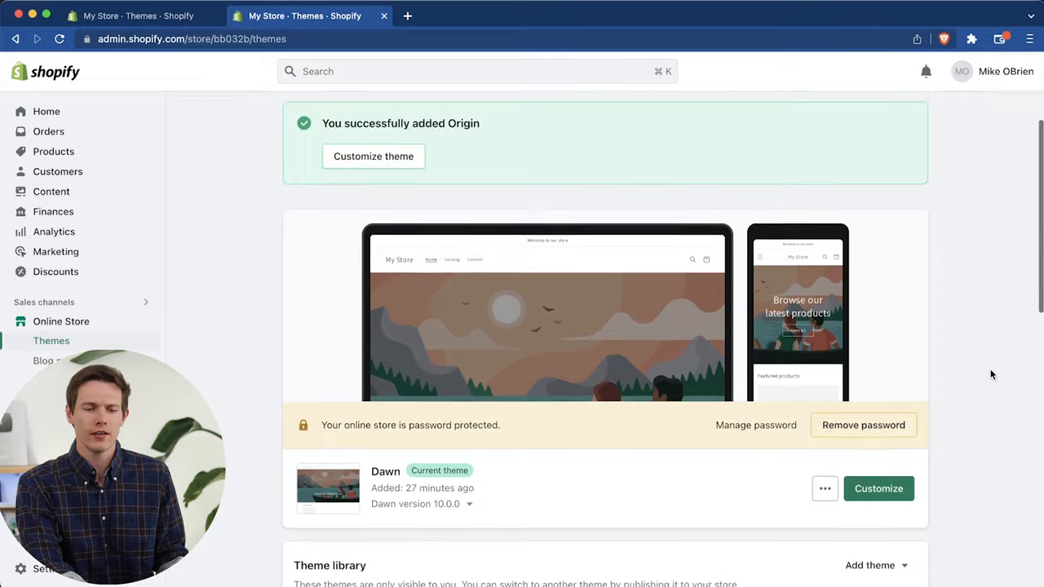
scroll("down", 3)
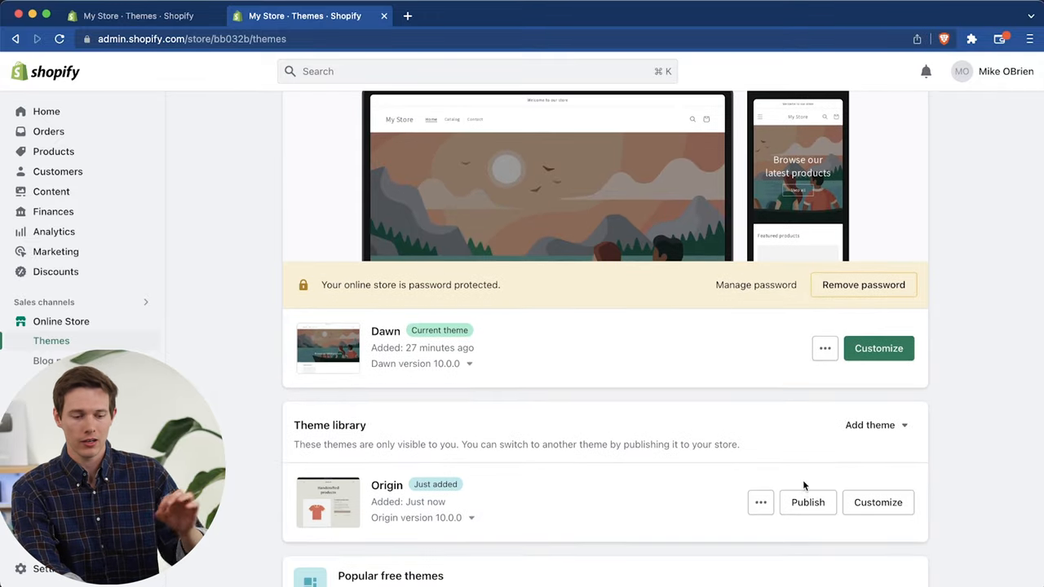
mouse_move(808, 502)
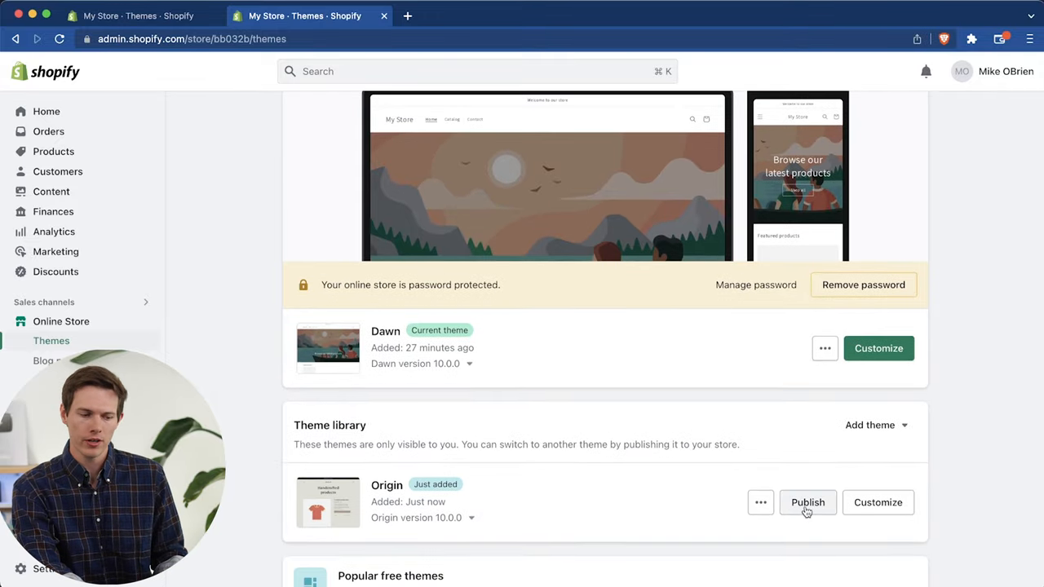
left_click(808, 503)
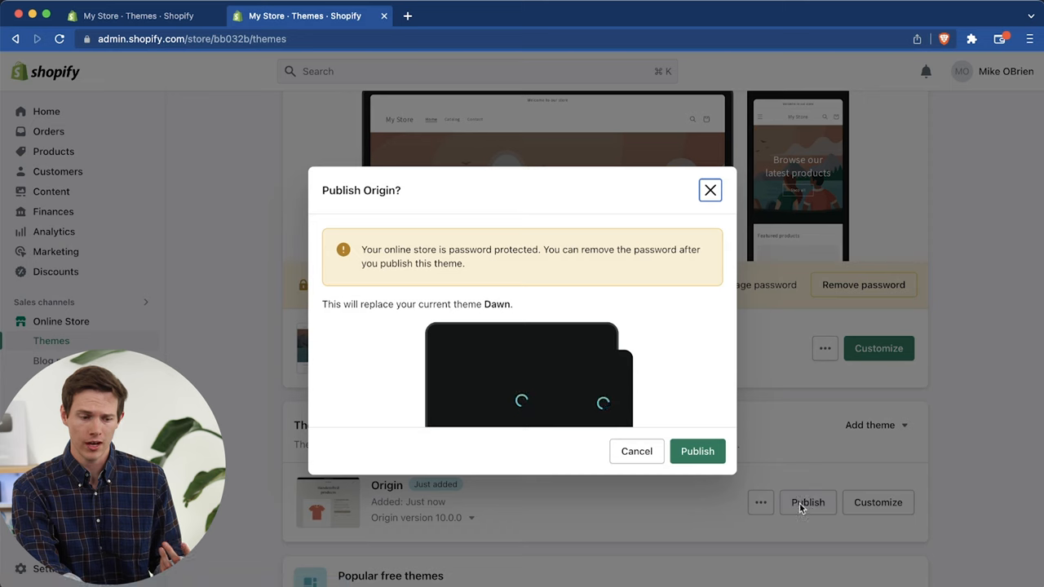
left_click(697, 451)
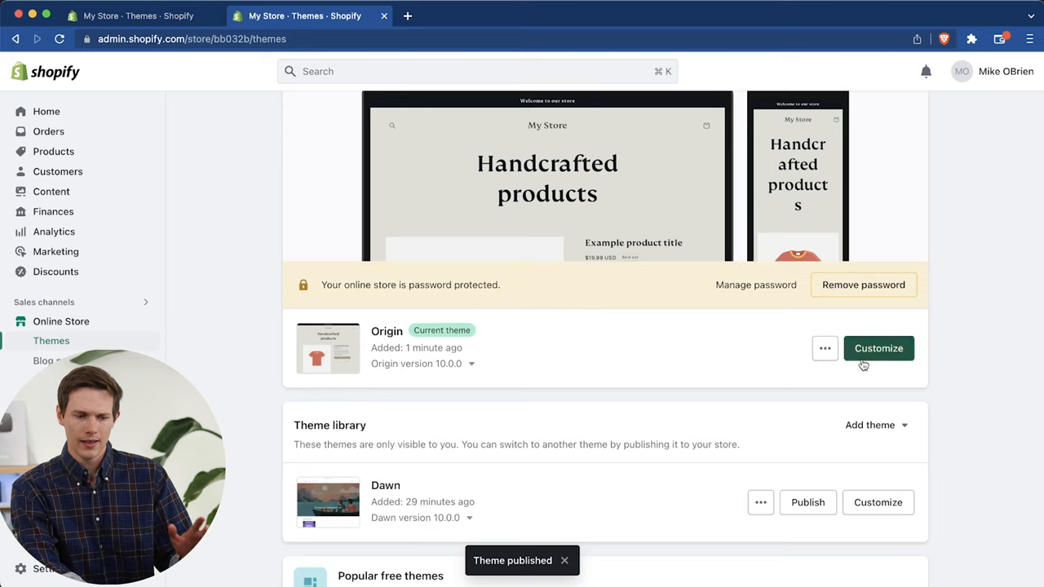
Step: Customize Origin, browse the Home page sections and view the Image banner settings
left_click(878, 348)
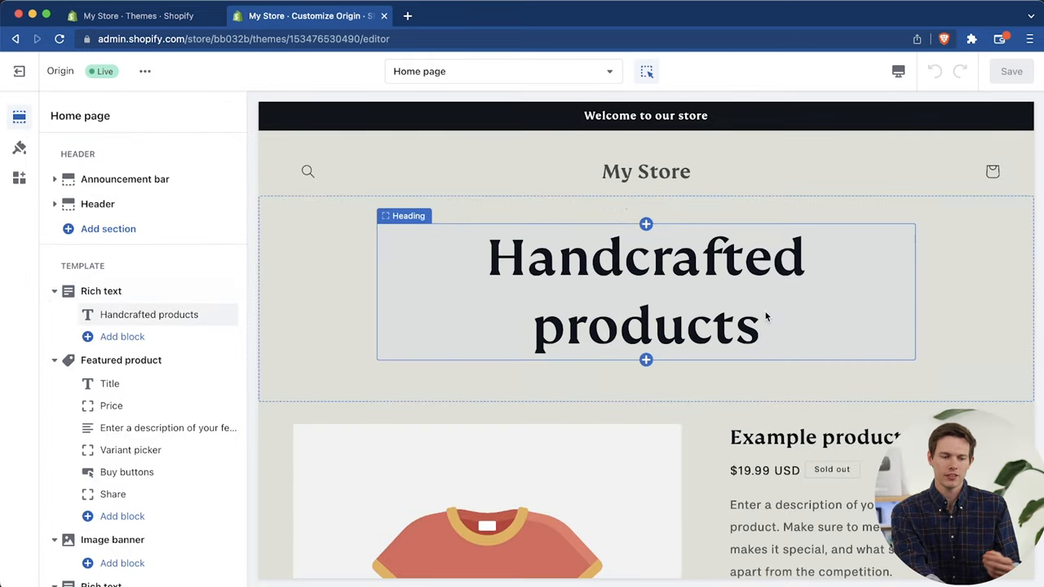
scroll("down", 3)
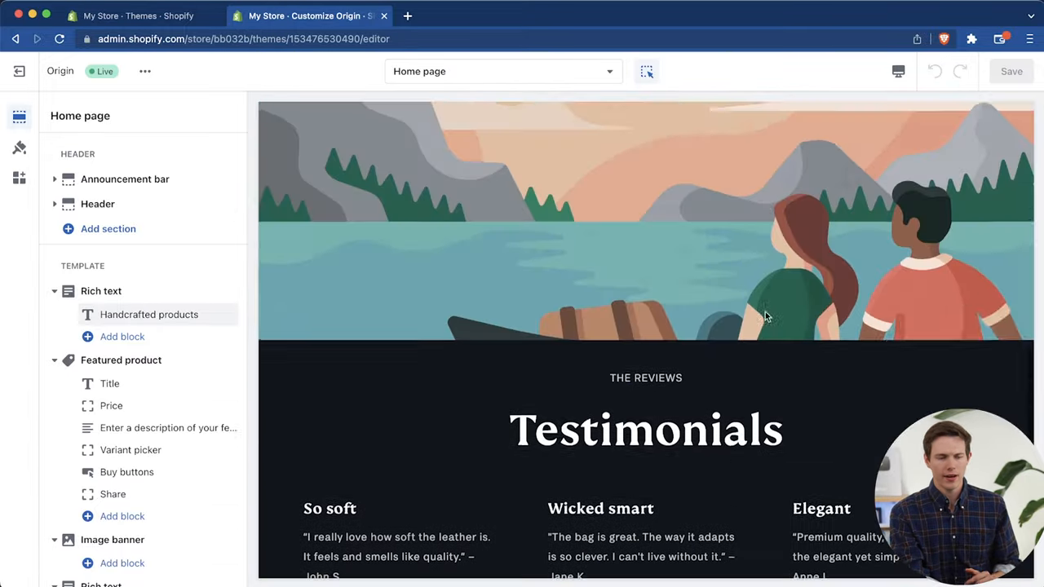
left_click(149, 314)
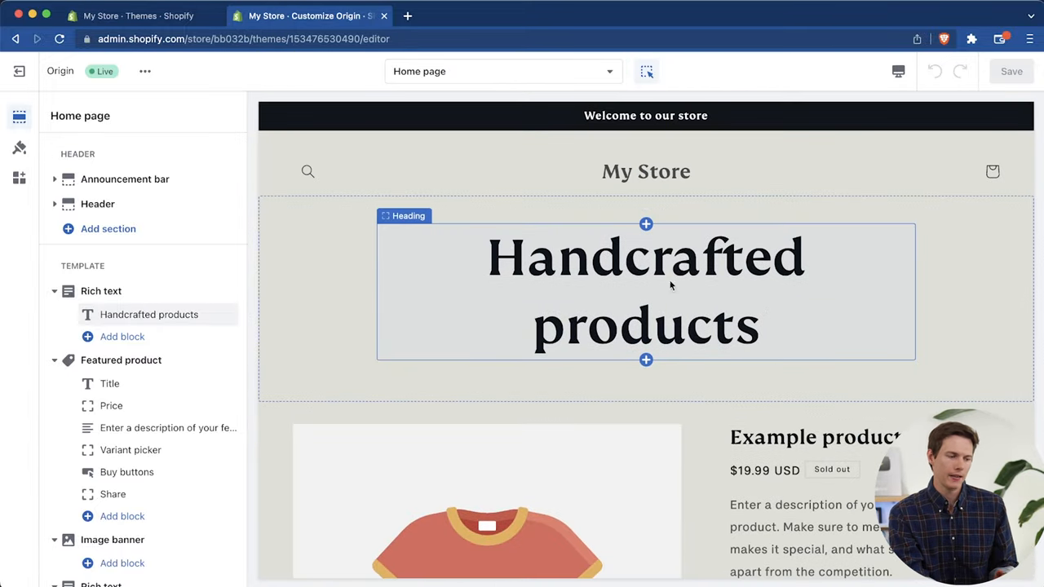
left_click(125, 179)
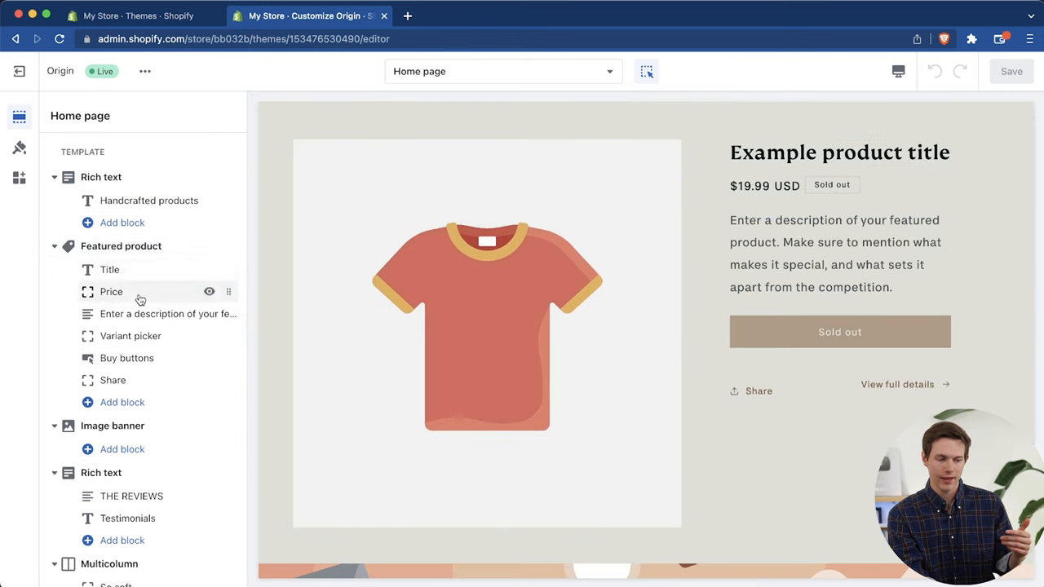
left_click(112, 426)
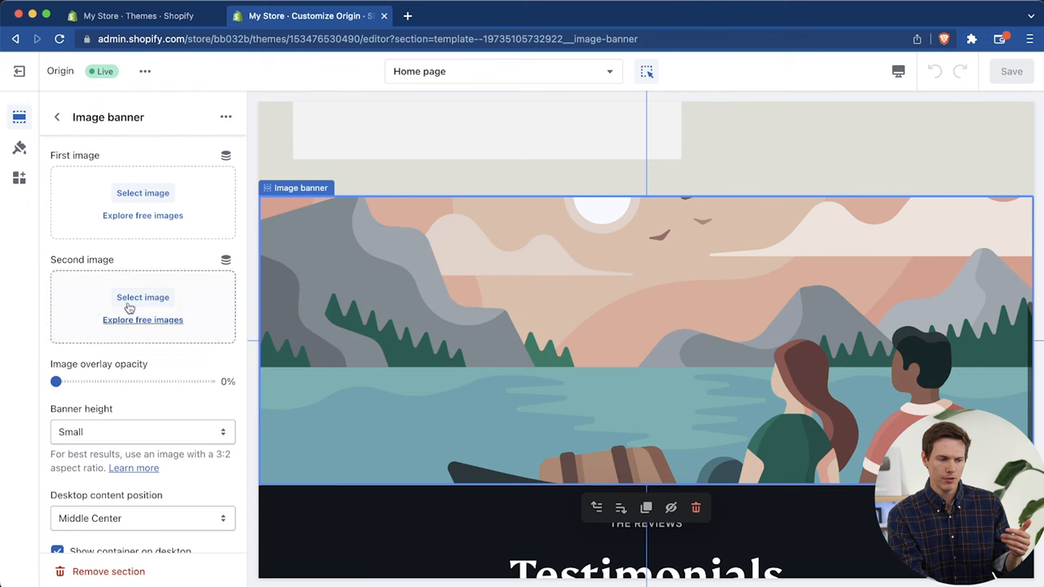
left_click(58, 116)
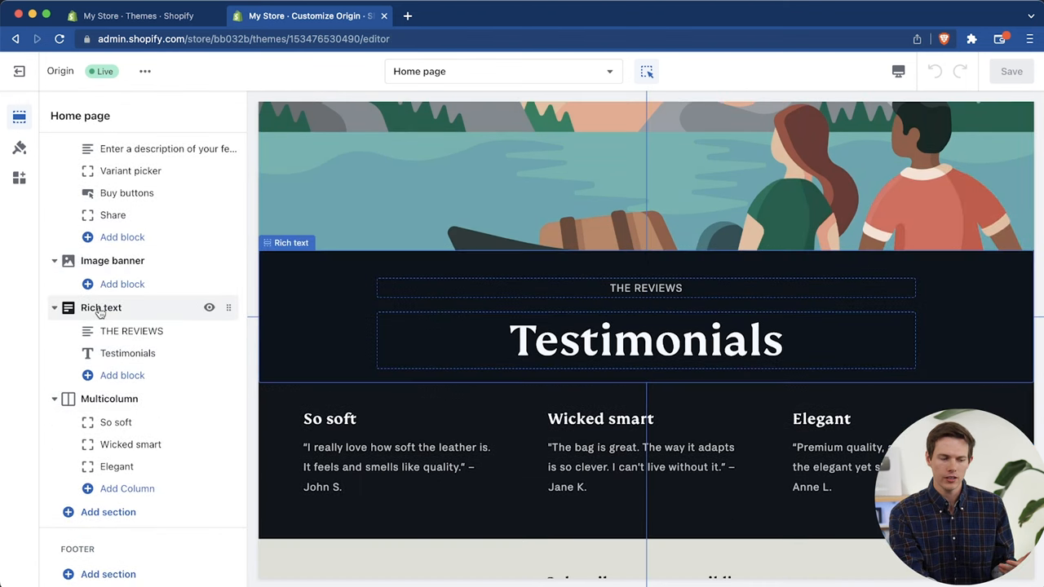
scroll("up", 3)
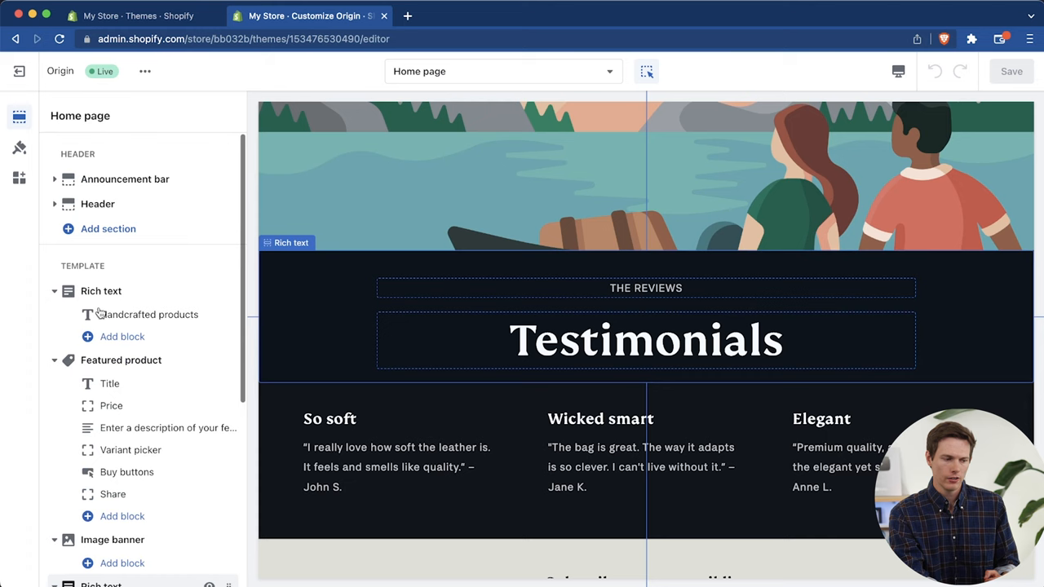
Step: Change the announcement to '10% off with code JULY', linked to The Aurora Hub
left_click(125, 179)
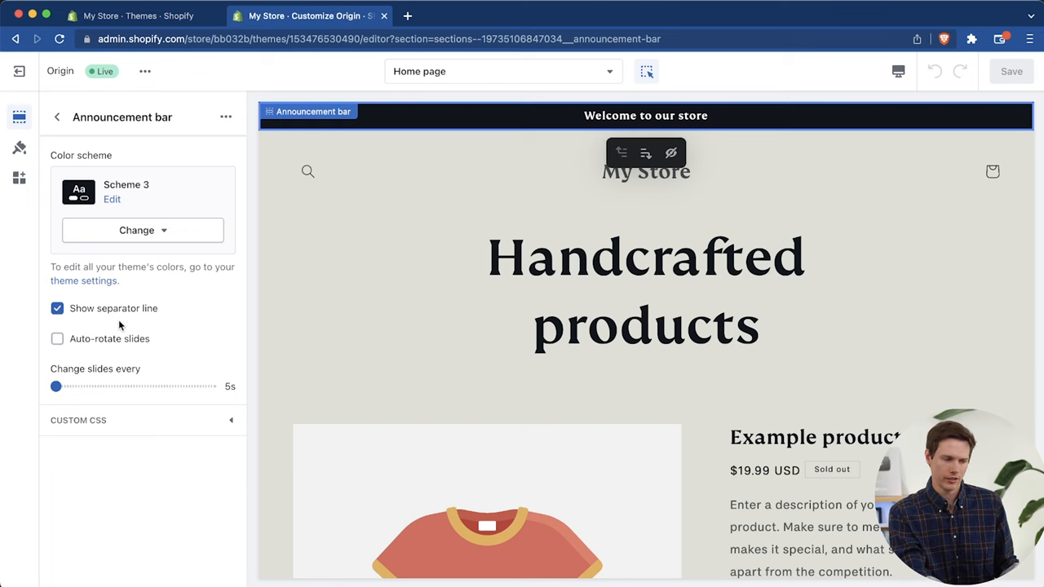
left_click(57, 117)
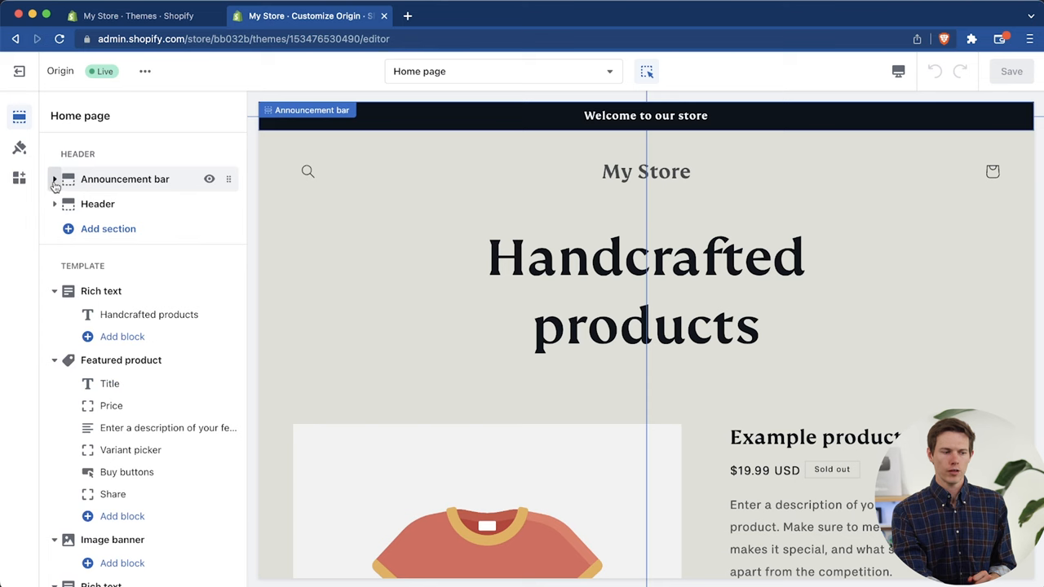
left_click(125, 178)
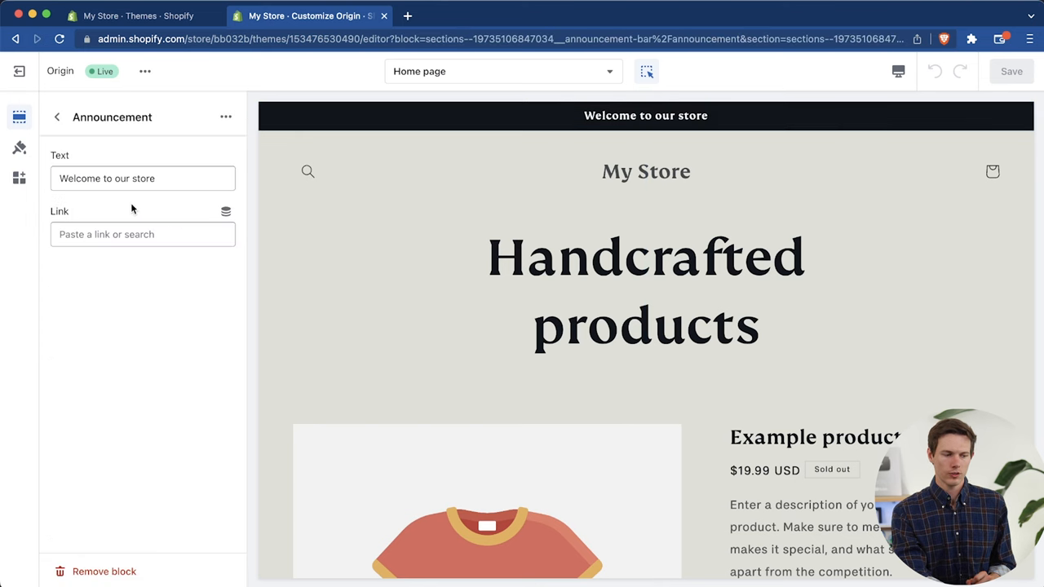
triple_click(142, 178)
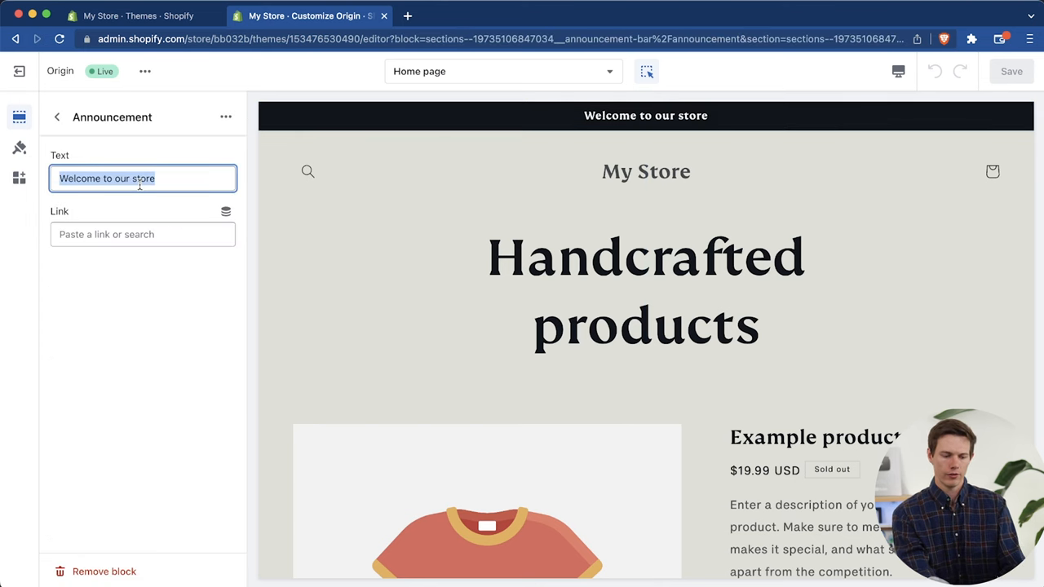
left_click(143, 234)
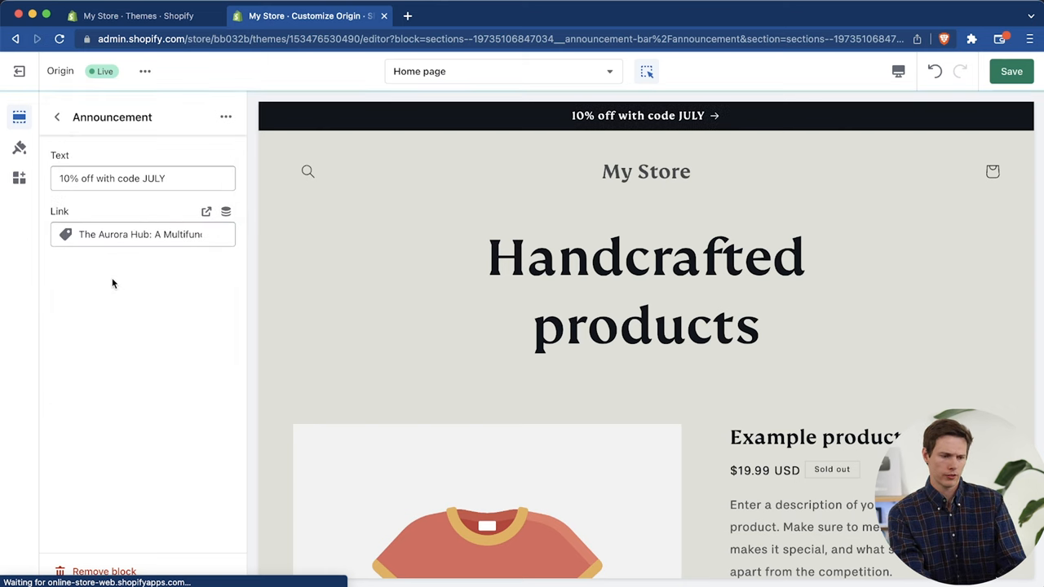
left_click(57, 117)
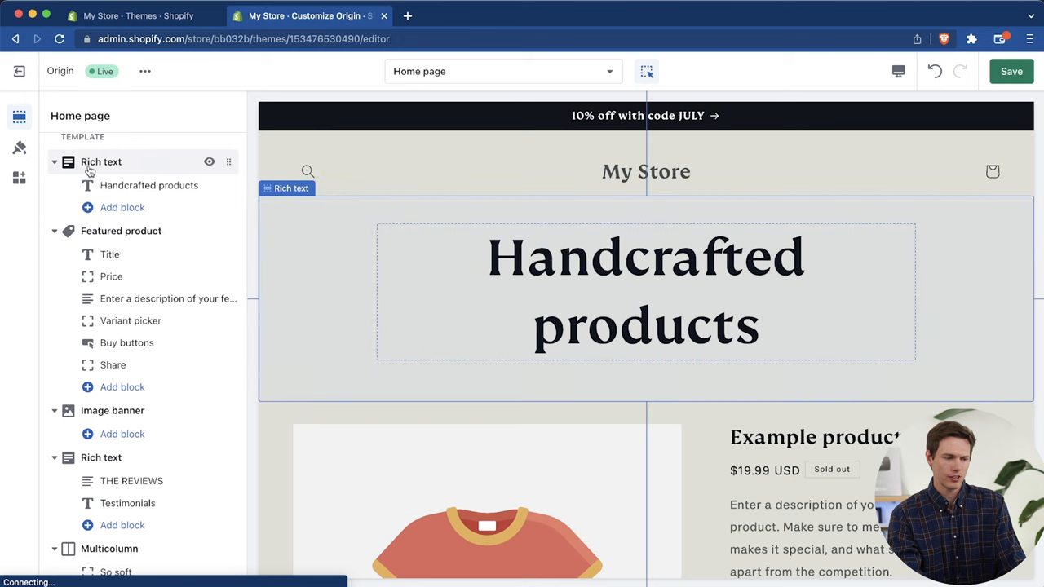
Step: Remove the 'Handcrafted products' rich text section, leaving Featured product first
left_click(148, 185)
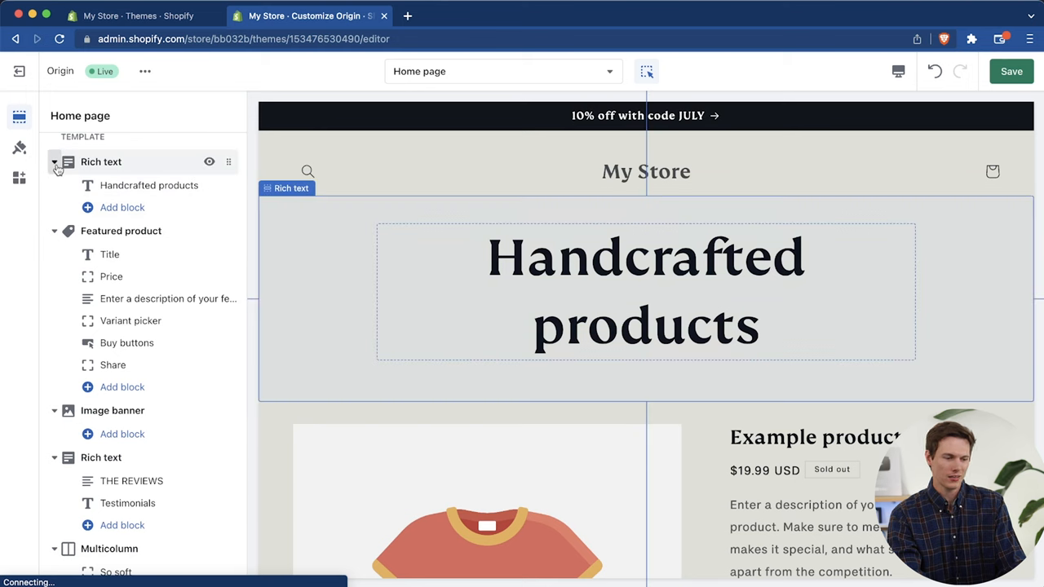
left_click(101, 162)
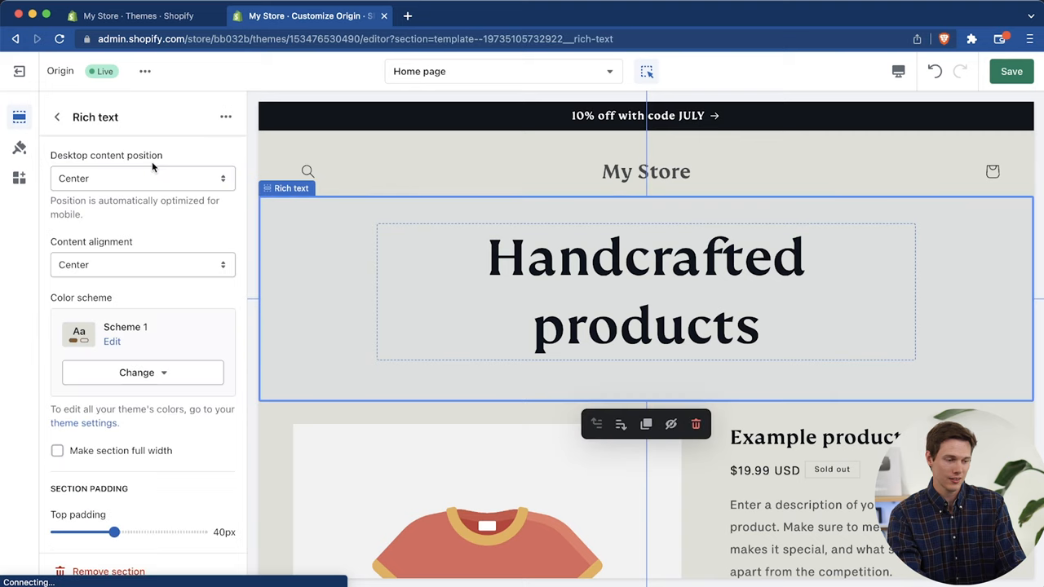
left_click(57, 116)
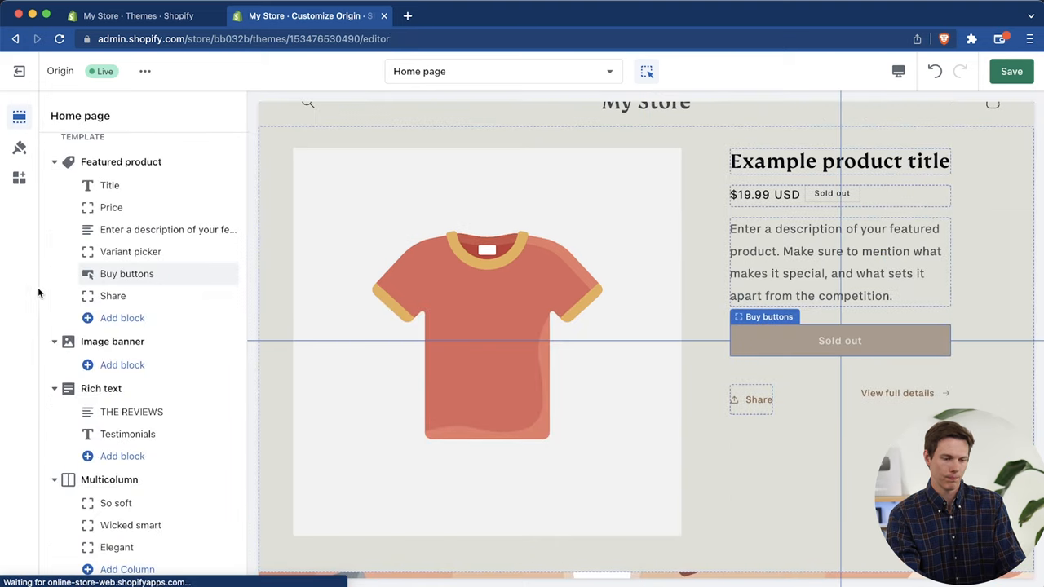
scroll("down", 3)
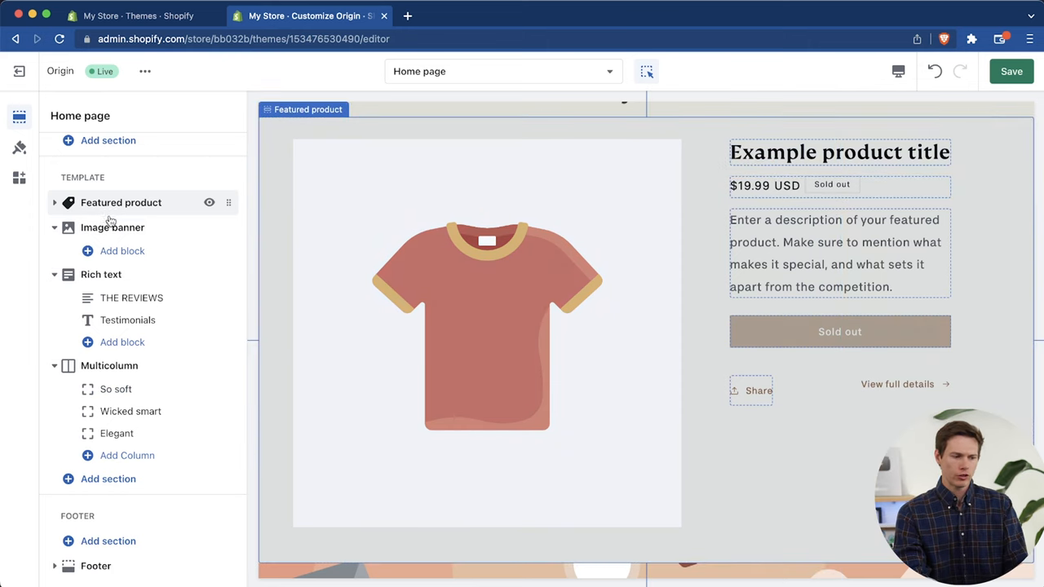
Step: Set the Featured product section's product to The Aurora Hub ($49.99, was $59.99)
left_click(120, 202)
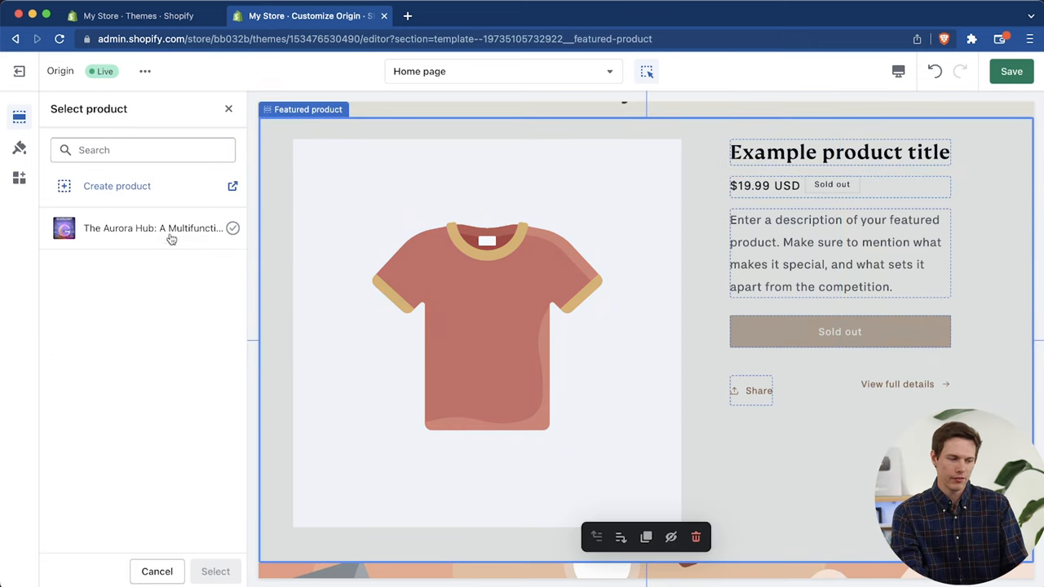
left_click(151, 227)
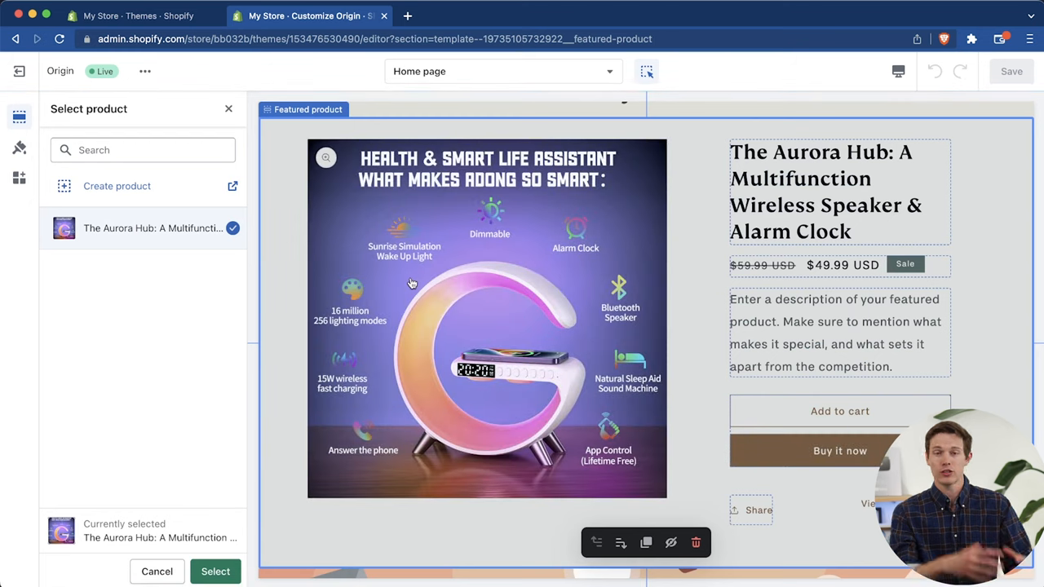
scroll("up", 3)
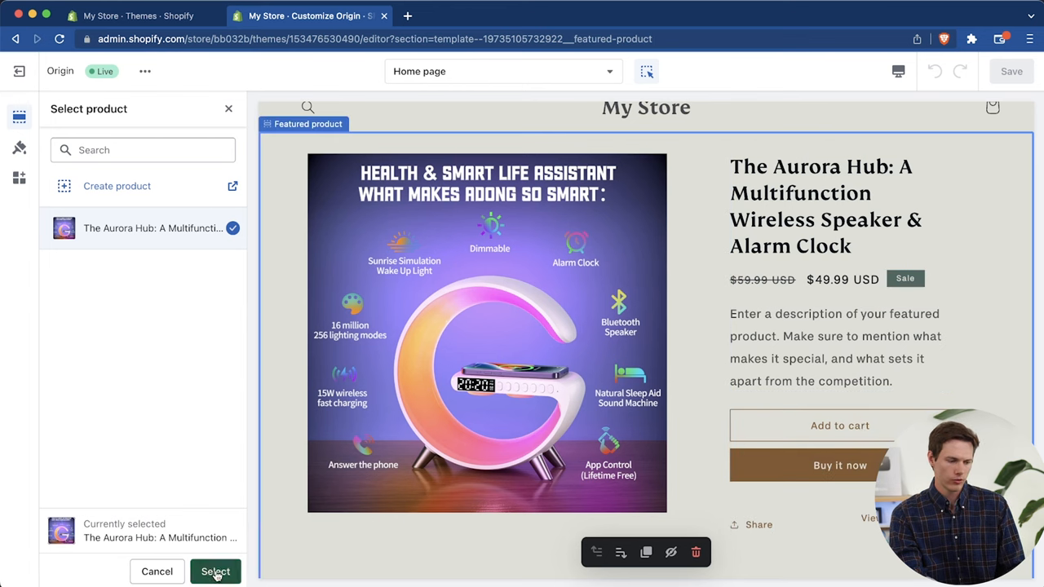
left_click(215, 571)
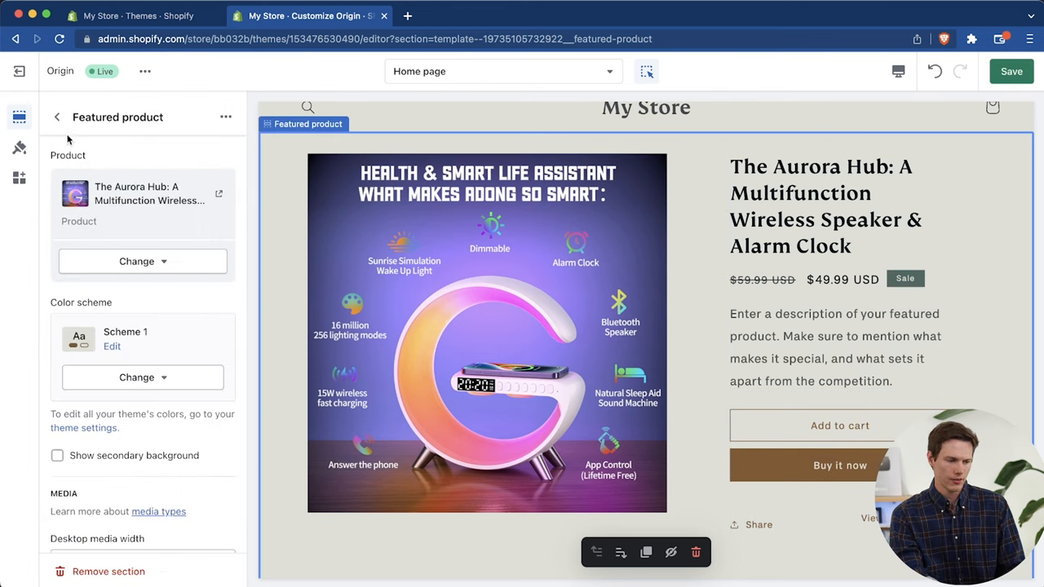
Step: Keep the product title at Small heading size and remove the Variant picker block
left_click(57, 117)
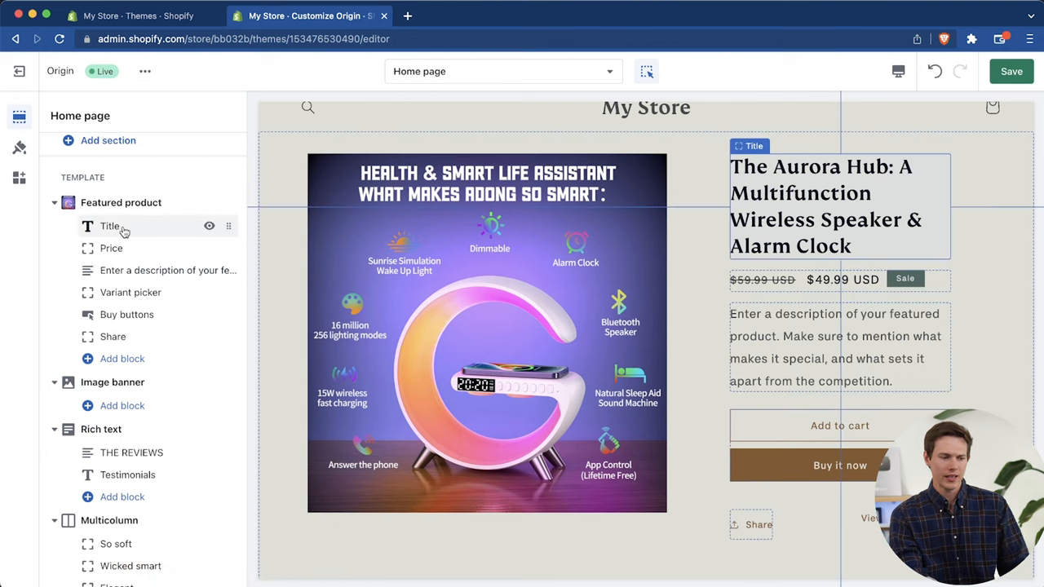
left_click(109, 226)
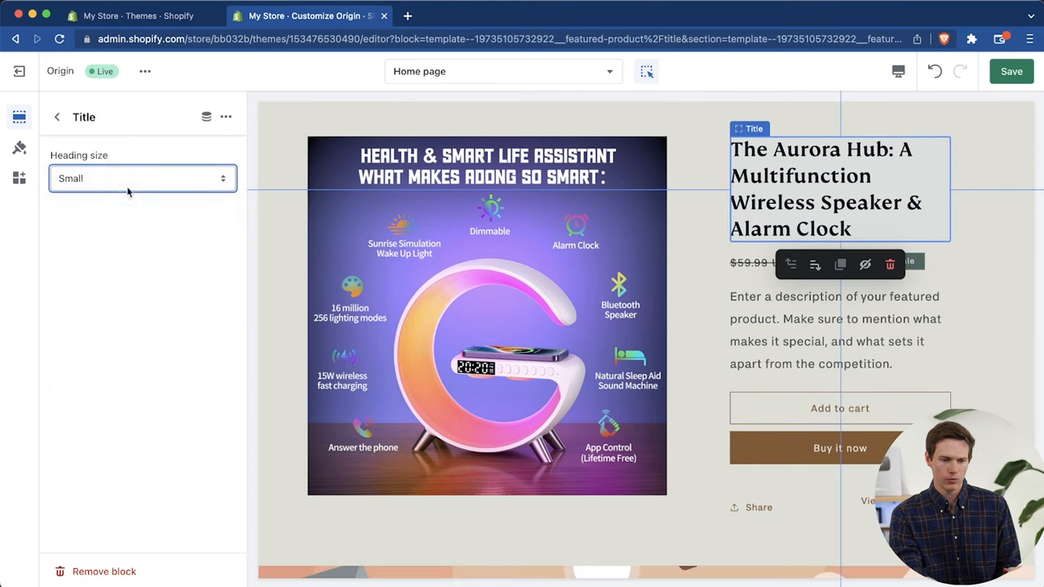
left_click(142, 178)
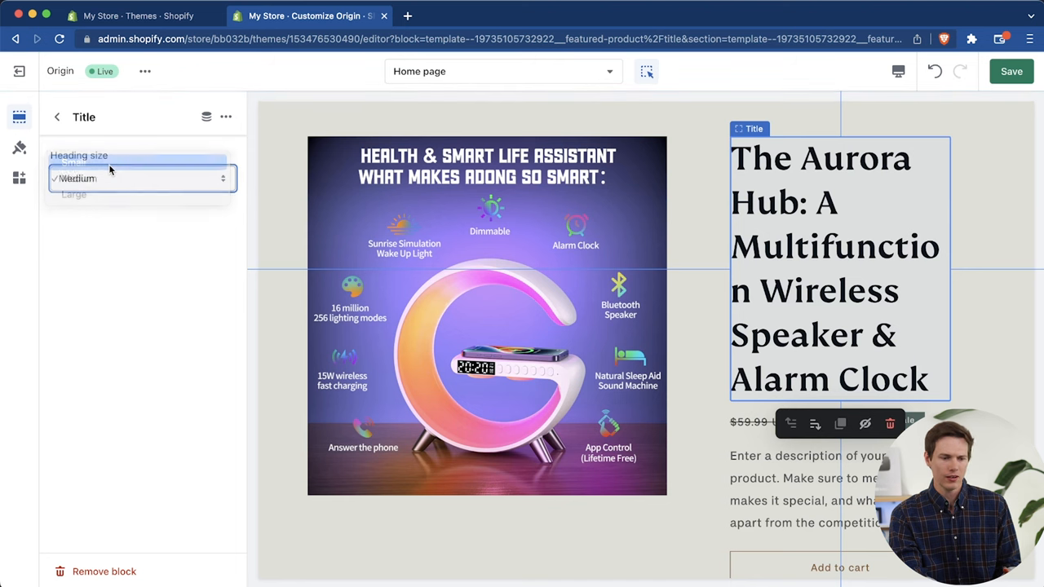
left_click(74, 163)
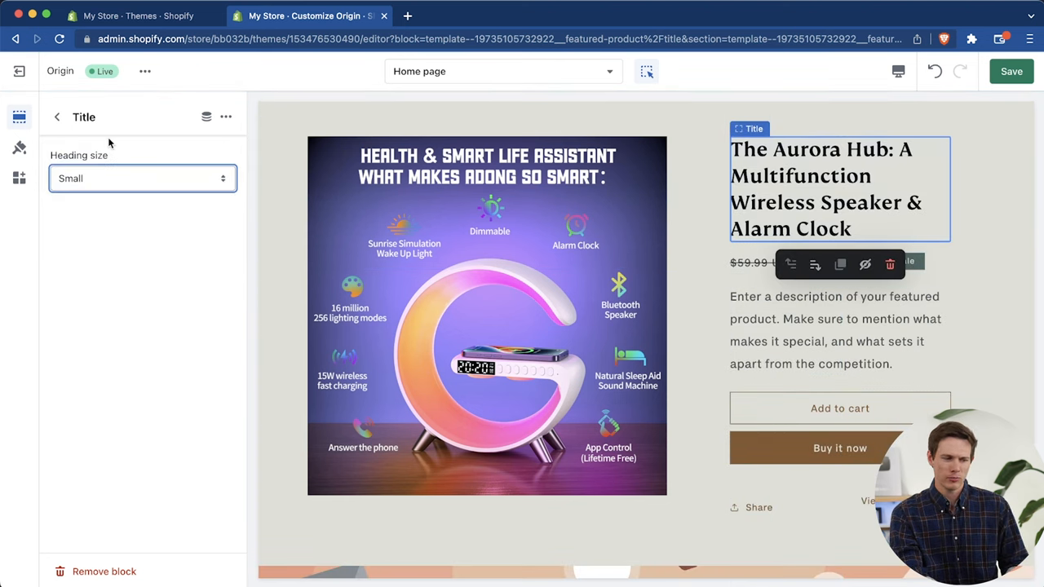
left_click(122, 336)
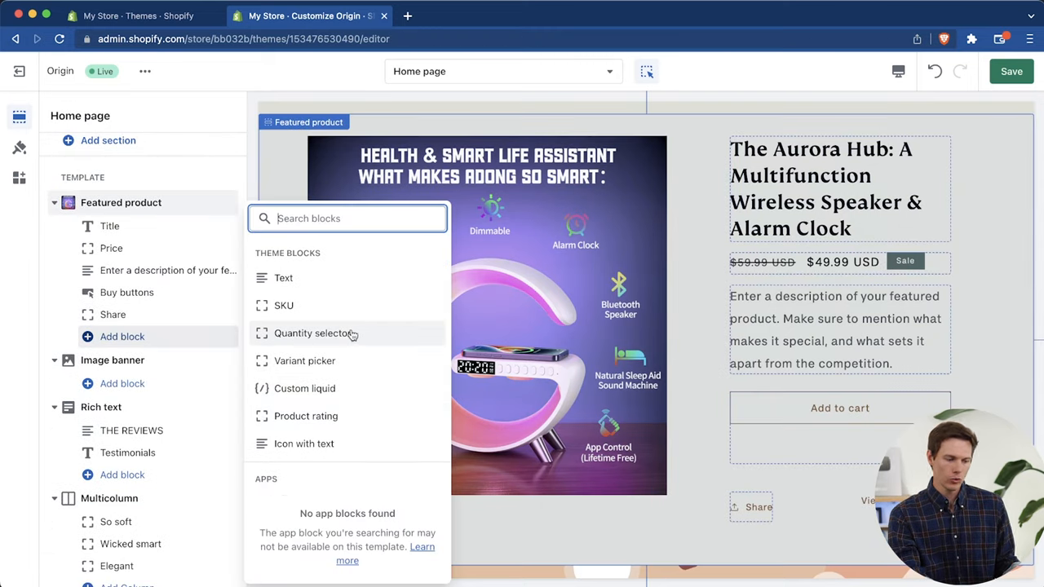
mouse_move(368, 424)
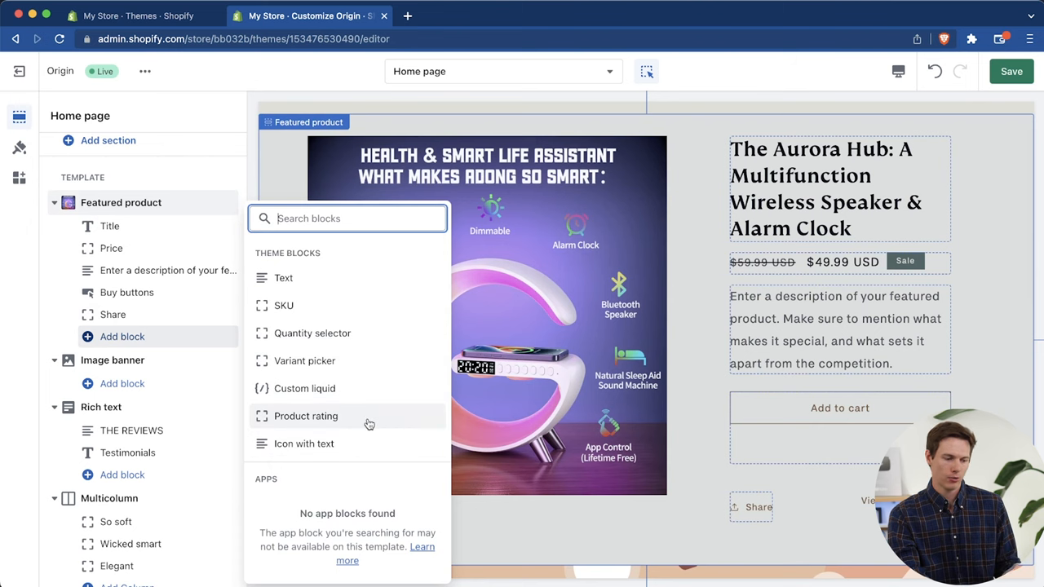
mouse_move(325, 444)
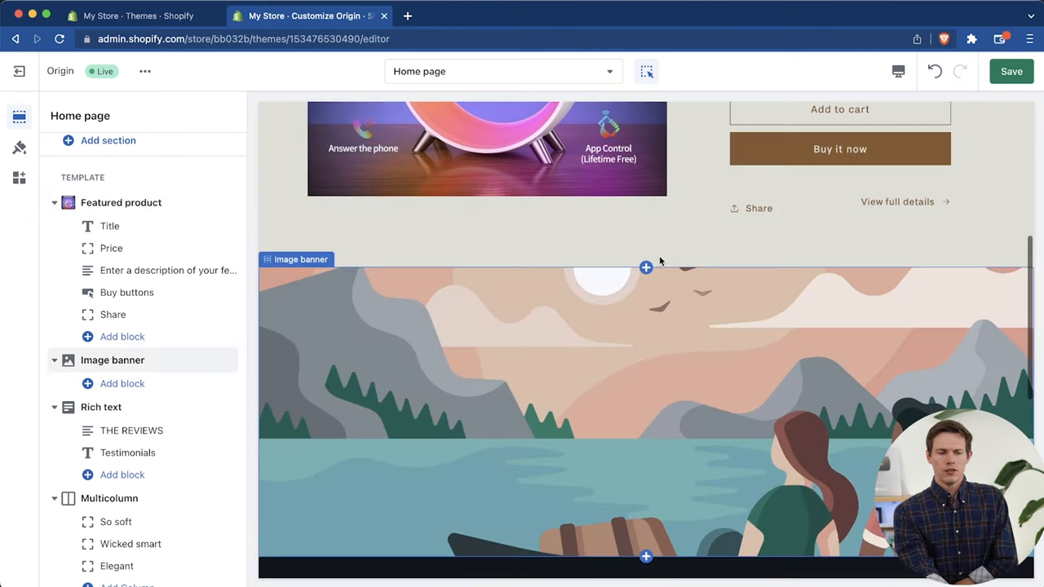
scroll("down", 3)
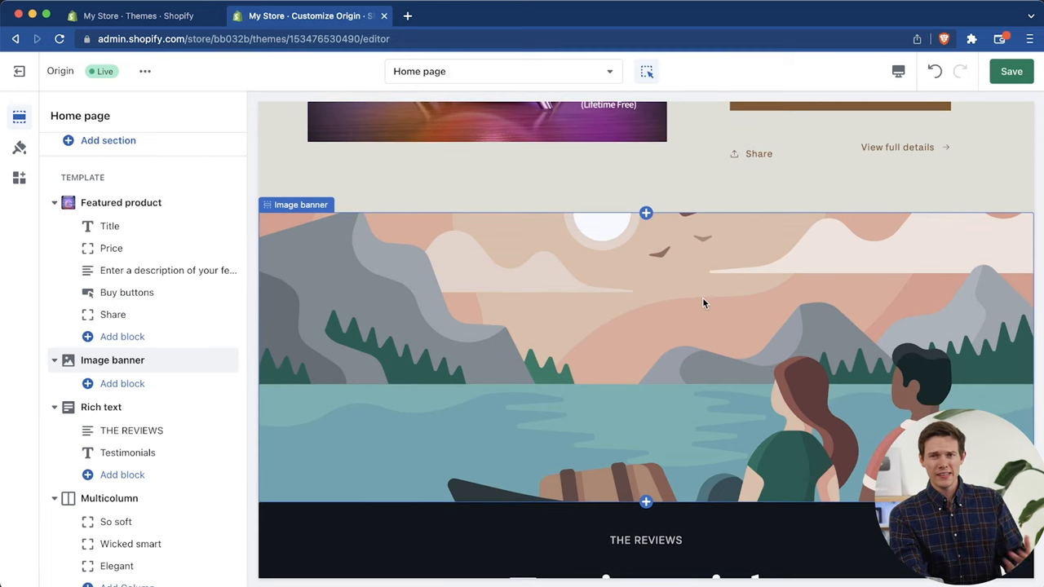
mouse_move(704, 341)
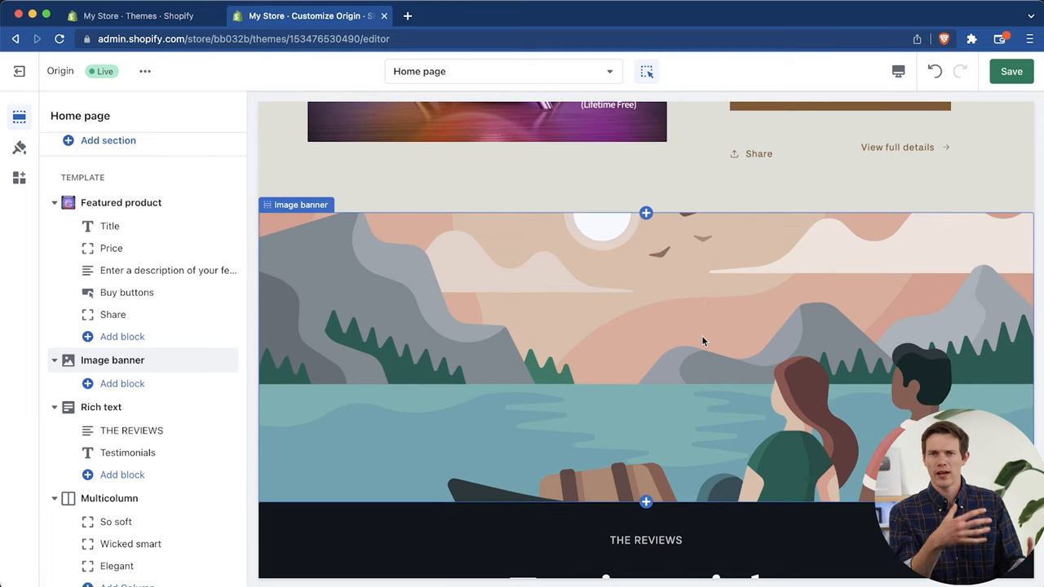
mouse_move(657, 229)
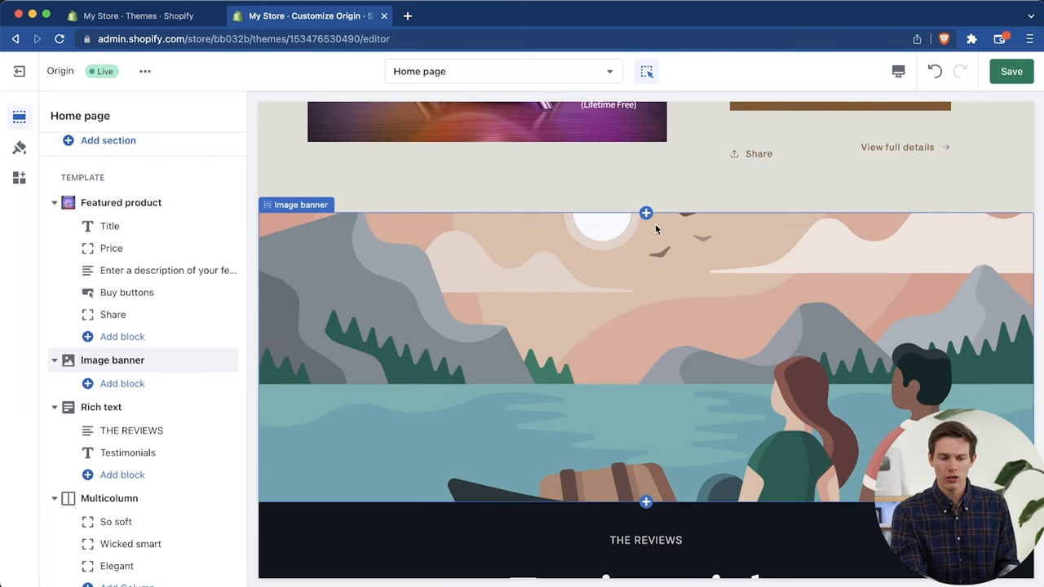
mouse_move(646, 213)
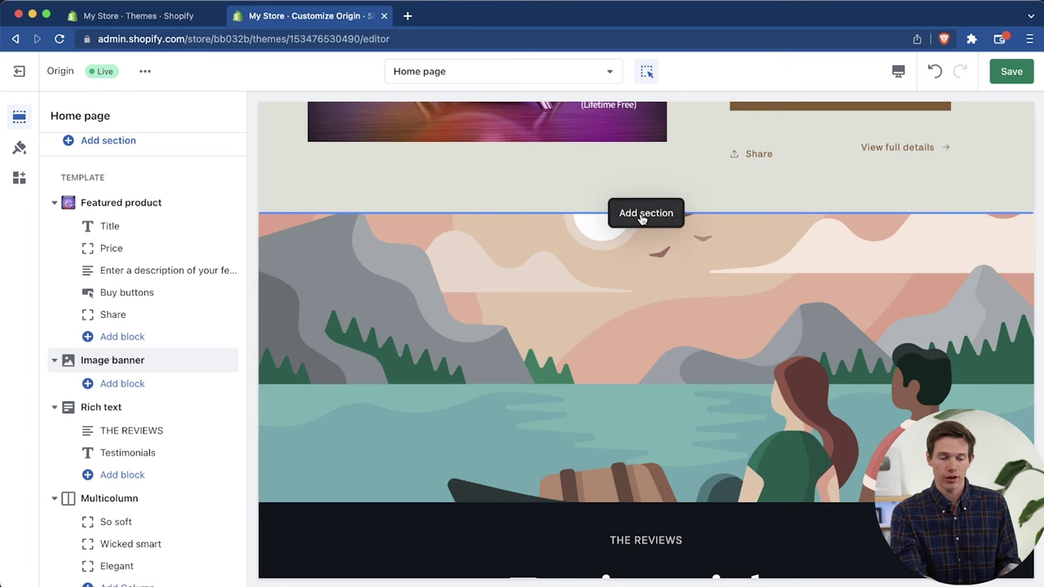
Step: Insert a 'Multimedia collage' Collage section above the image banner on the home page
left_click(646, 213)
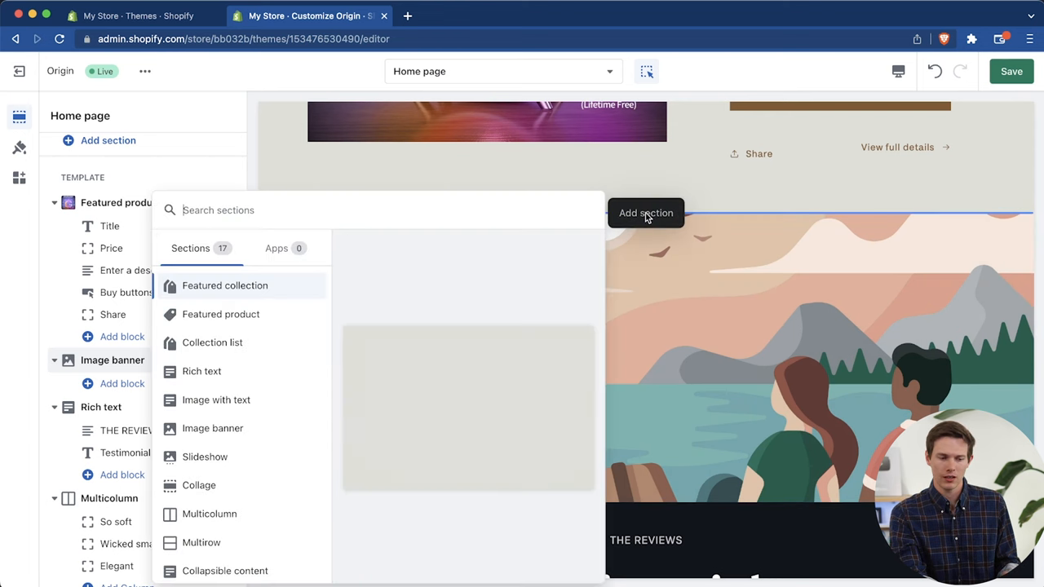
mouse_move(202, 371)
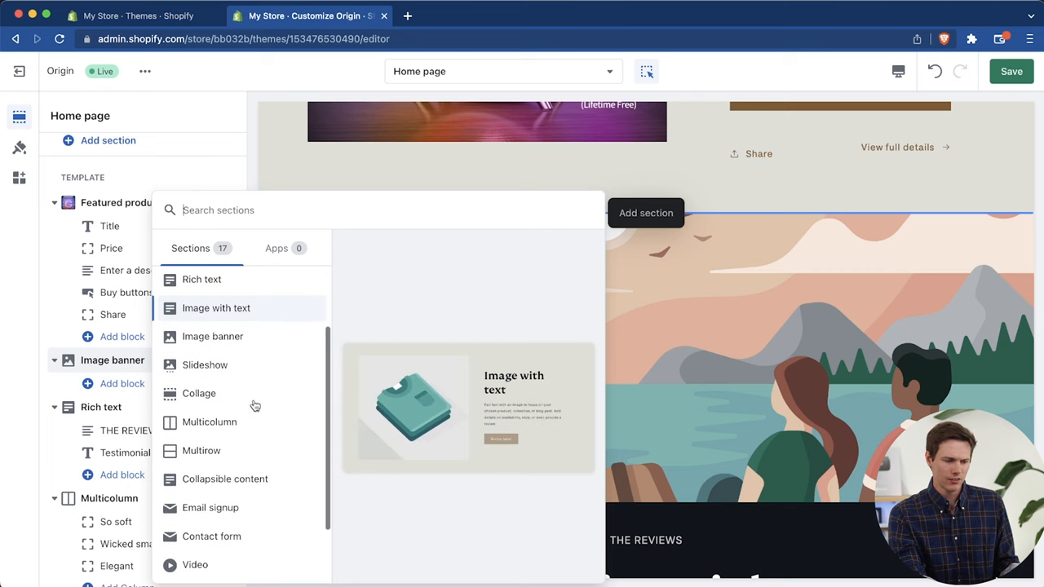
mouse_move(204, 365)
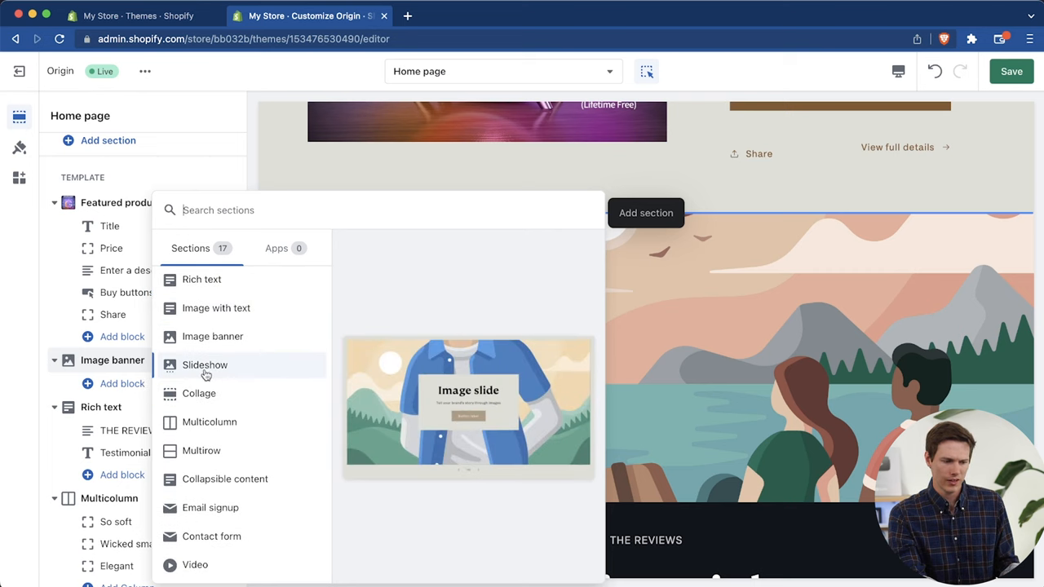
left_click(199, 393)
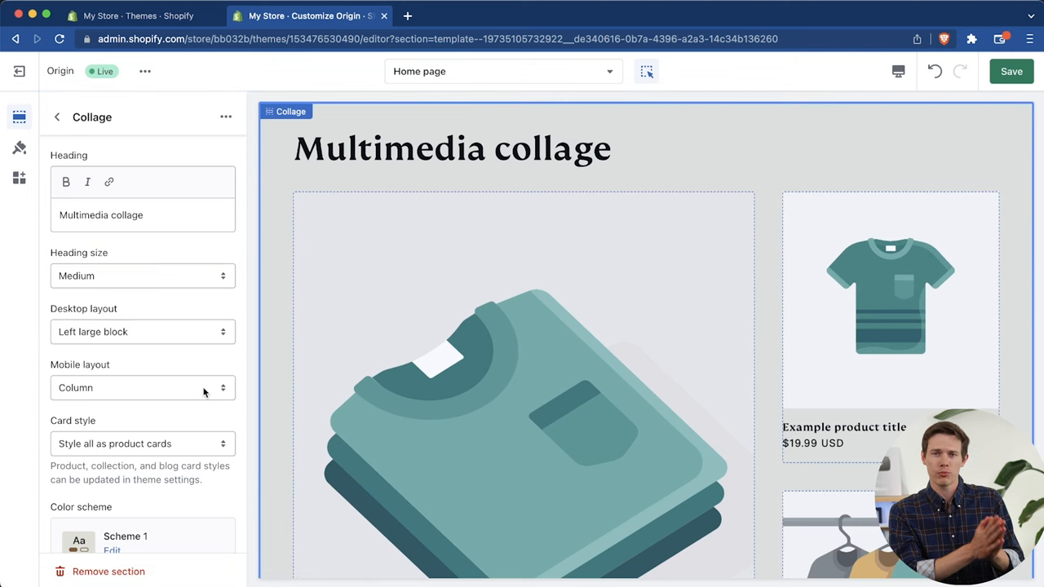
scroll("down", 3)
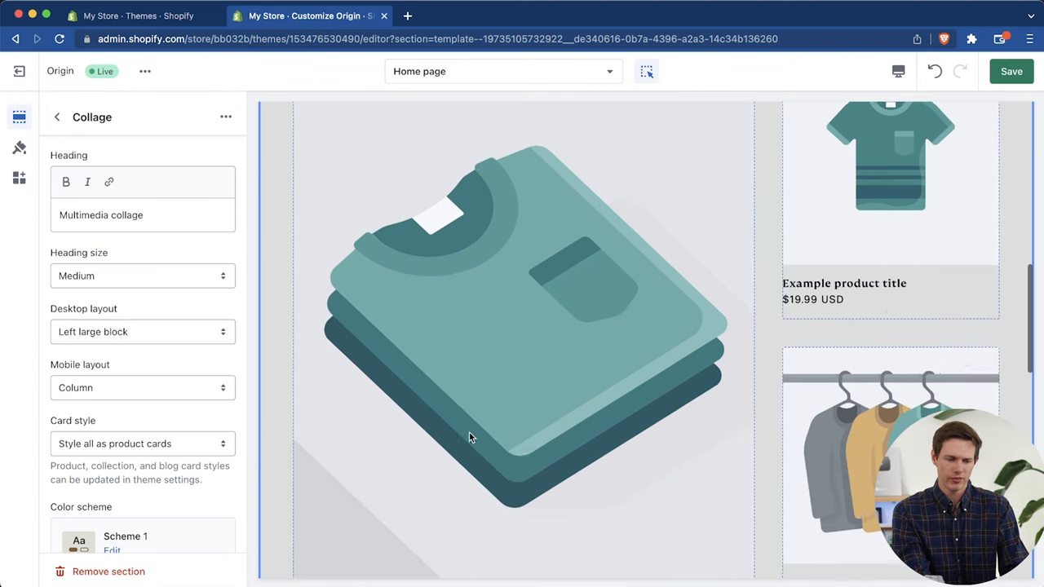
Step: Add another Image block to the collage section
left_click(57, 117)
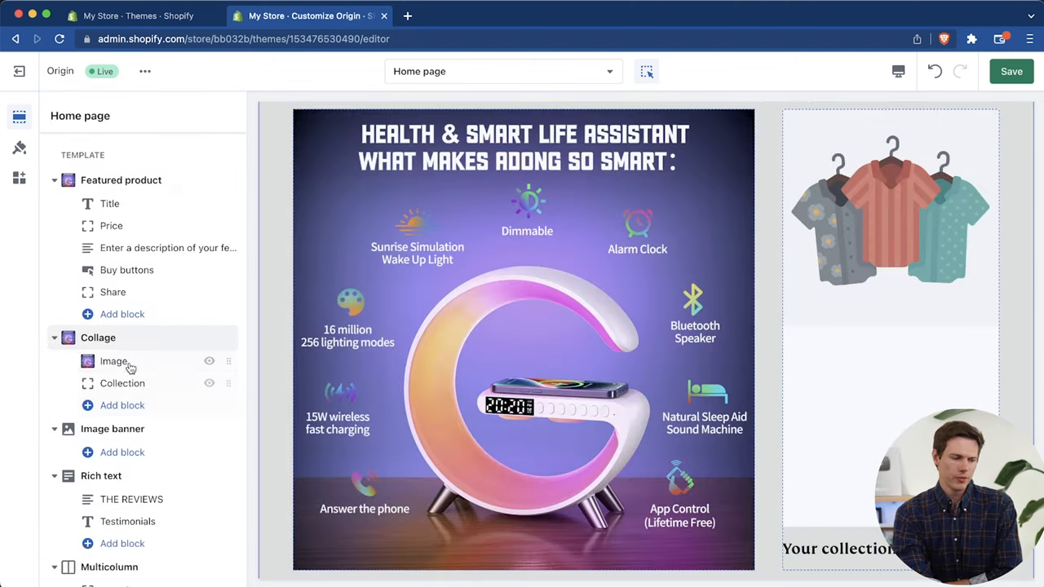
left_click(122, 384)
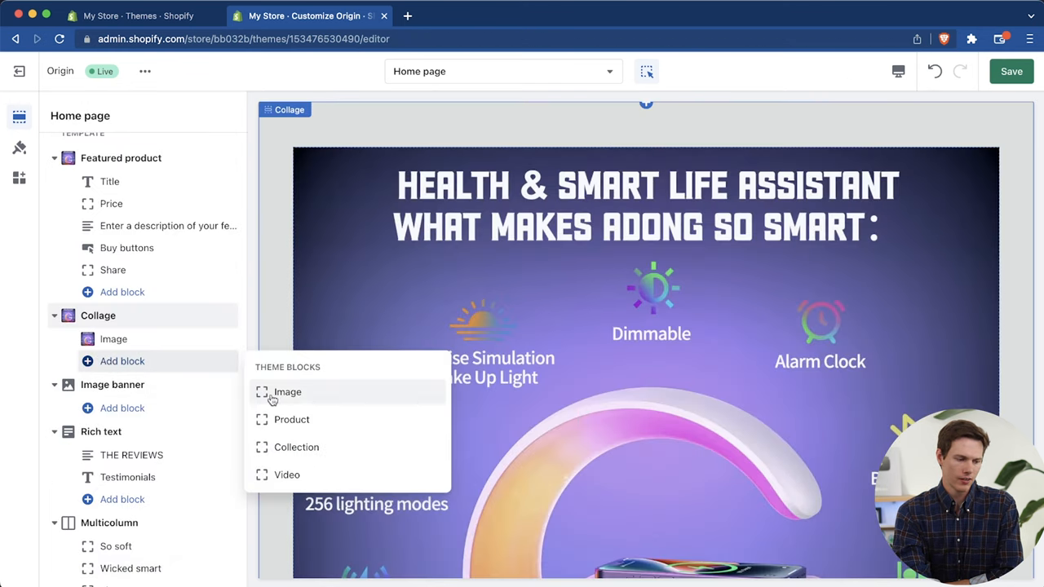
left_click(287, 391)
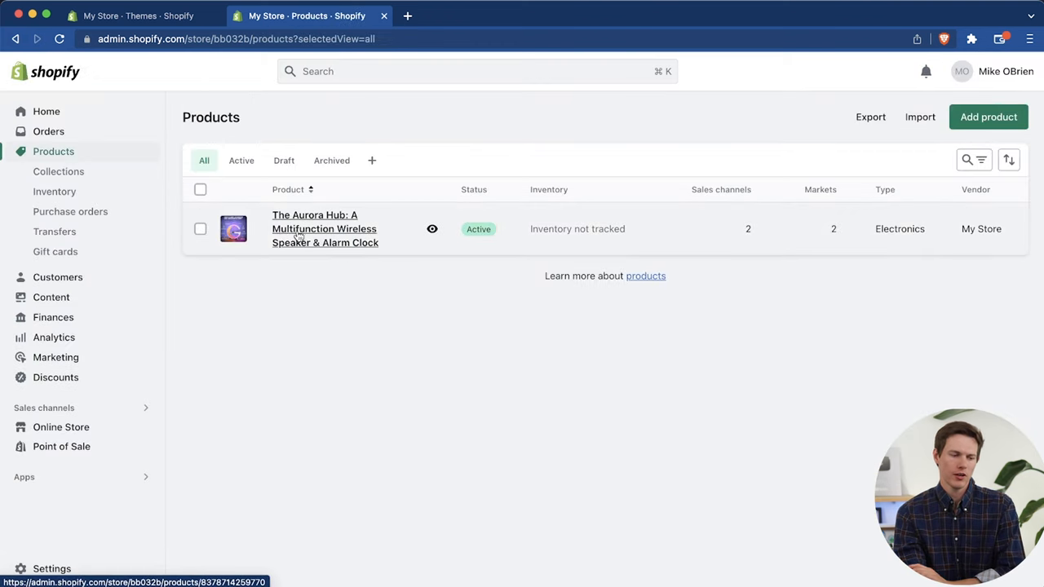
Step: Open The Aurora Hub product's details and scroll up to its media
left_click(323, 228)
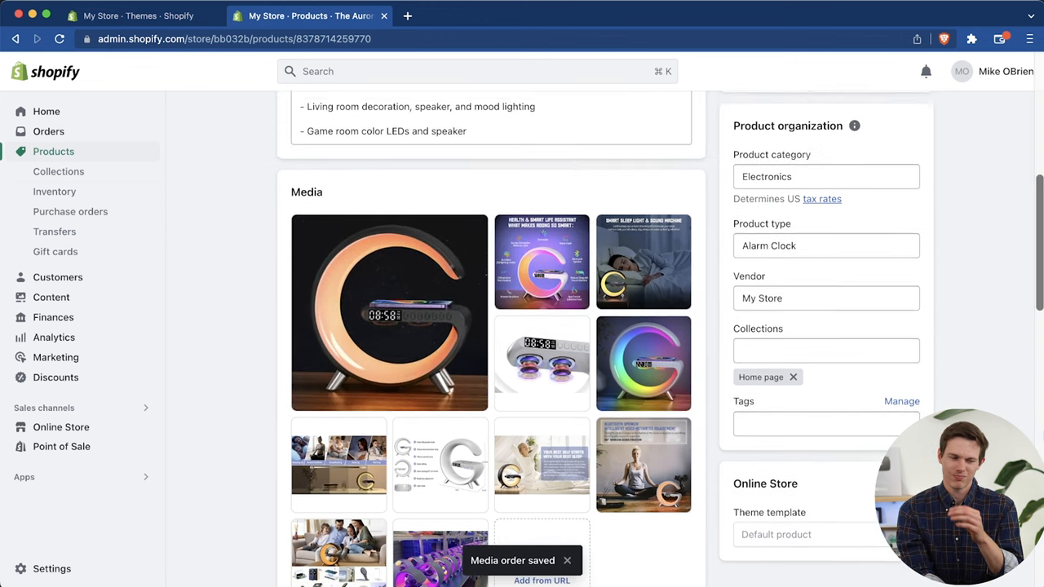
scroll("up", 3)
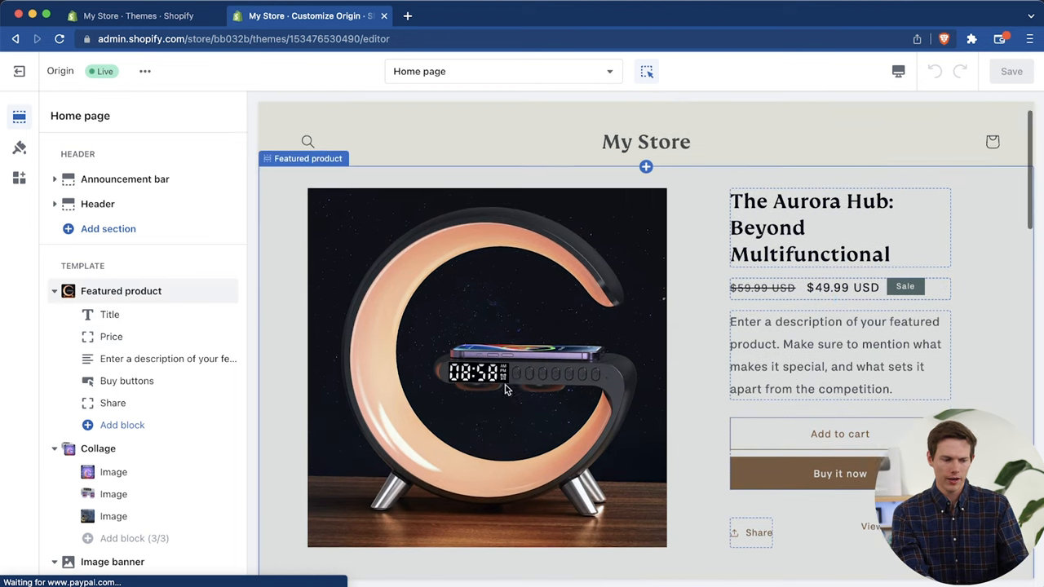
Step: Check the Featured product section's updated Aurora Hub content, then open the Image banner settings
scroll("up", 3)
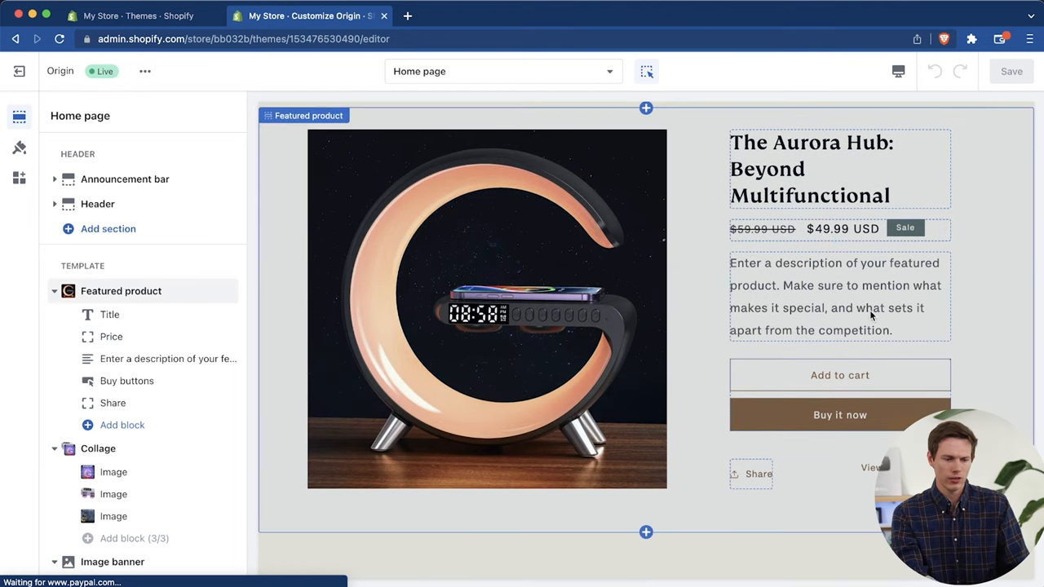
left_click(121, 291)
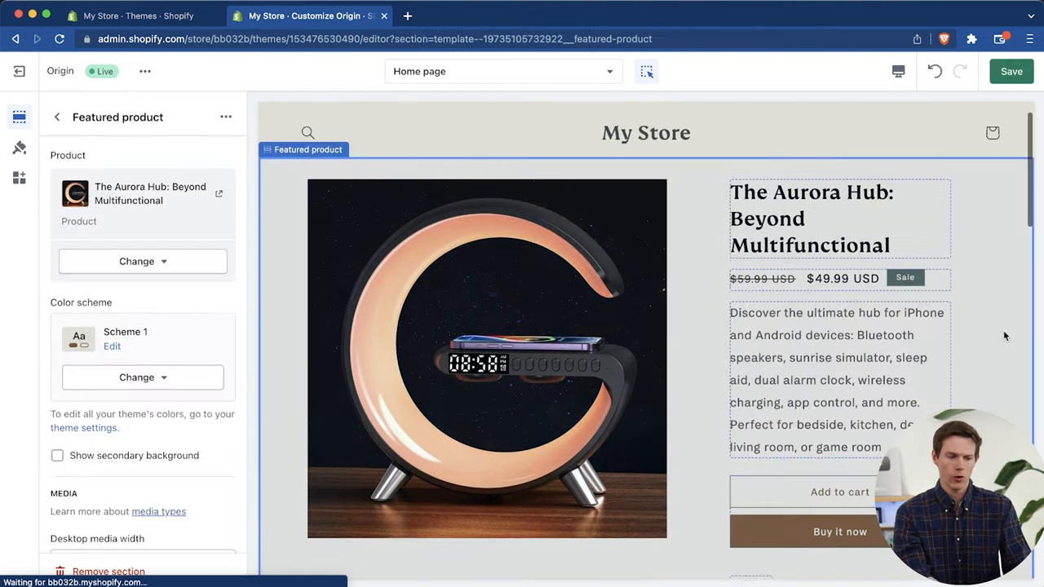
left_click(57, 116)
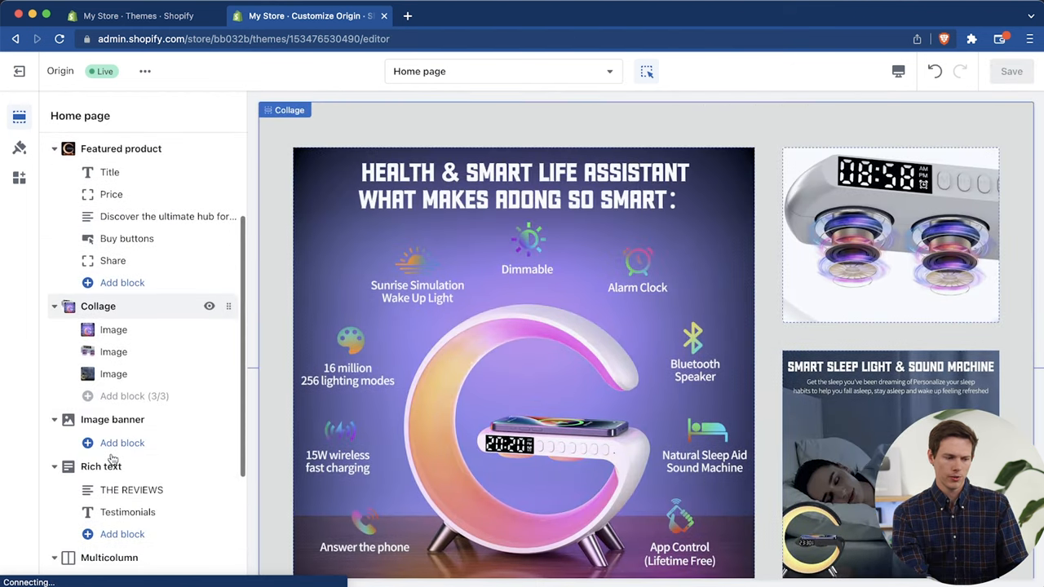
left_click(112, 419)
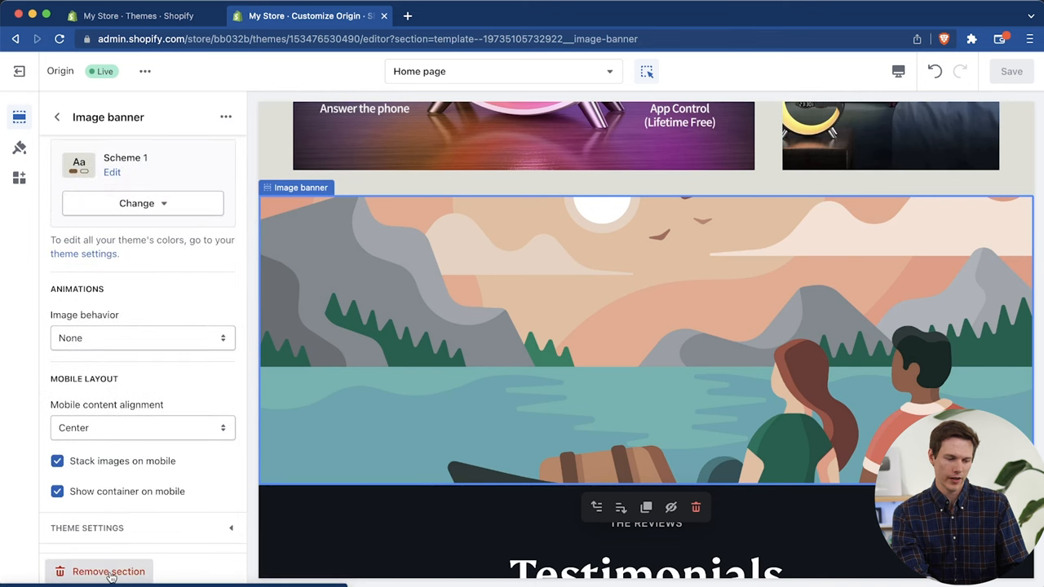
Step: Delete the image banner and edit the reviews text block to read Ultimate Versatility
left_click(108, 571)
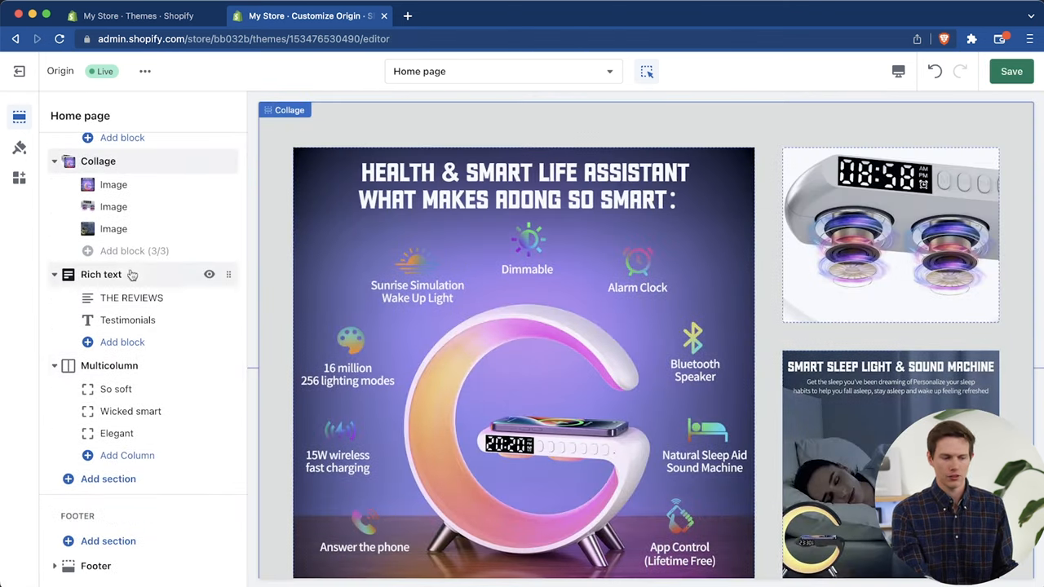
scroll("down", 3)
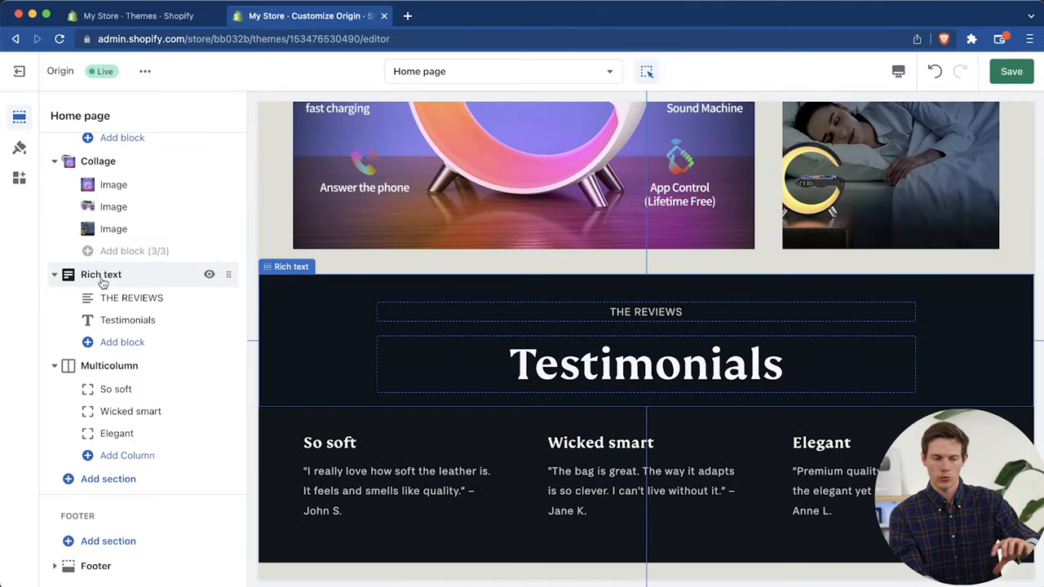
left_click(131, 298)
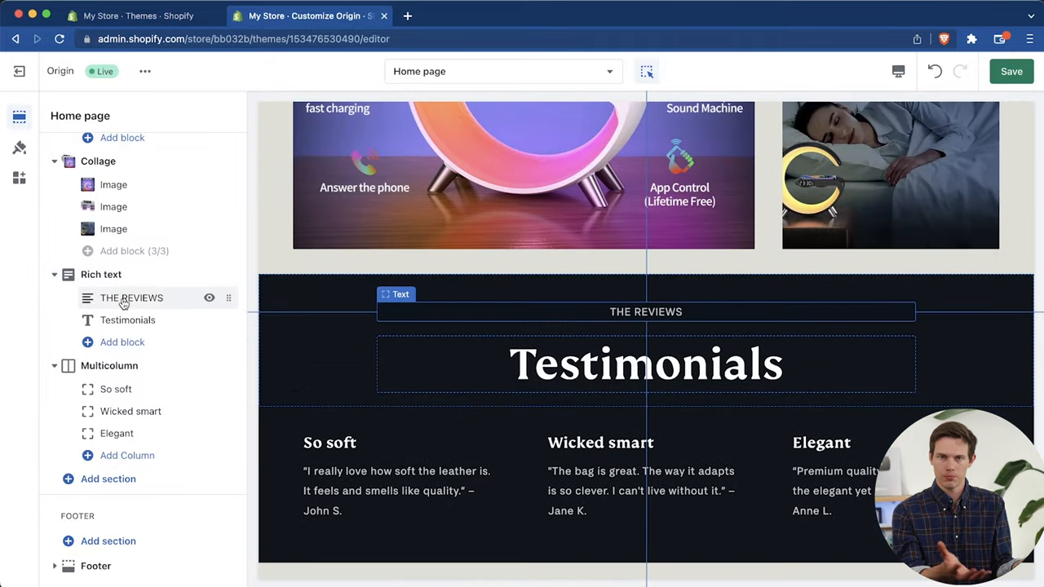
left_click(131, 298)
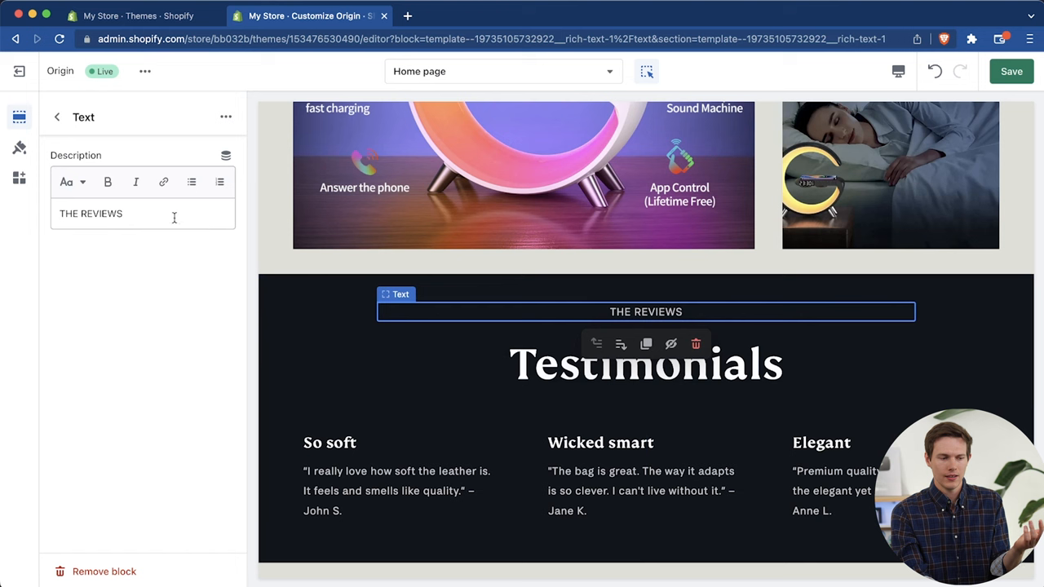
left_click(56, 117)
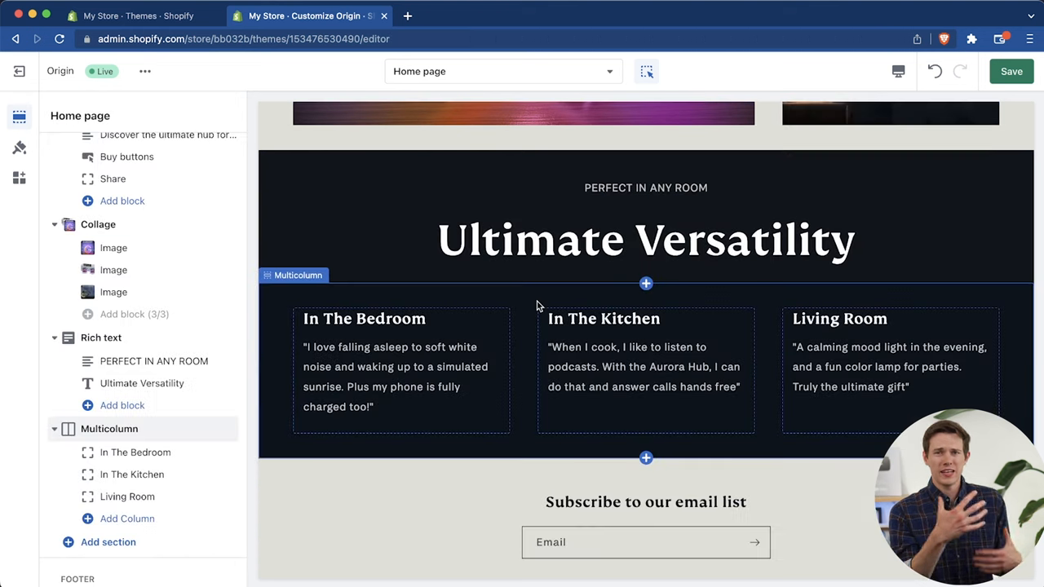
scroll("down", 3)
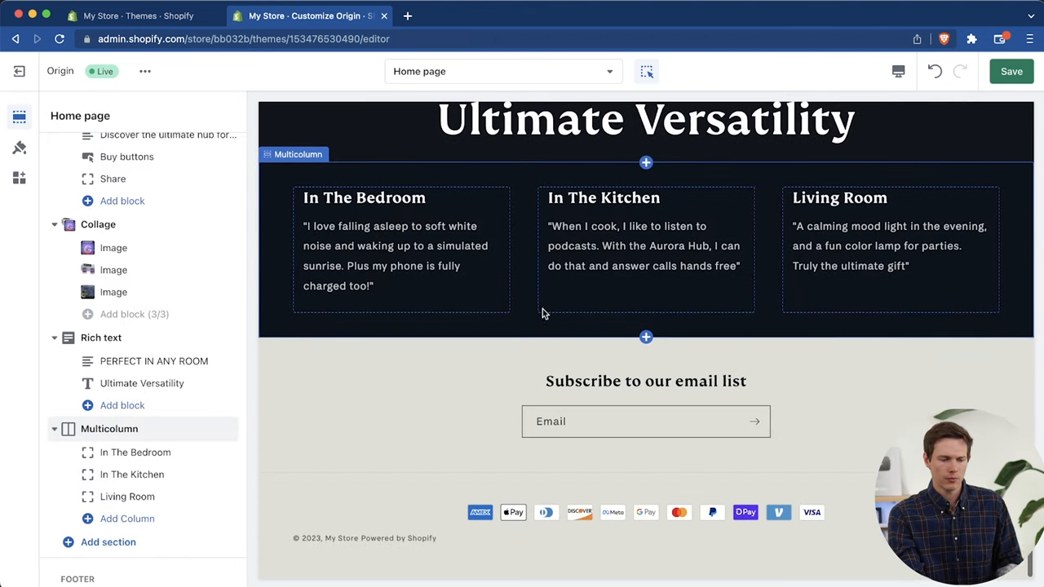
scroll("down", 3)
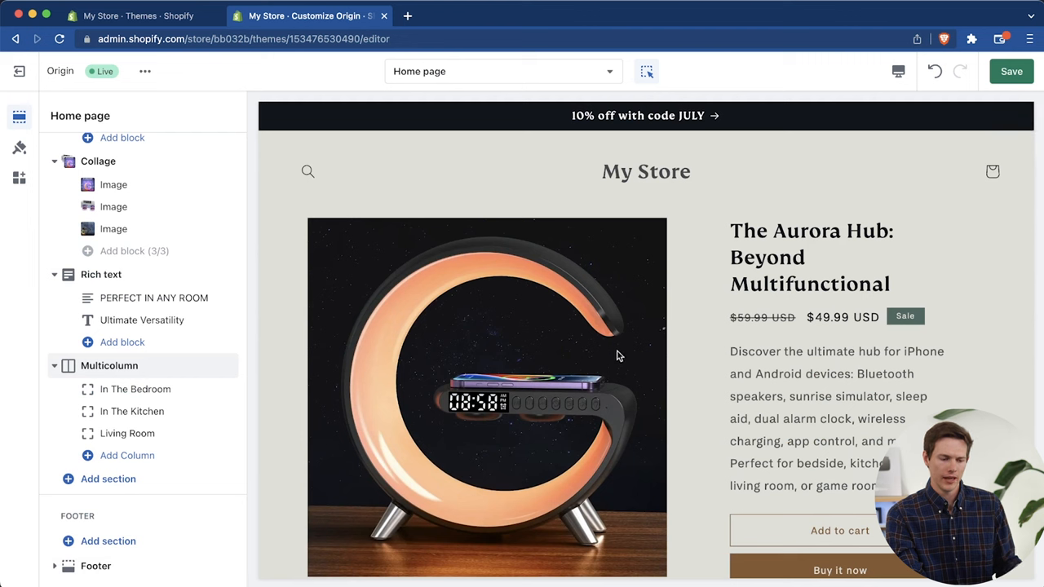
mouse_move(994, 47)
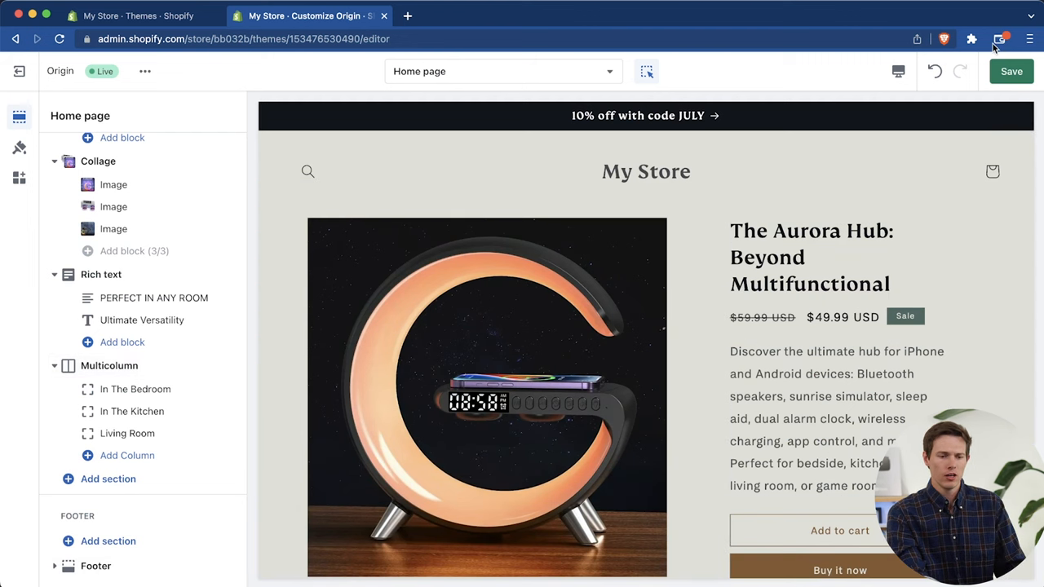
Step: Save the Origin home page edits and switch the preview to Mobile
left_click(1012, 71)
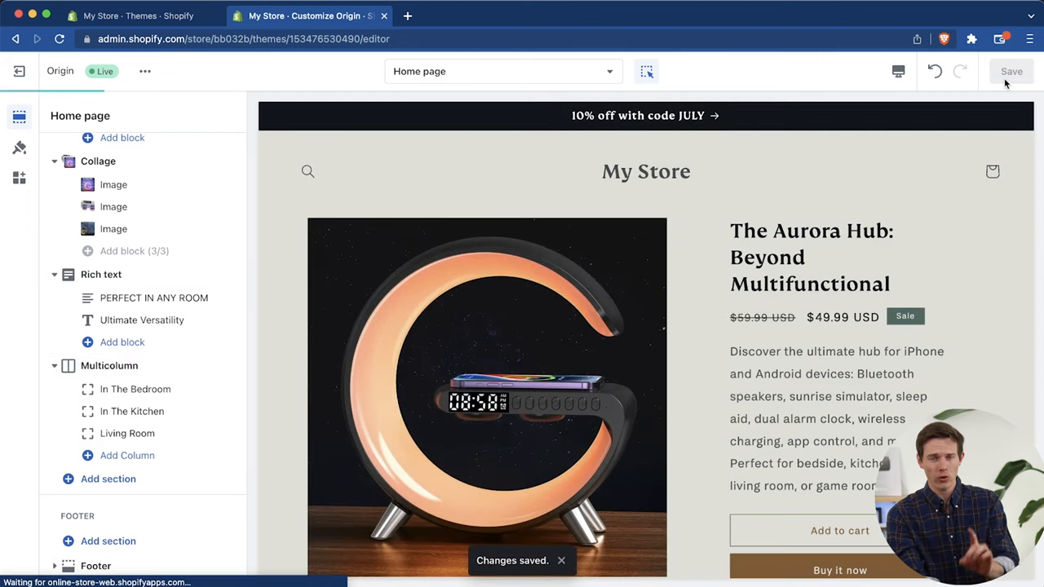
left_click(898, 71)
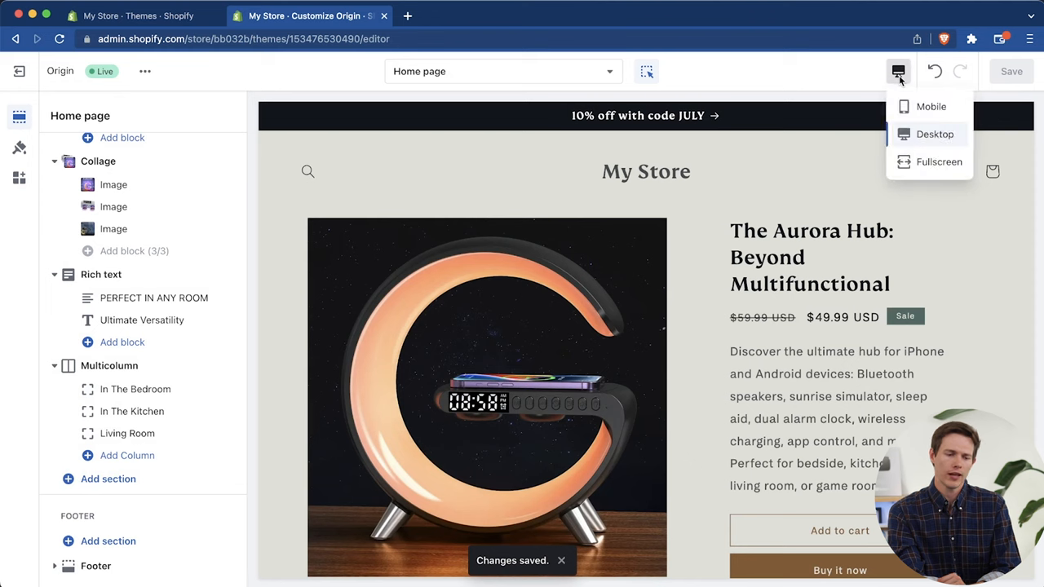
mouse_move(916, 112)
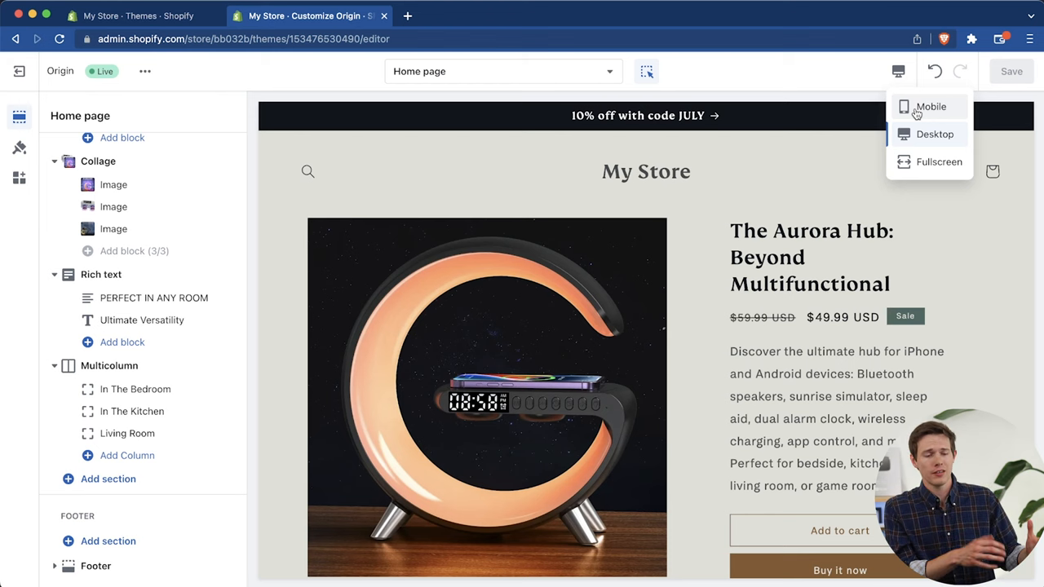
left_click(930, 106)
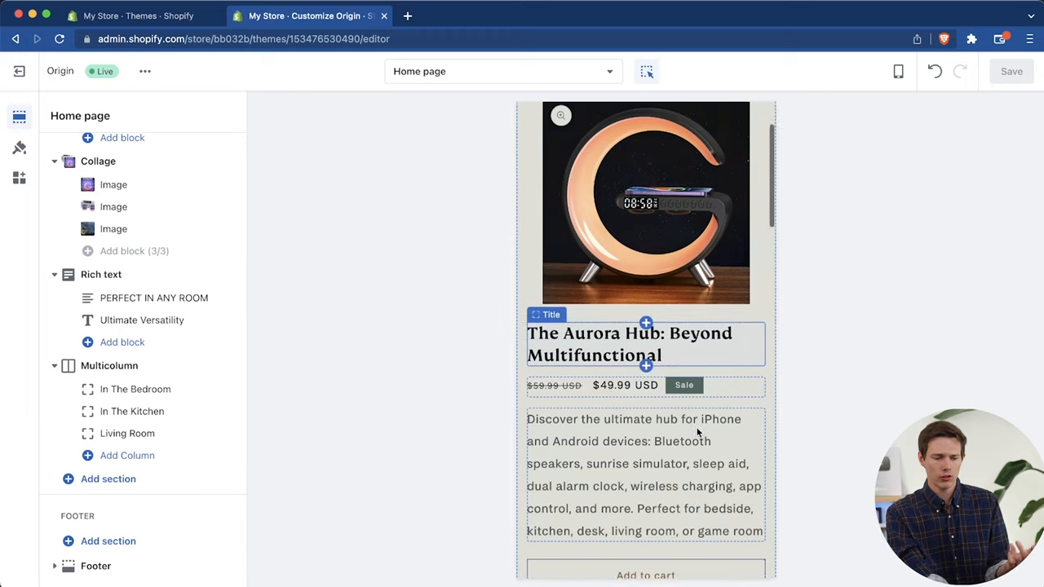
Step: Scroll the mobile home page preview down to the footer, then return to Desktop
scroll("down", 3)
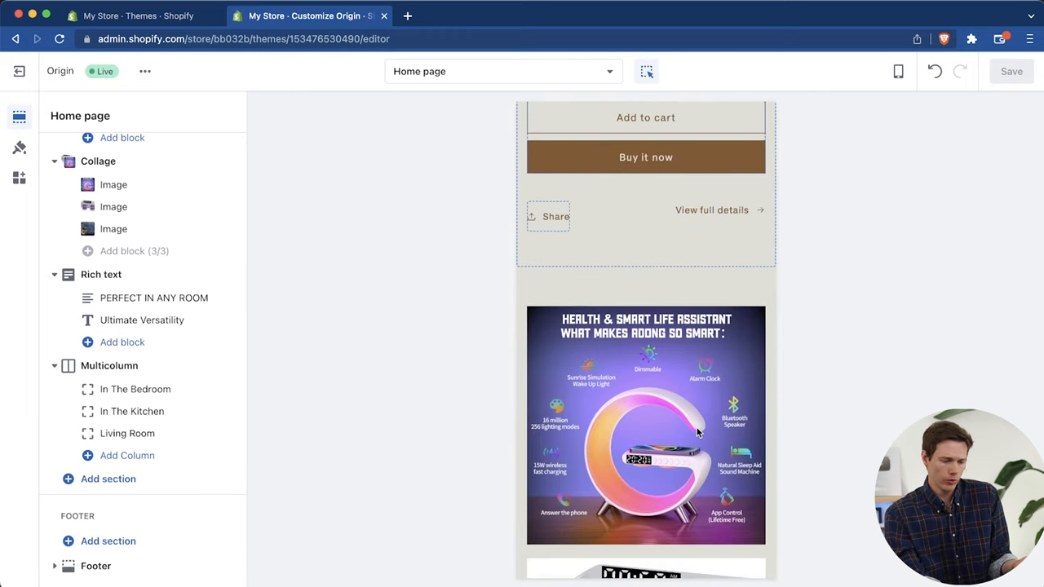
scroll("down", 3)
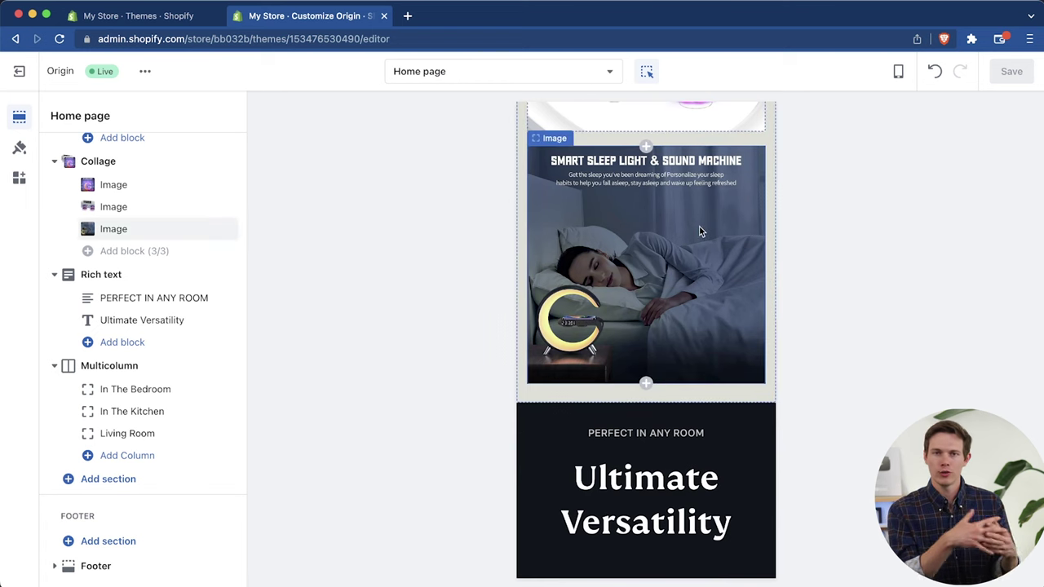
scroll("up", 3)
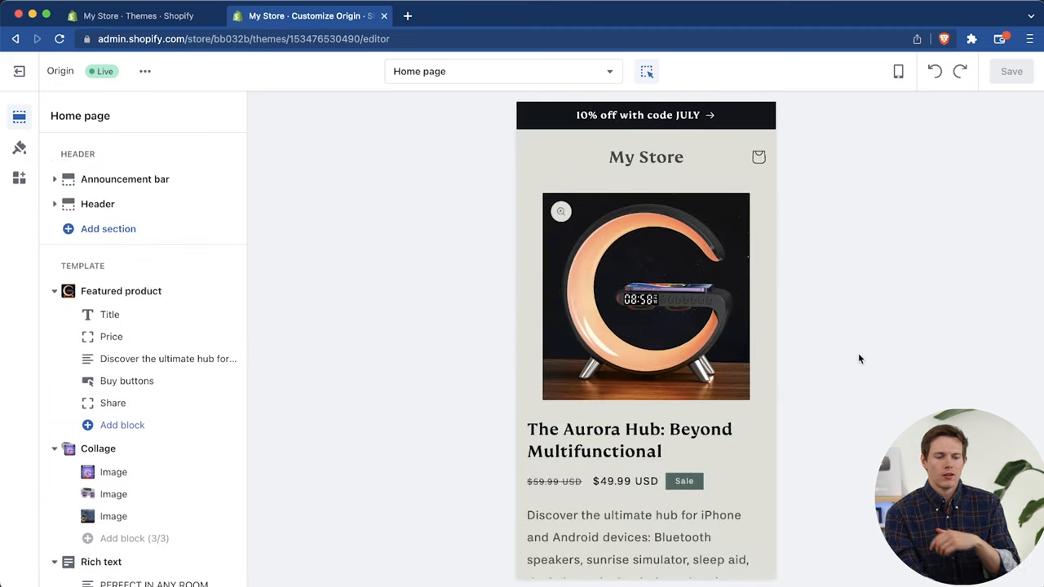
scroll("down", 3)
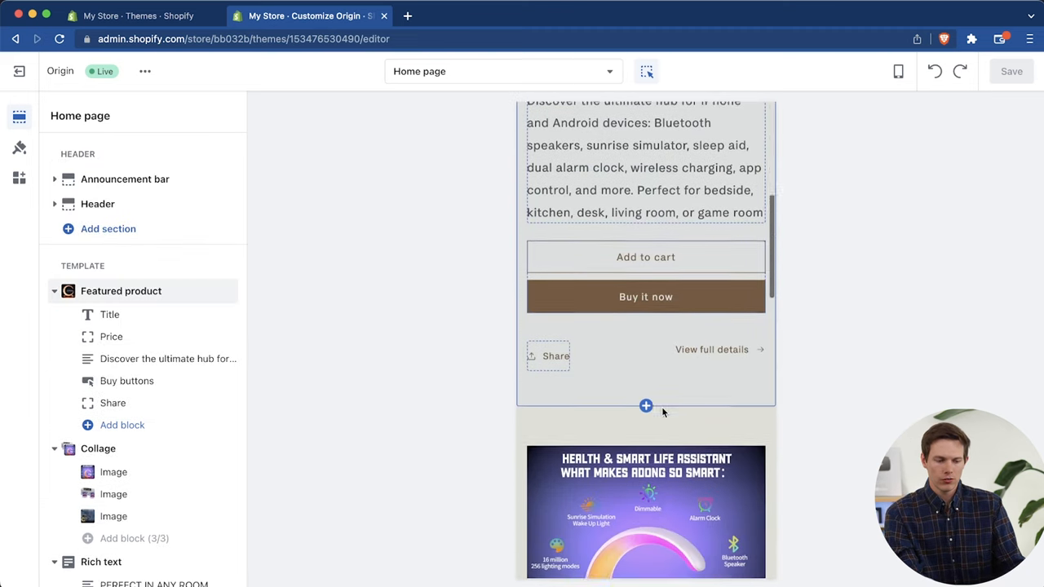
scroll("down", 3)
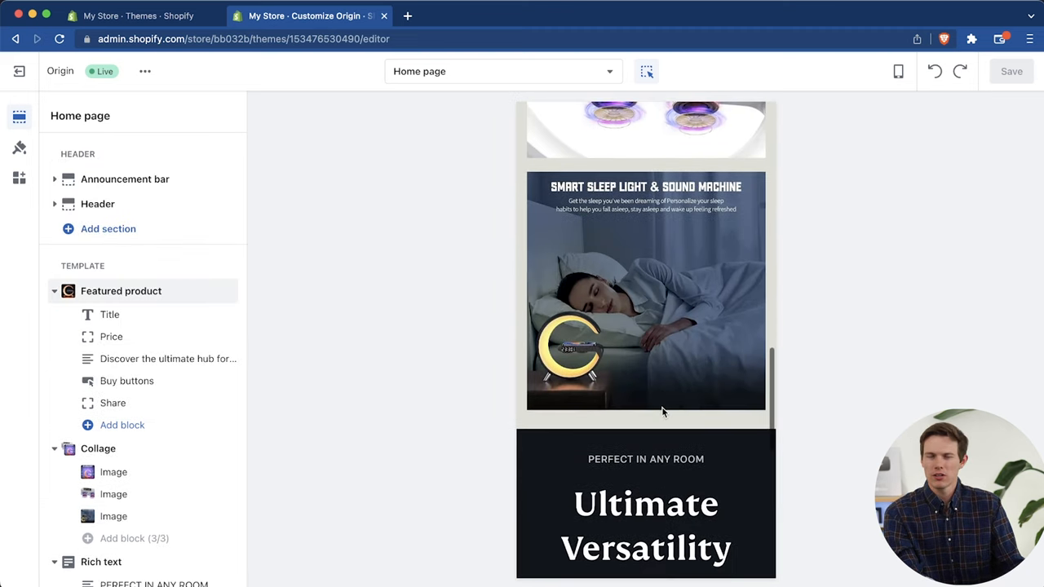
scroll("down", 3)
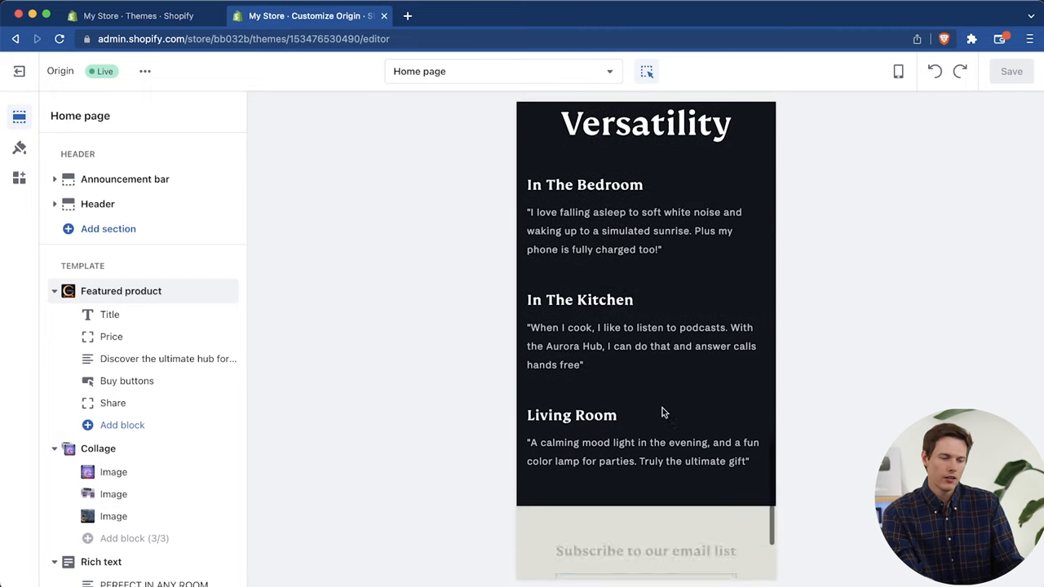
scroll("down", 3)
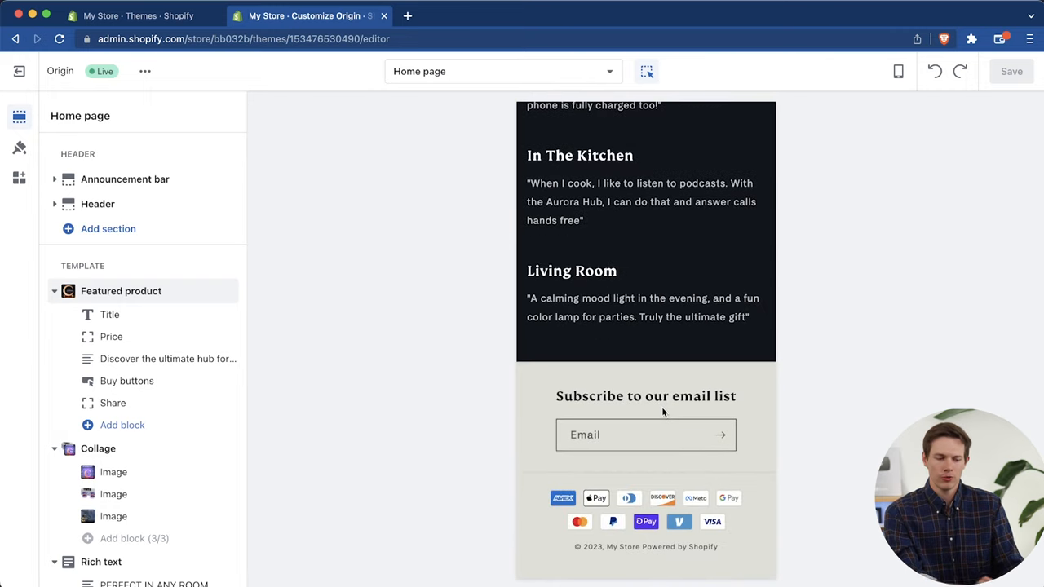
scroll("up", 3)
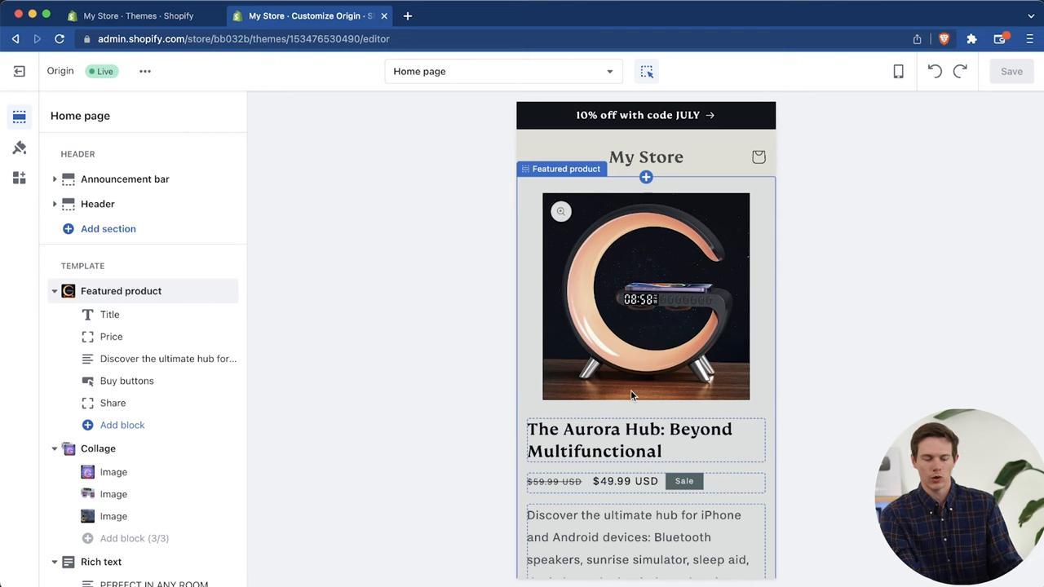
left_click(898, 71)
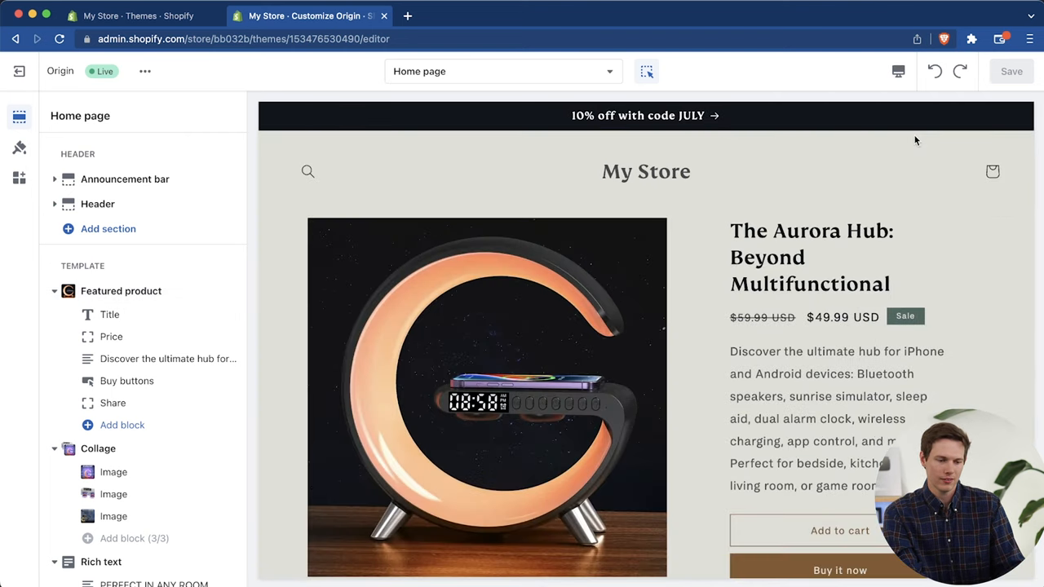
mouse_move(20, 148)
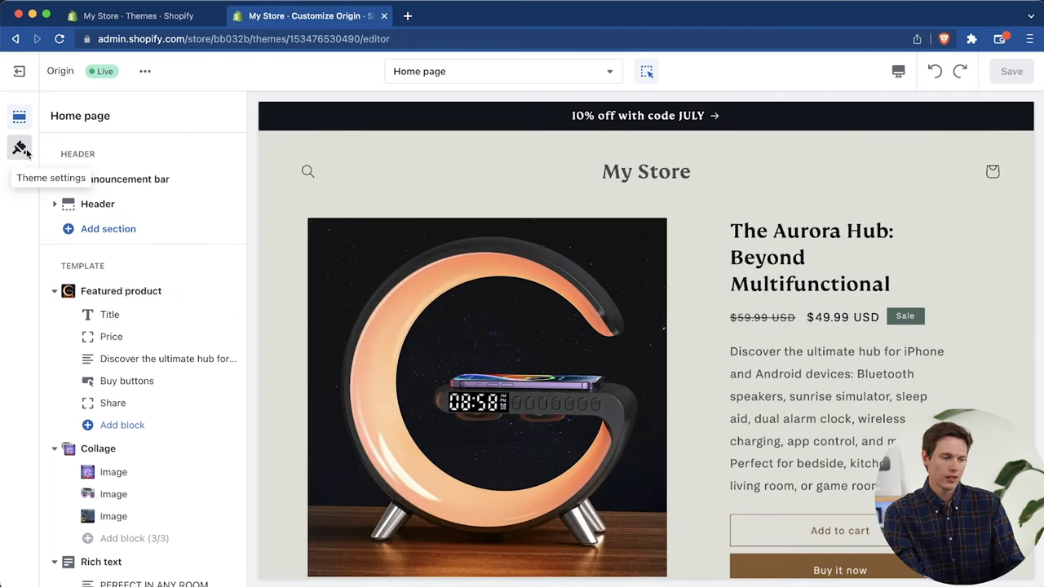
Step: Open the theme-wide settings and expand the Logo category
left_click(19, 147)
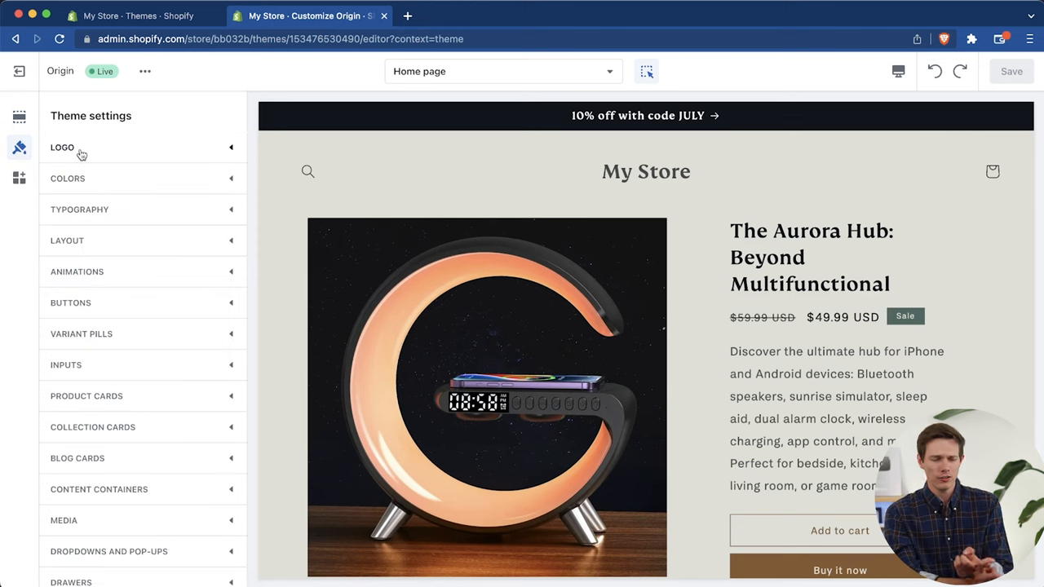
mouse_move(473, 221)
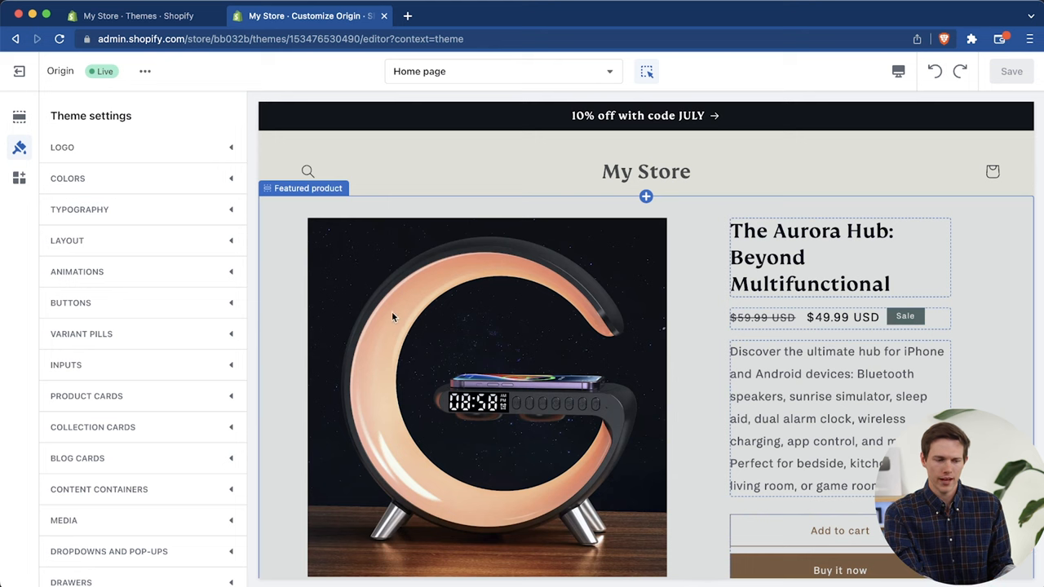
left_click(828, 418)
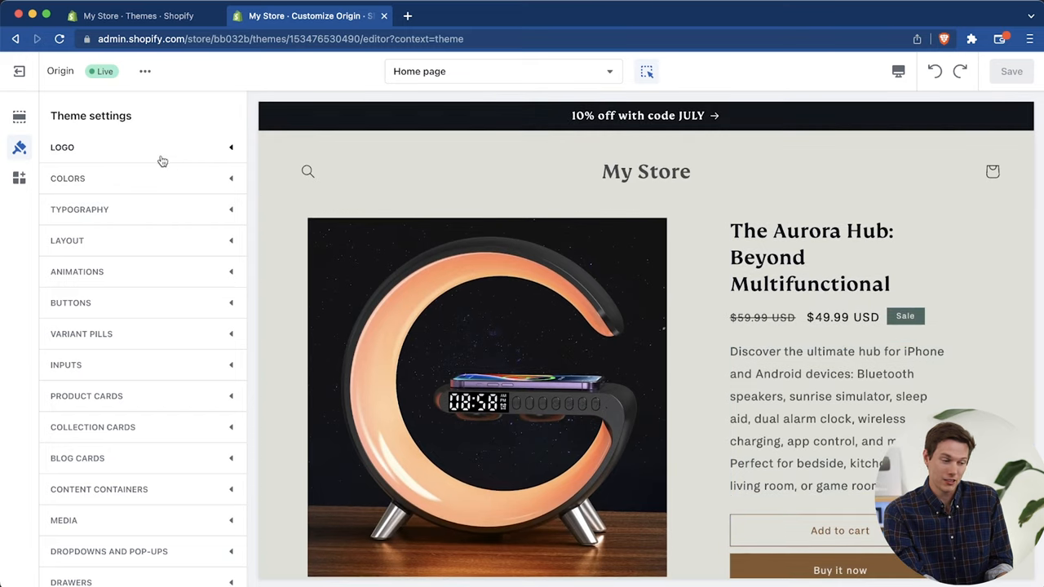
mouse_move(119, 149)
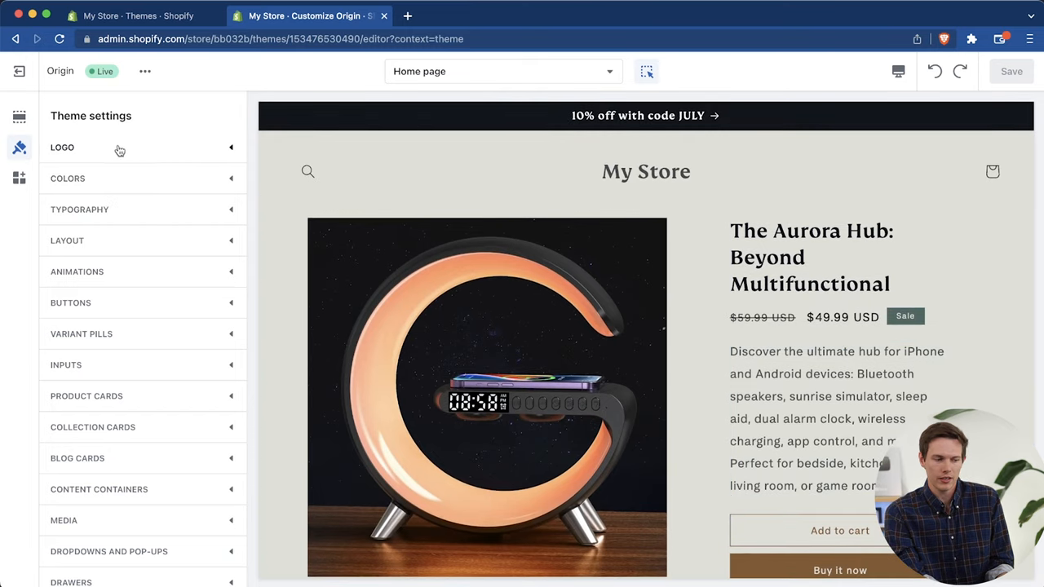
left_click(143, 147)
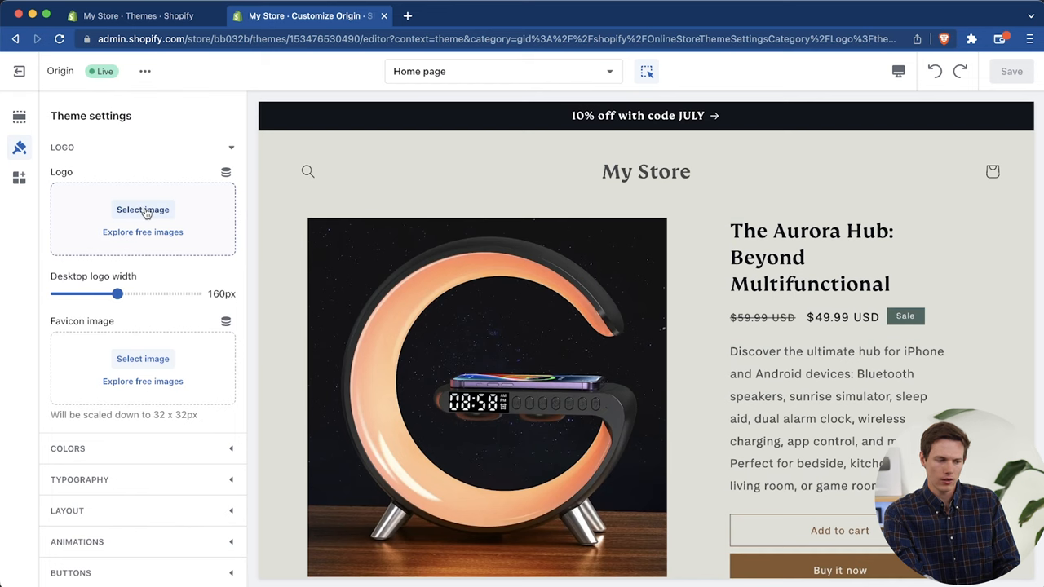
Step: Set the sun icon image as the store favicon
left_click(142, 358)
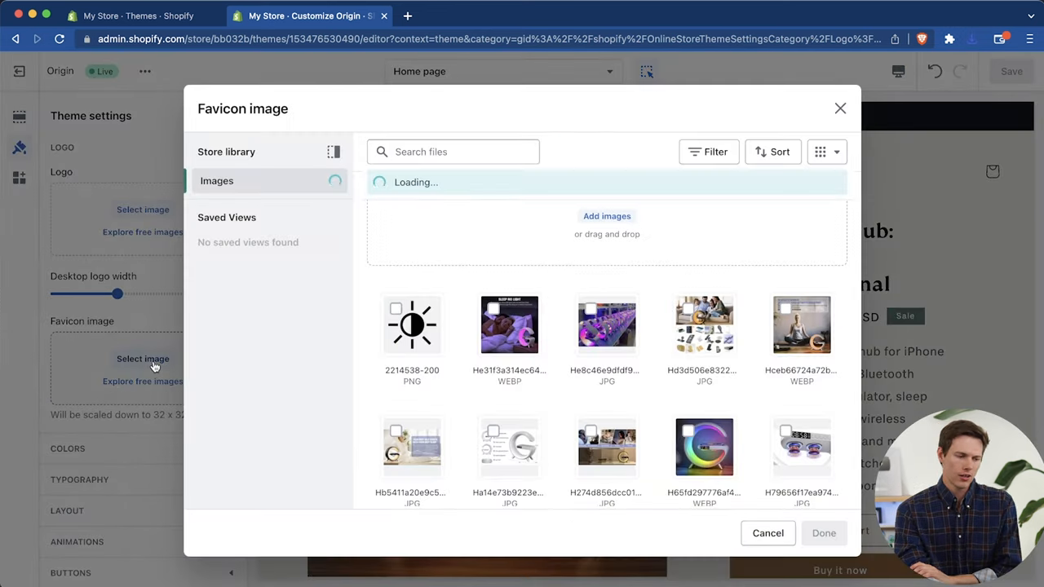
left_click(411, 324)
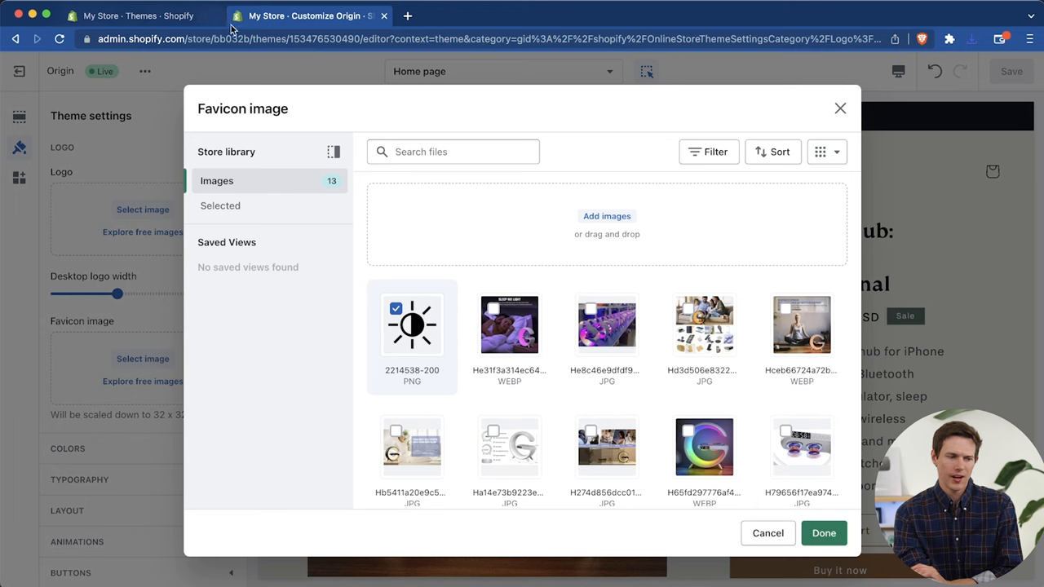
mouse_move(824, 533)
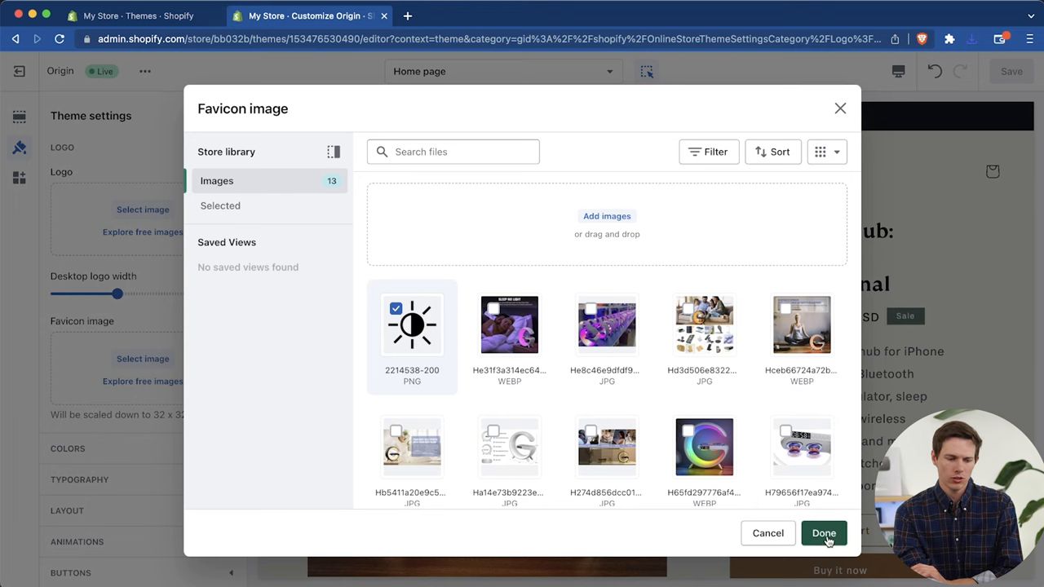
left_click(823, 532)
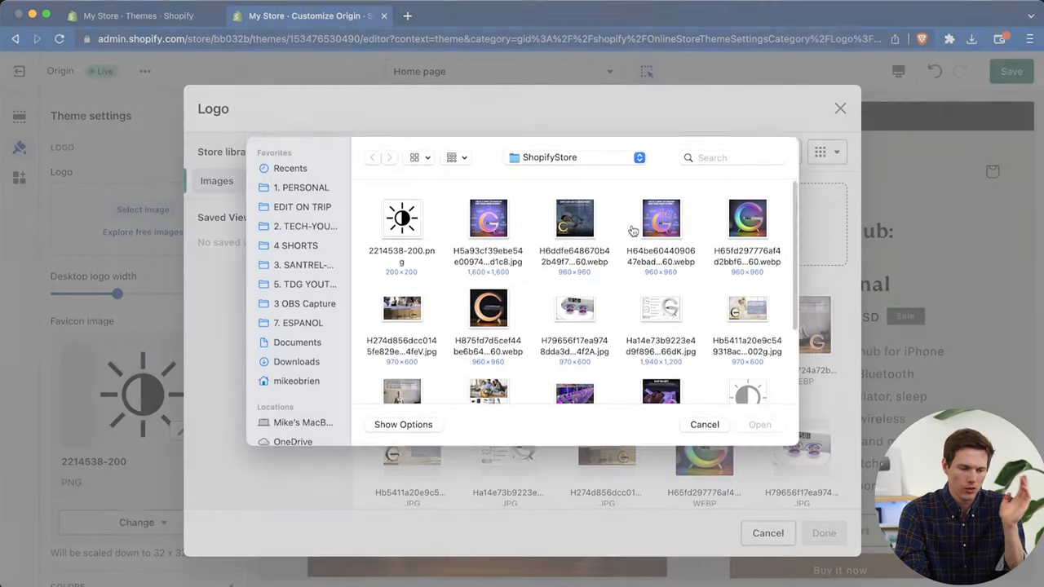
Step: Upload the Aurora Hub logo image and select it as the header logo
left_click(401, 359)
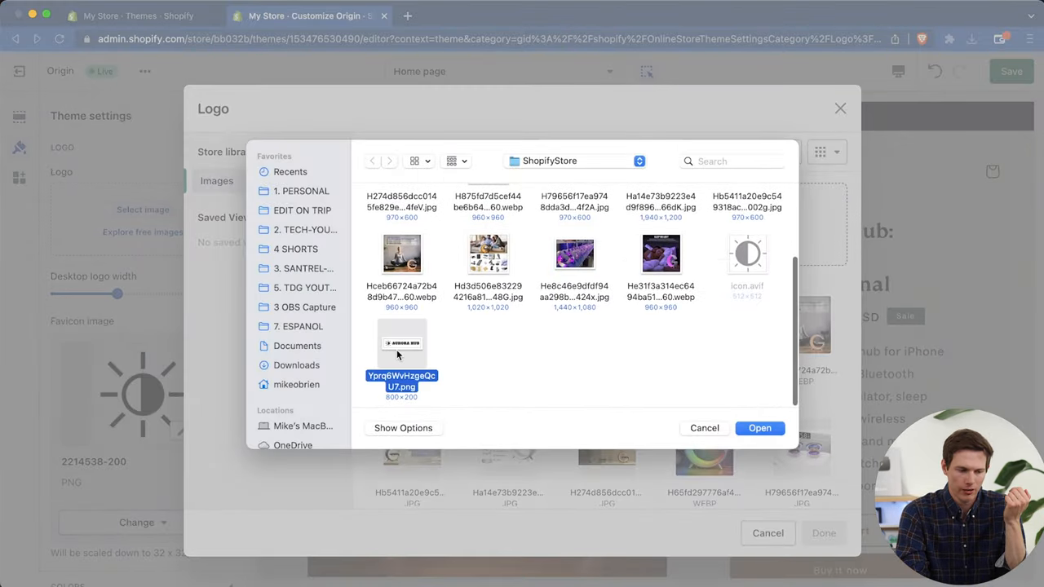
left_click(759, 427)
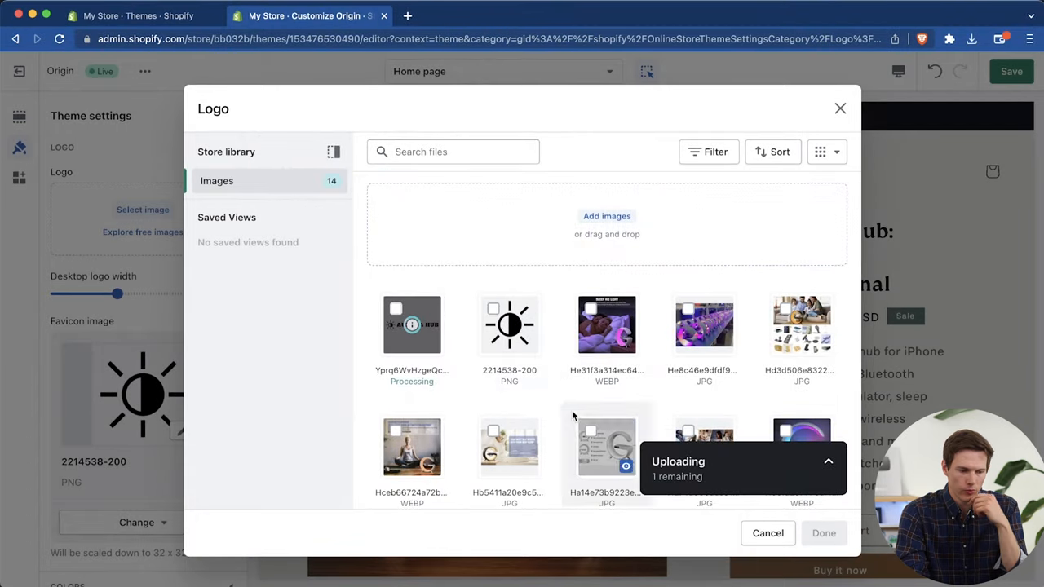
left_click(823, 533)
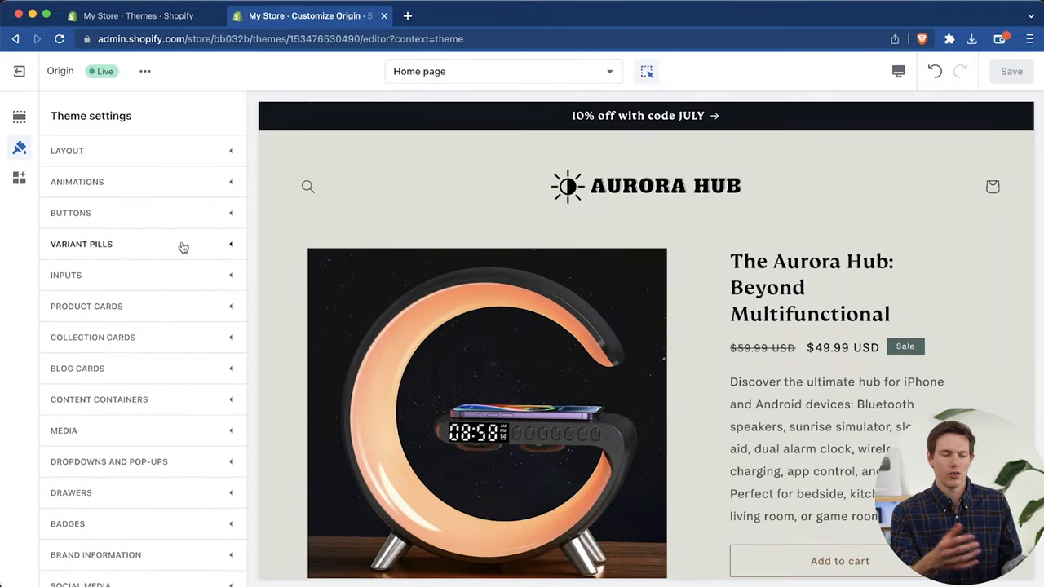
mouse_move(172, 194)
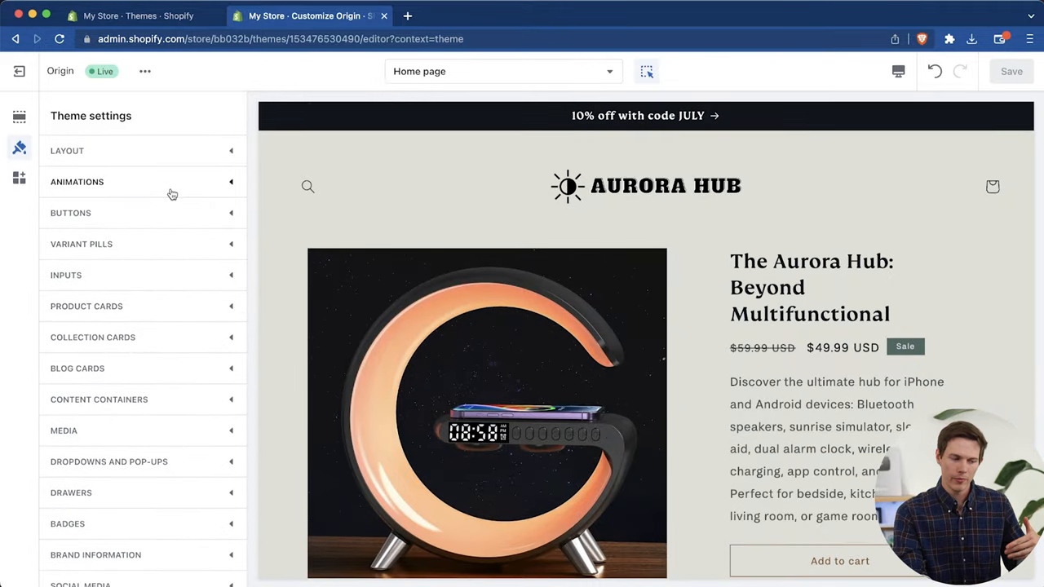
Step: Preview the Default product template showing The Aurora Hub's product page
scroll("down", 3)
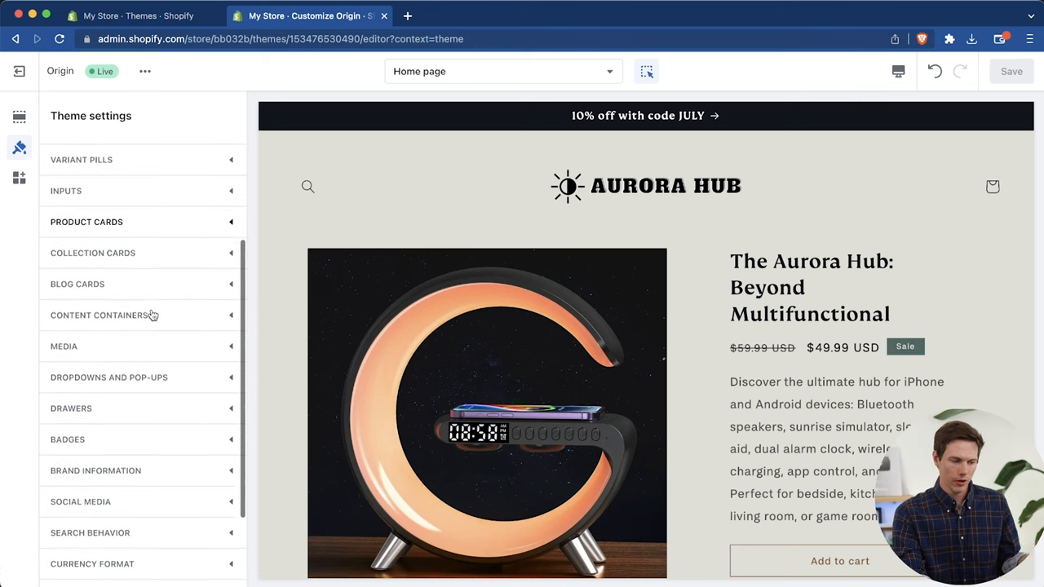
scroll("down", 3)
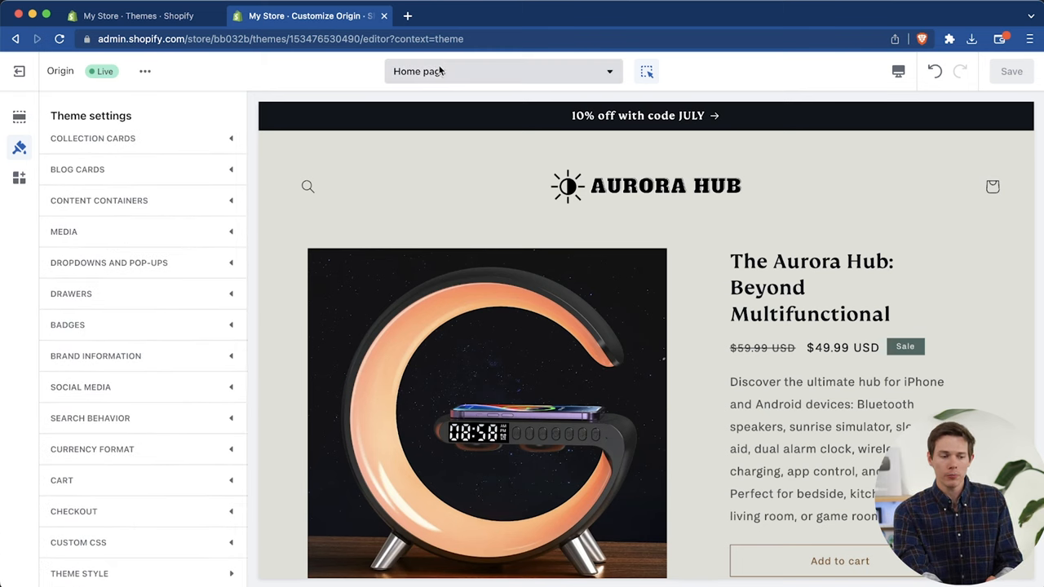
left_click(502, 70)
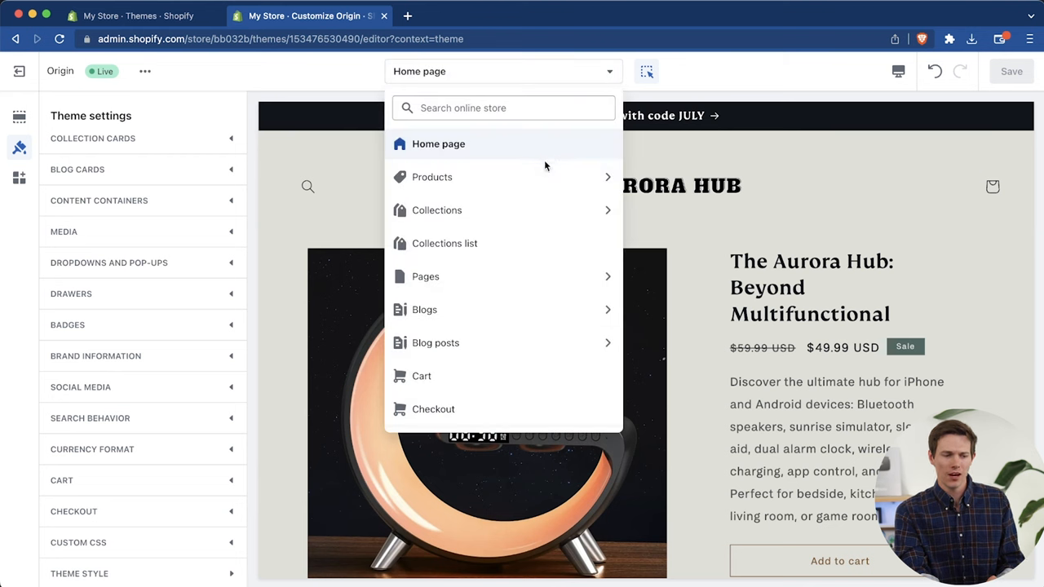
left_click(432, 177)
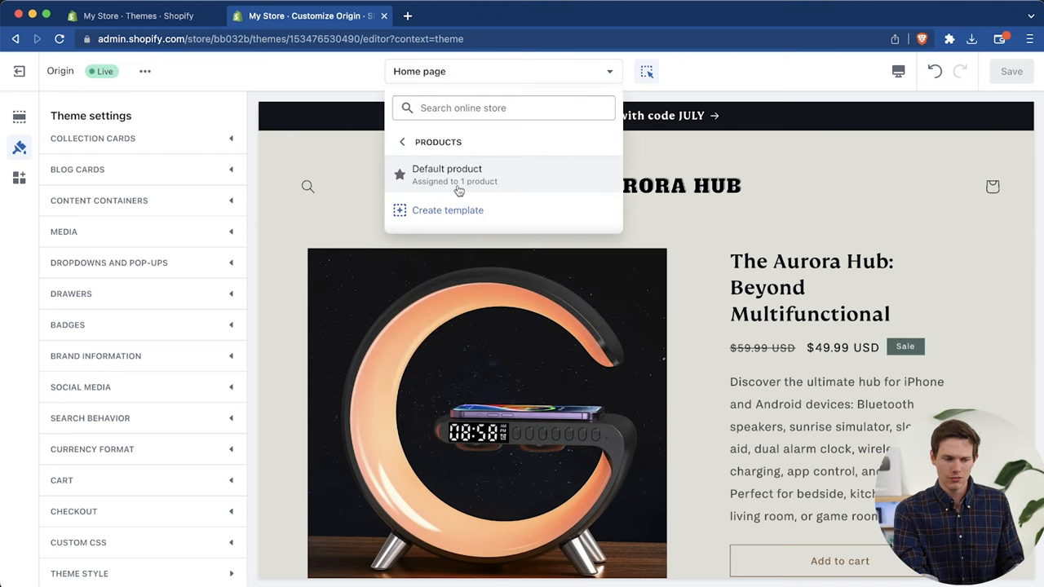
left_click(446, 174)
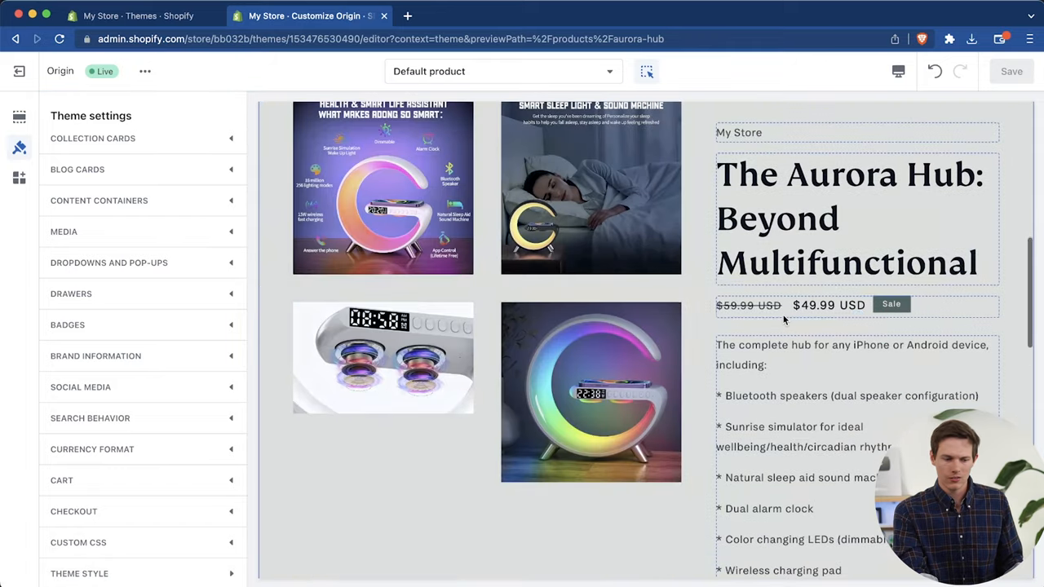
scroll("down", 3)
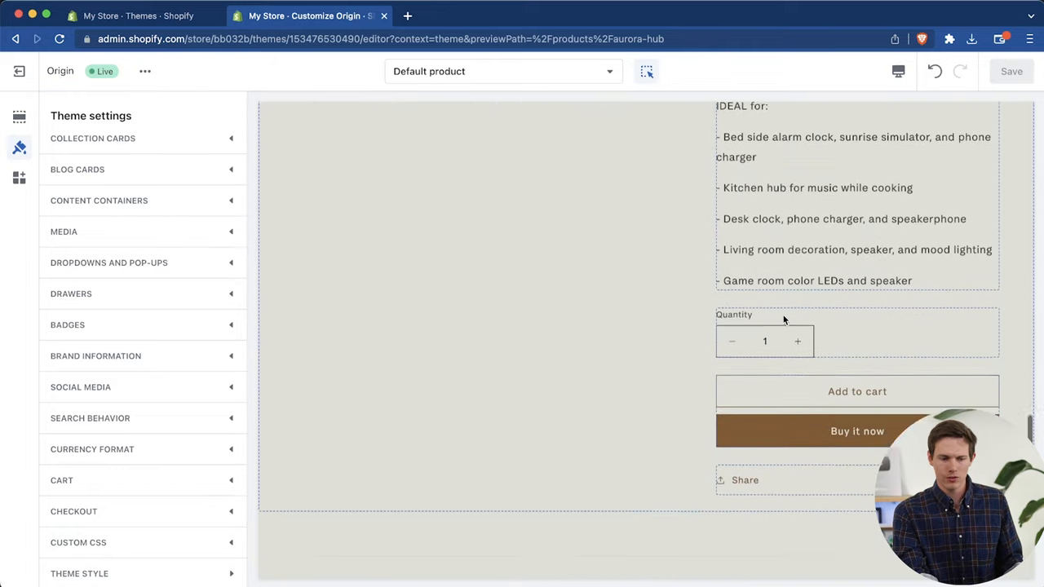
scroll("up", 3)
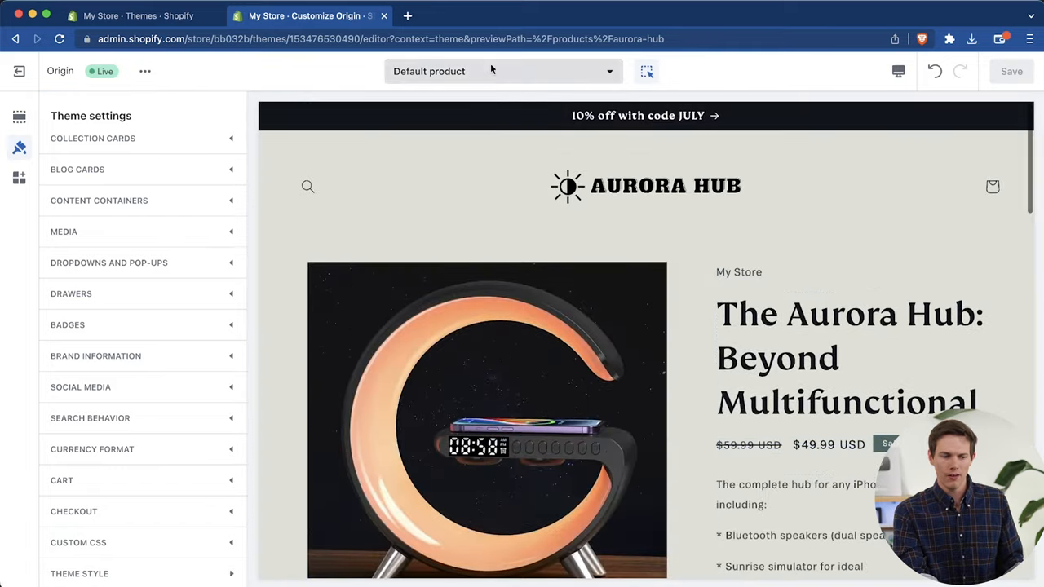
Step: Switch the theme editor preview to the Checkout page
left_click(501, 71)
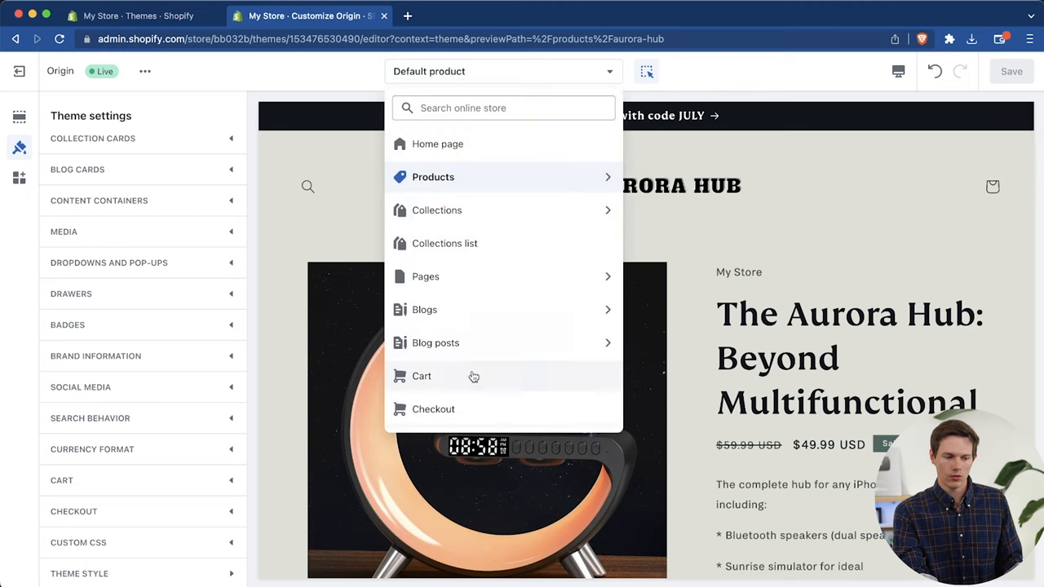
left_click(421, 376)
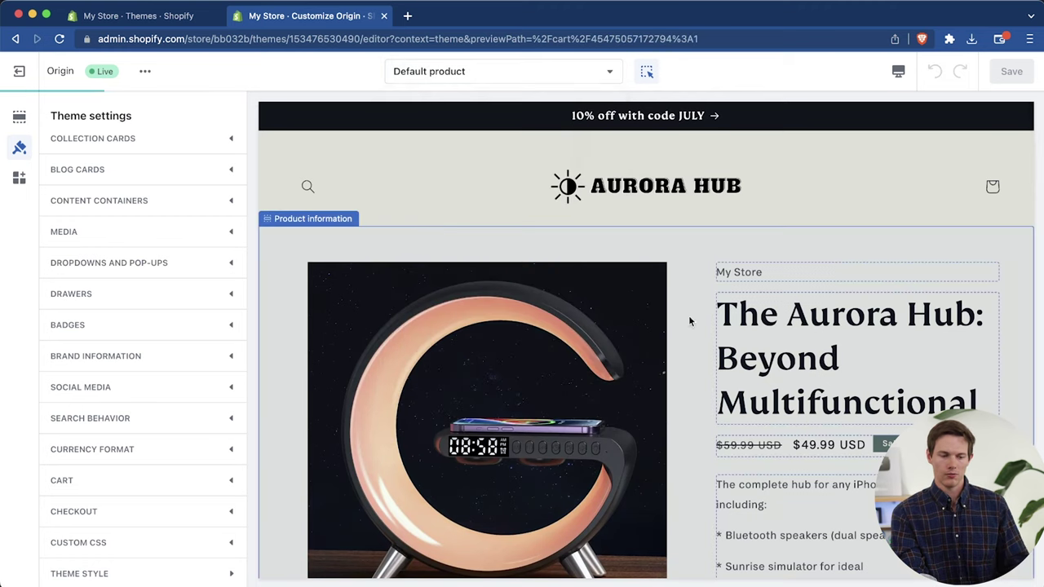
left_click(502, 71)
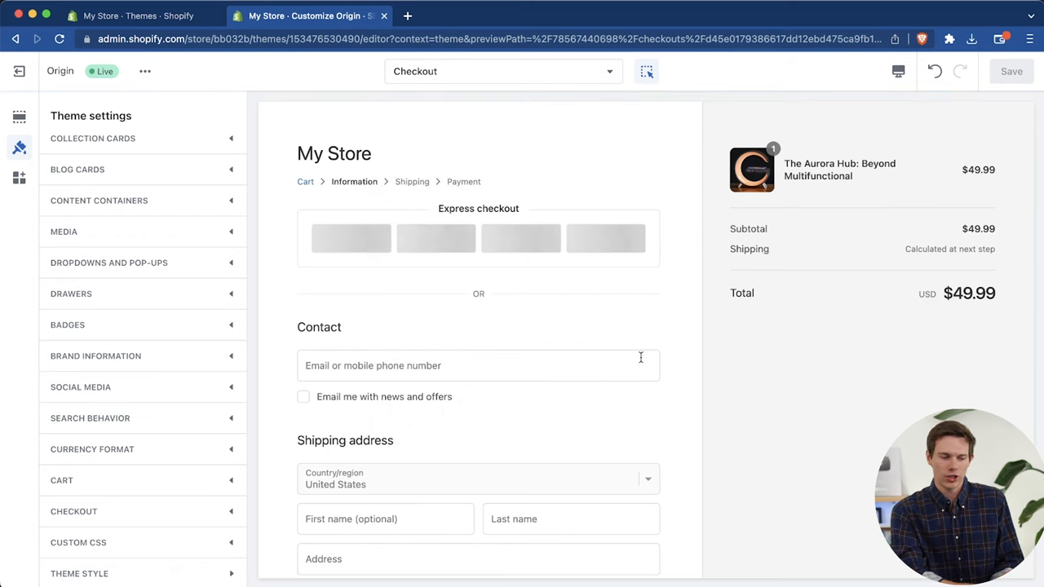
scroll("down", 3)
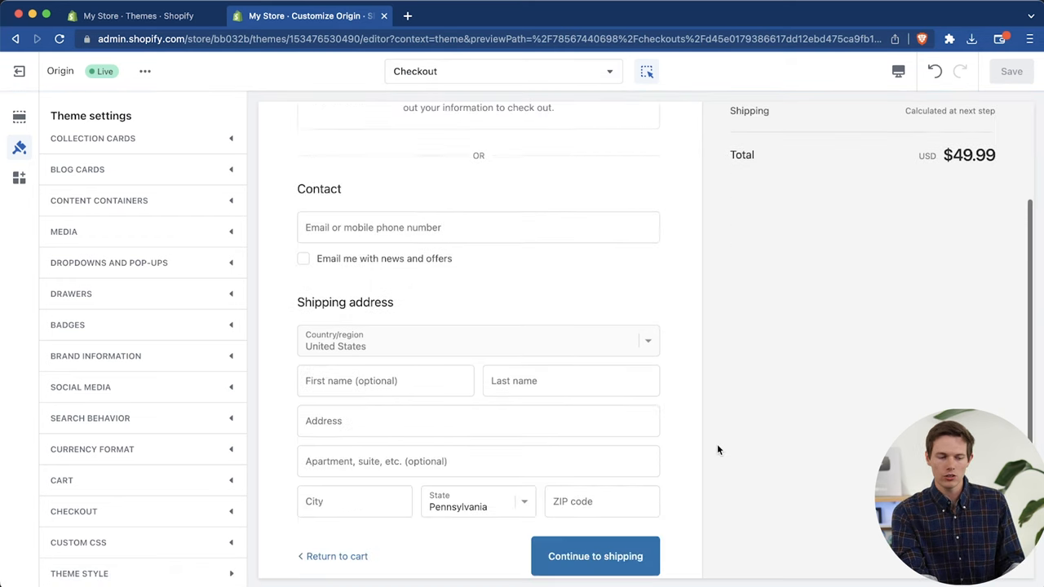
scroll("up", 3)
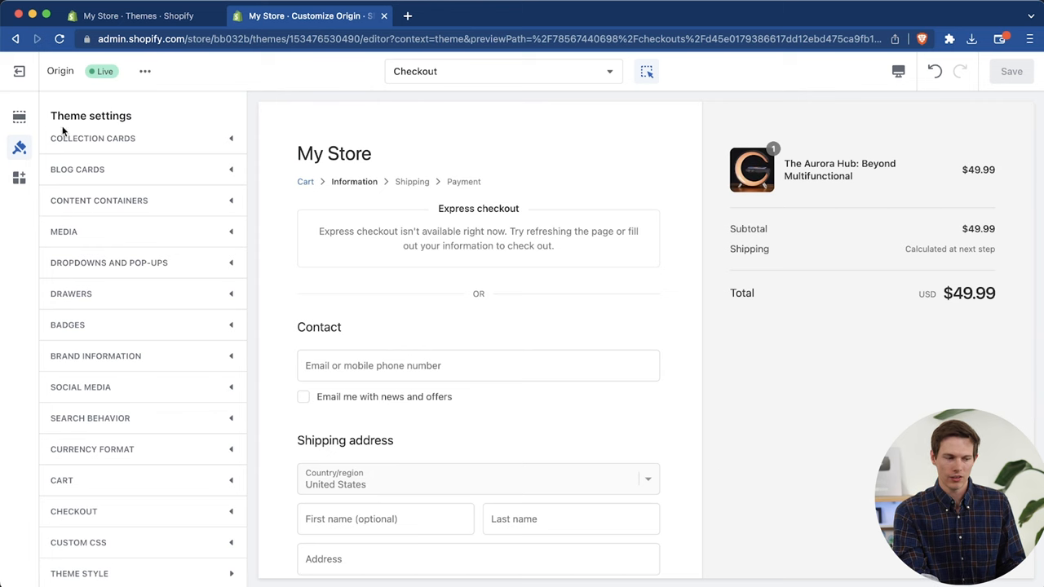
mouse_move(119, 489)
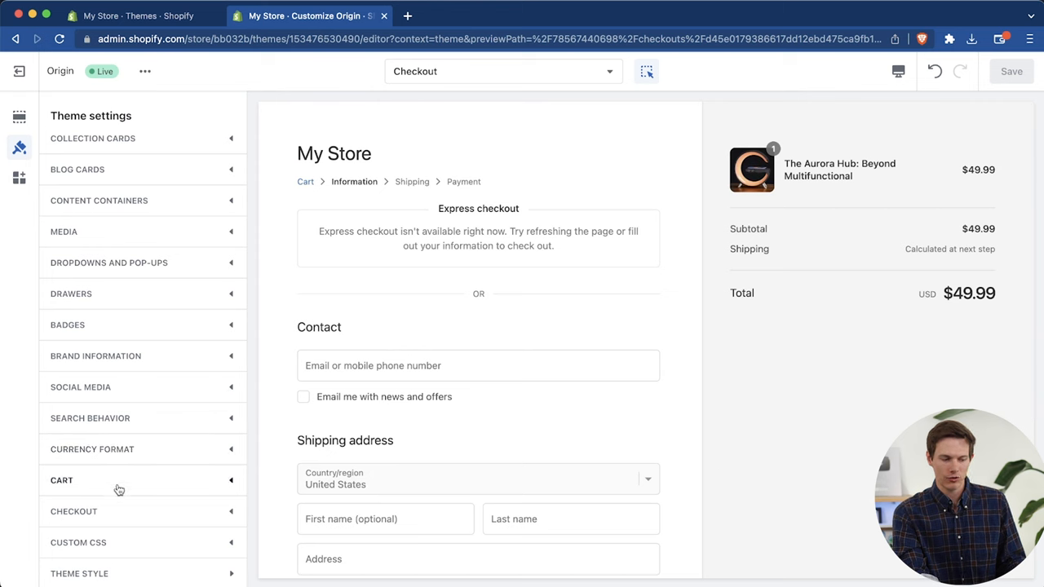
Step: Set the Aurora Hub PNG as the checkout's custom logo image
left_click(73, 512)
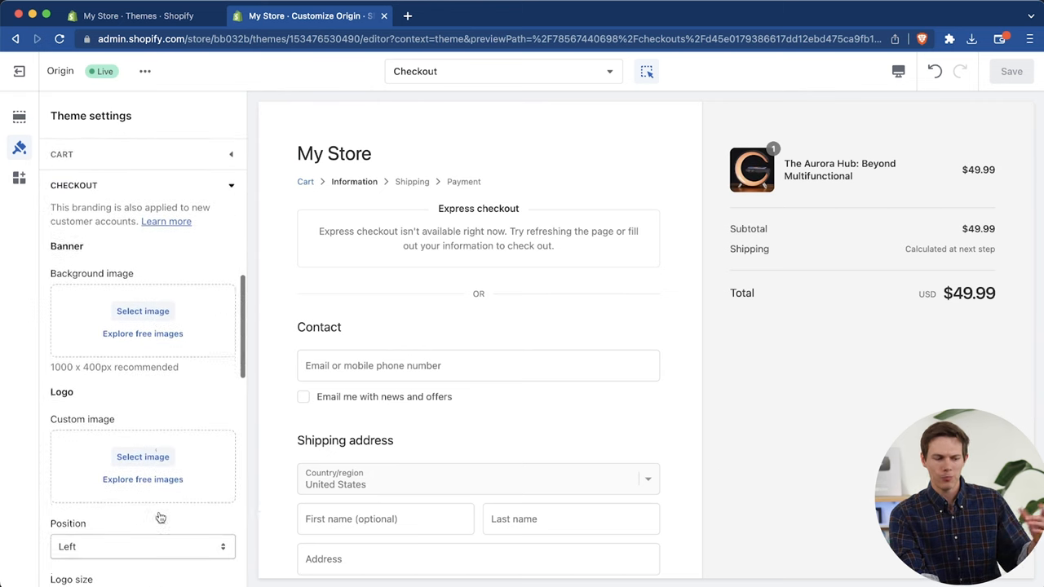
scroll("down", 3)
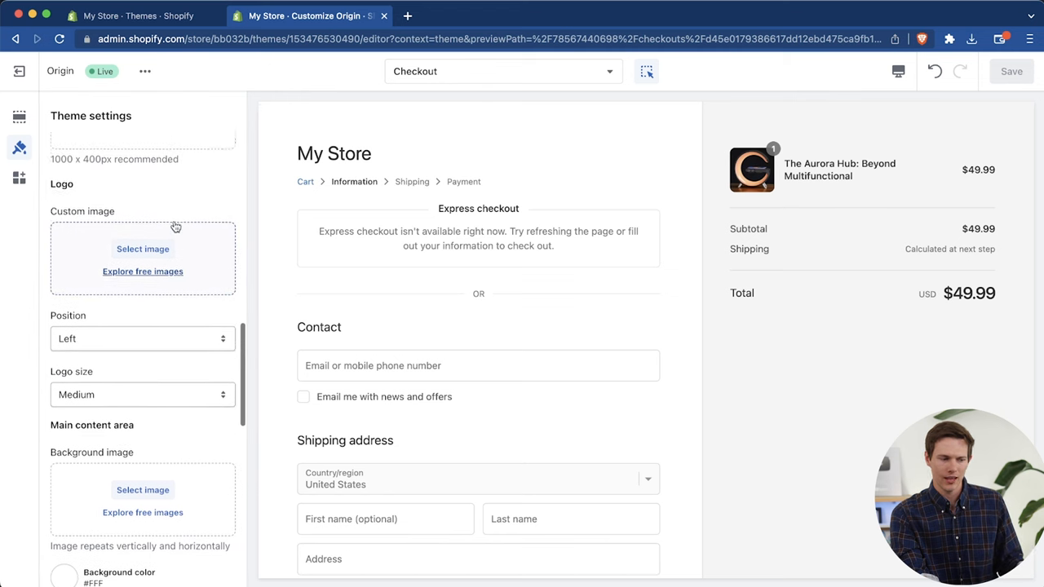
left_click(143, 249)
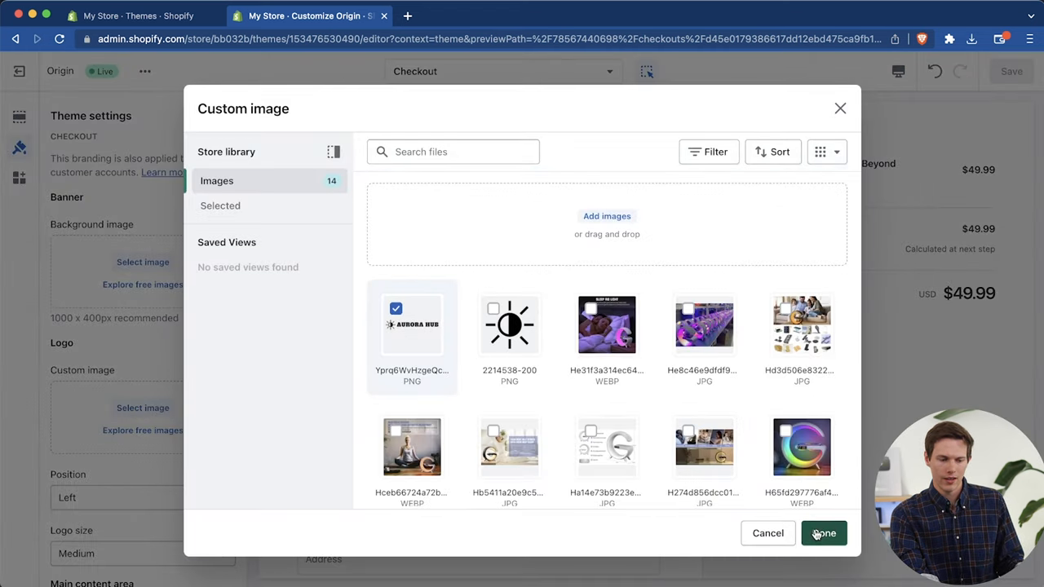
left_click(823, 532)
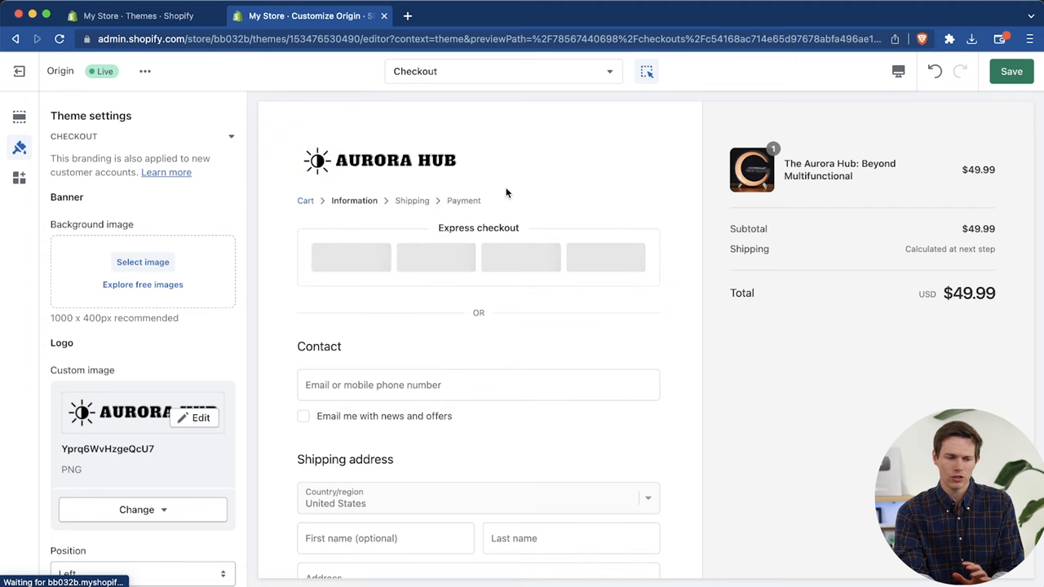
left_click(503, 71)
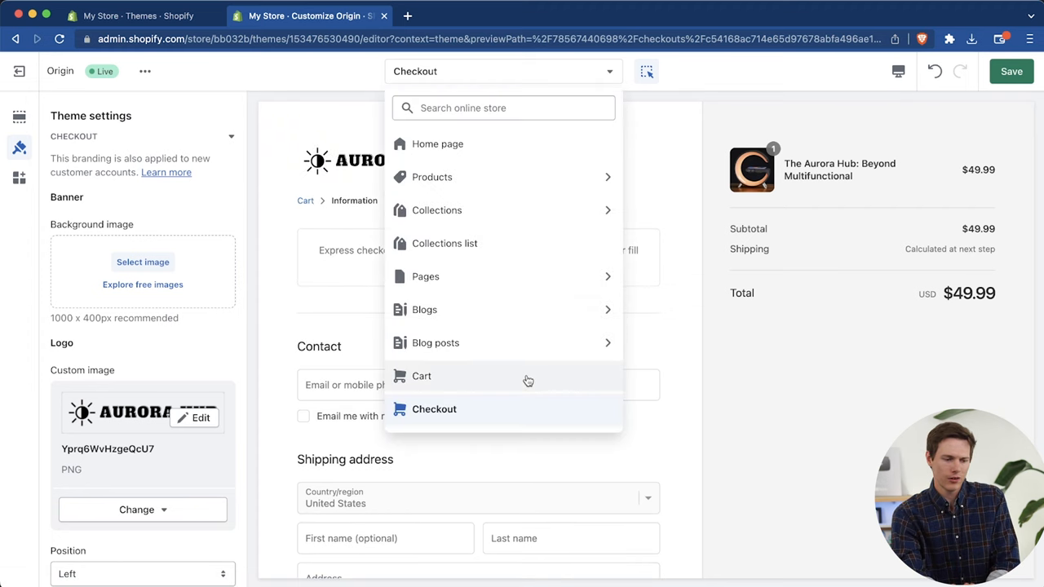
Step: Preview the Cart page and save the theme changes, including the checkout logo
left_click(422, 376)
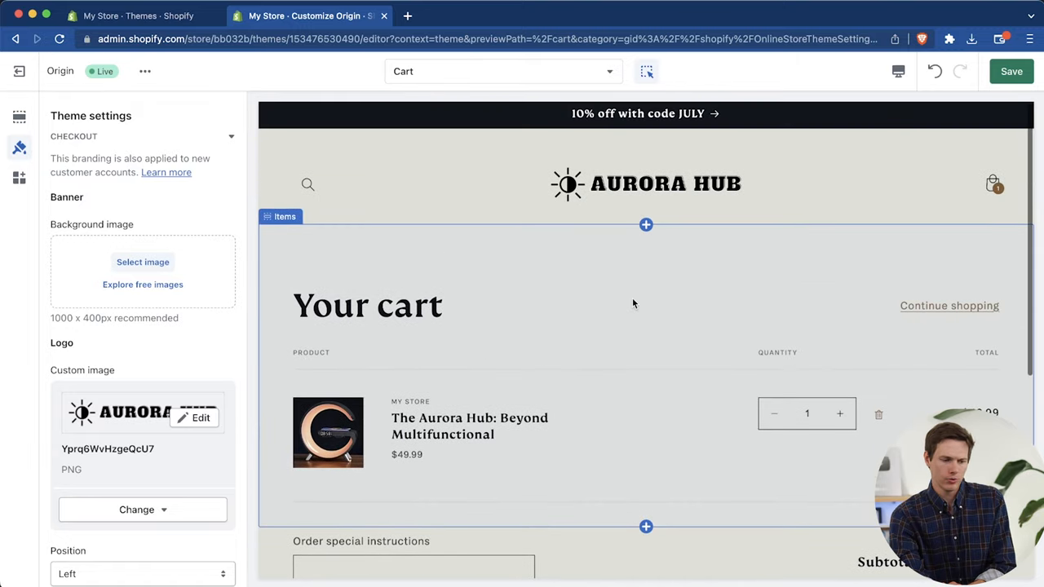
left_click(503, 71)
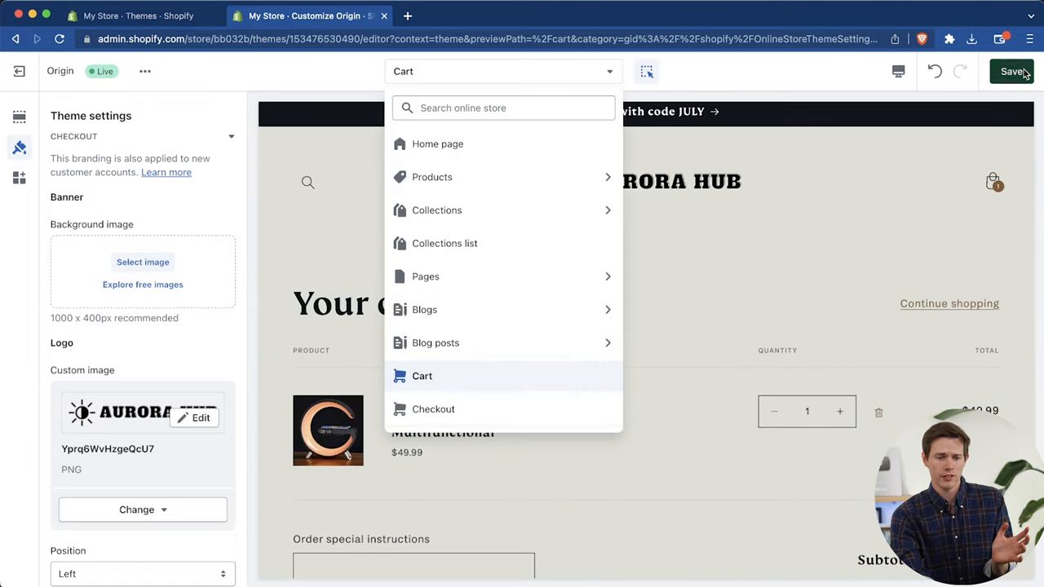
left_click(1011, 71)
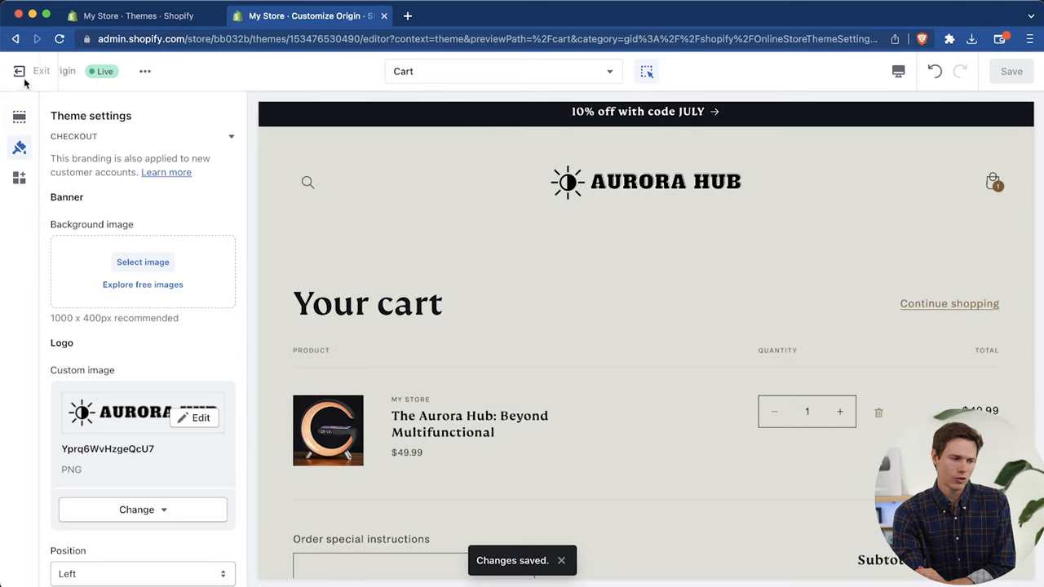
Step: Edit and save the store details profile with the store name Aurora Hub
left_click(40, 71)
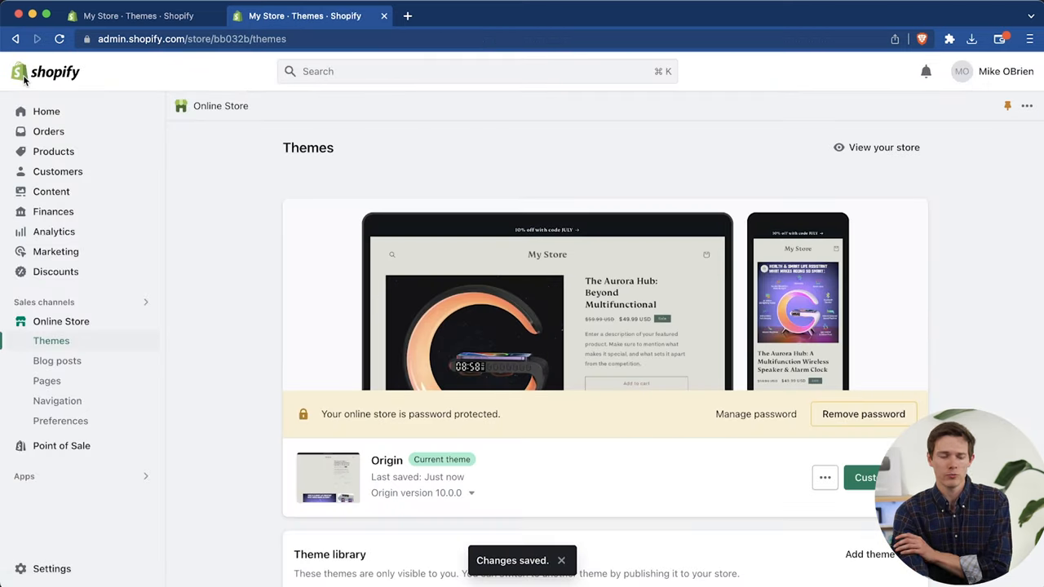
mouse_move(53, 150)
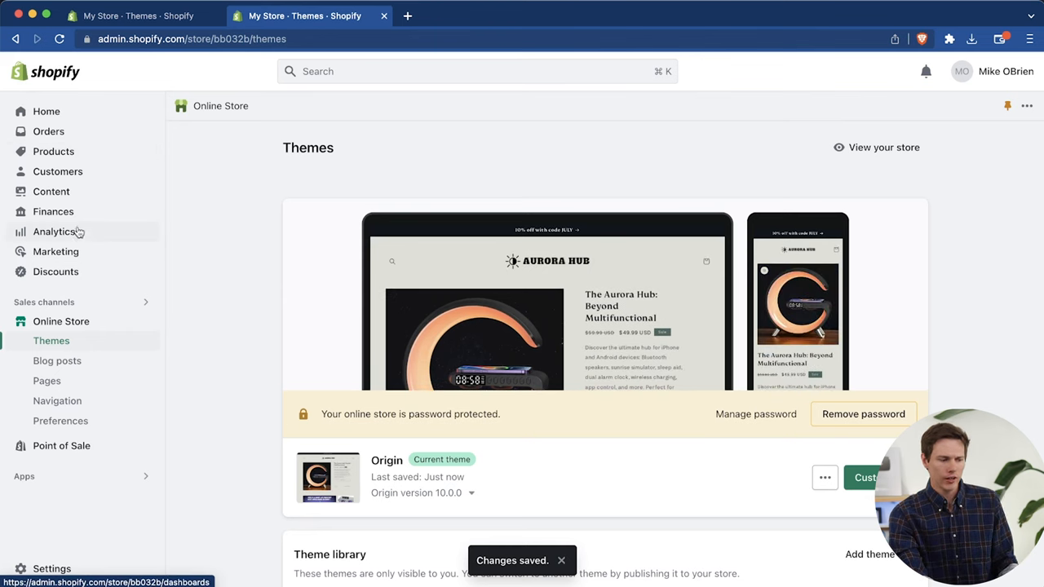
mouse_move(61, 445)
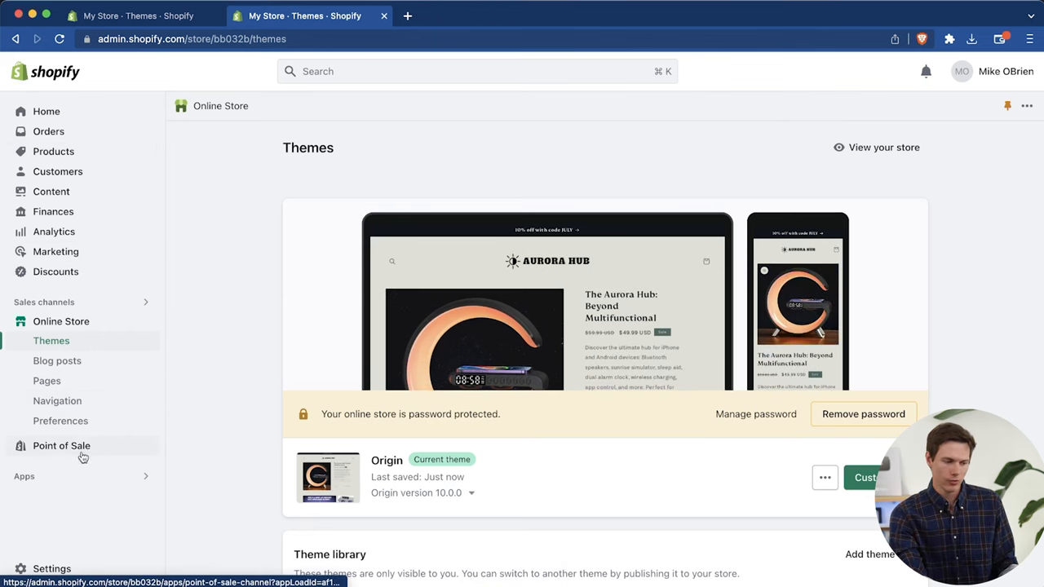
left_click(51, 569)
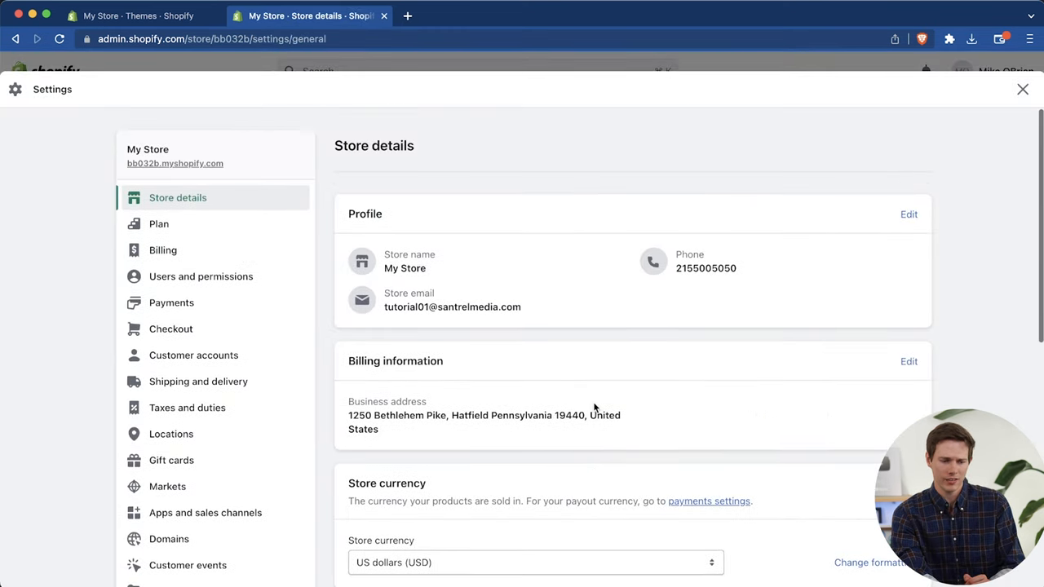
left_click(909, 214)
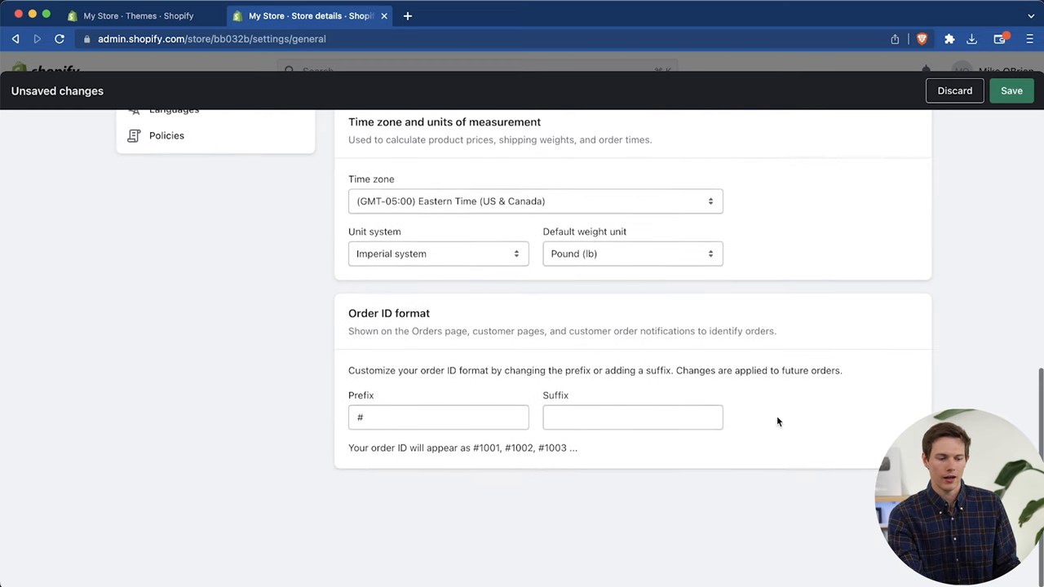
left_click(1010, 90)
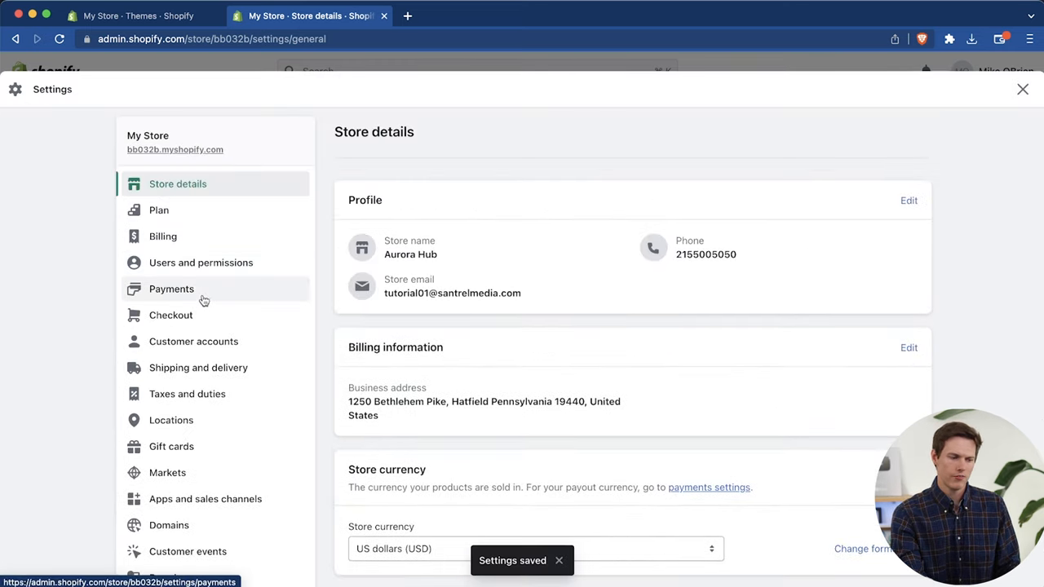
Step: Open Payments settings, start the Shopify Payments account setup, then return
left_click(172, 289)
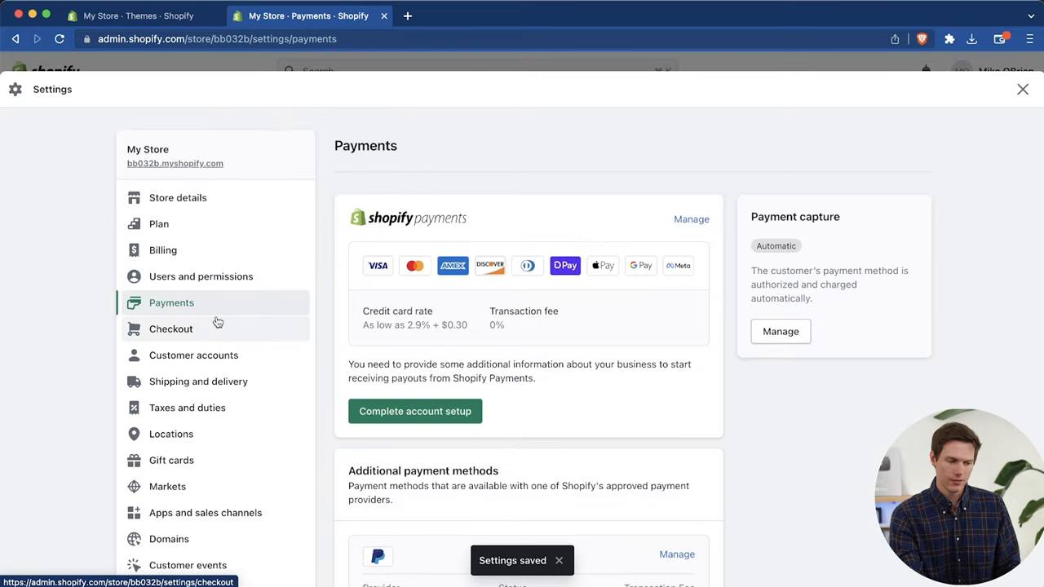
mouse_move(628, 332)
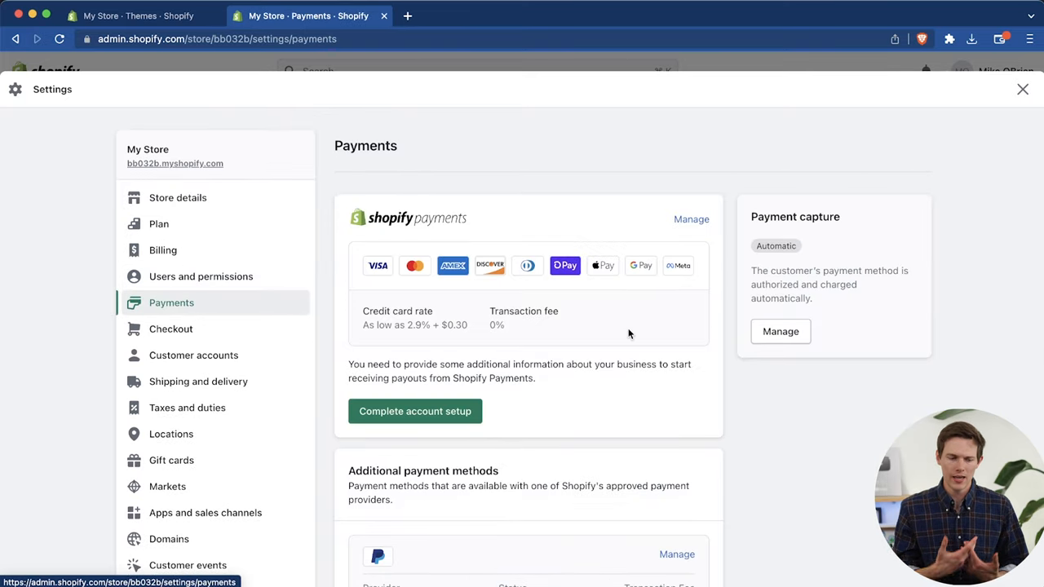
mouse_move(441, 438)
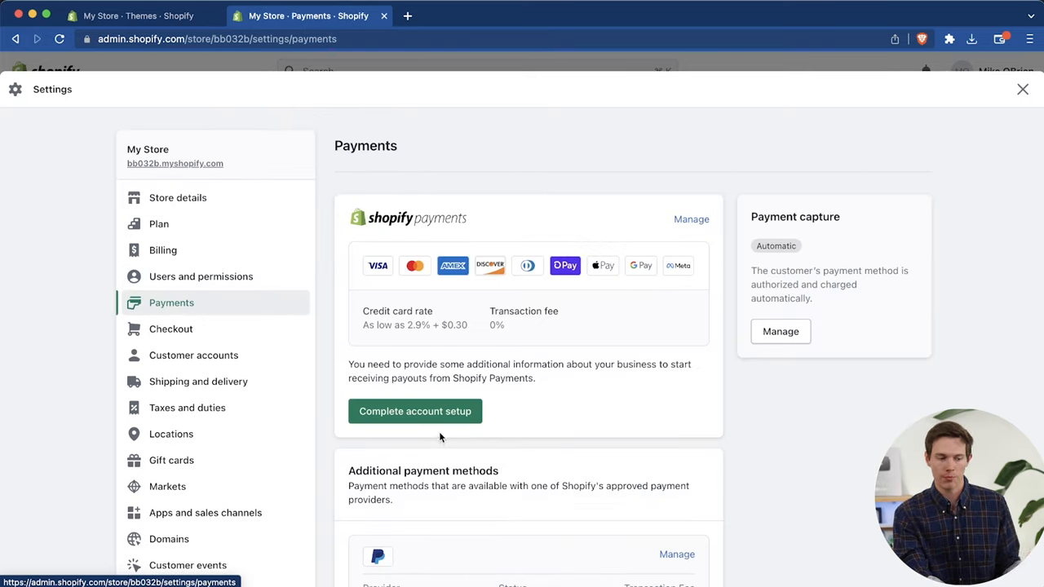
mouse_move(809, 398)
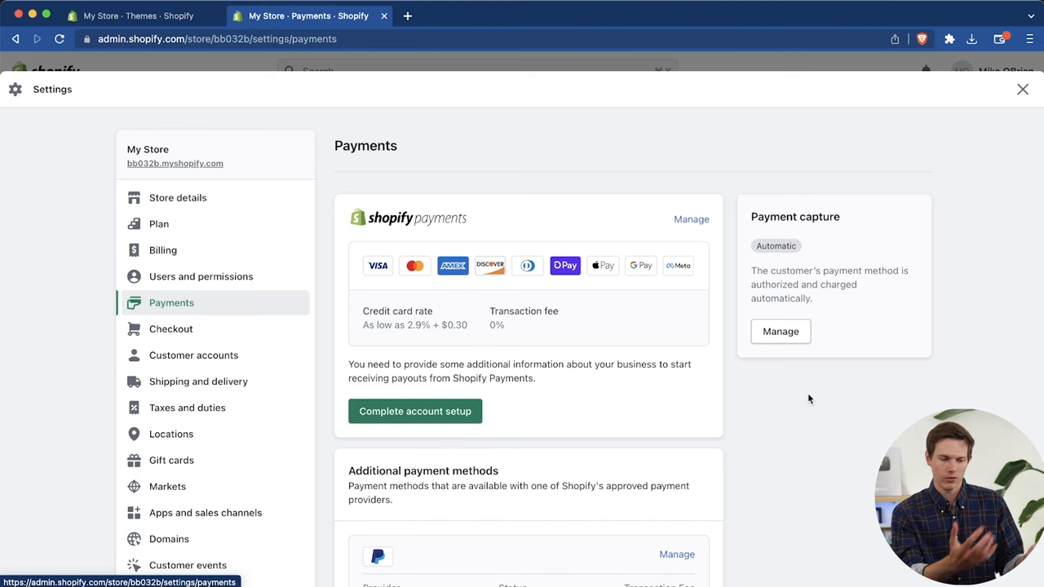
mouse_move(472, 430)
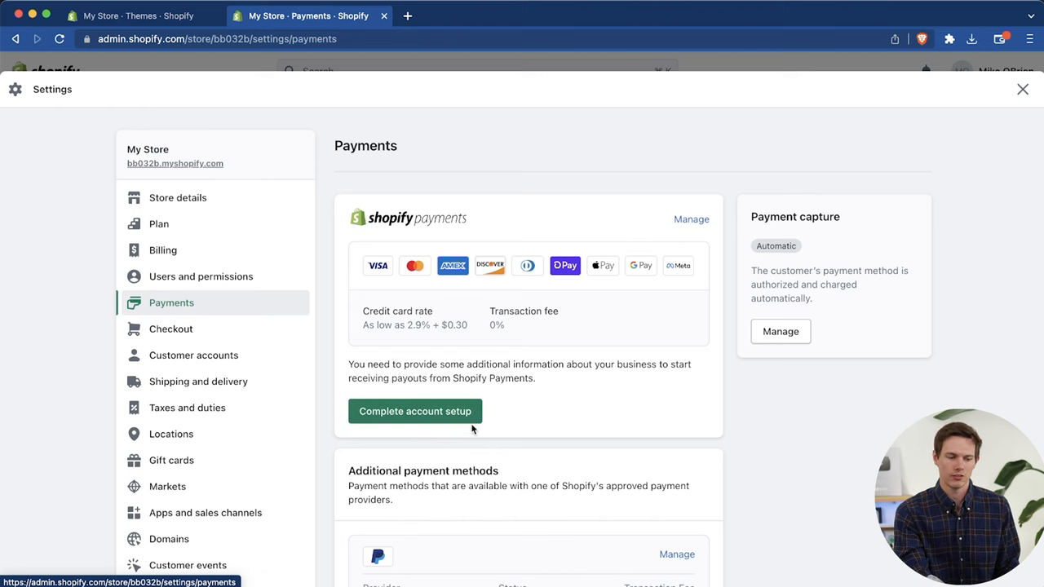
left_click(414, 411)
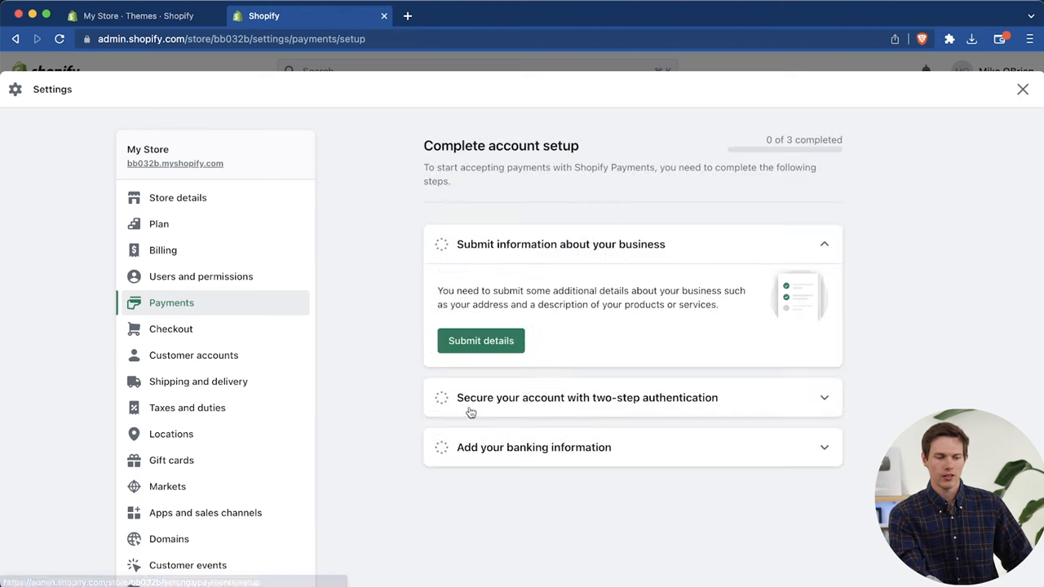
left_click(480, 340)
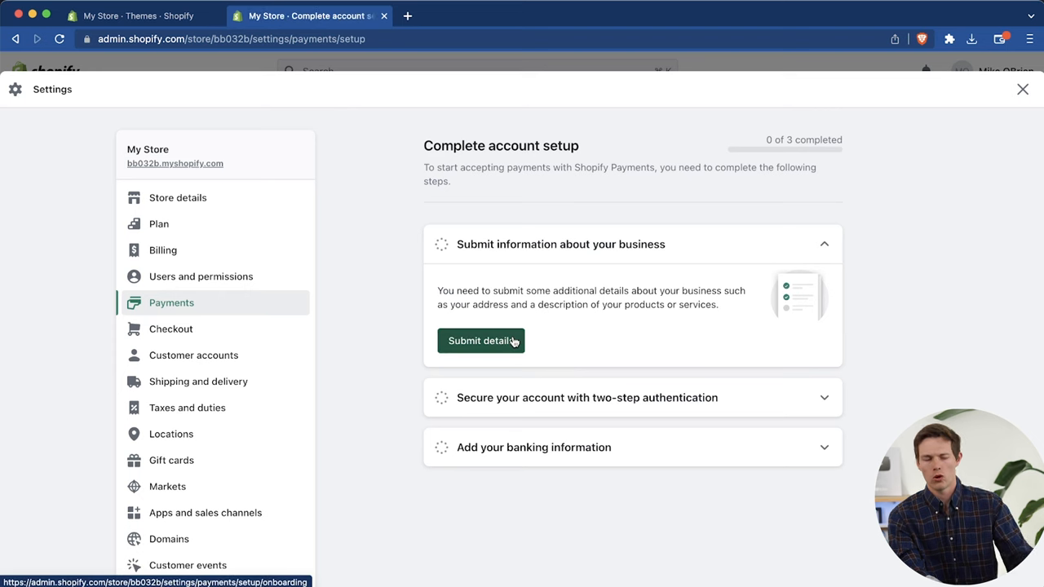
left_click(481, 341)
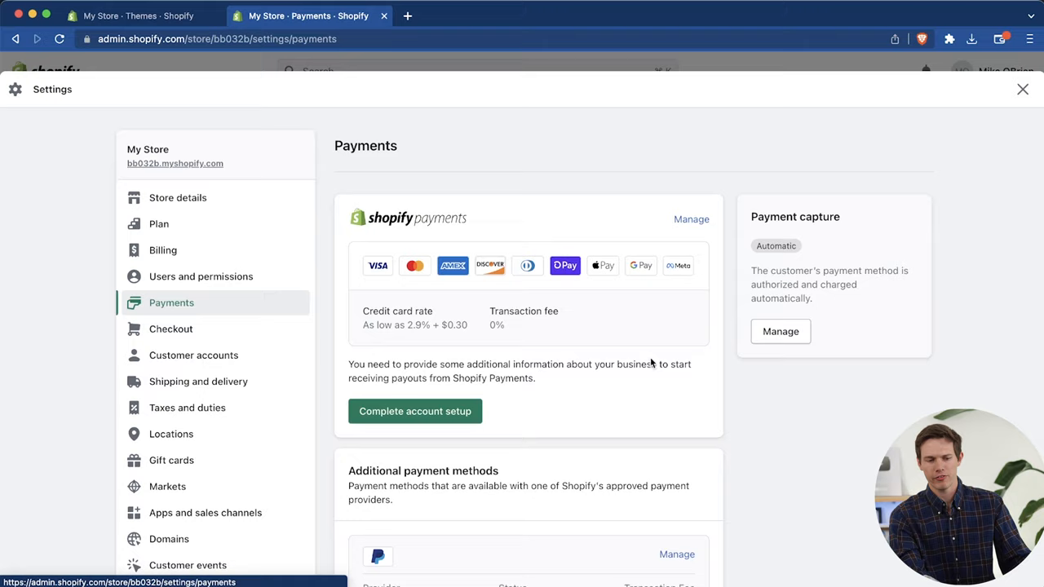
Step: Review the payment methods: Shopify Payments pending, PayPal incomplete, Amazon Pay inactive
scroll("down", 3)
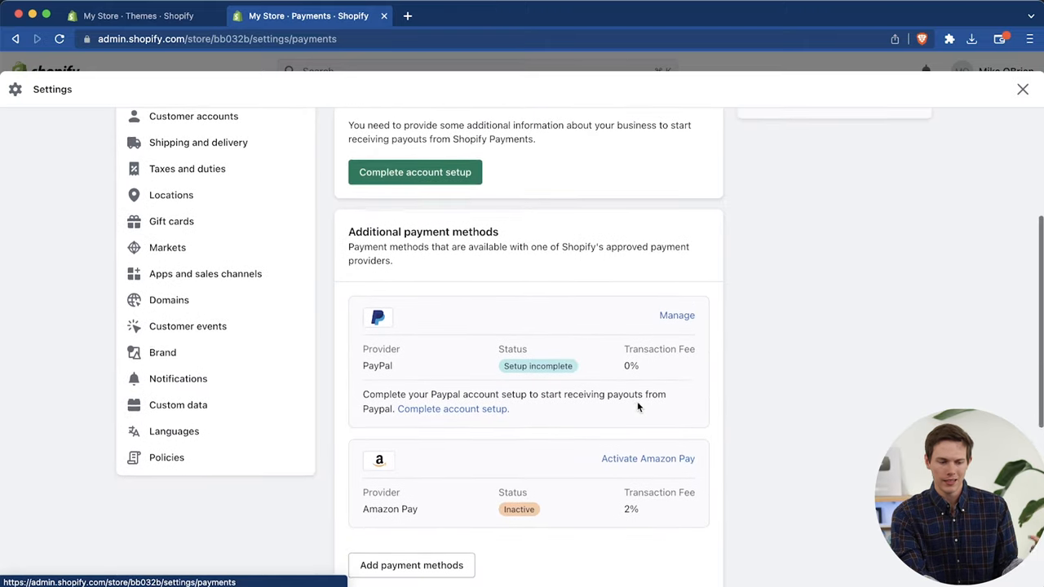
scroll("down", 3)
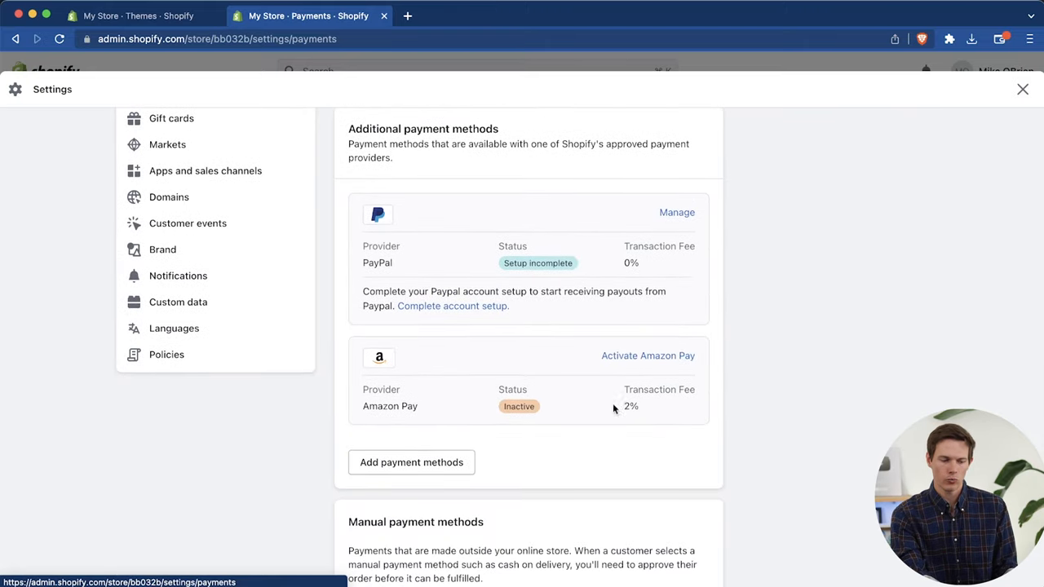
mouse_move(584, 391)
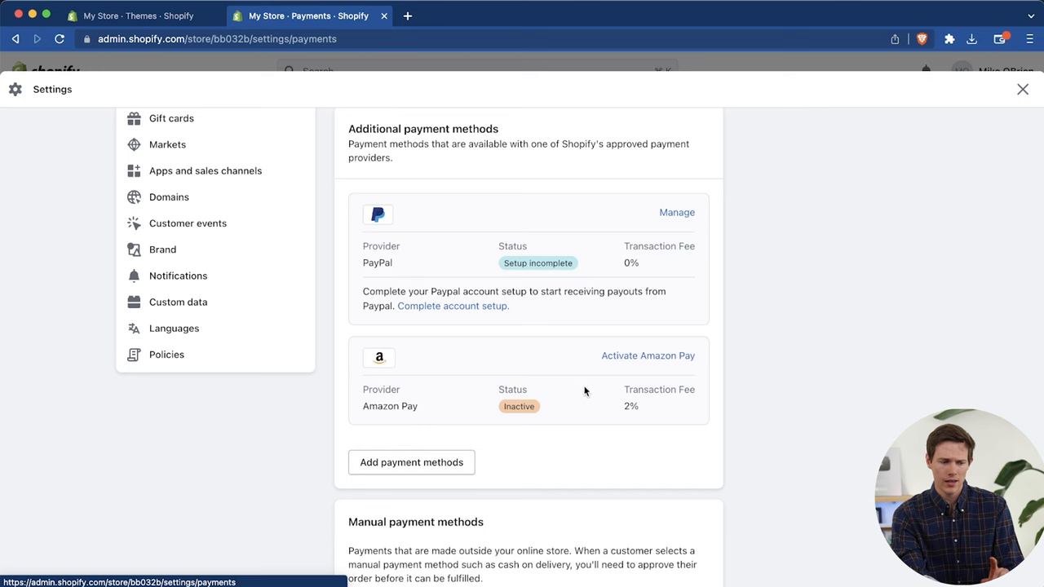
mouse_move(439, 258)
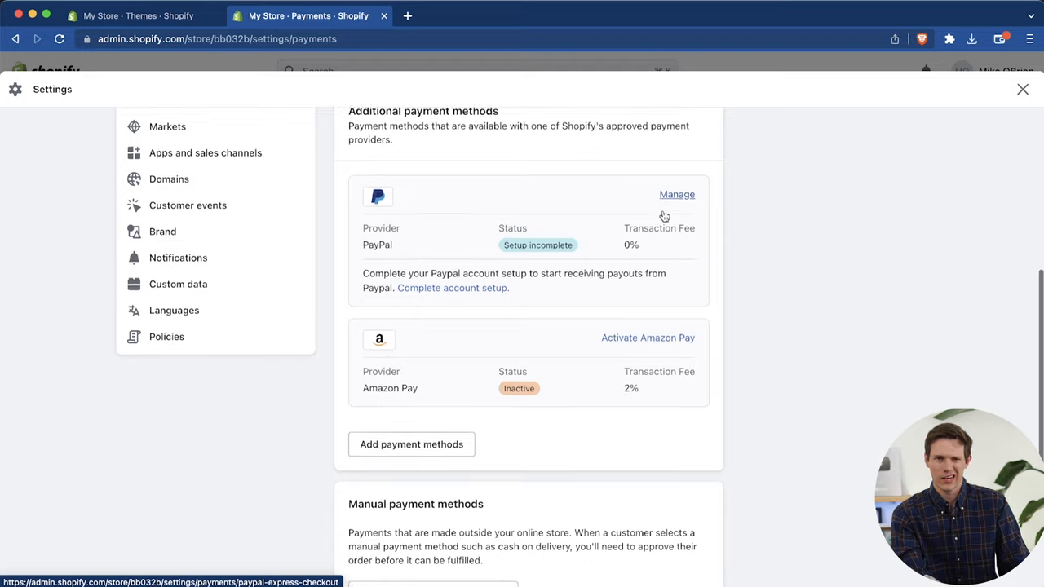
scroll("down", 3)
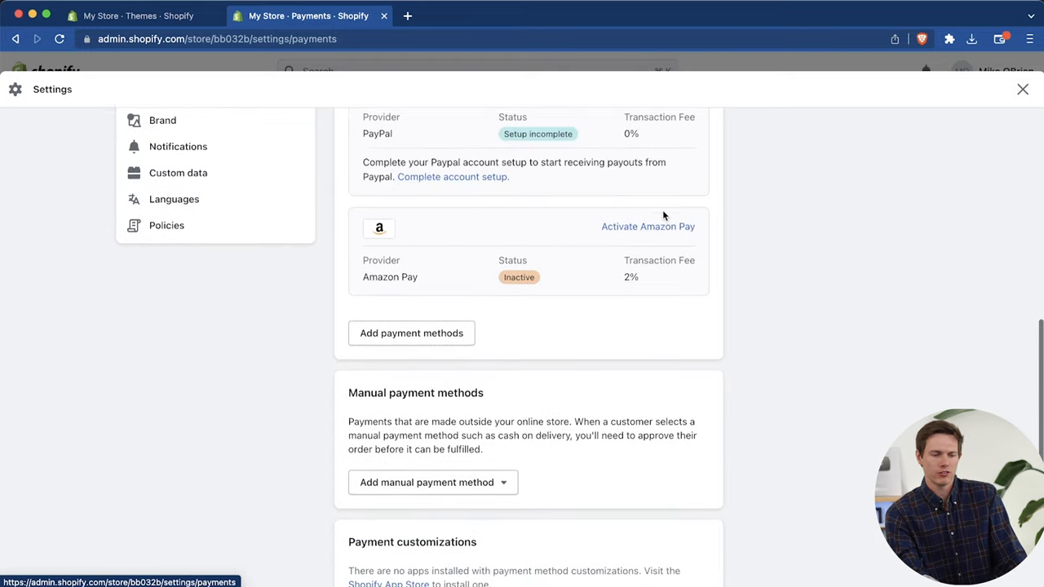
scroll("up", 3)
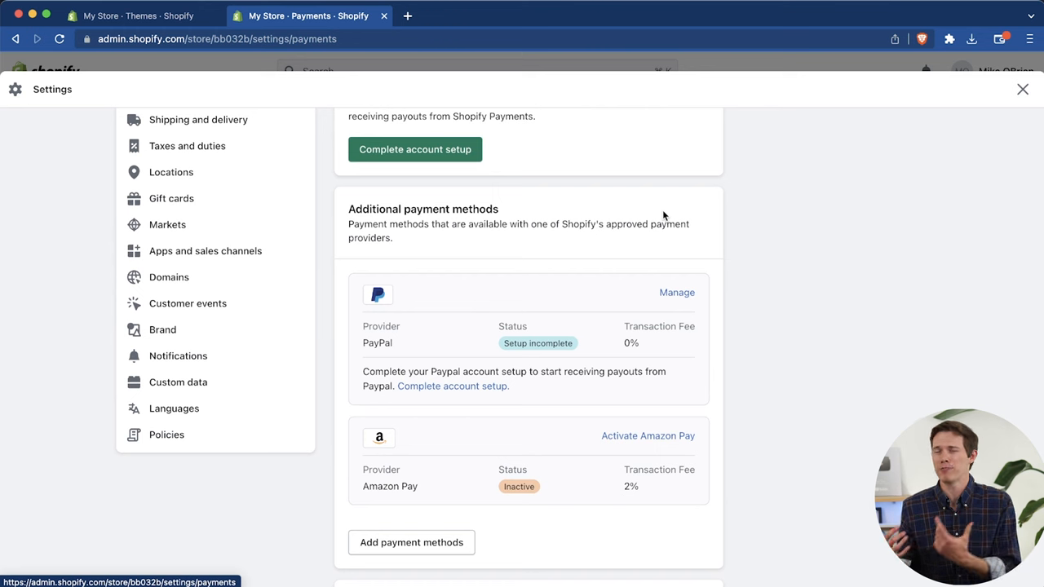
scroll("up", 3)
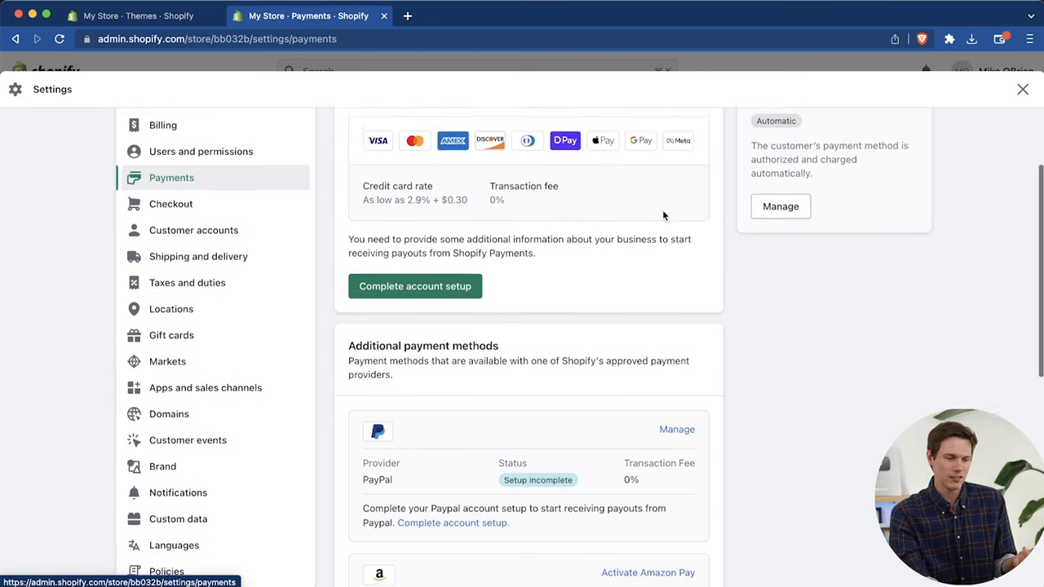
scroll("up", 3)
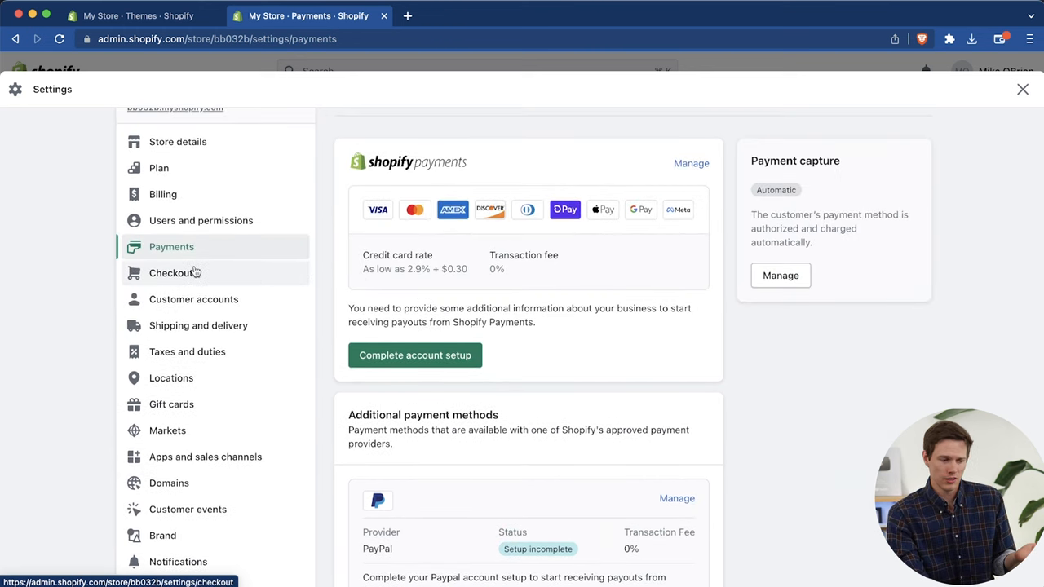
Step: Open Checkout settings and toggle the preselected email marketing checkbox on and off
left_click(174, 272)
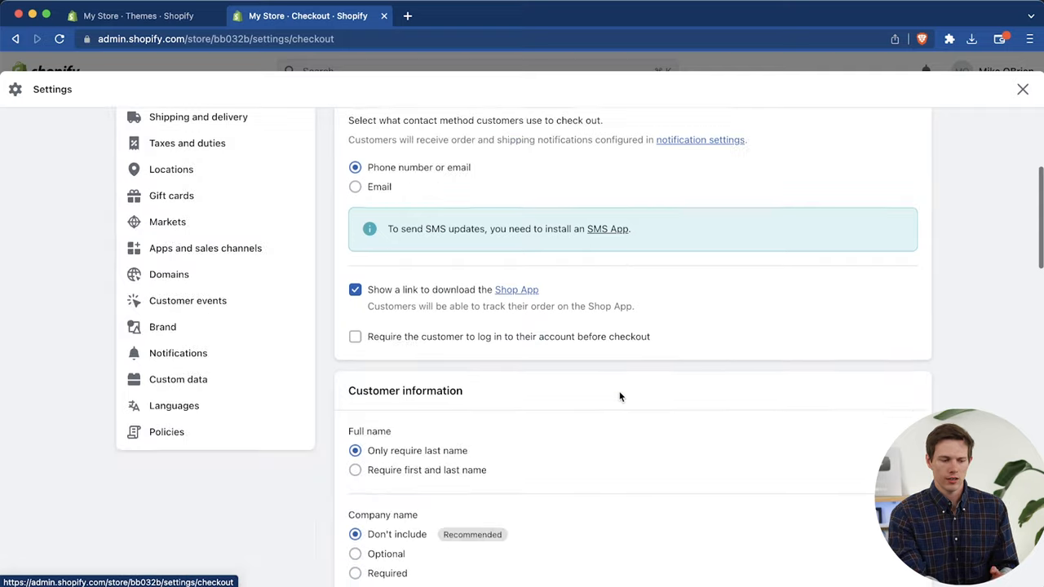
scroll("down", 3)
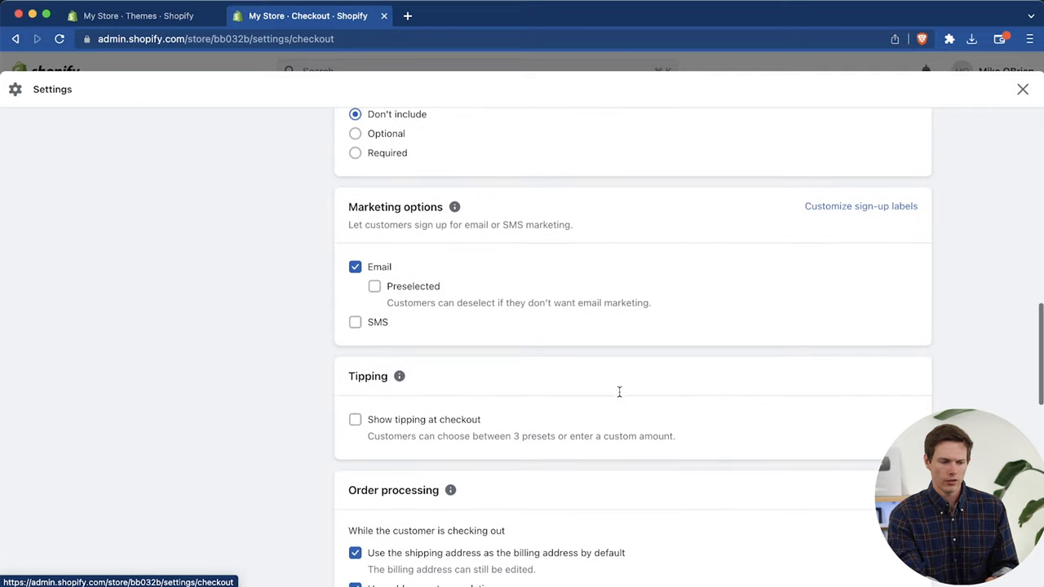
left_click(374, 286)
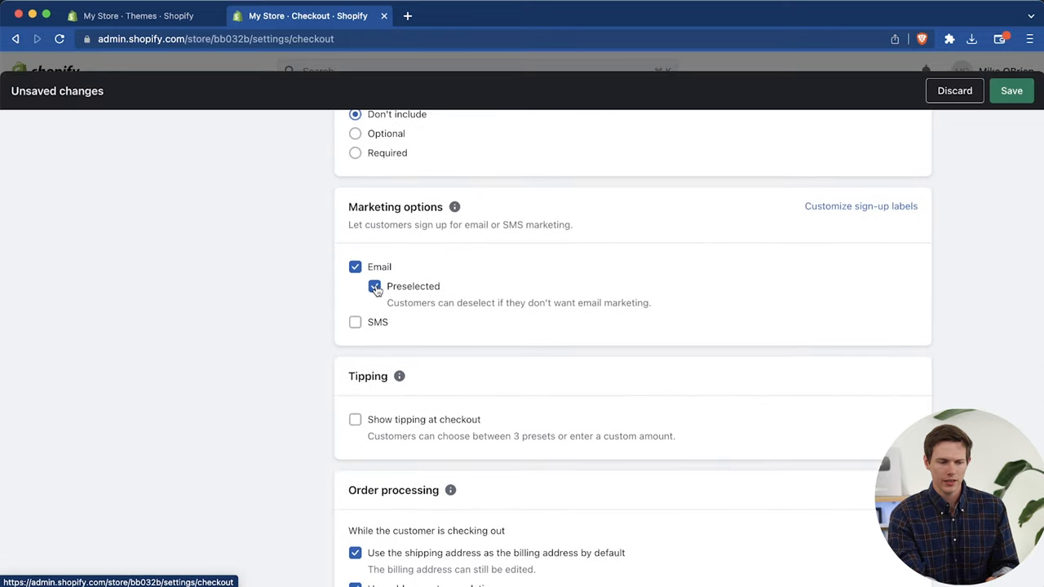
left_click(374, 286)
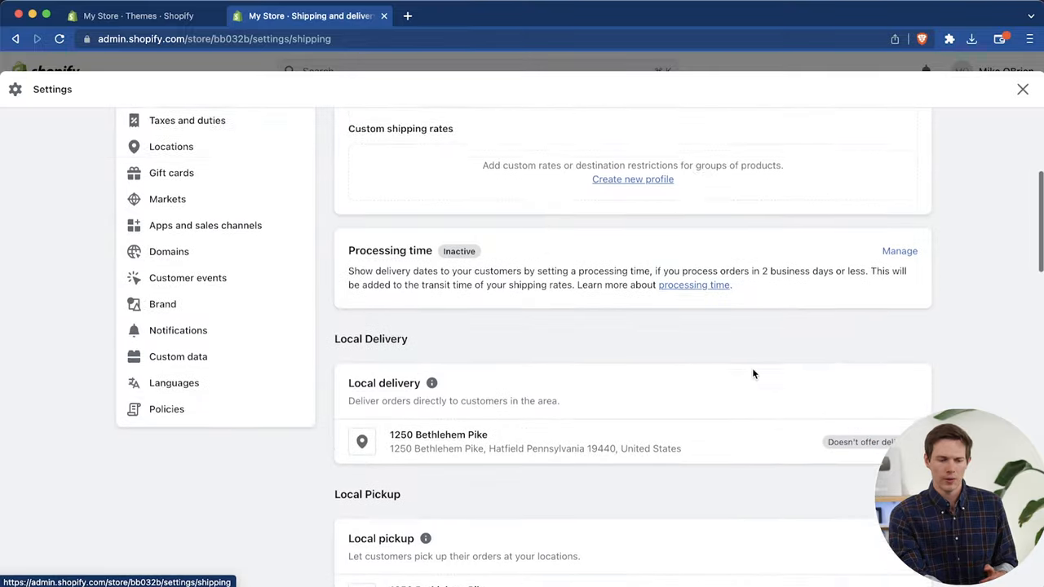
scroll("up", 3)
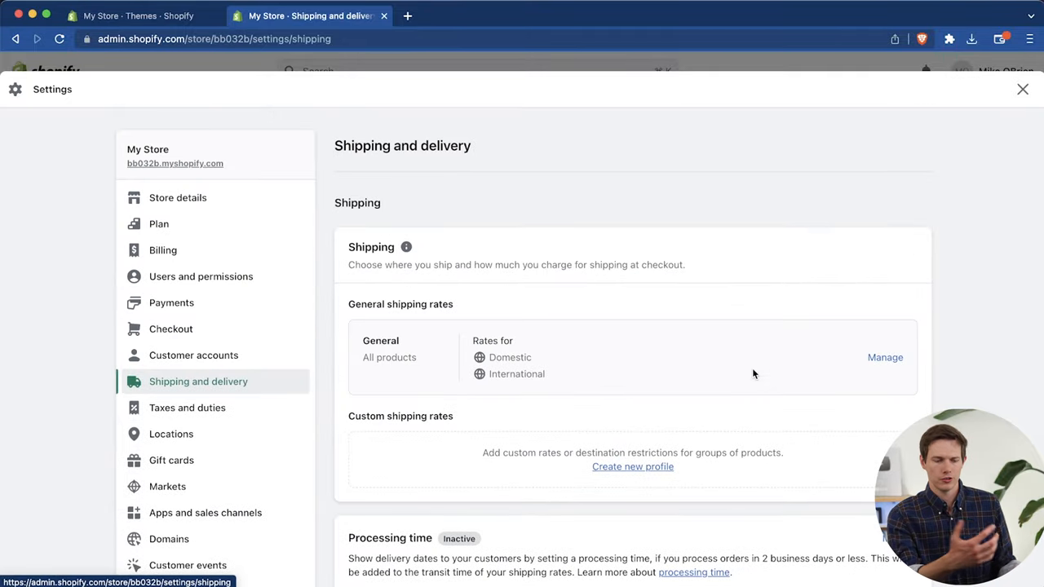
mouse_move(812, 395)
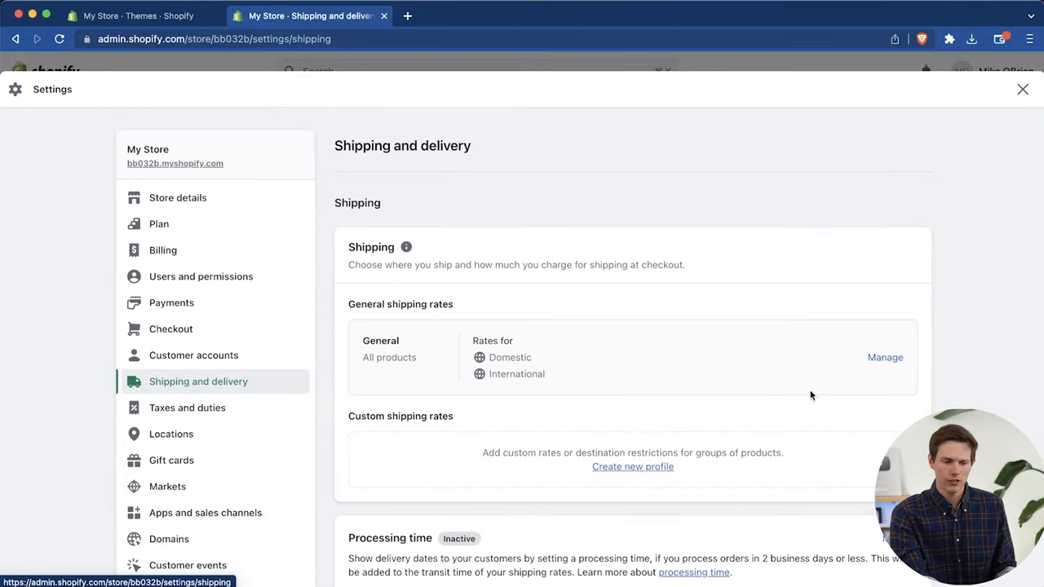
left_click(884, 358)
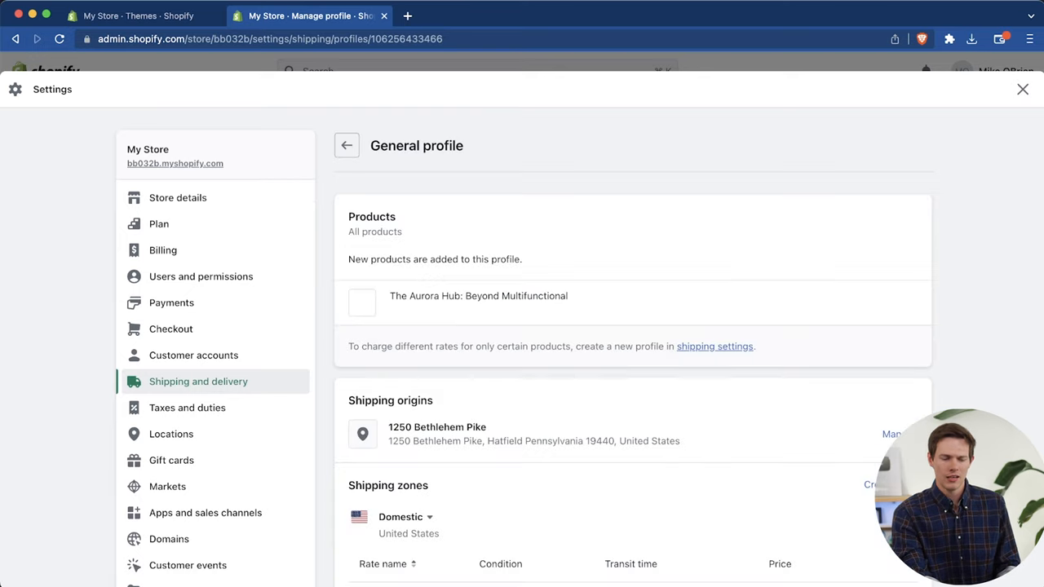
scroll("down", 3)
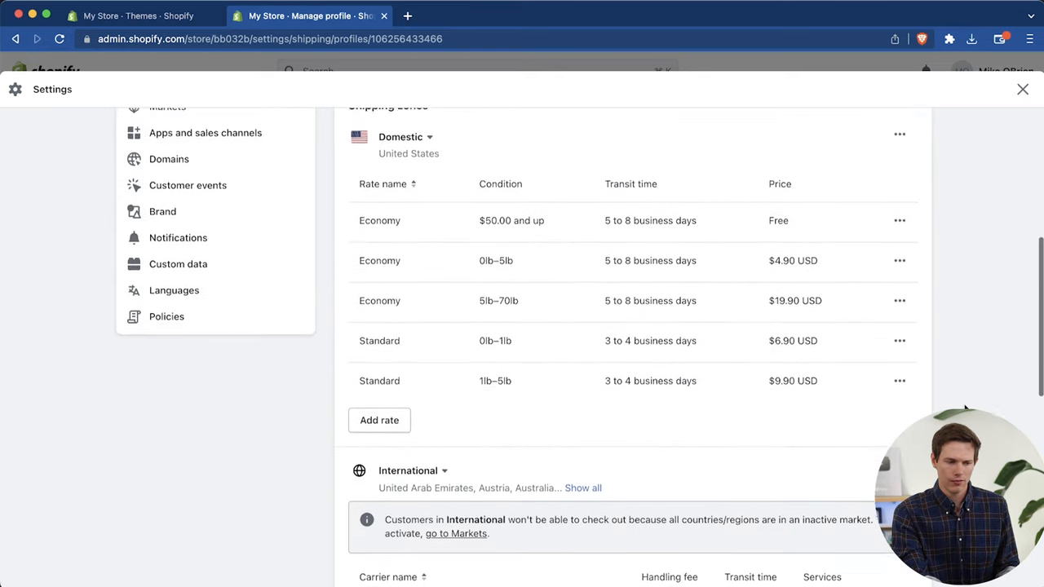
scroll("down", 3)
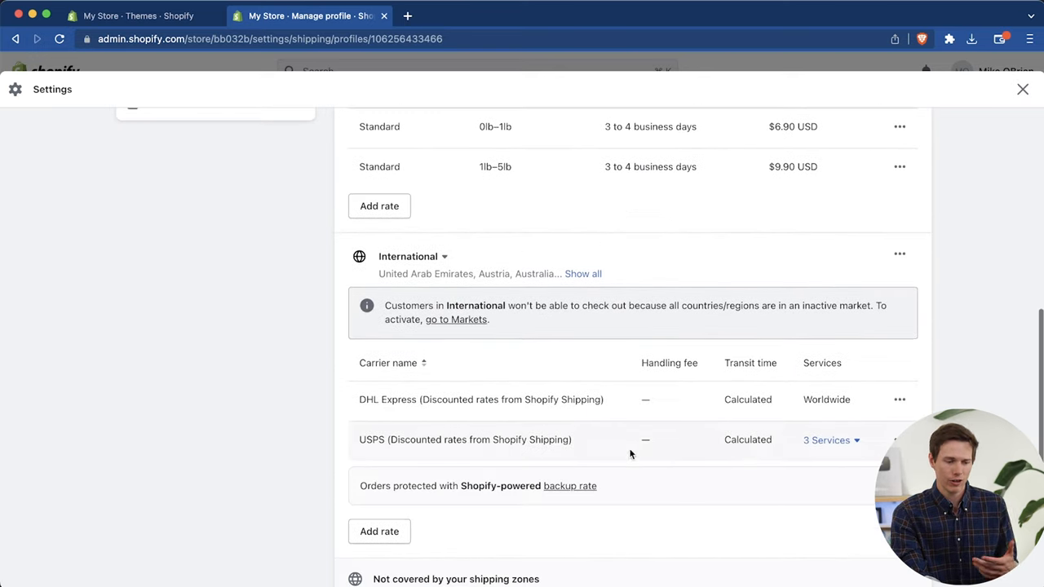
left_click(900, 254)
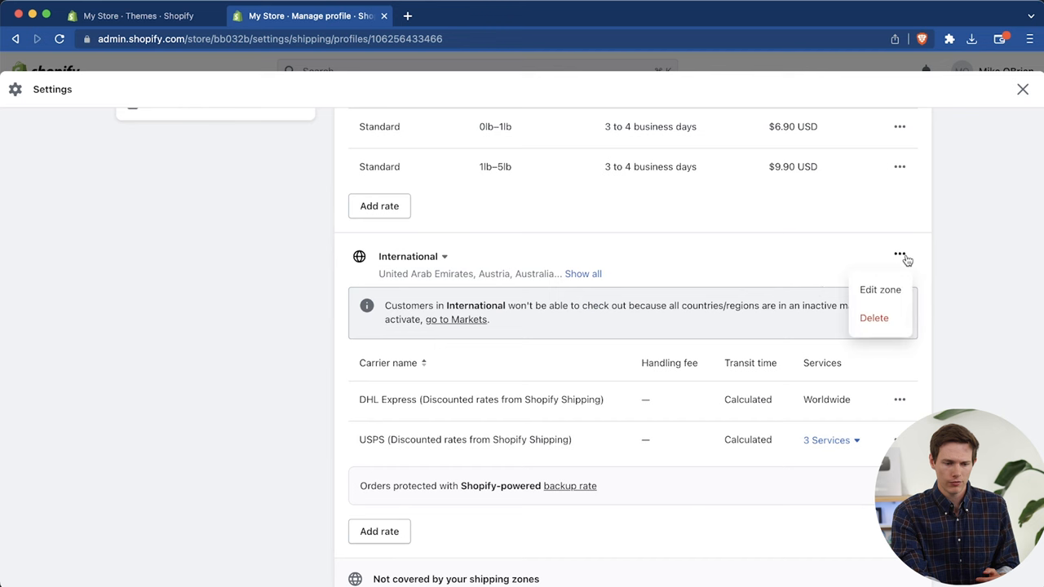
left_click(874, 317)
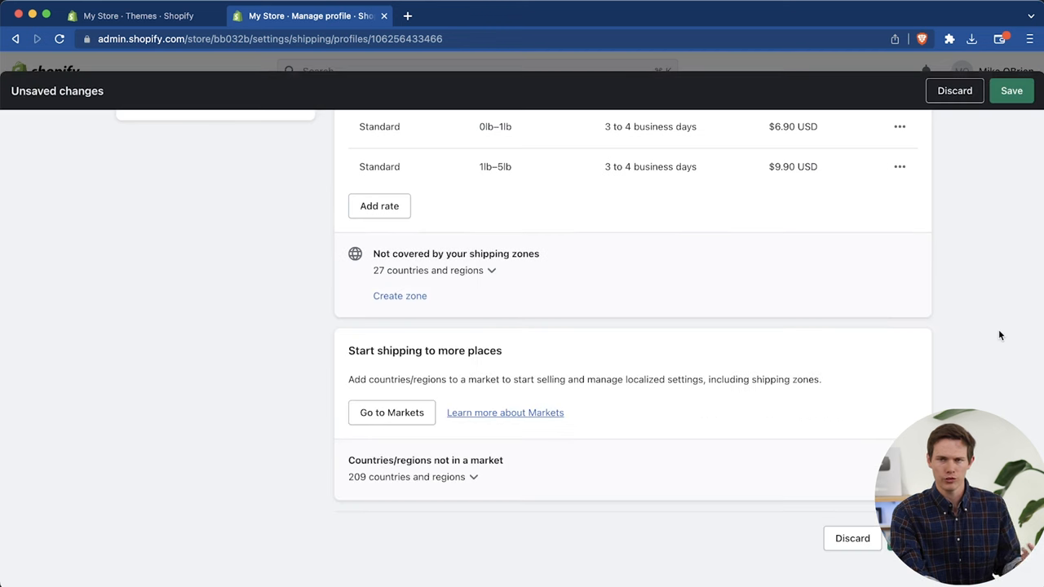
scroll("up", 3)
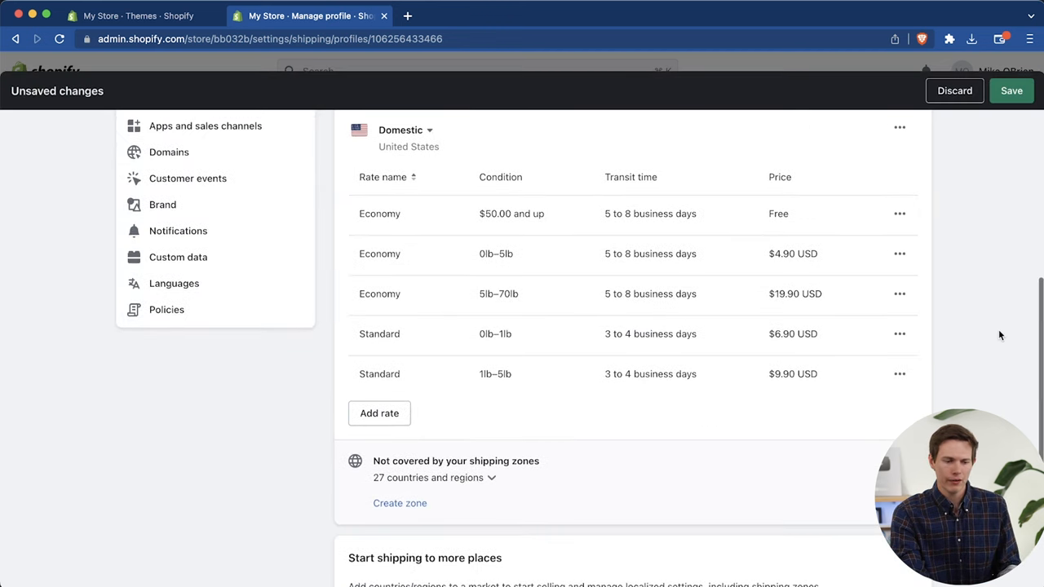
scroll("up", 3)
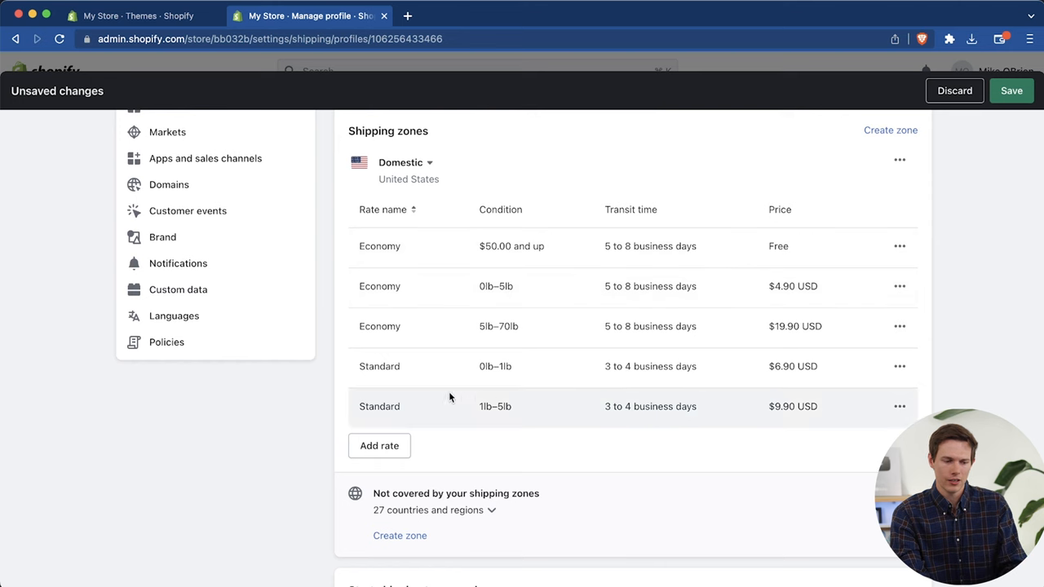
mouse_move(733, 246)
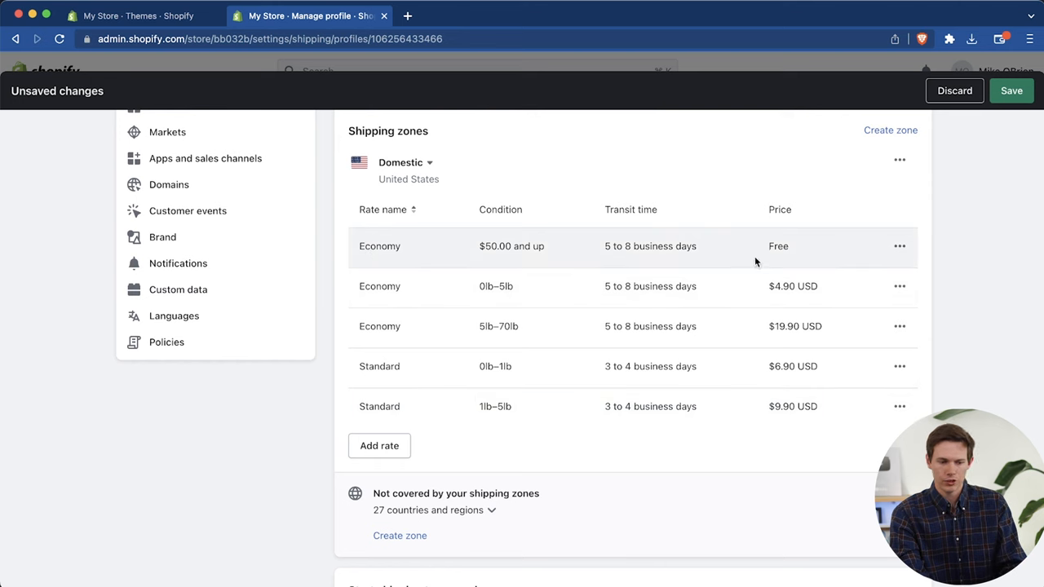
mouse_move(537, 298)
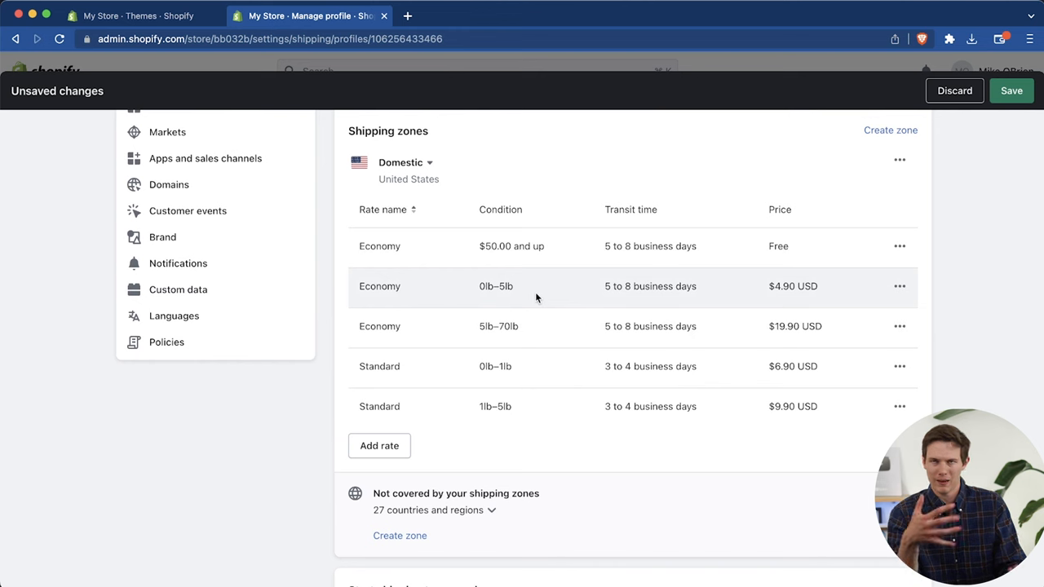
mouse_move(798, 287)
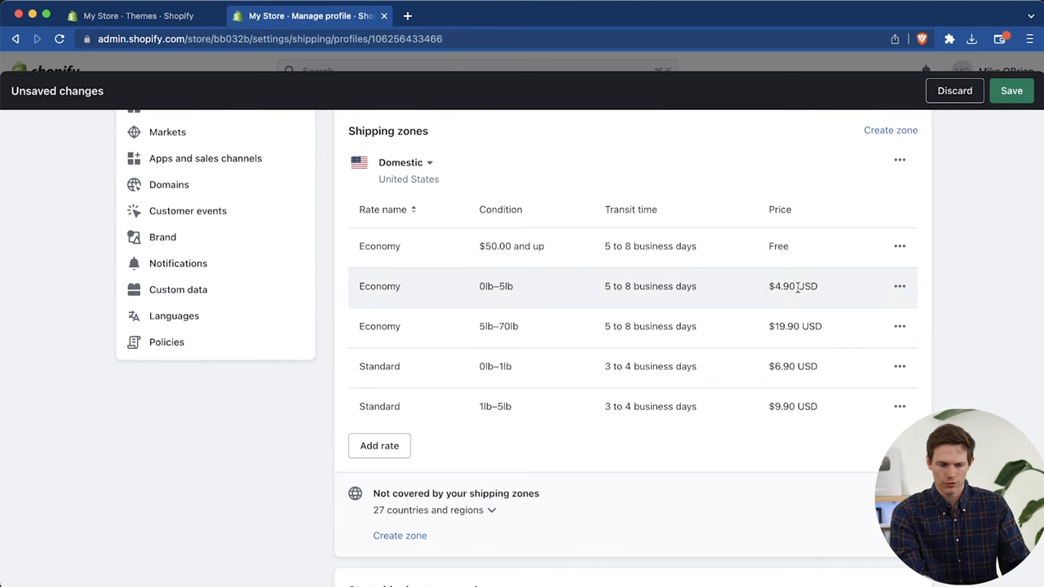
mouse_move(686, 419)
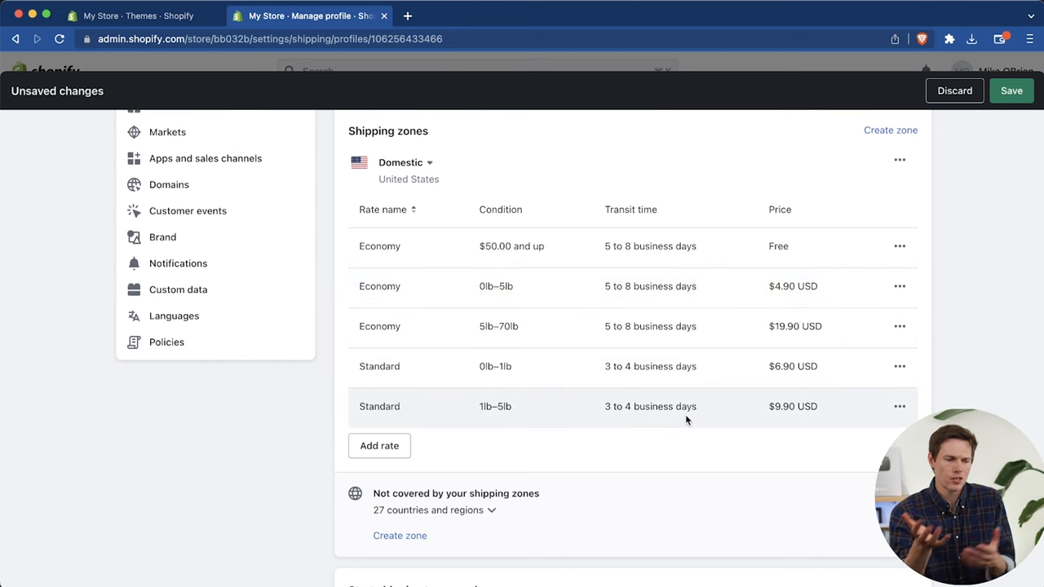
Step: Add a free Economy rate for $5.00+ orders and build a zone with Canada's 13 provinces
left_click(378, 445)
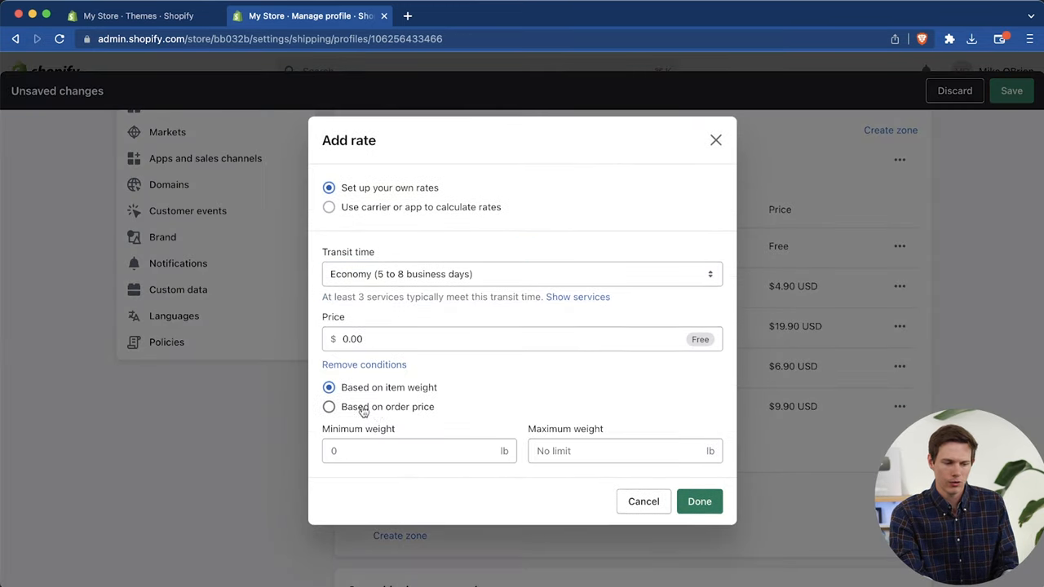
mouse_move(399, 407)
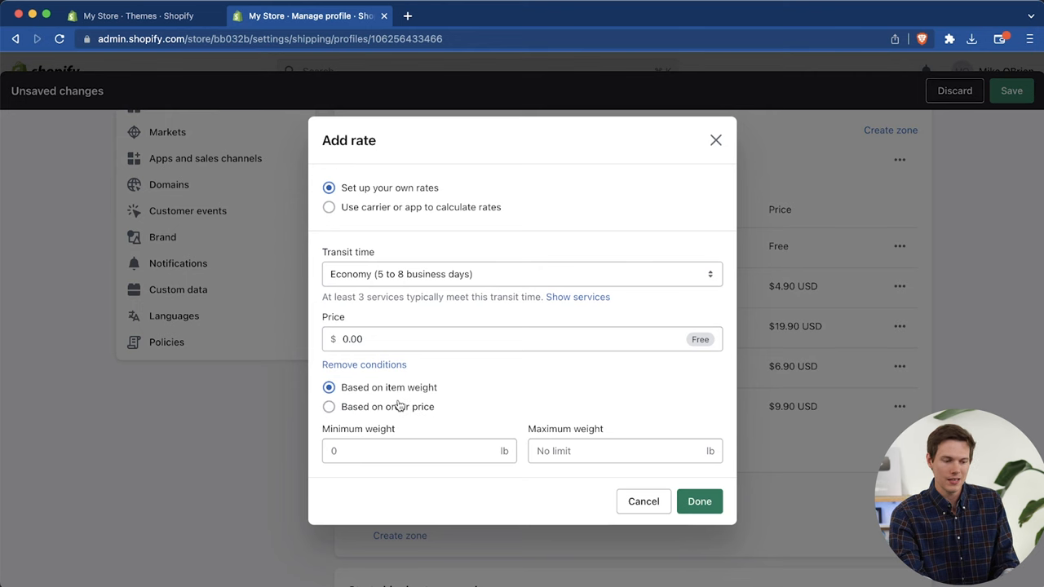
left_click(698, 501)
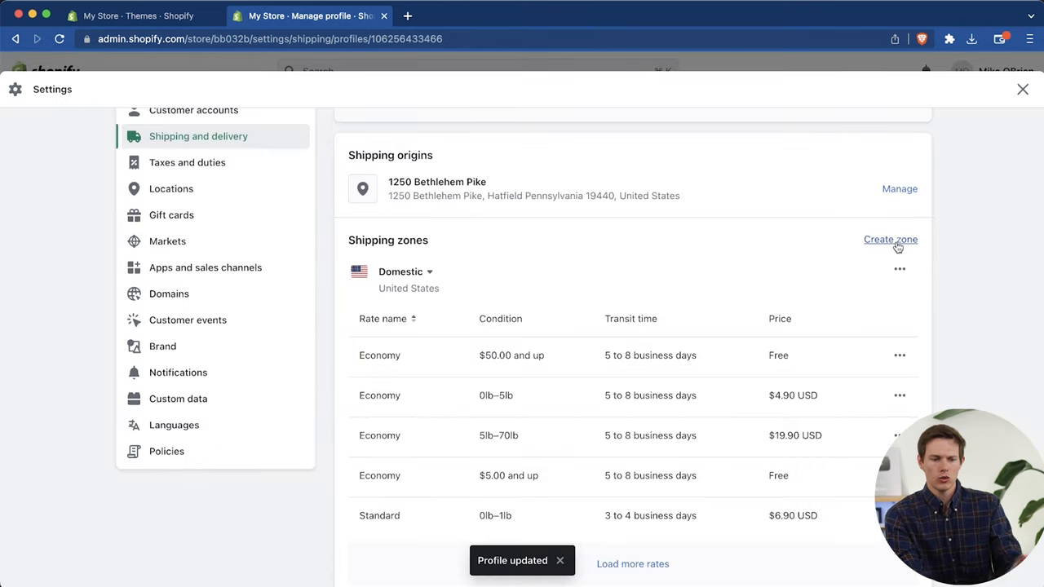
left_click(890, 239)
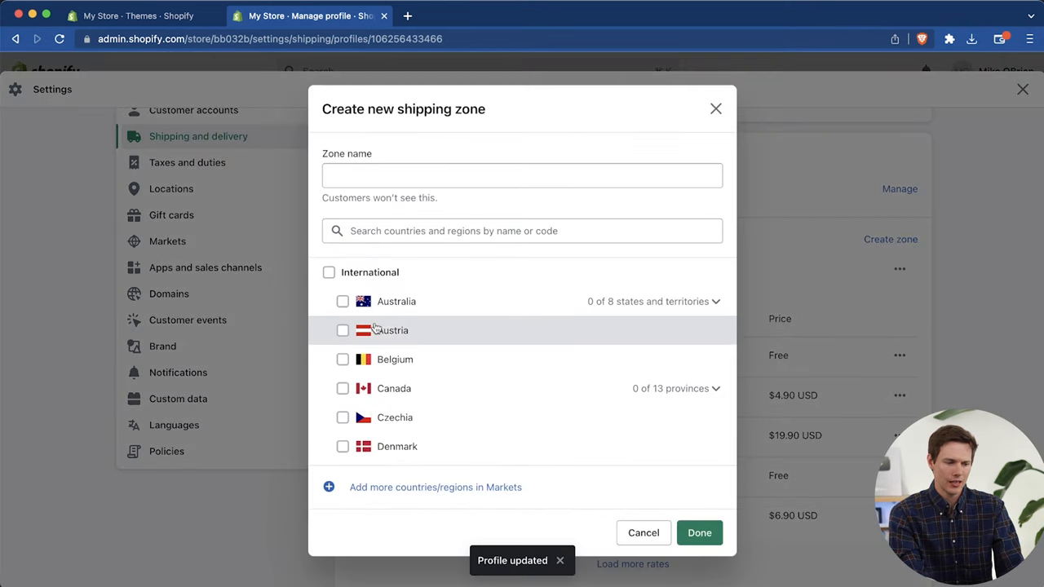
left_click(522, 231)
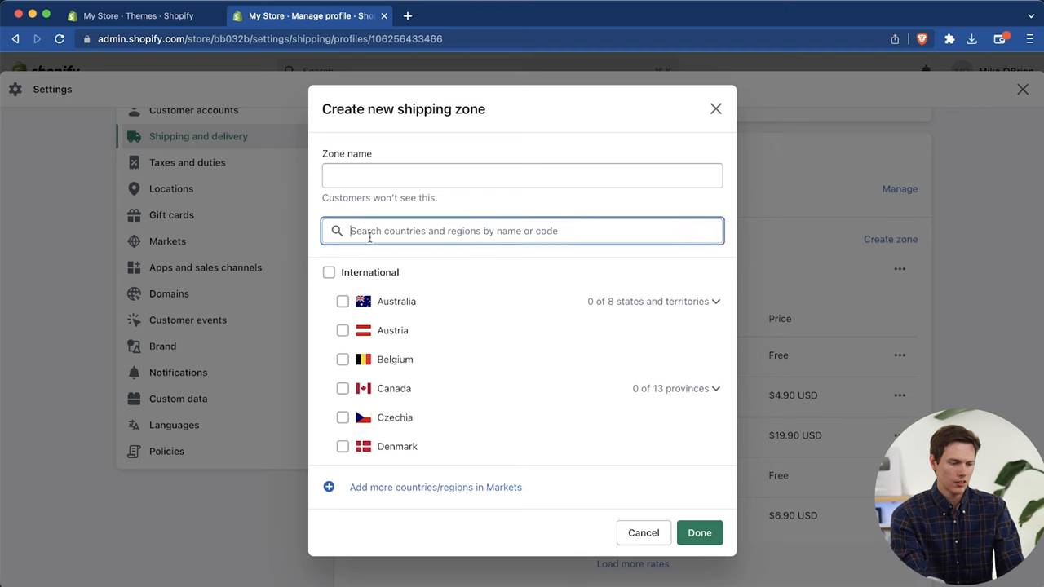
type("cana")
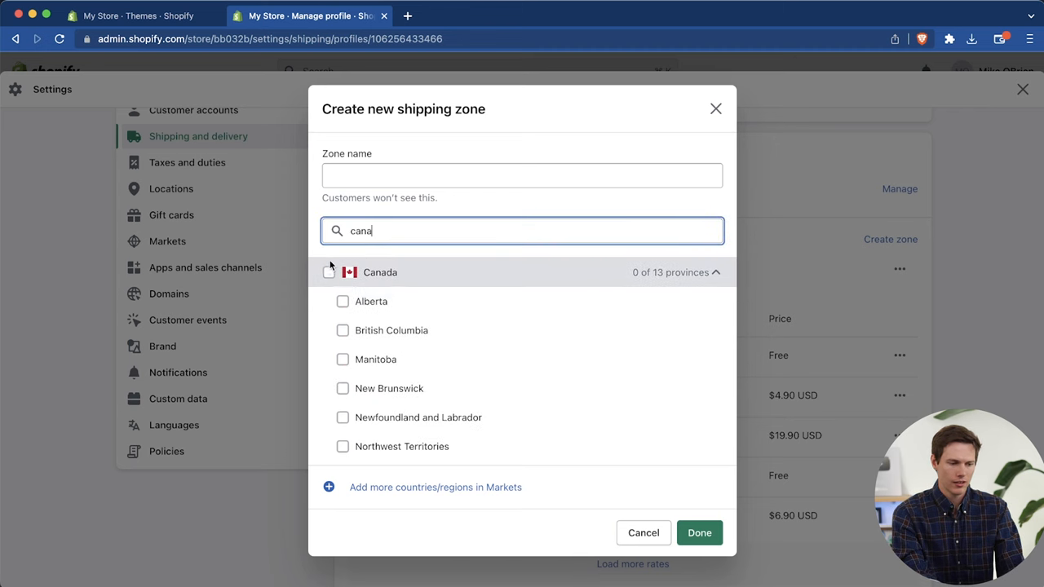
left_click(328, 271)
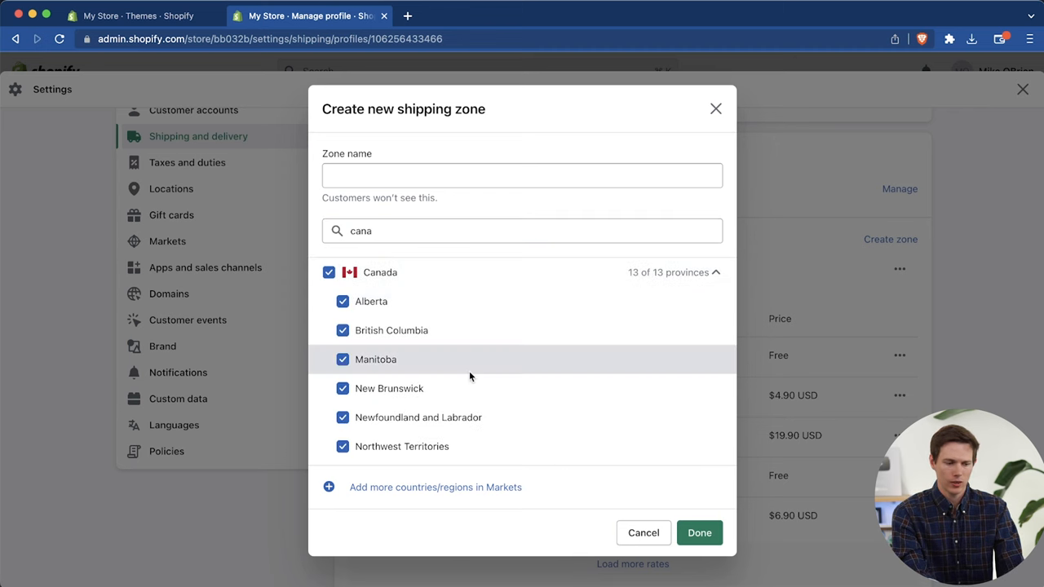
scroll("down", 3)
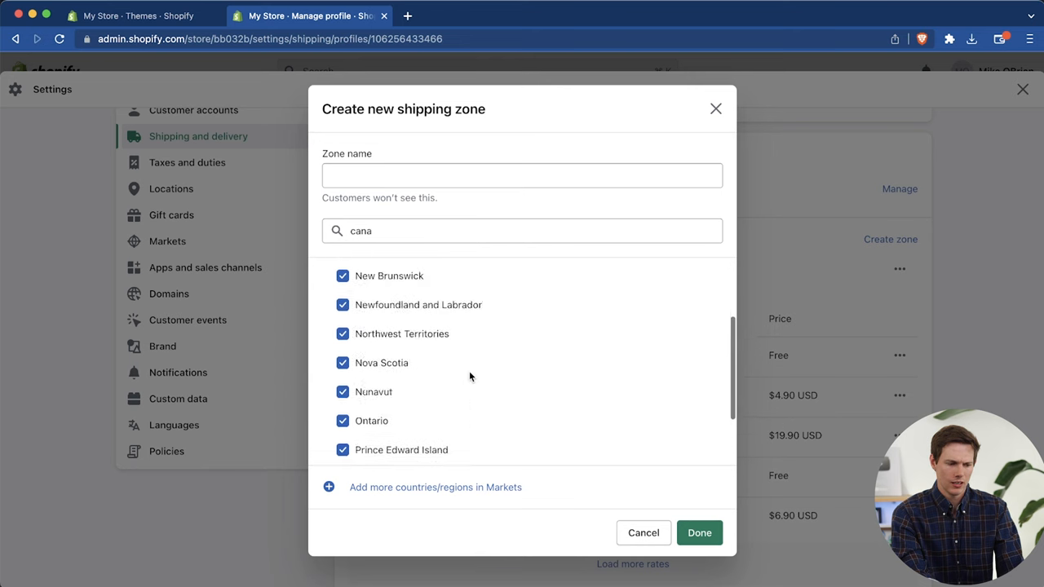
left_click(643, 532)
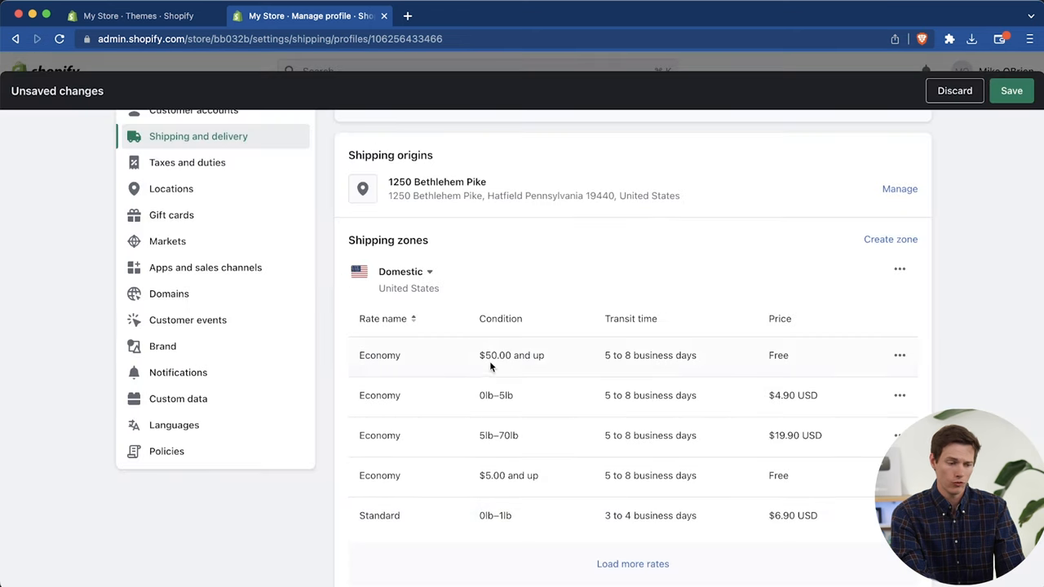
Step: Give the Canada zone an Economy International rate with its price set
scroll("down", 3)
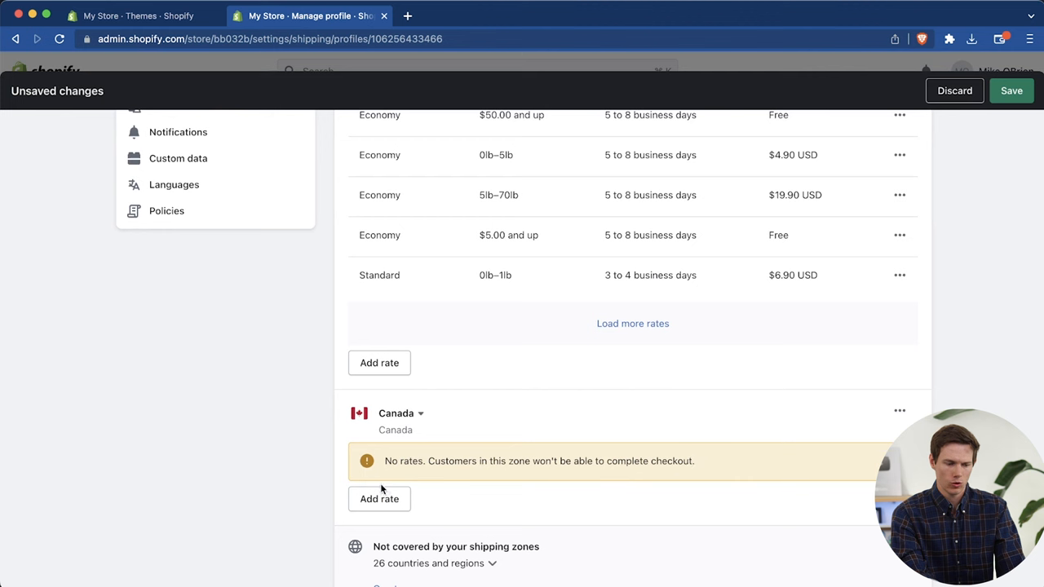
left_click(378, 498)
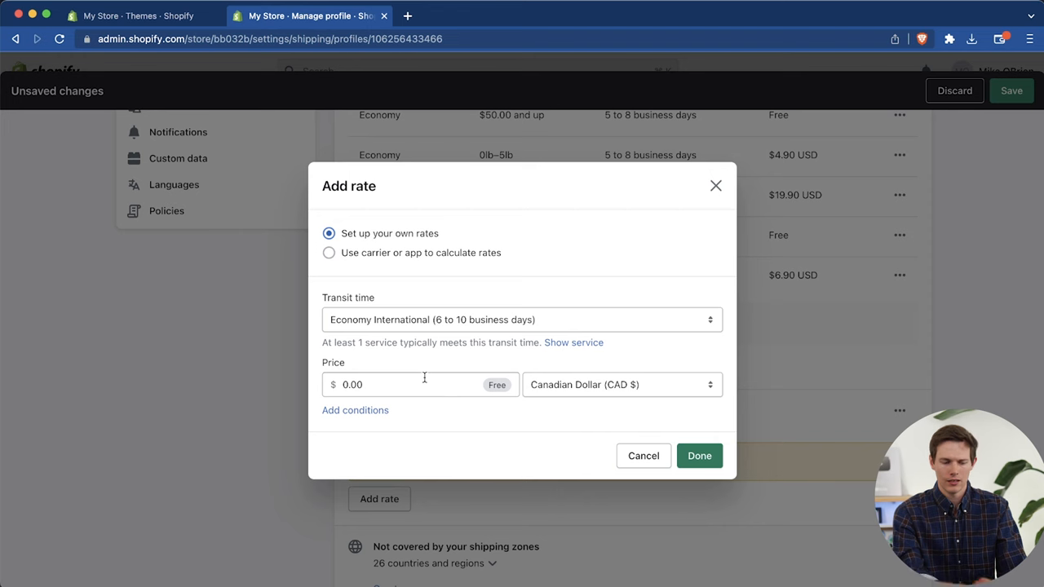
left_click(408, 385)
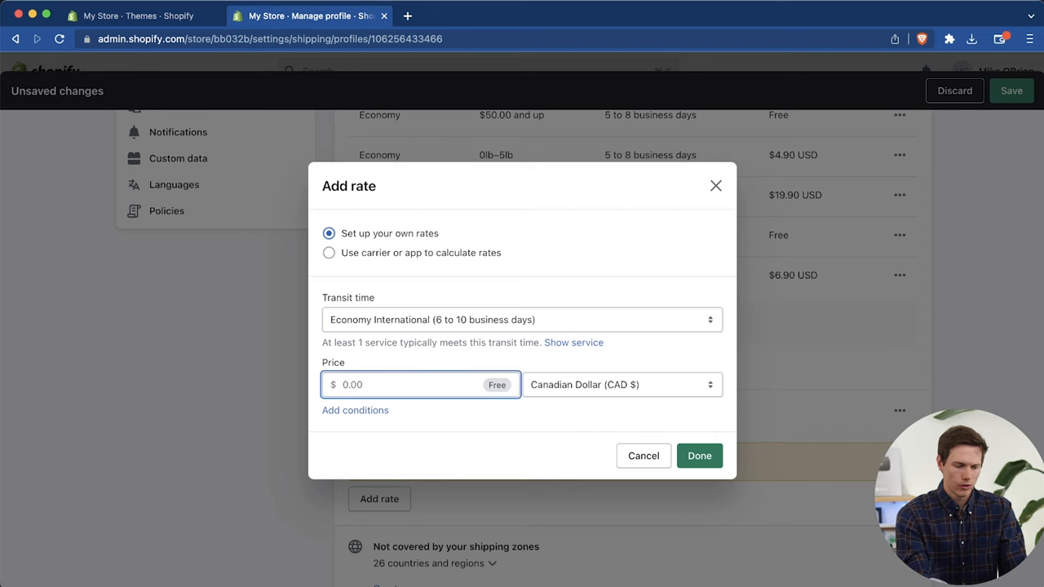
left_click(699, 455)
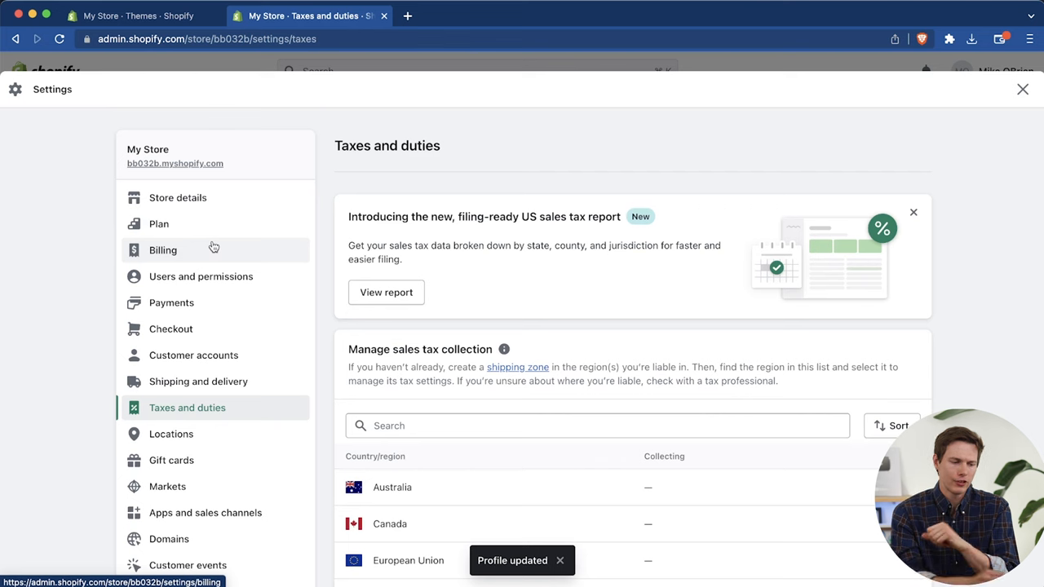
Step: Buy the theaurorahub.com domain via Domains settings and view its details in admin
scroll("down", 3)
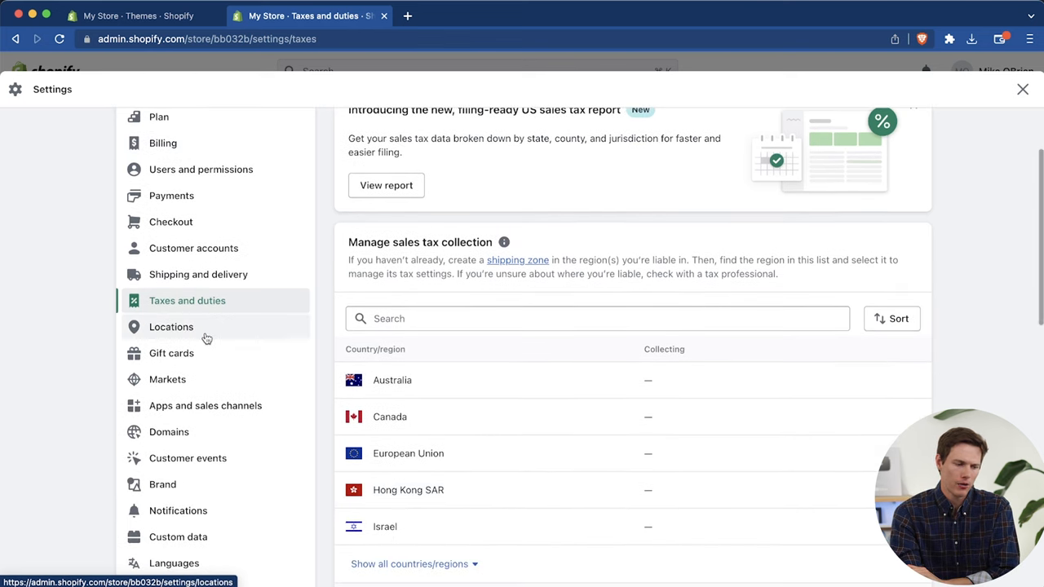
left_click(169, 431)
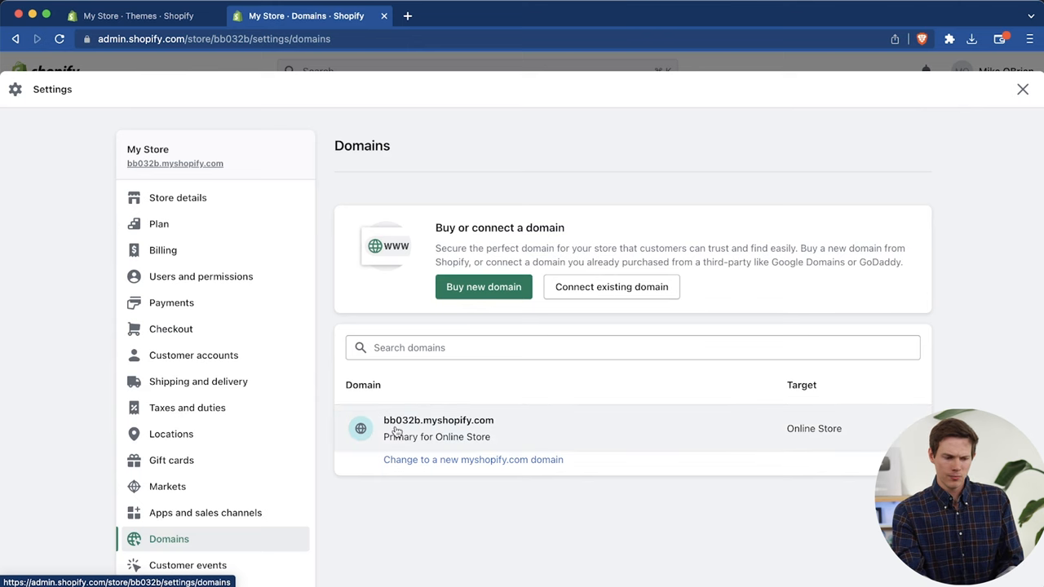
mouse_move(431, 430)
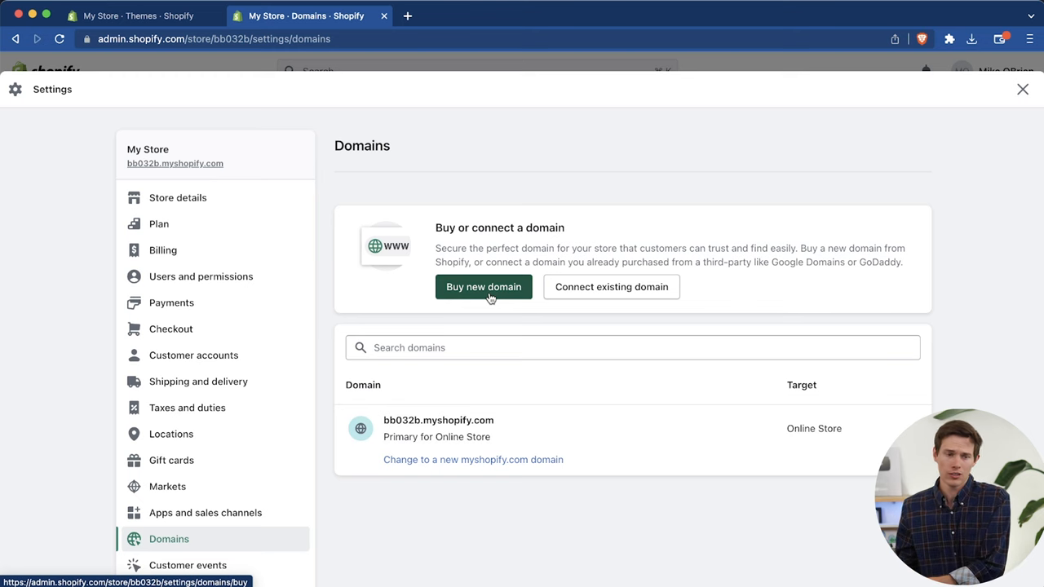
left_click(483, 287)
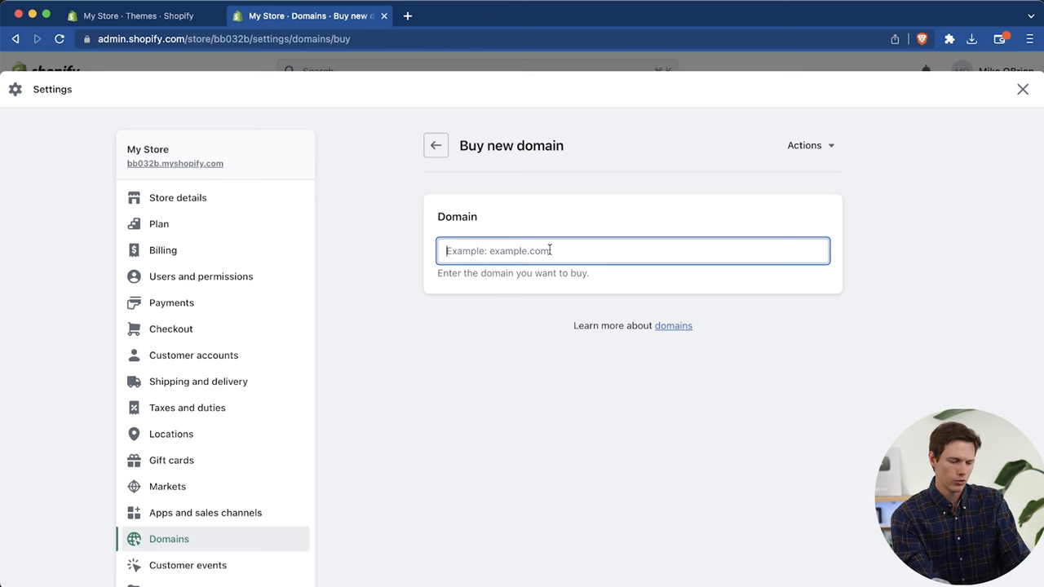
type("theaurorahub")
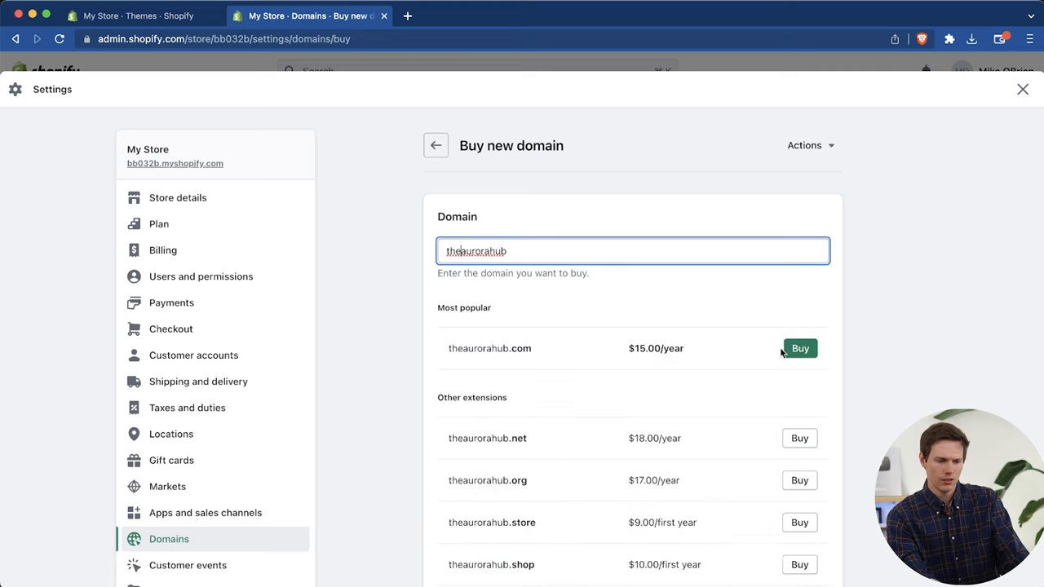
left_click(798, 348)
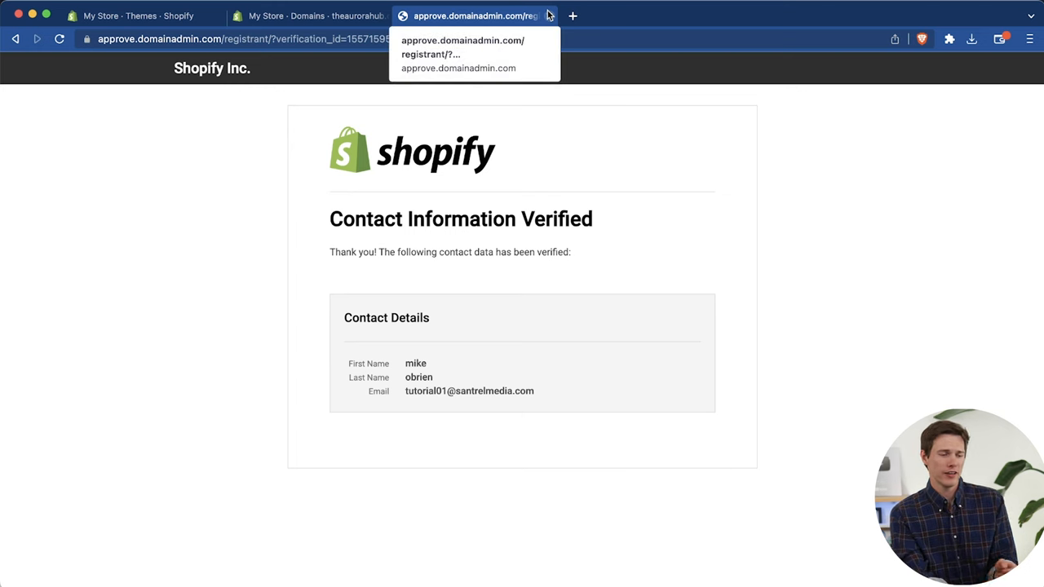
left_click(306, 16)
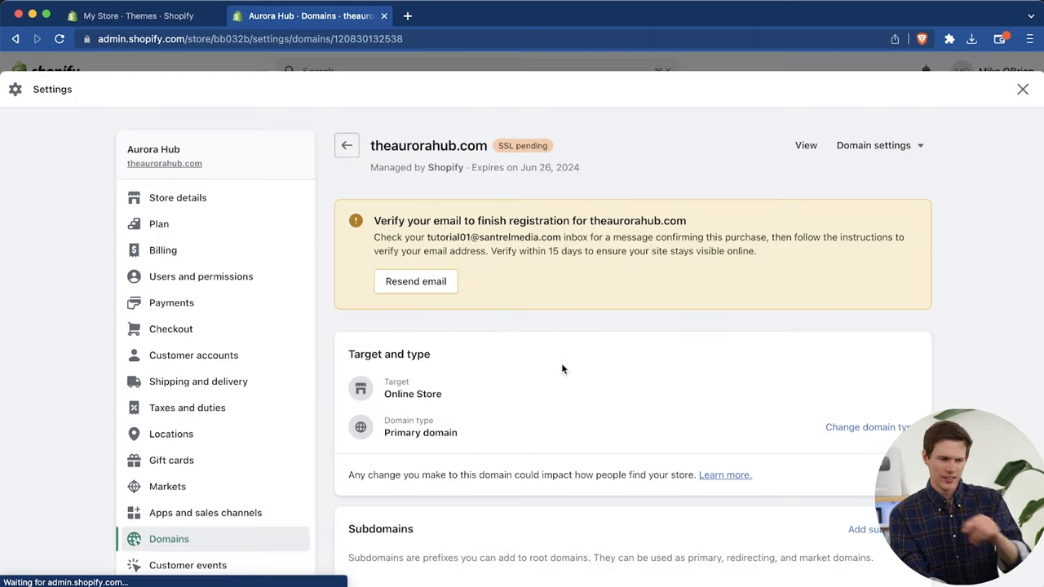
mouse_move(520, 276)
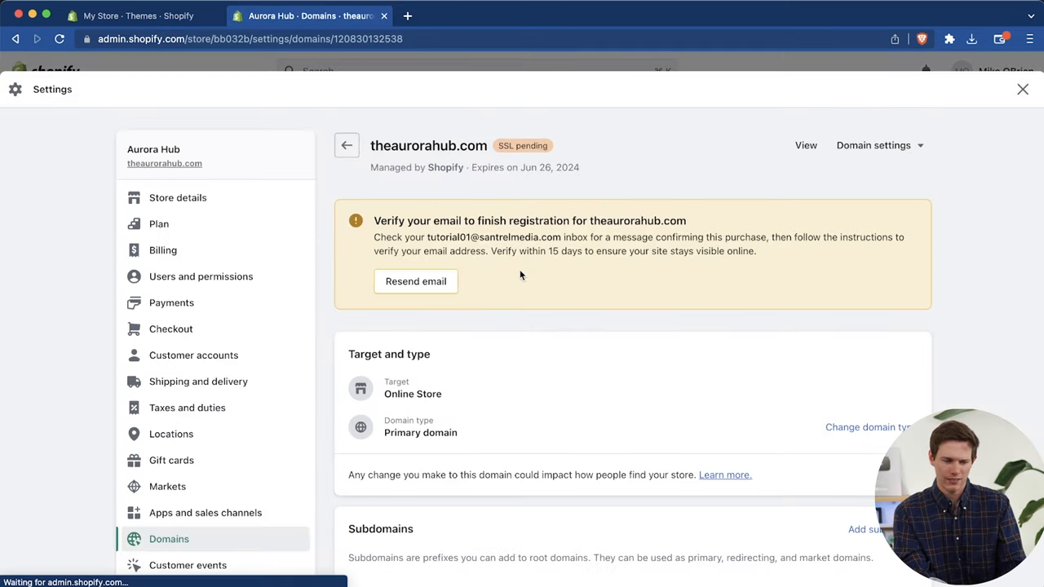
scroll("down", 3)
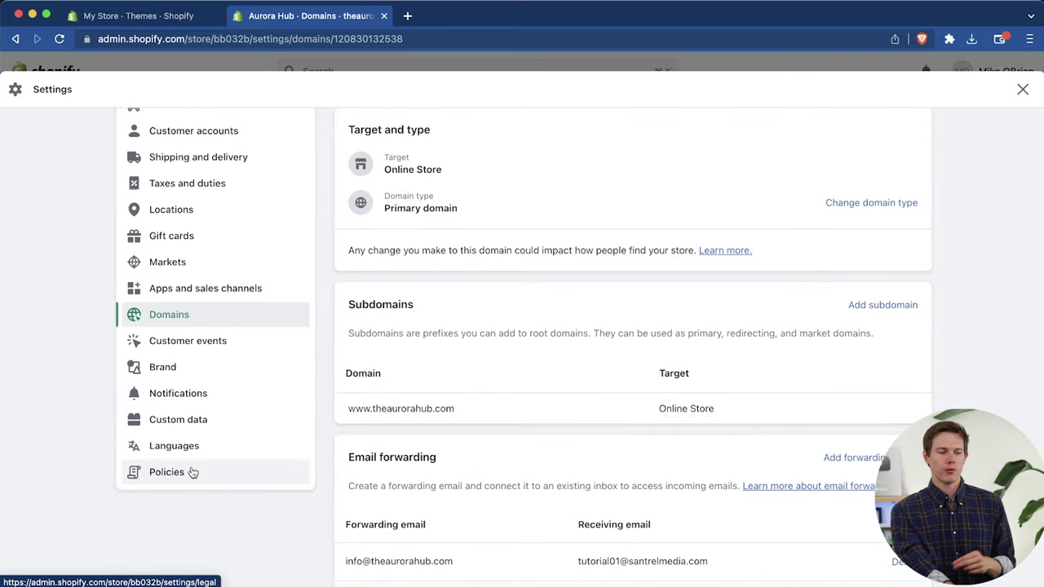
Step: Fill the privacy policy and terms of service with template text
left_click(166, 471)
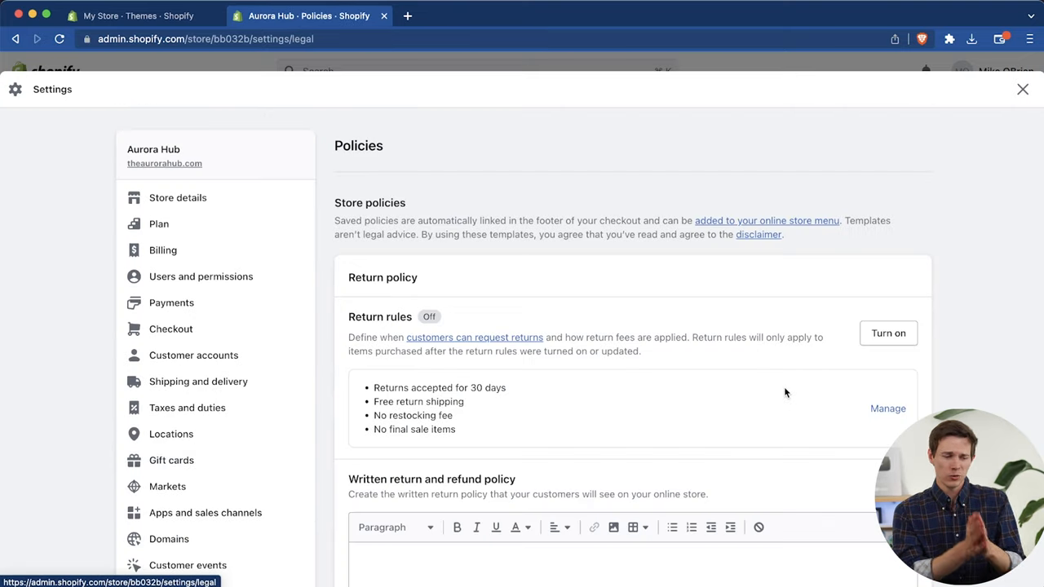
scroll("down", 3)
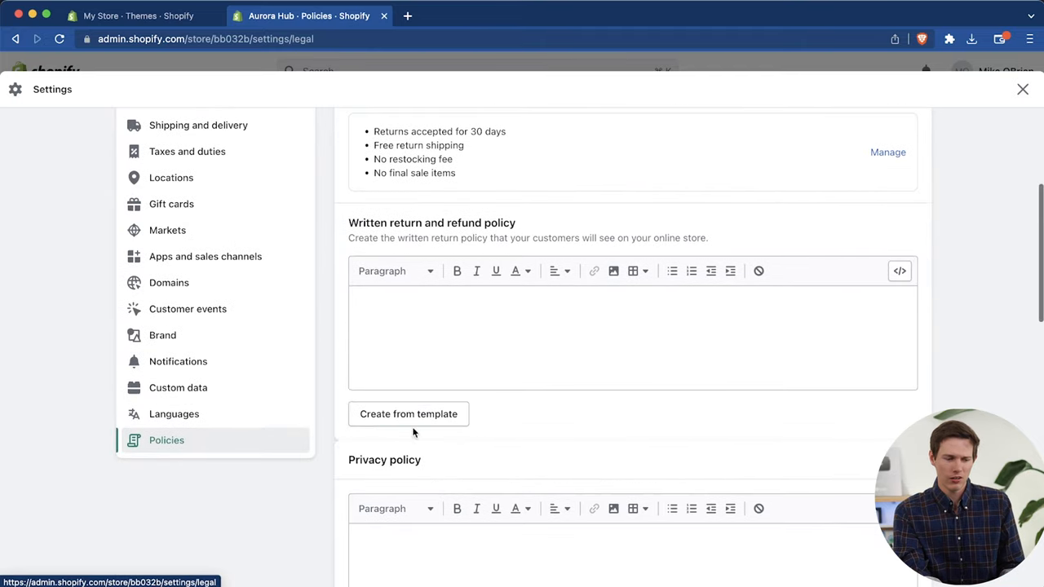
left_click(408, 414)
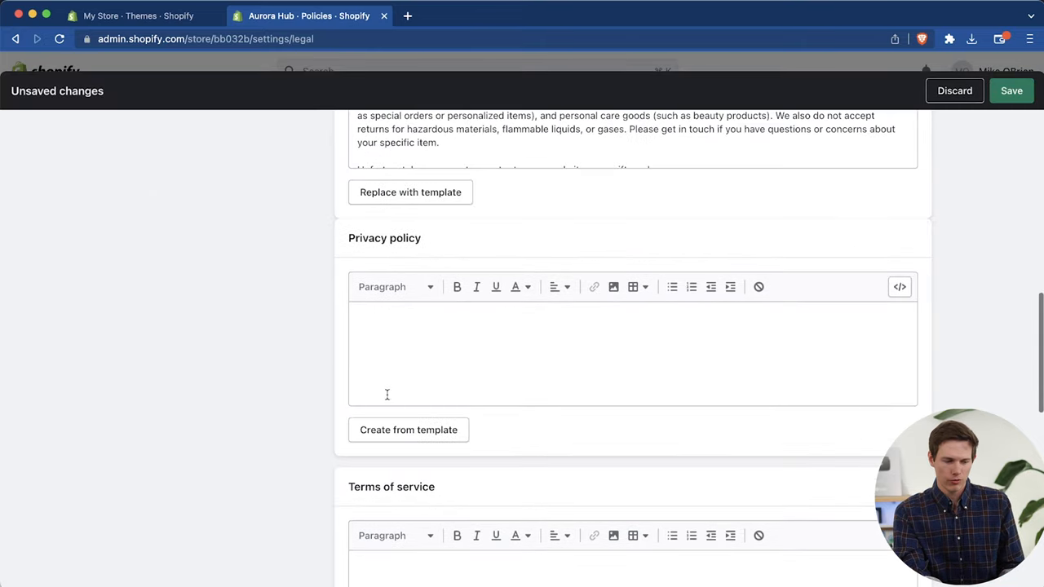
left_click(408, 429)
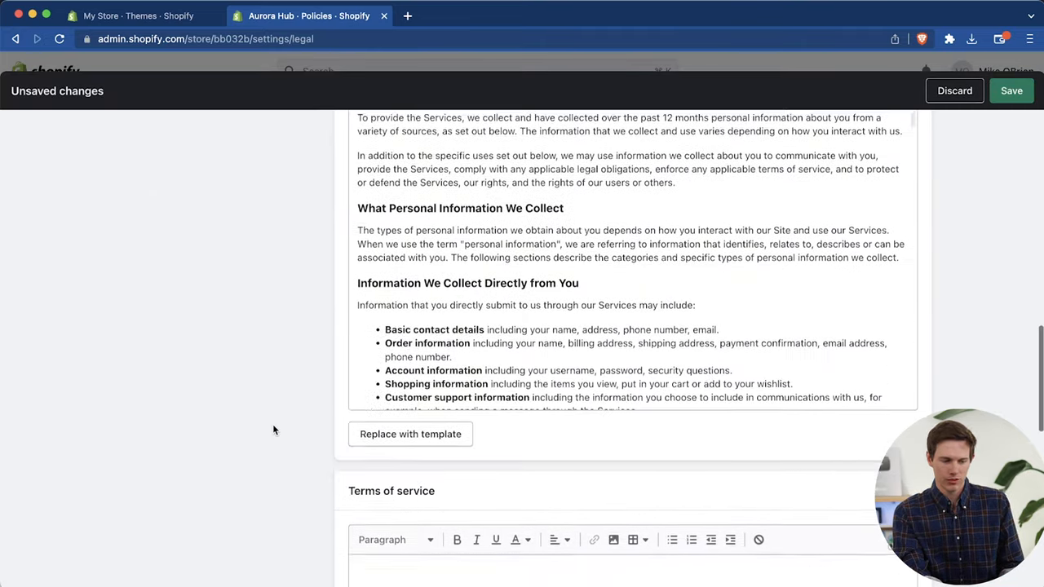
scroll("down", 3)
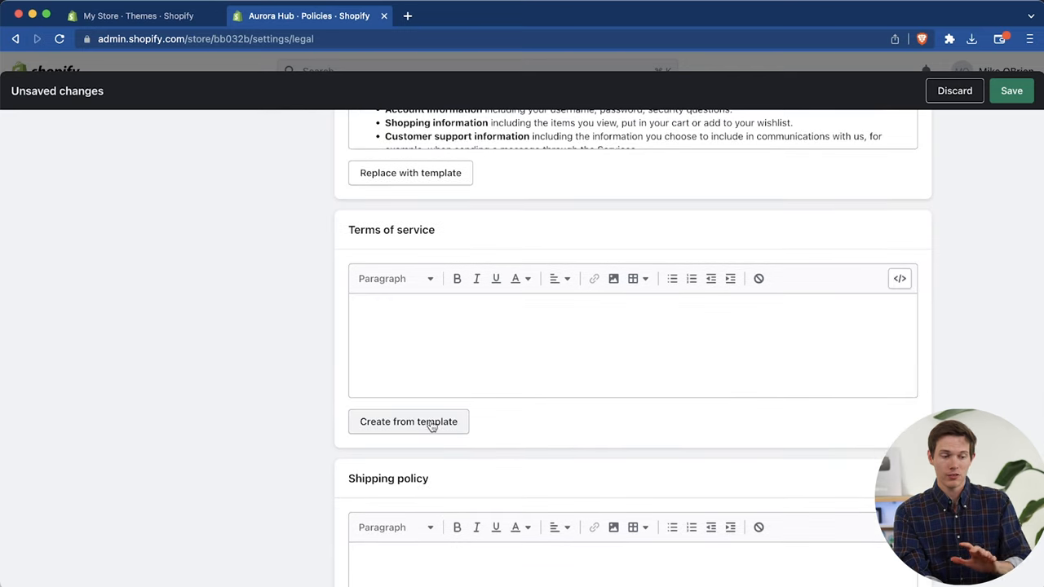
left_click(409, 422)
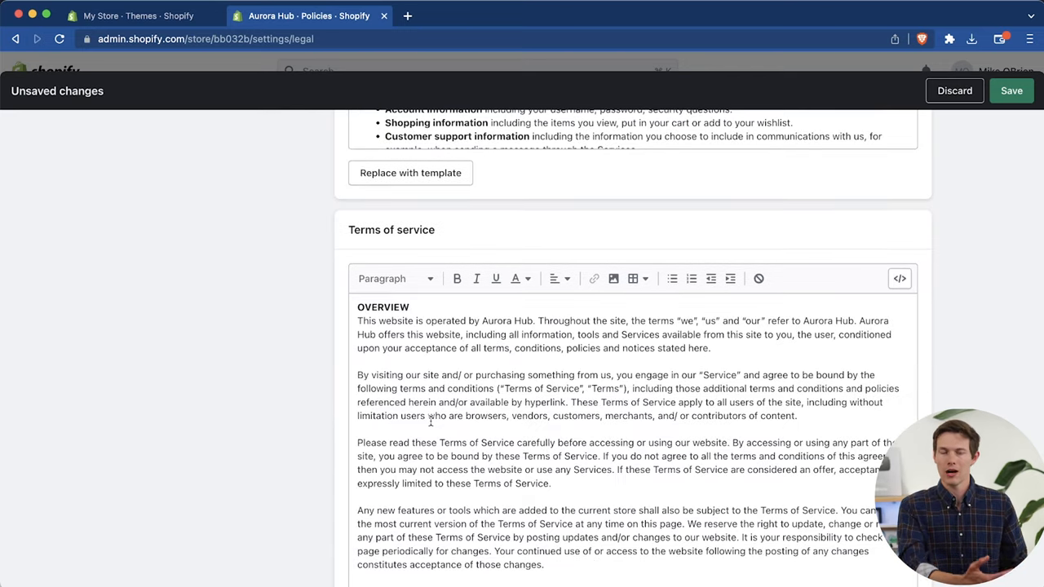
Step: Review the policies, including the 30-day return policy, and save them
scroll("down", 3)
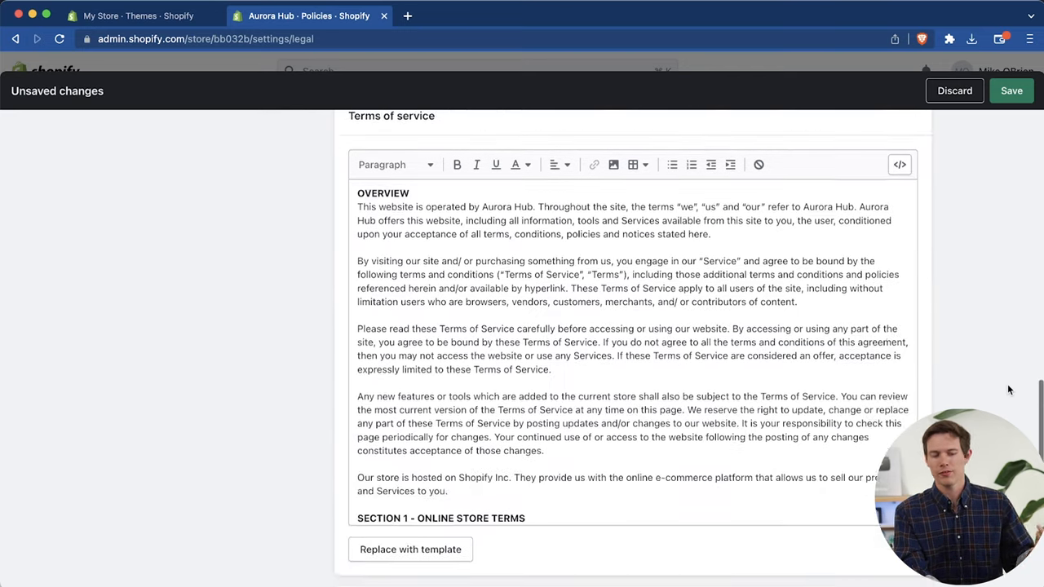
scroll("down", 3)
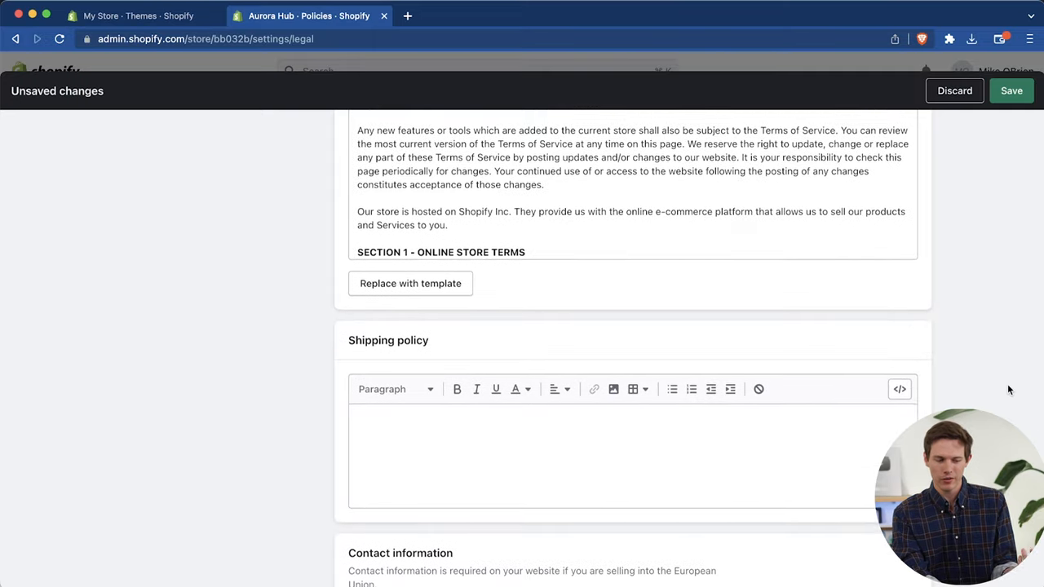
scroll("down", 3)
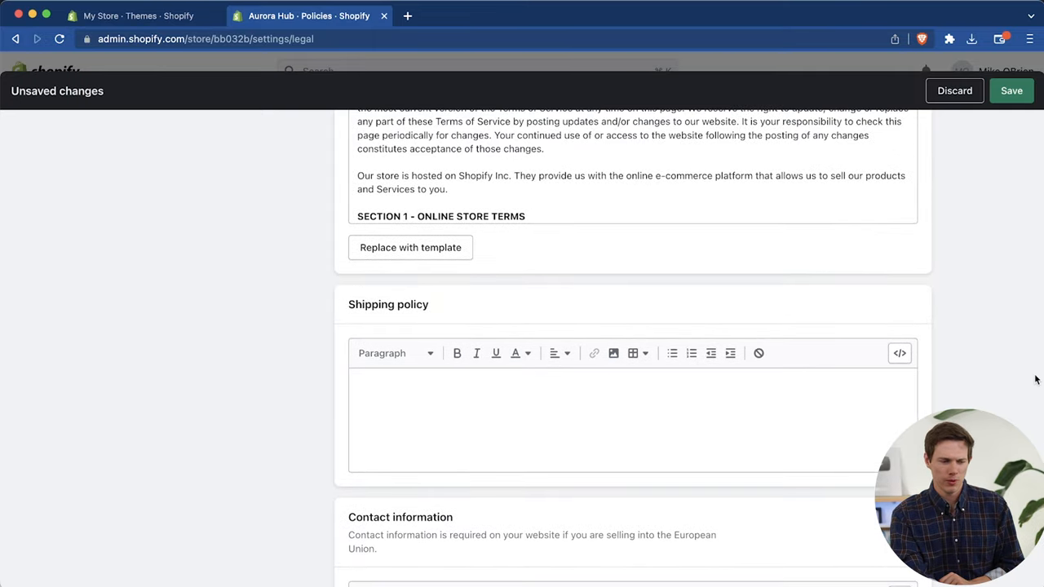
scroll("down", 3)
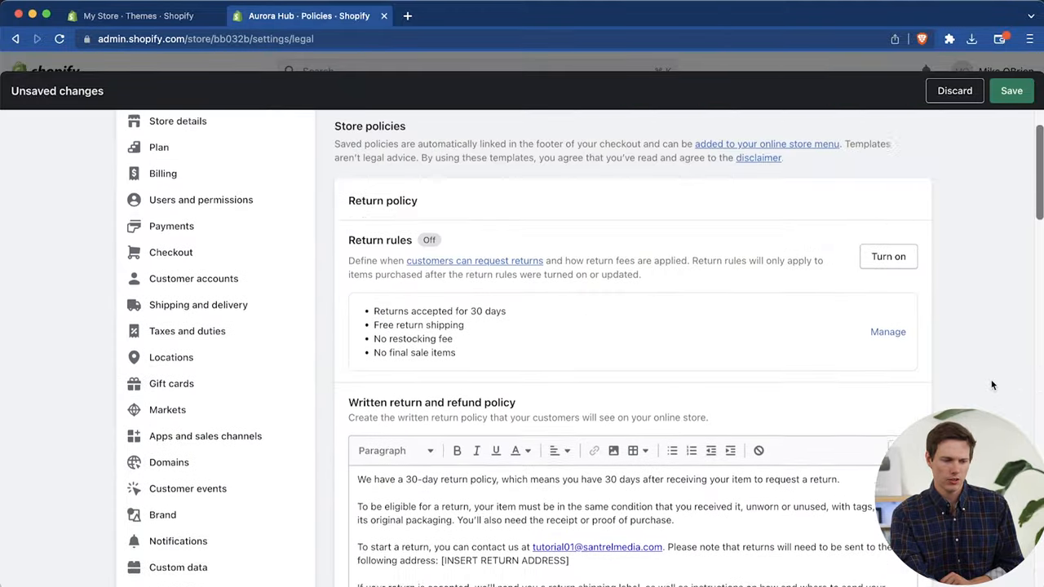
left_click(1011, 91)
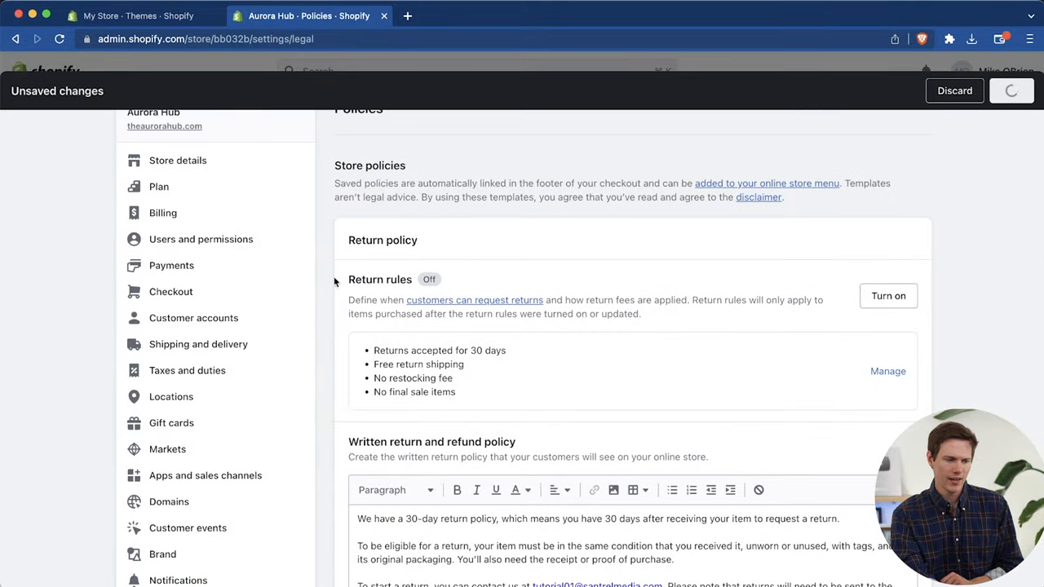
left_click(1011, 90)
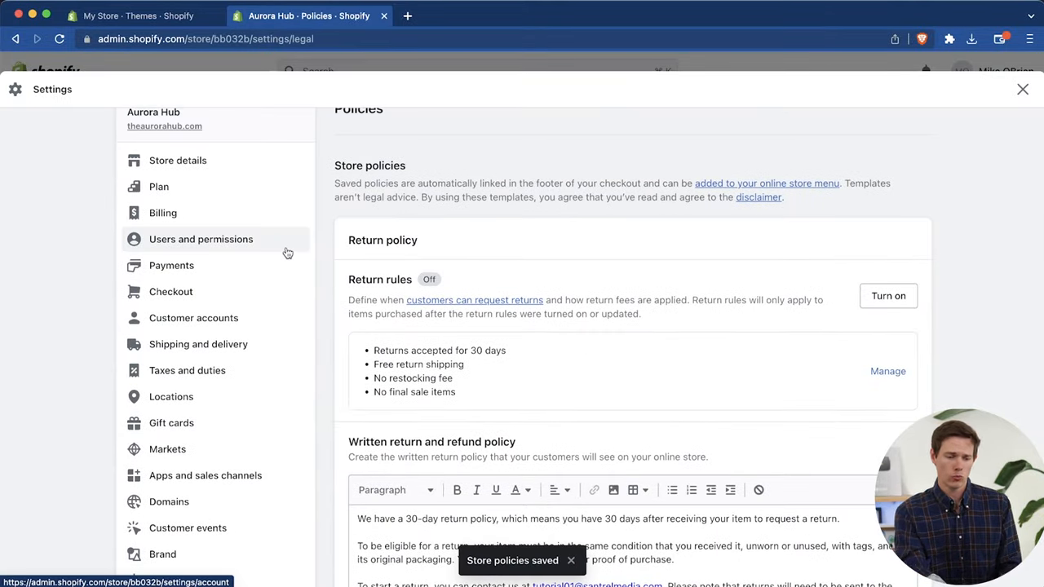
Step: Add store policy links to the Footer menu, then return to the menu list
left_click(1023, 88)
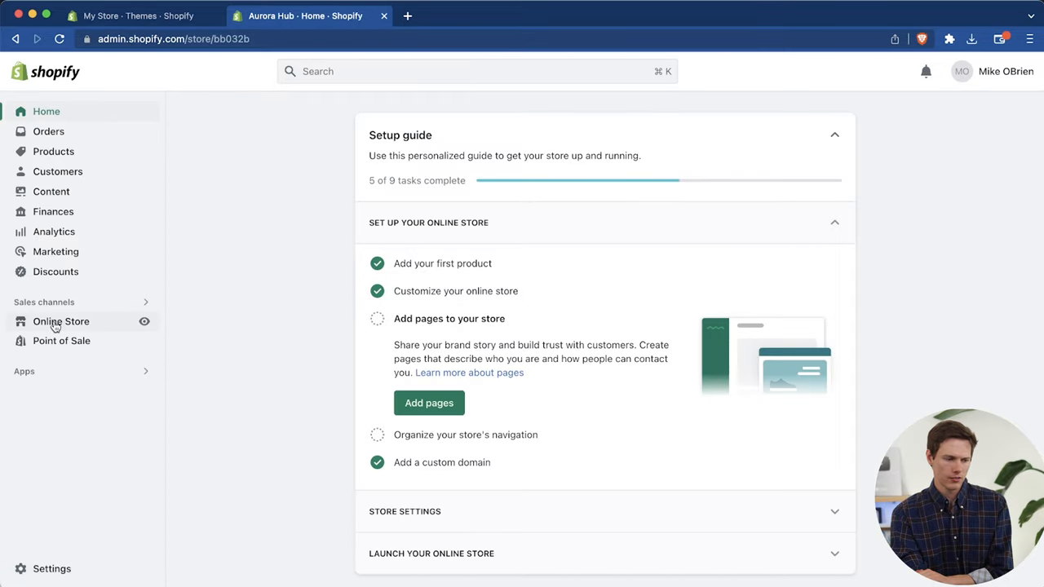
left_click(57, 400)
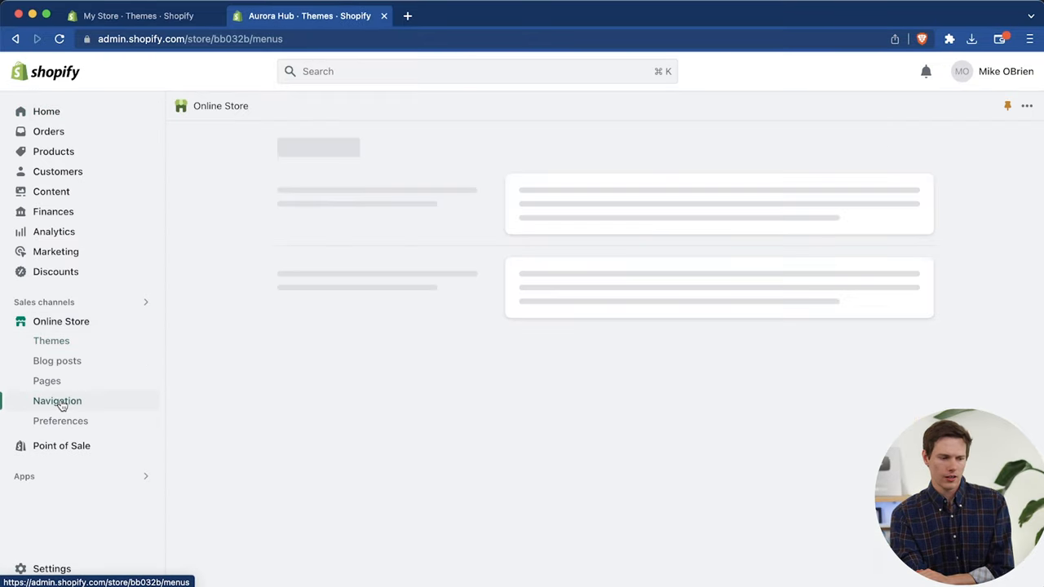
left_click(57, 401)
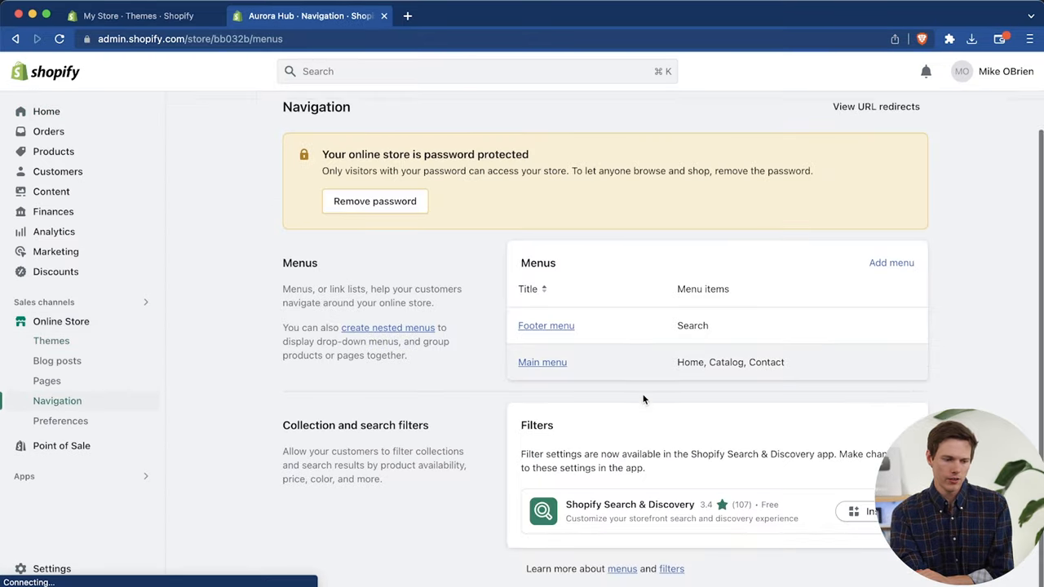
left_click(546, 325)
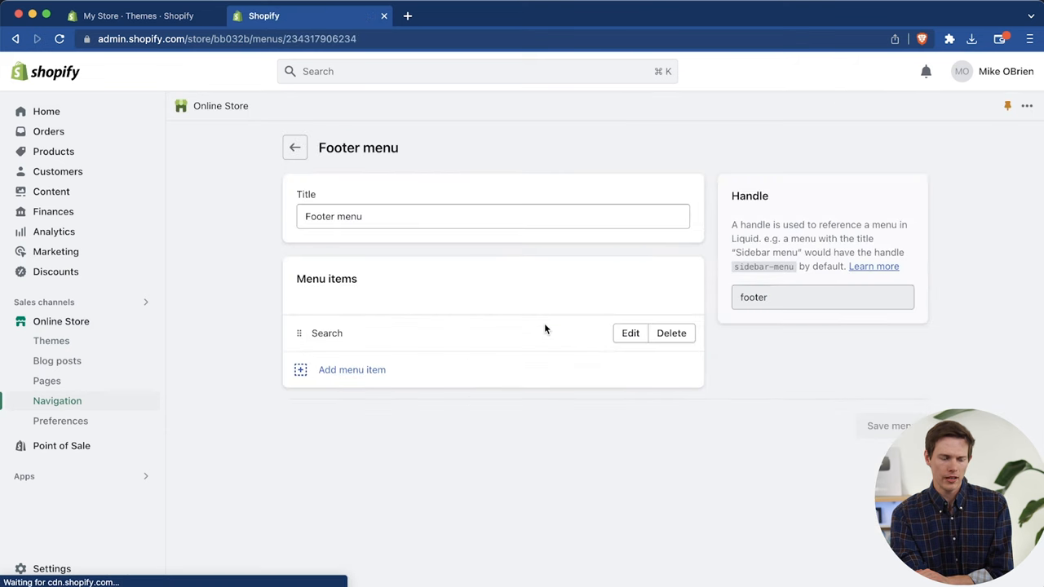
left_click(352, 369)
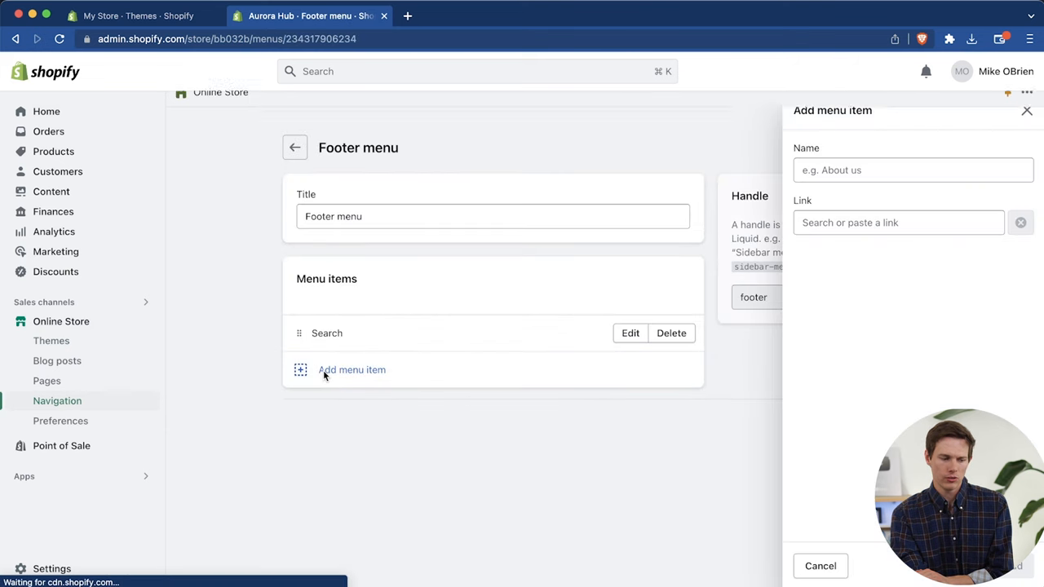
left_click(897, 223)
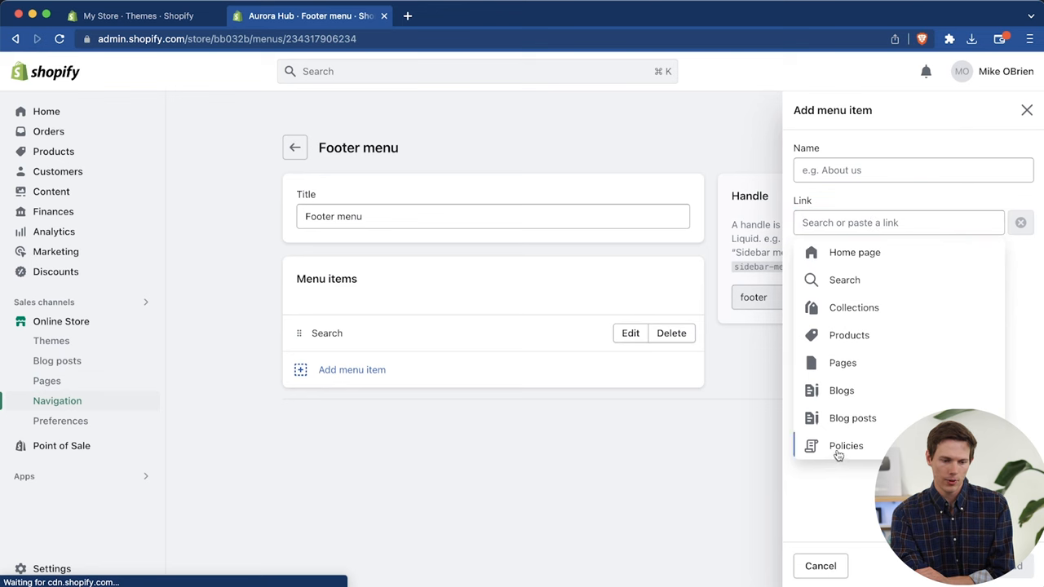
left_click(846, 446)
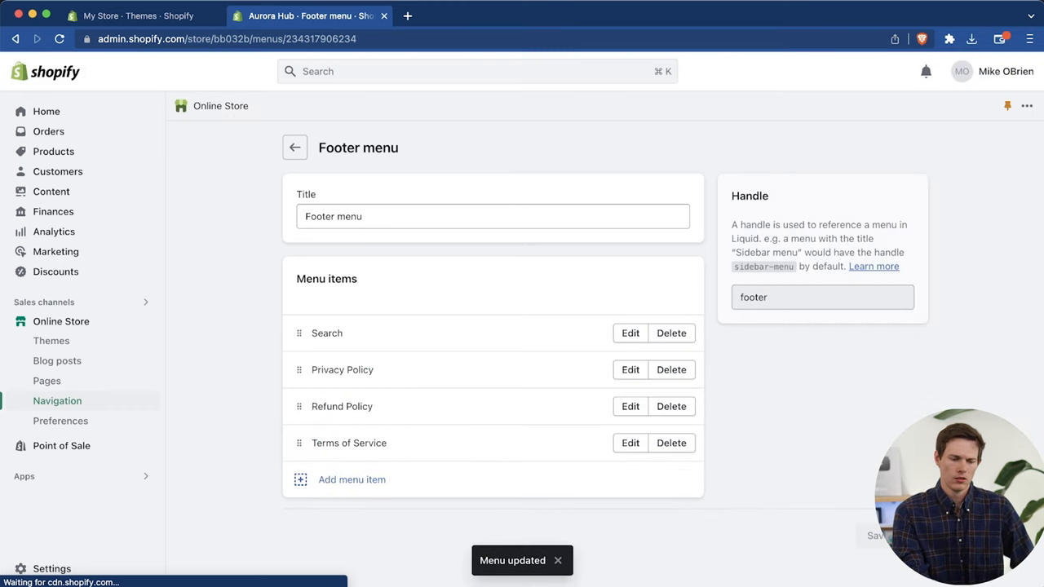
left_click(294, 148)
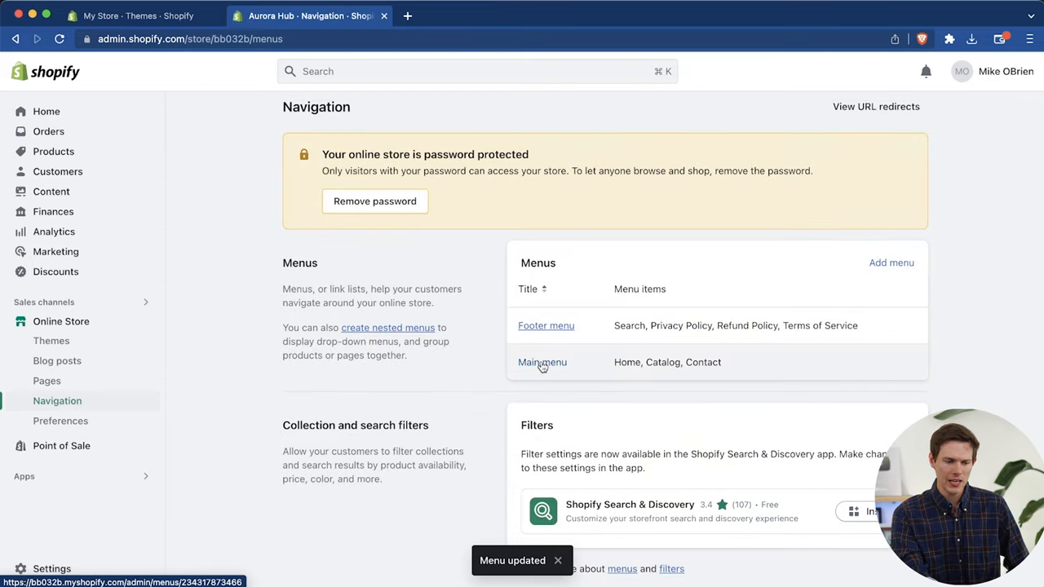
Step: Delete Catalog from the main menu, add 'The Aurora Hub: Beyond Multifunctional' above Contact, and save
left_click(542, 363)
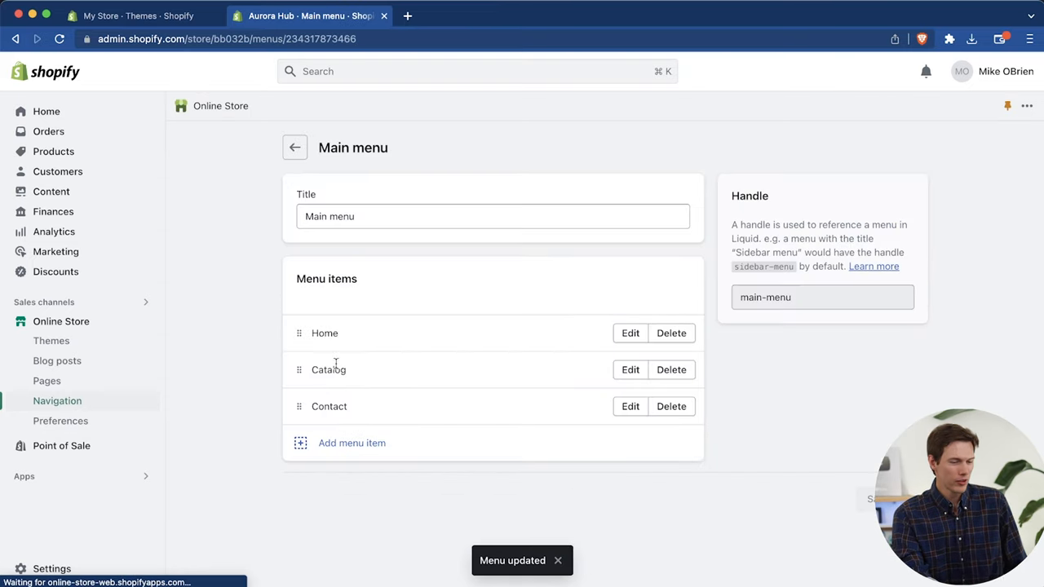
left_click(672, 369)
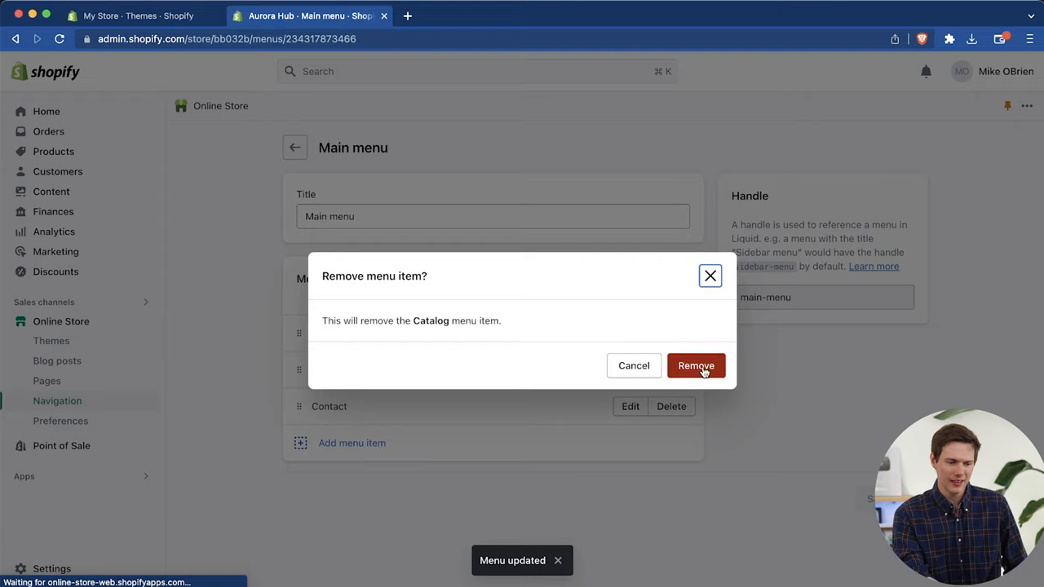
left_click(696, 366)
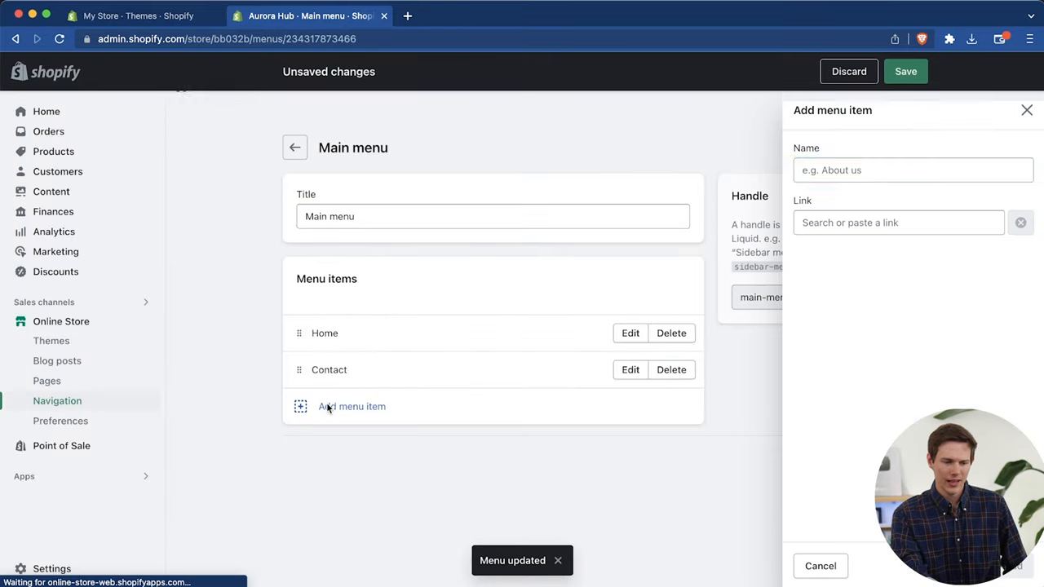
left_click(897, 222)
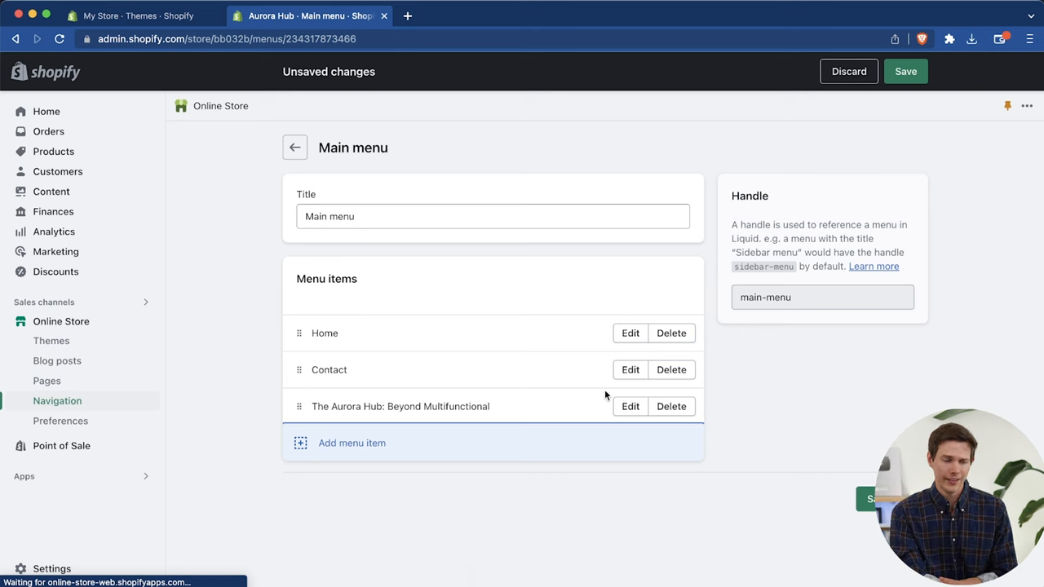
left_click_drag(299, 406, 298, 370)
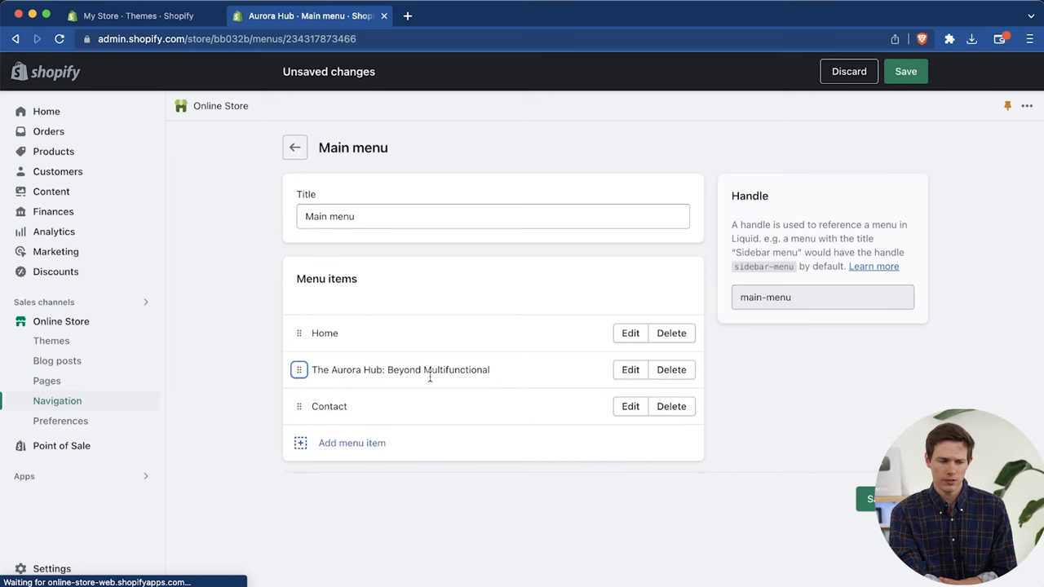
left_click(906, 71)
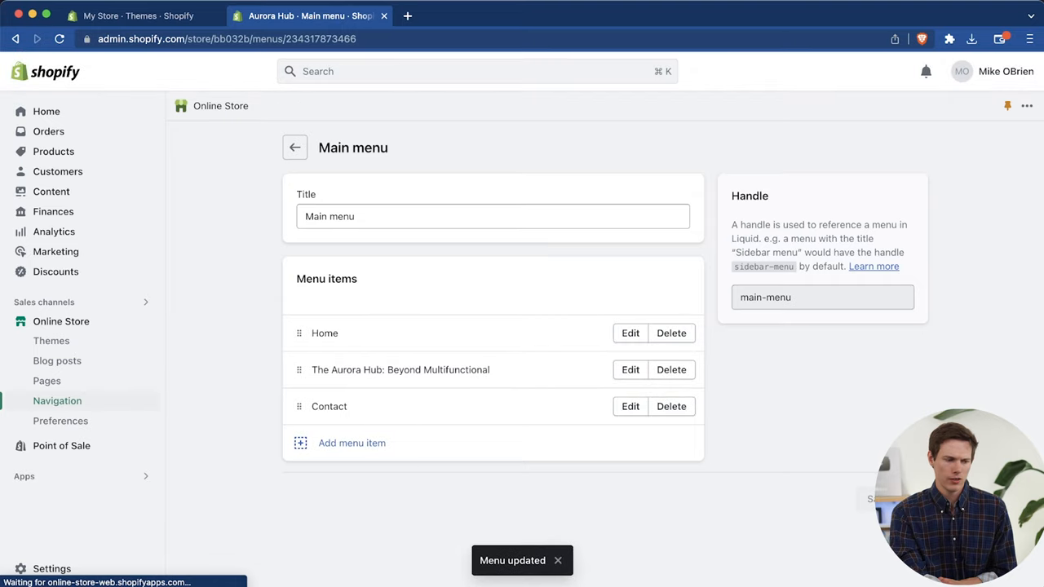
left_click(295, 148)
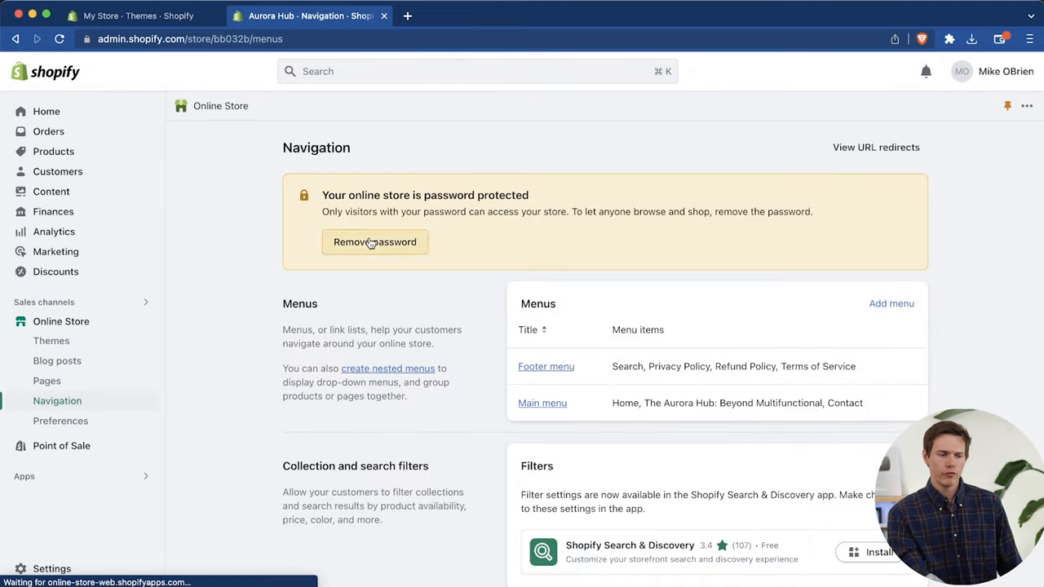
Step: Untick 'Restrict access to visitors with the password' in Preferences and save
left_click(374, 241)
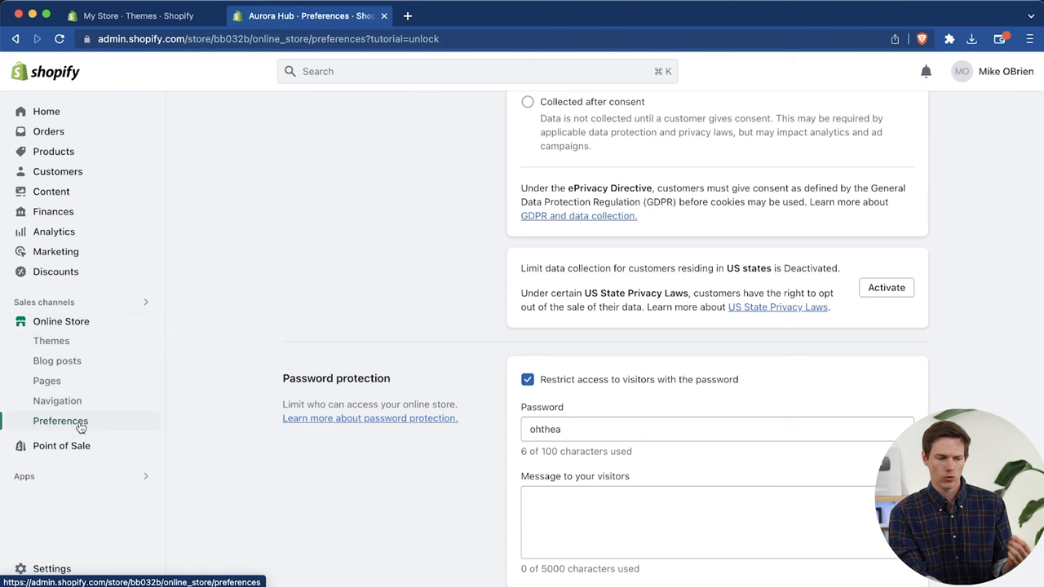
scroll("down", 3)
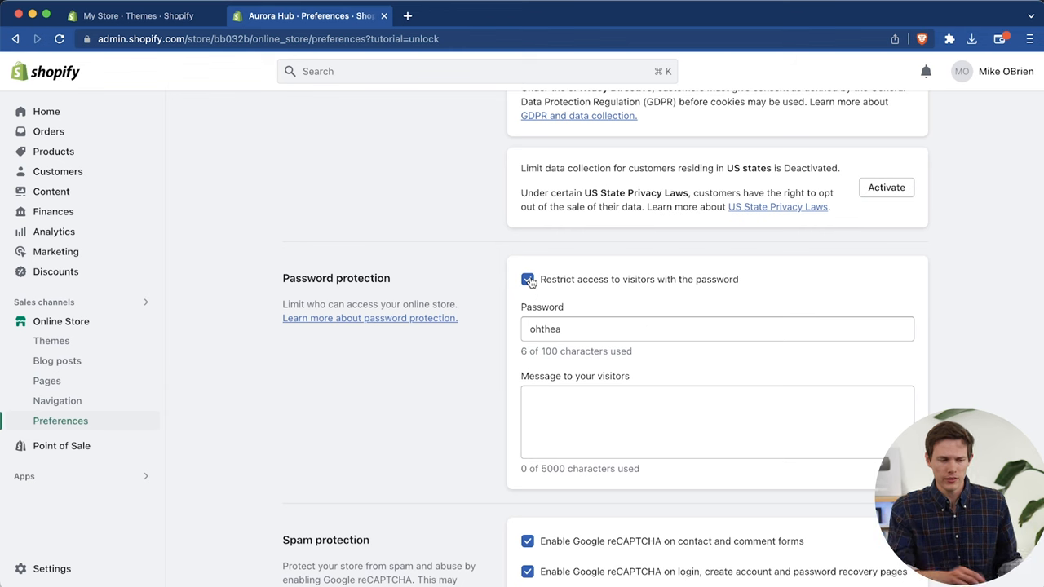
left_click(528, 279)
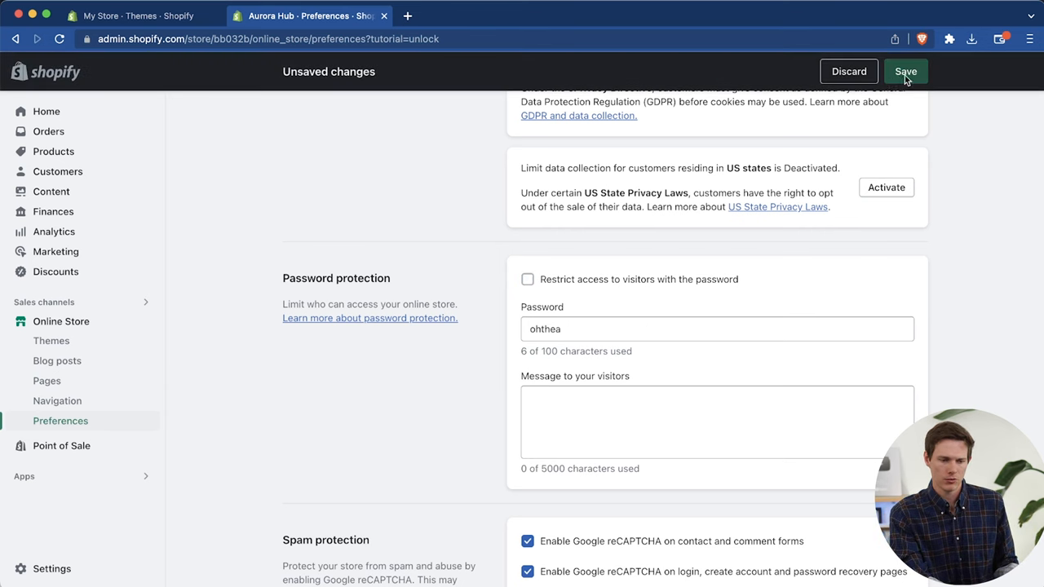
left_click(905, 71)
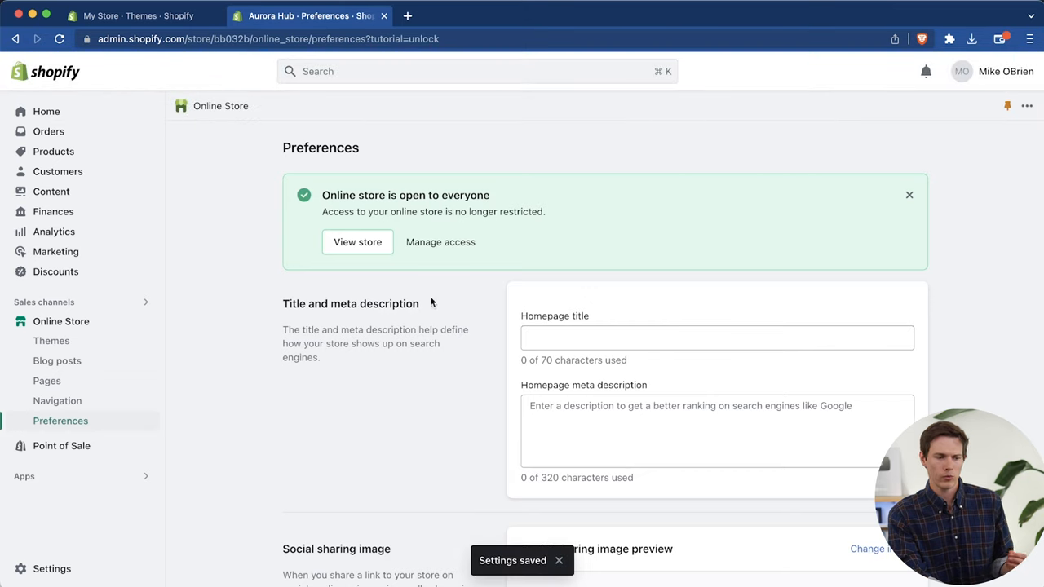